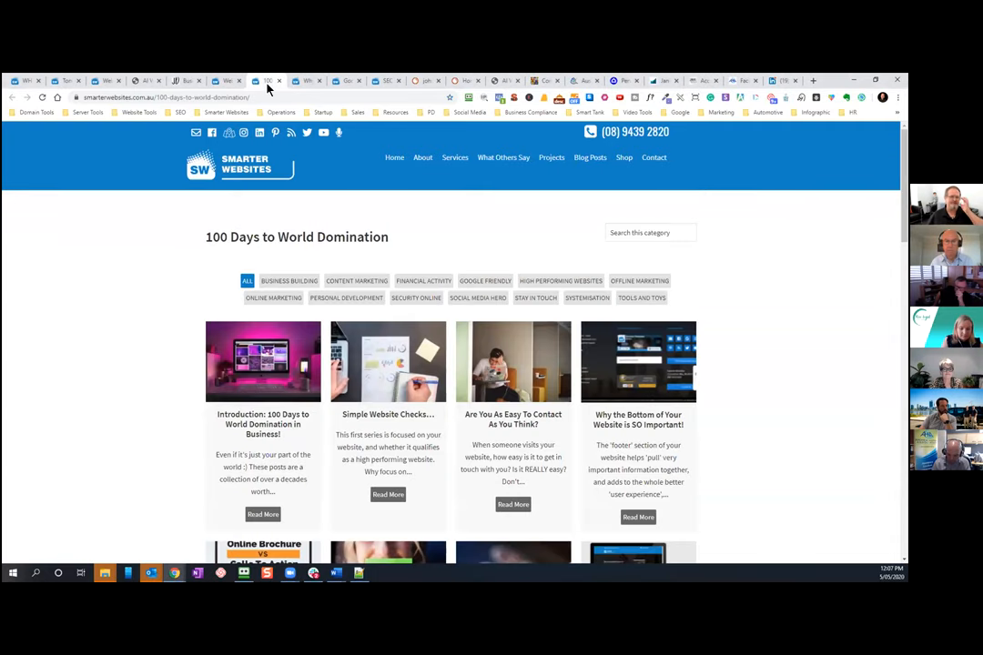
mouse_move(575, 185)
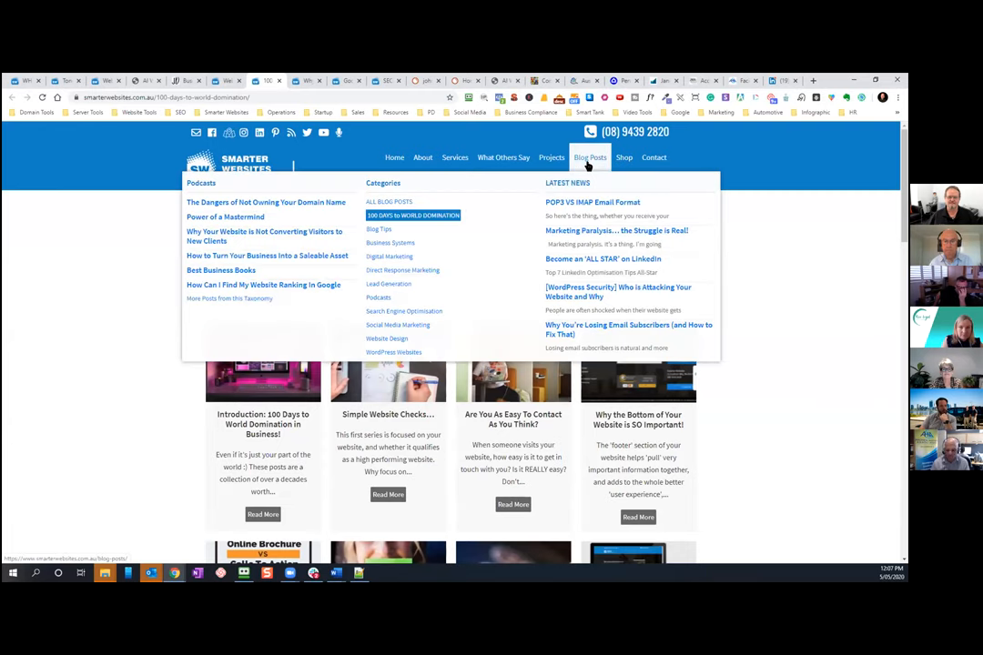
mouse_move(418, 232)
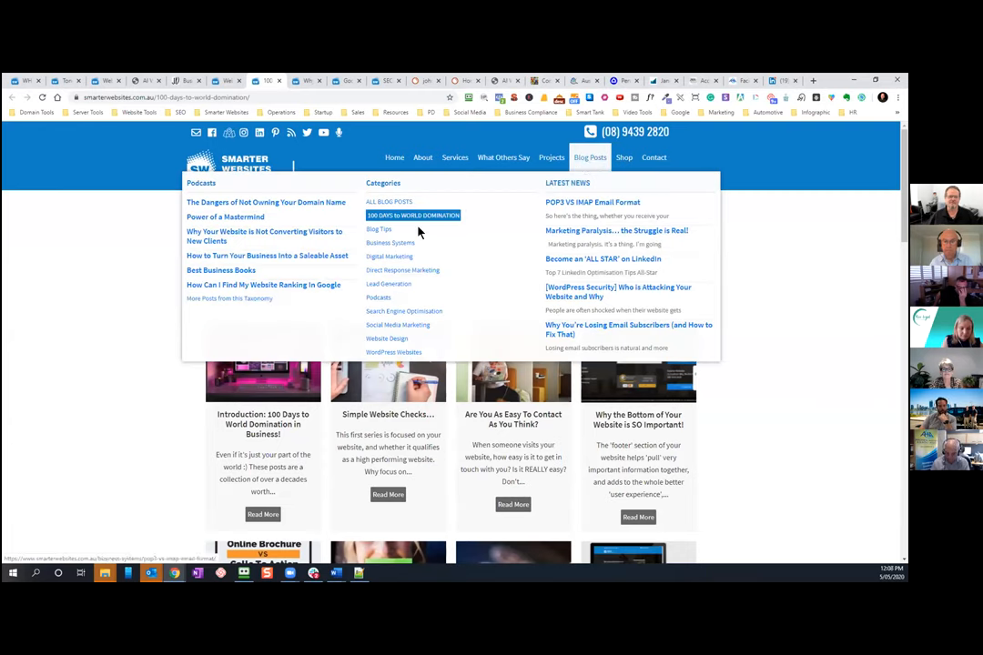
mouse_move(778, 398)
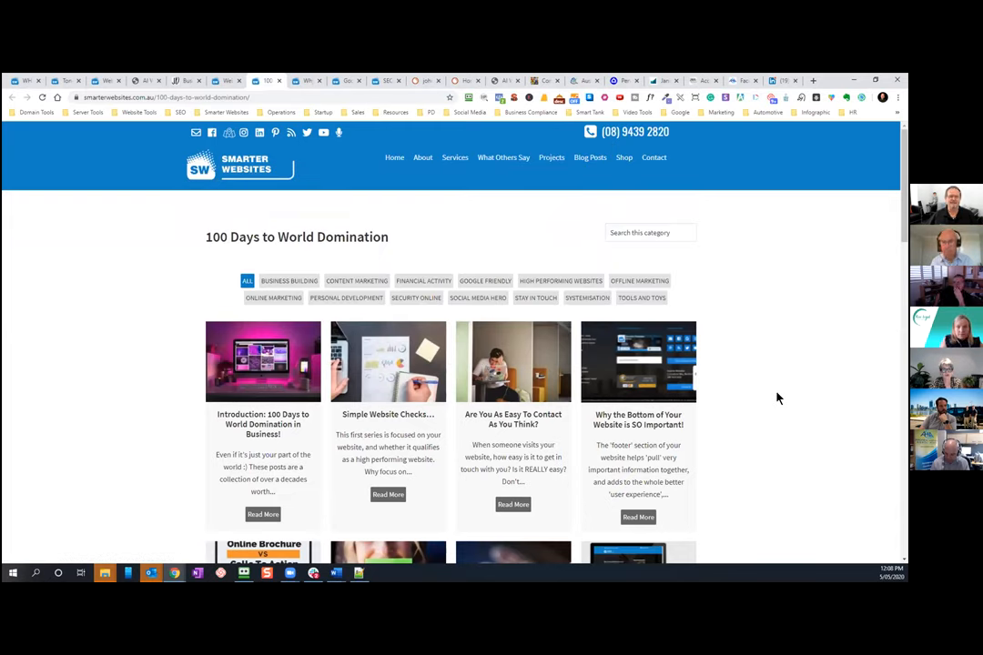
mouse_move(678, 304)
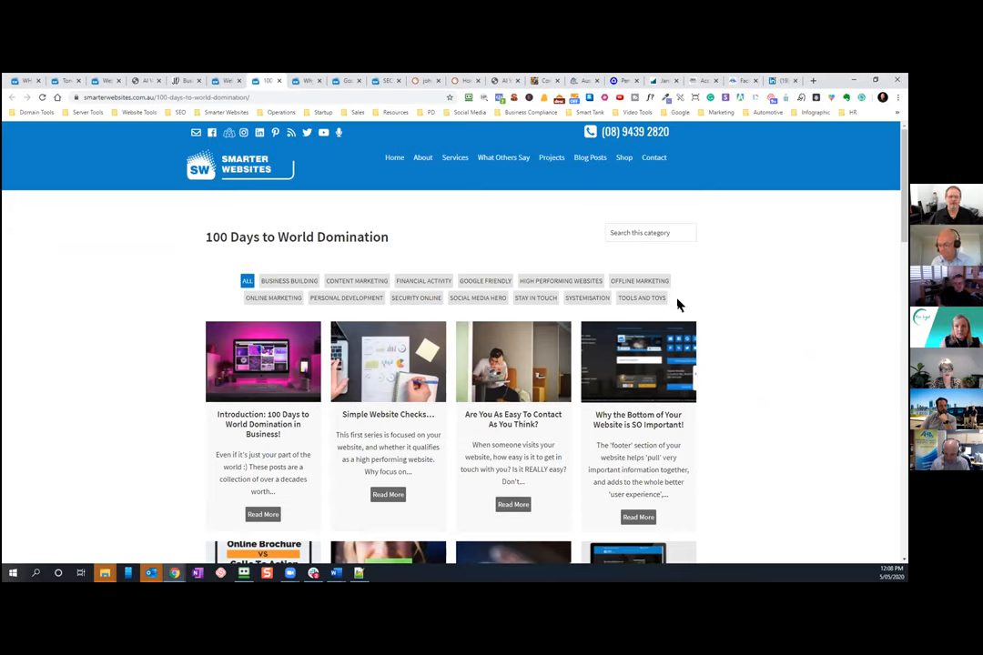
mouse_move(459, 321)
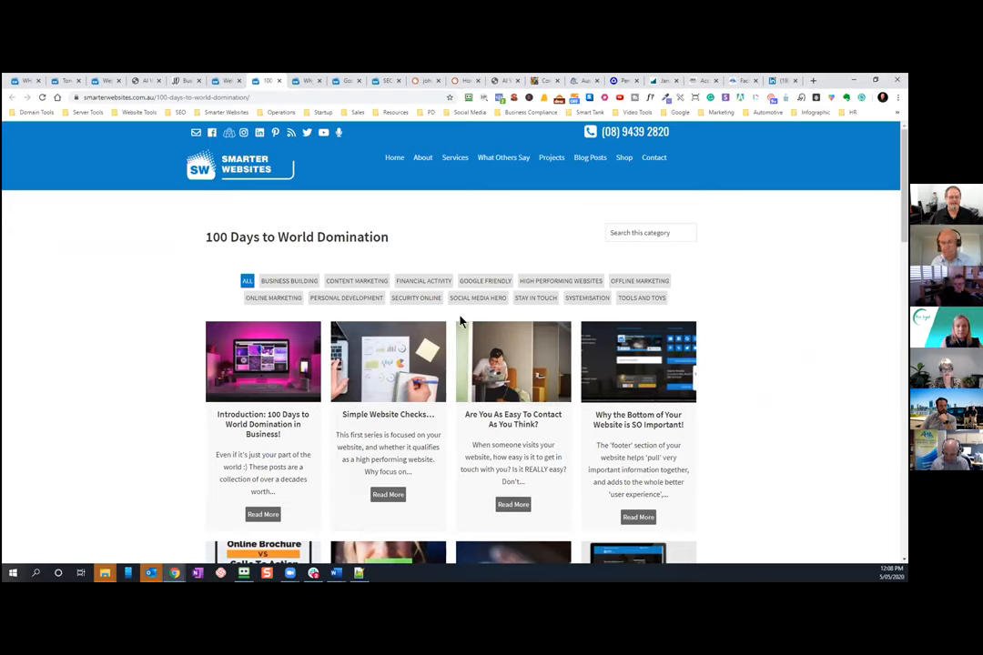
mouse_move(465, 316)
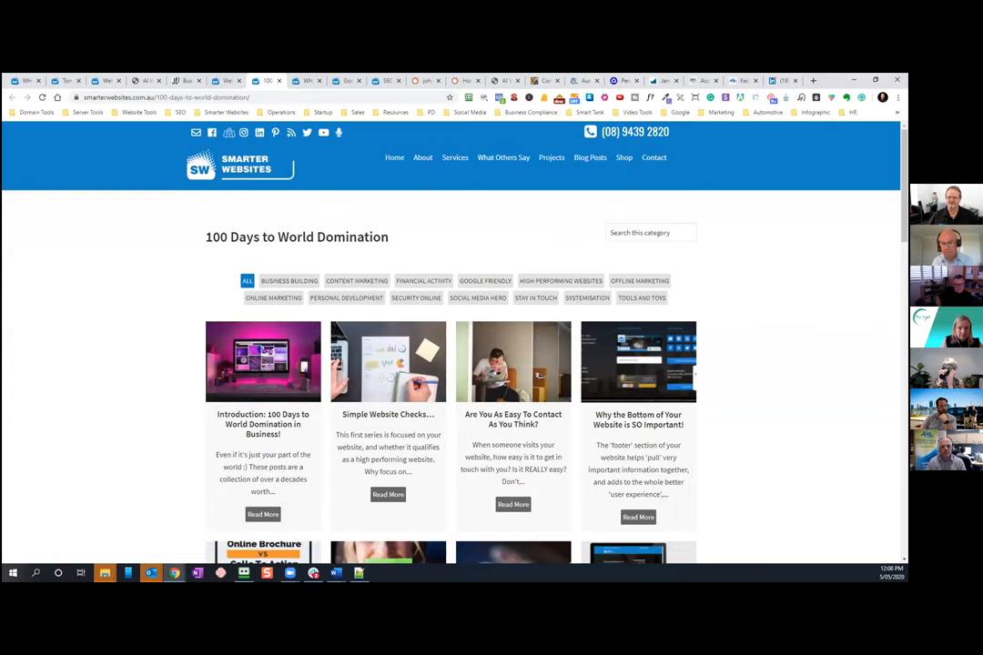
mouse_move(309, 109)
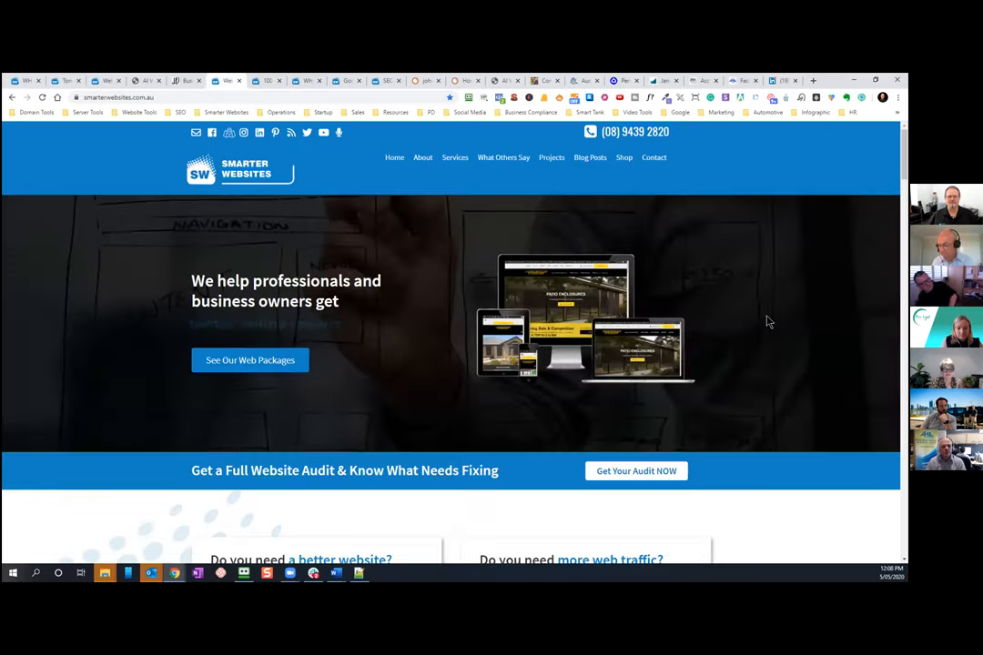
- Scroll the Smarter Websites homepage down to its footer links and back to the top
scroll(down, 3)
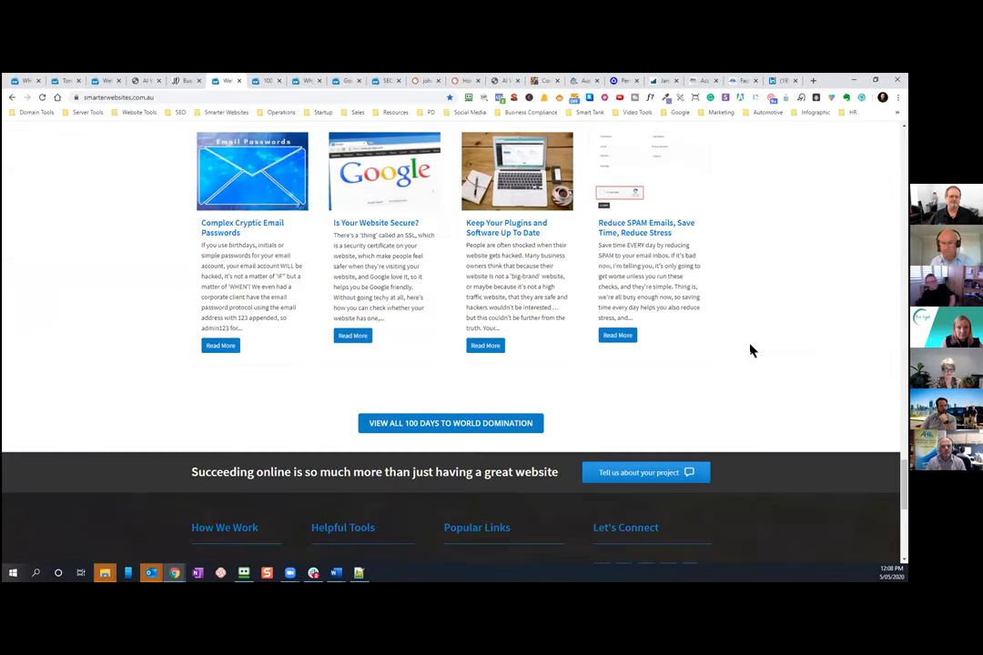
scroll(down, 3)
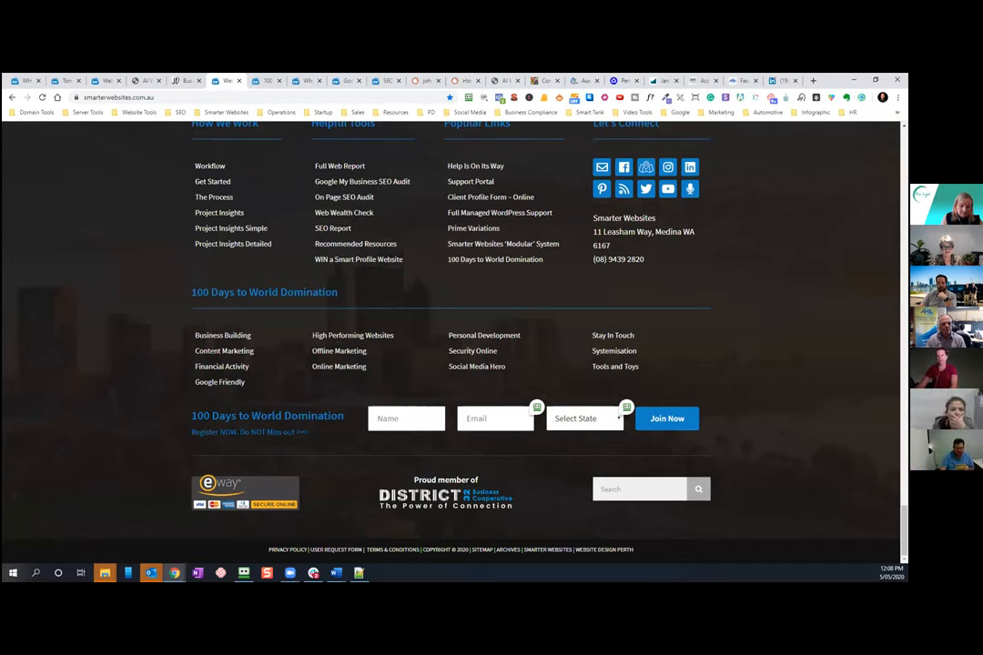
mouse_move(739, 328)
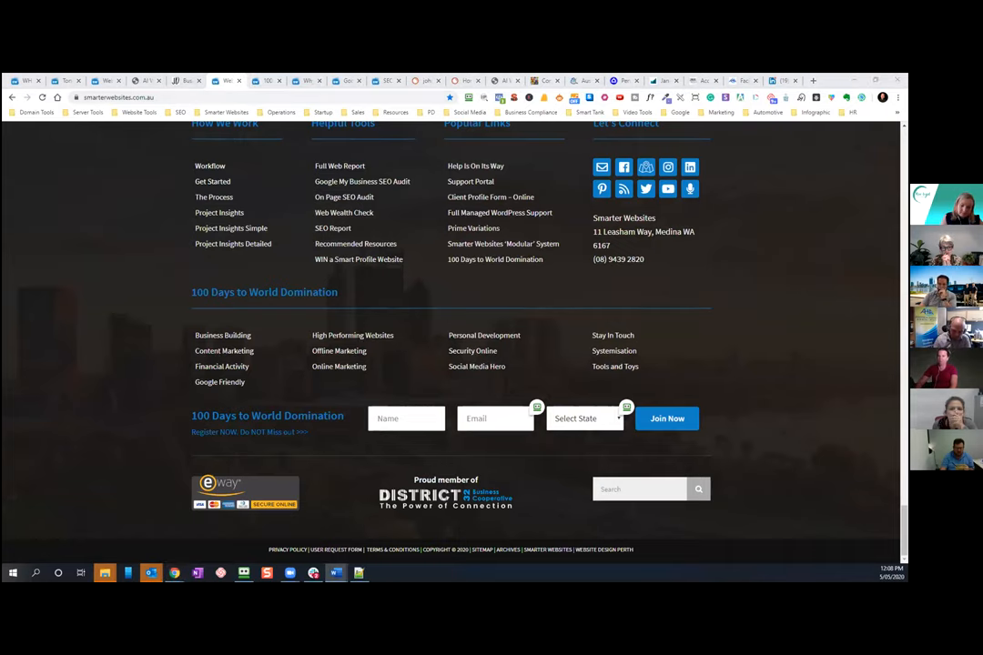
scroll(up, 3)
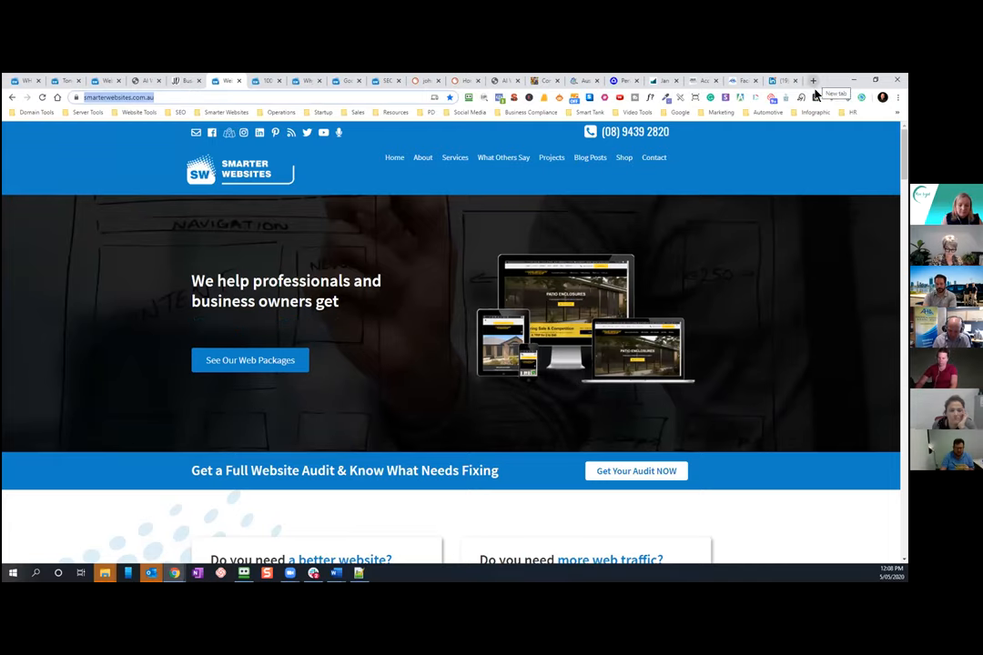
- In a new tab, run a Google site: search for smarterwebsites.com.au
click(811, 80)
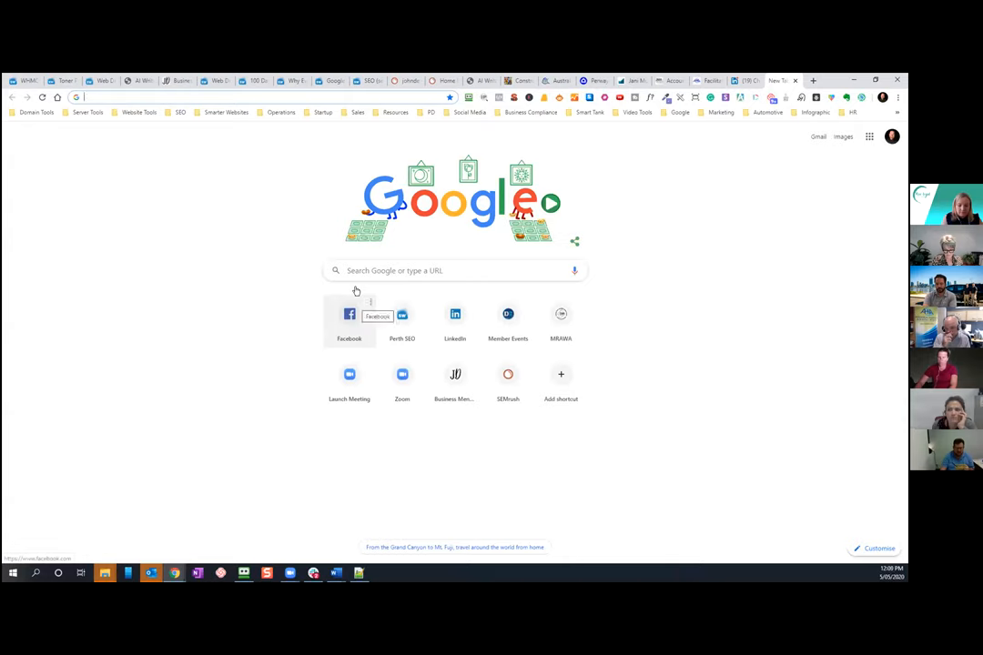
text(site:https://blueskygpsexecutiveinsights.com)
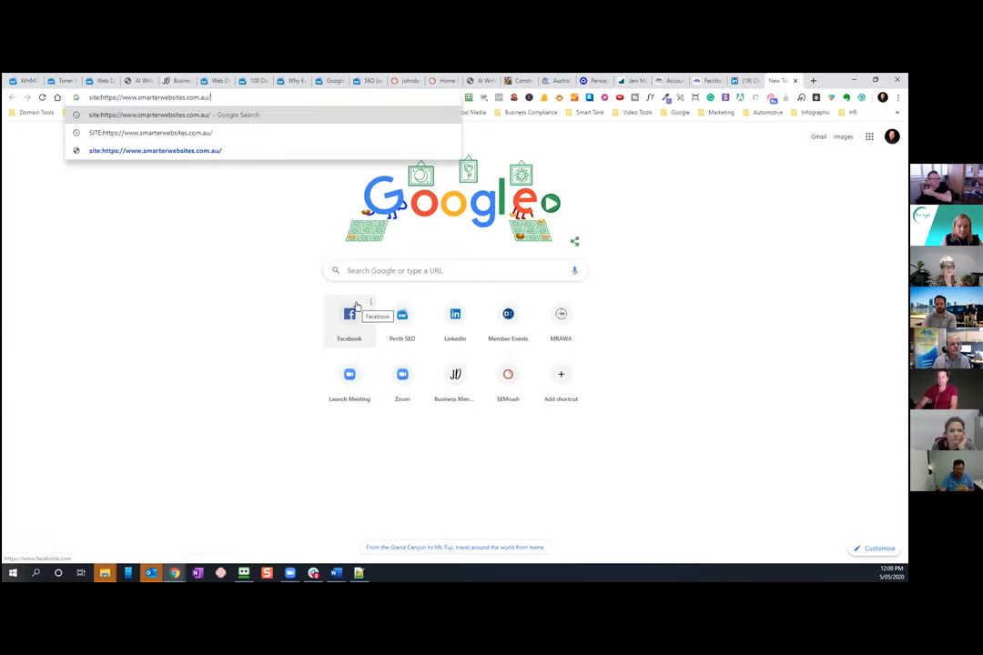
key(Return)
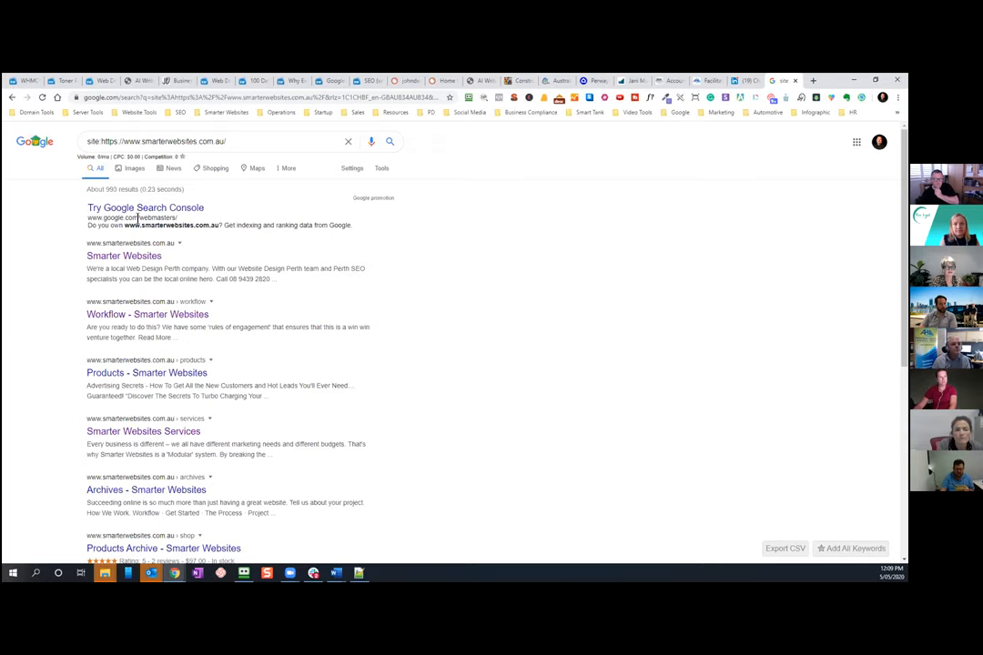
mouse_move(200, 192)
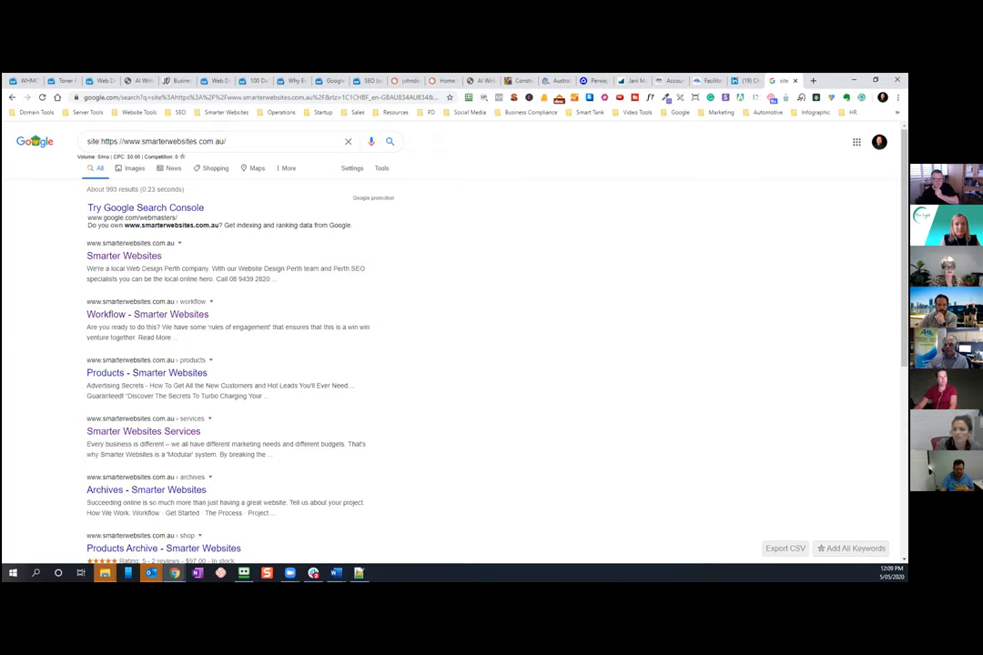
mouse_move(583, 356)
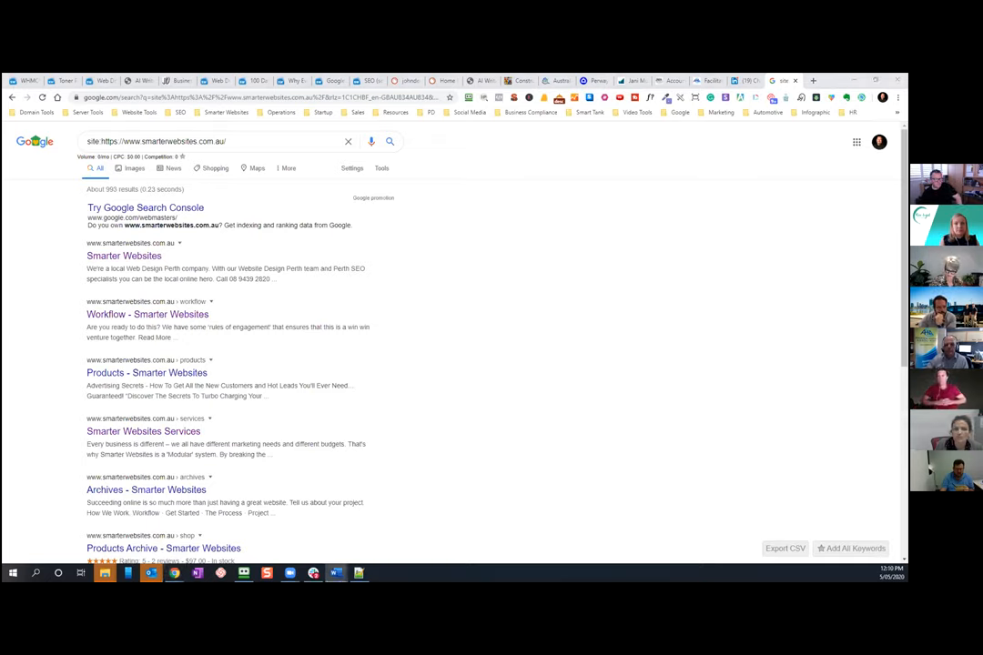
mouse_move(781, 274)
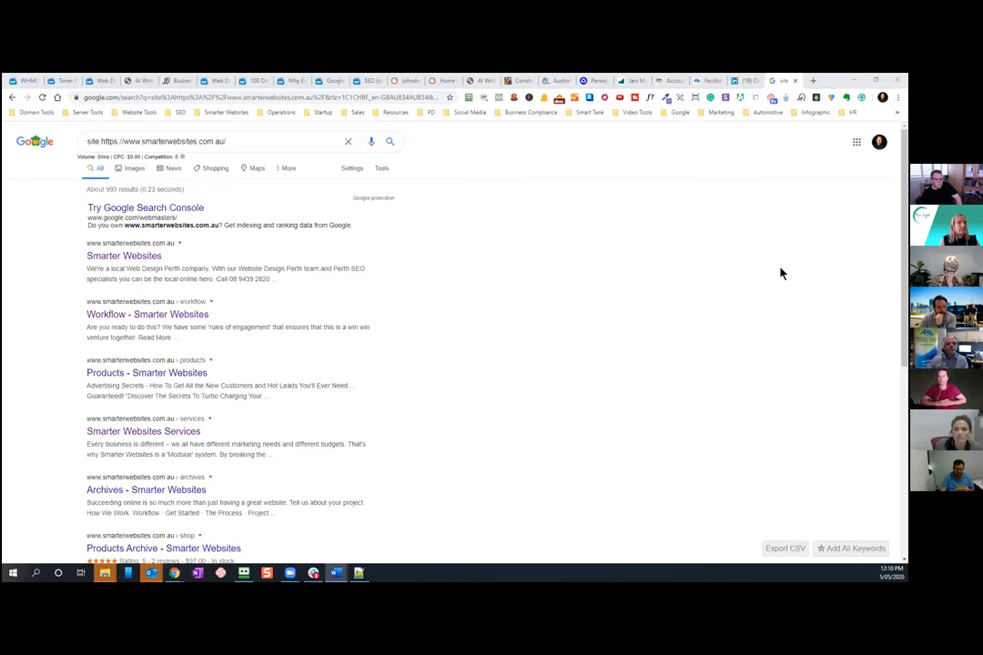
mouse_move(536, 113)
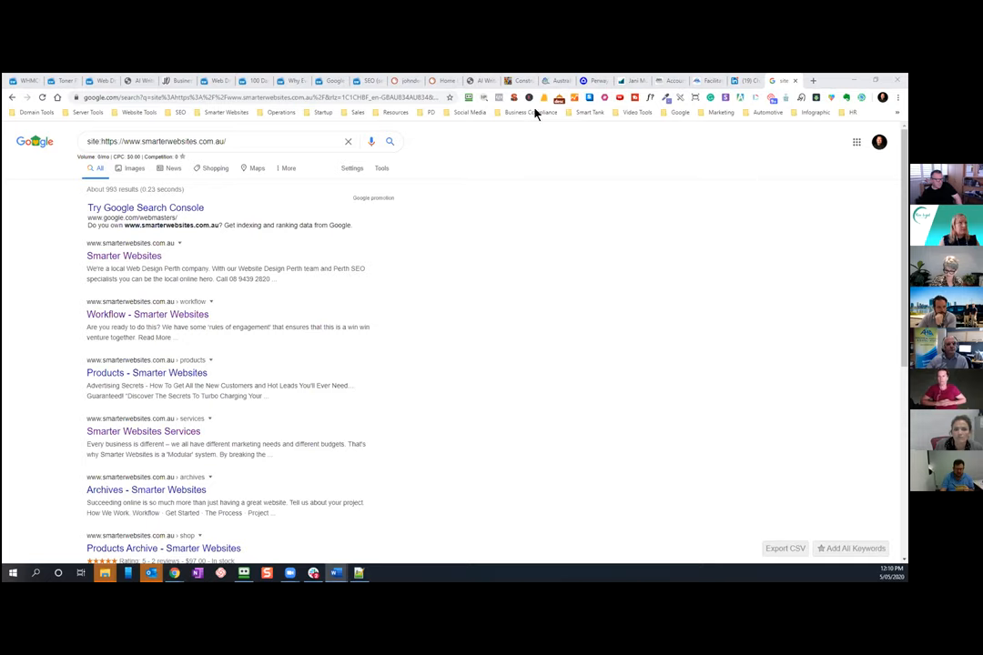
mouse_move(655, 166)
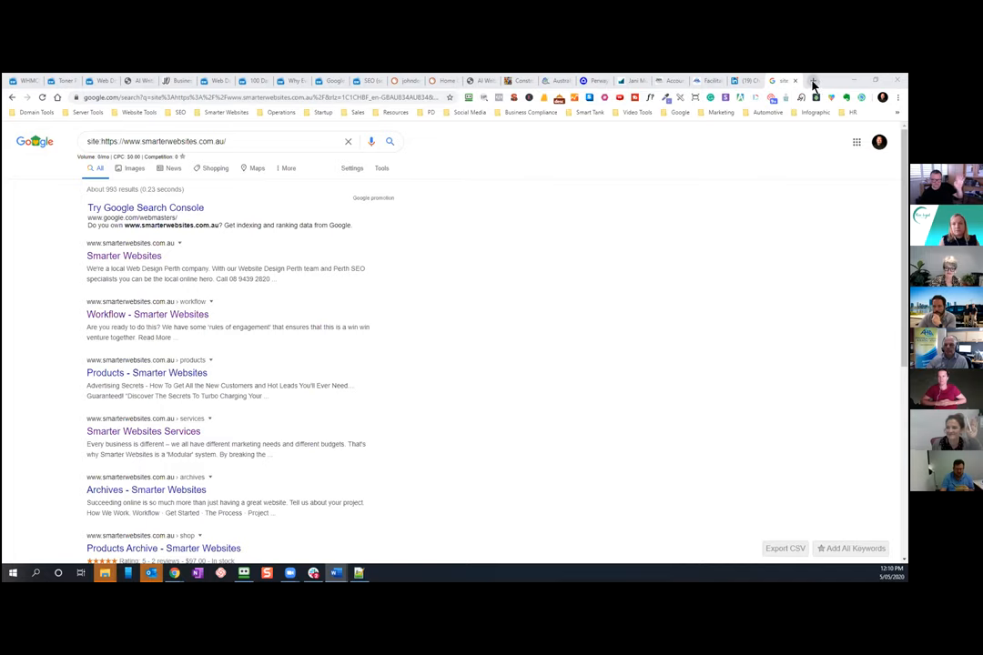
- Open microscopes.com.au in another new tab
click(811, 80)
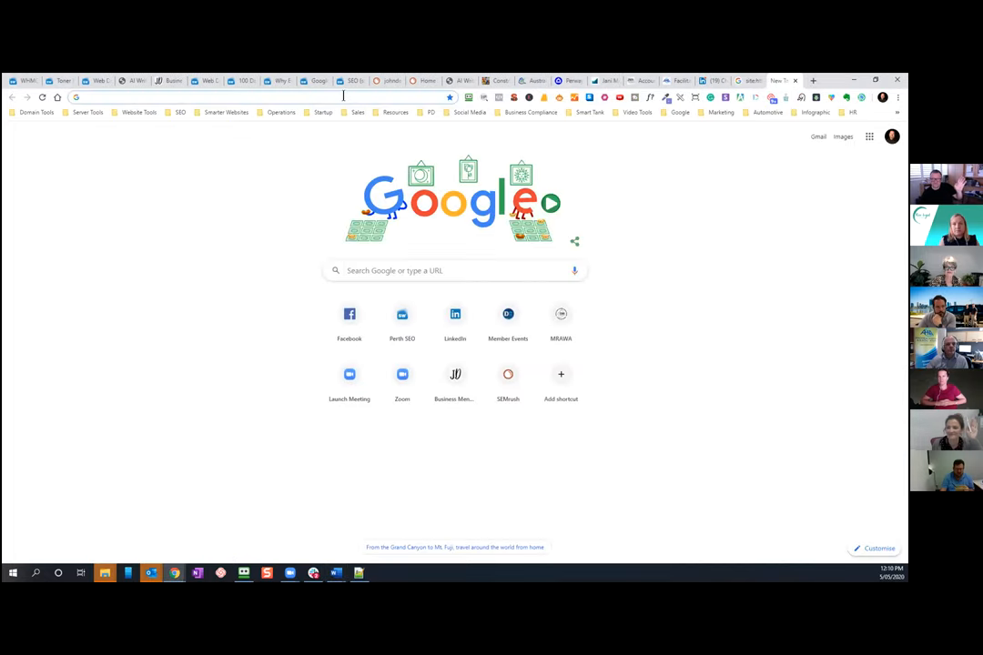
text(micro)
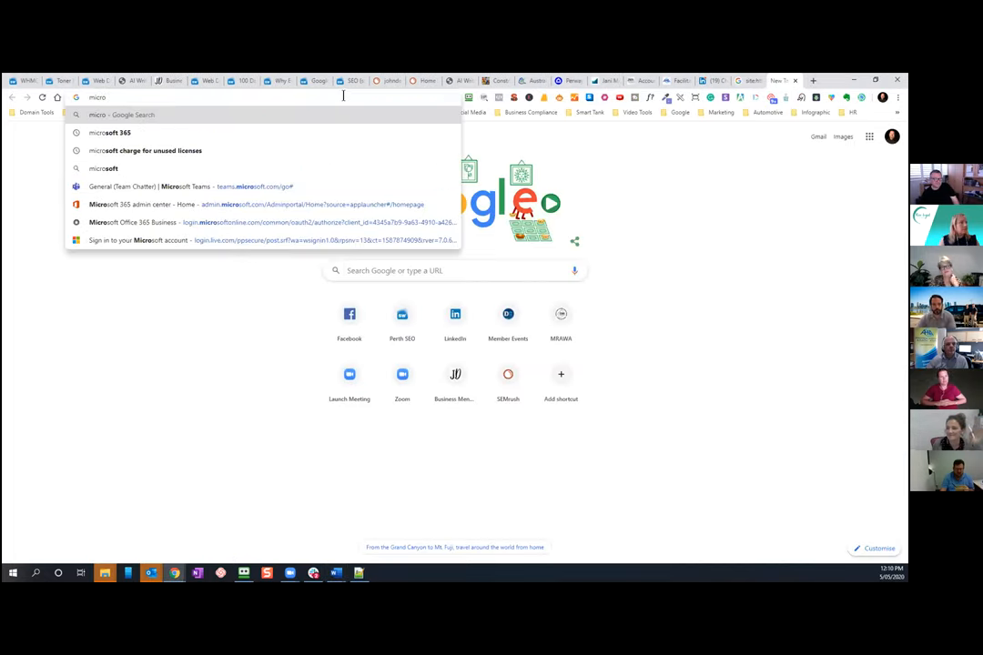
text(spes)
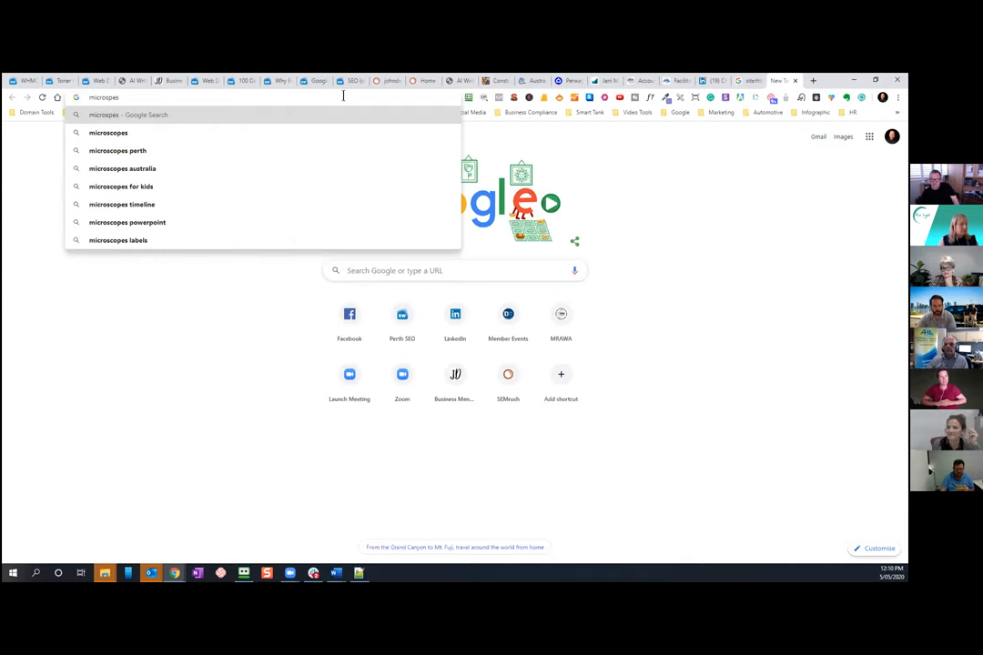
text(micros)
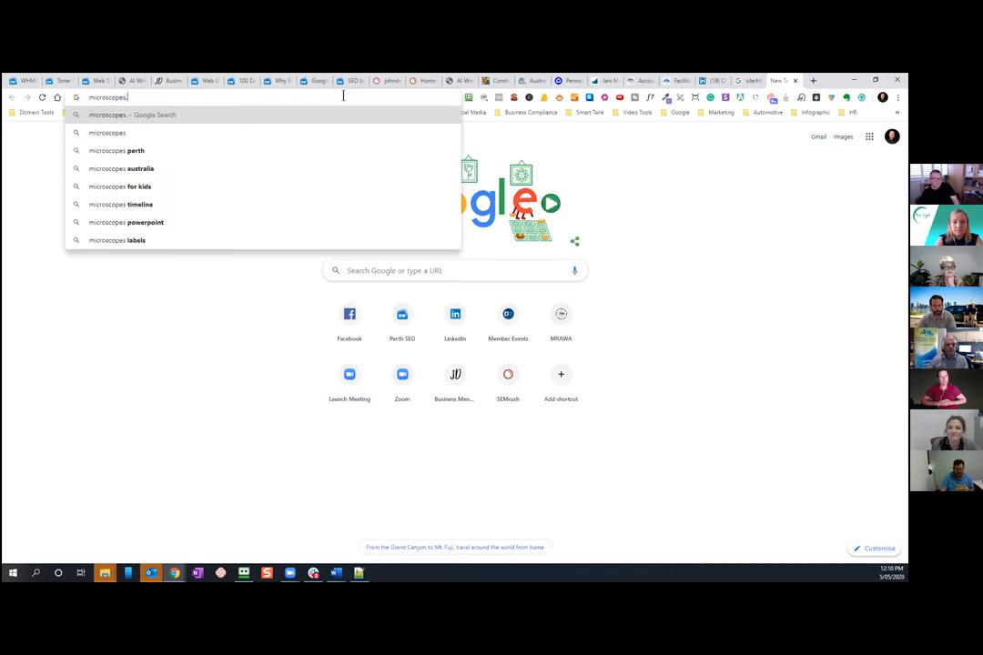
text(co)
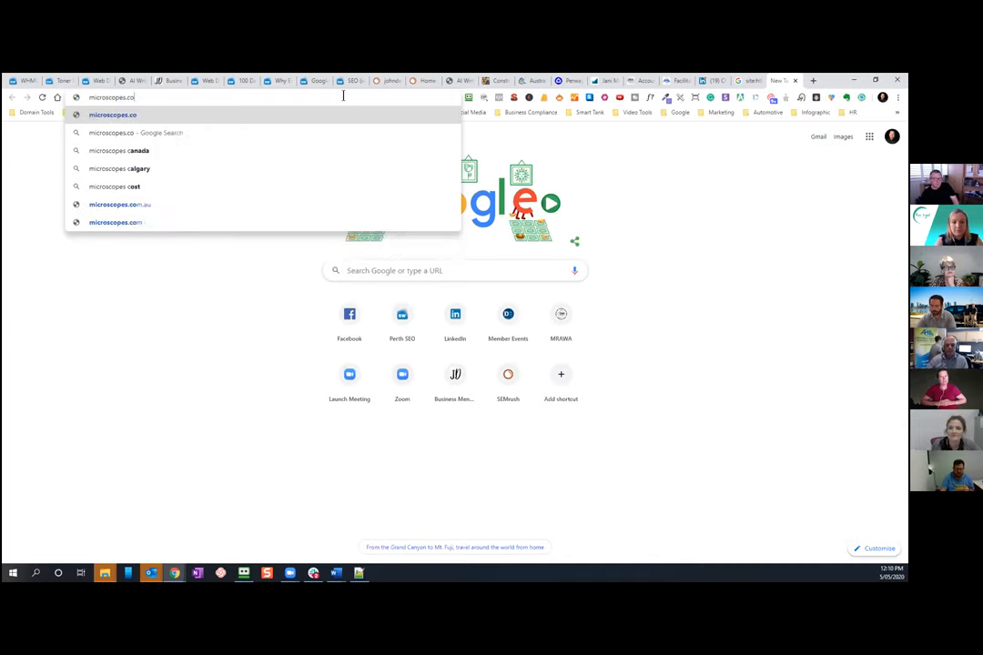
text(m.au)
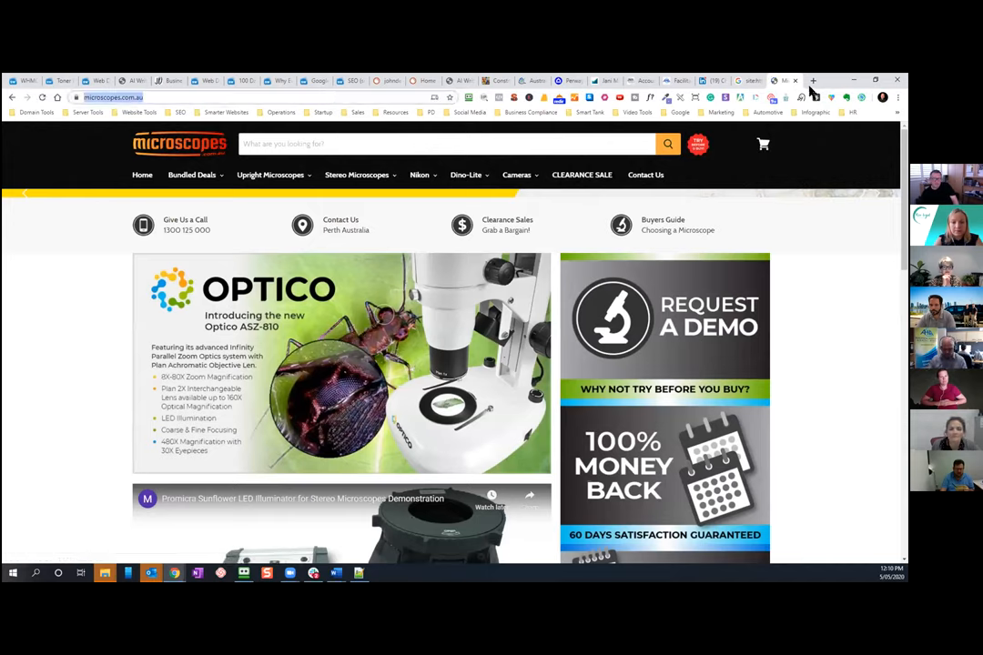
- Back on the results tab, rerun the site: search for microscopes.com.au
click(747, 80)
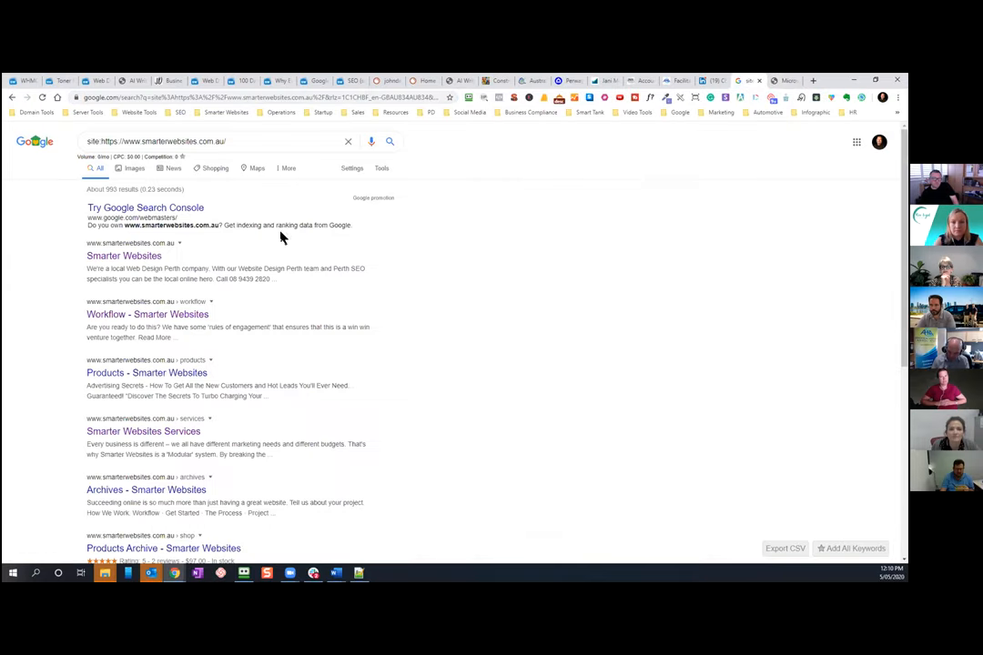
double_click(116, 141)
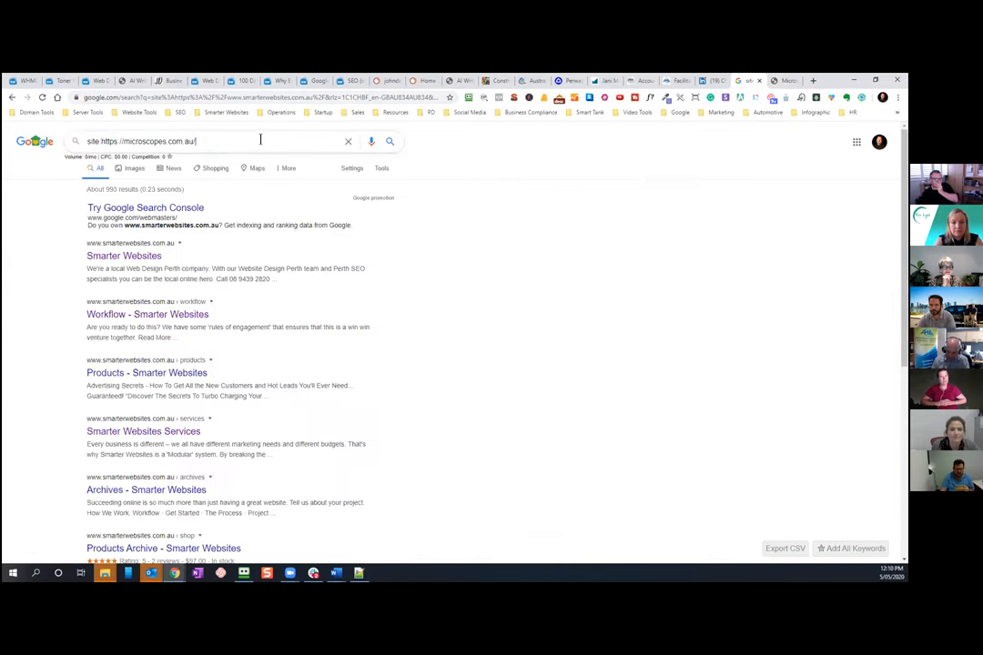
key(Return)
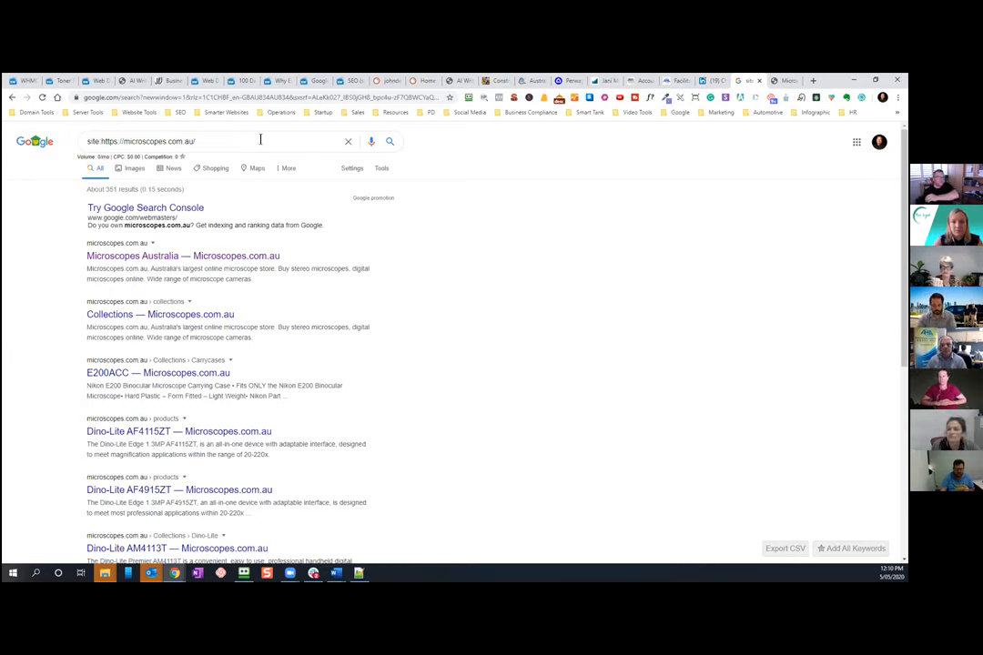
mouse_move(279, 161)
text(gtmet)
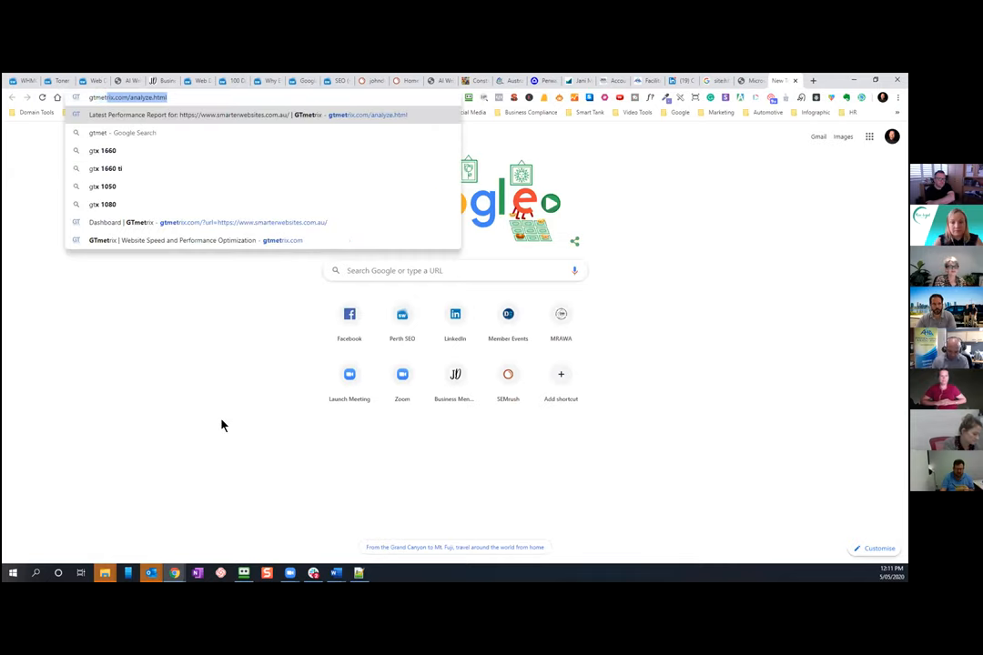
- Open GTmetrix and leave the 400 error for the dashboard of past reports
text(rix.com/analyze.html)
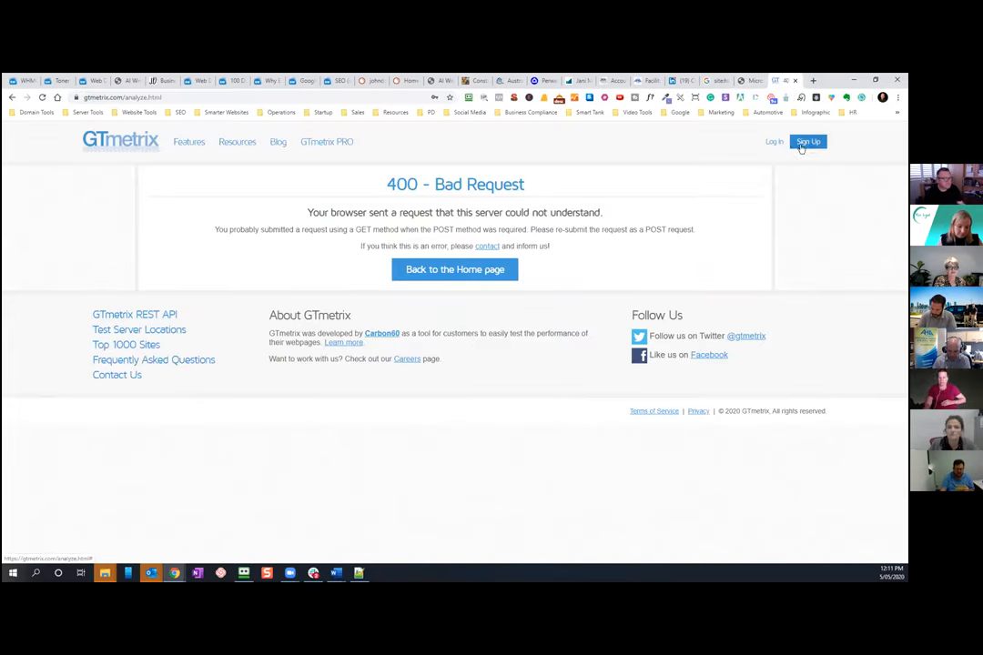
mouse_move(803, 185)
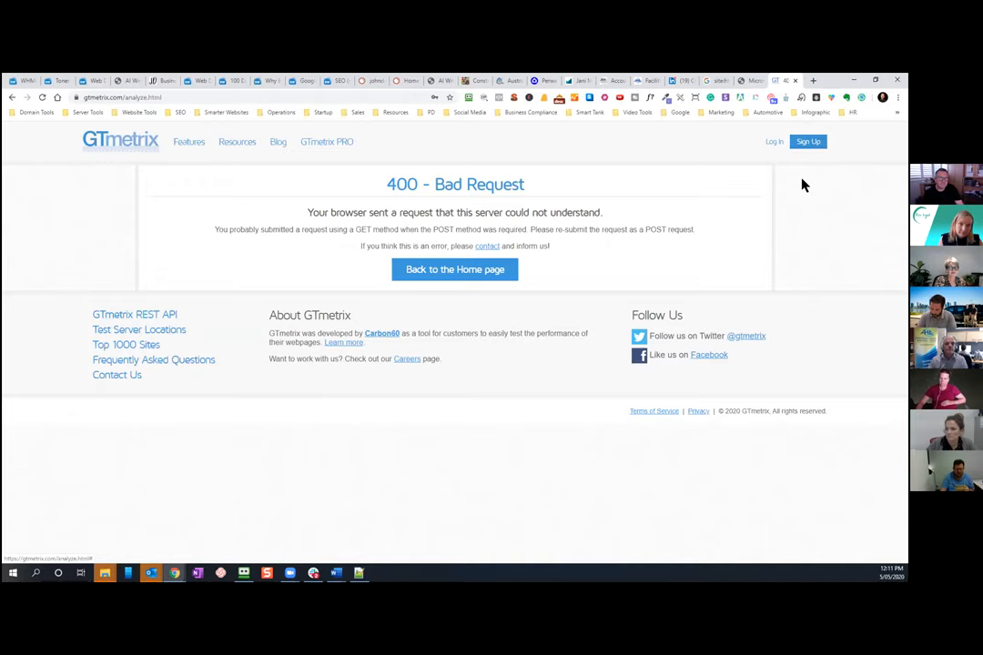
mouse_move(471, 223)
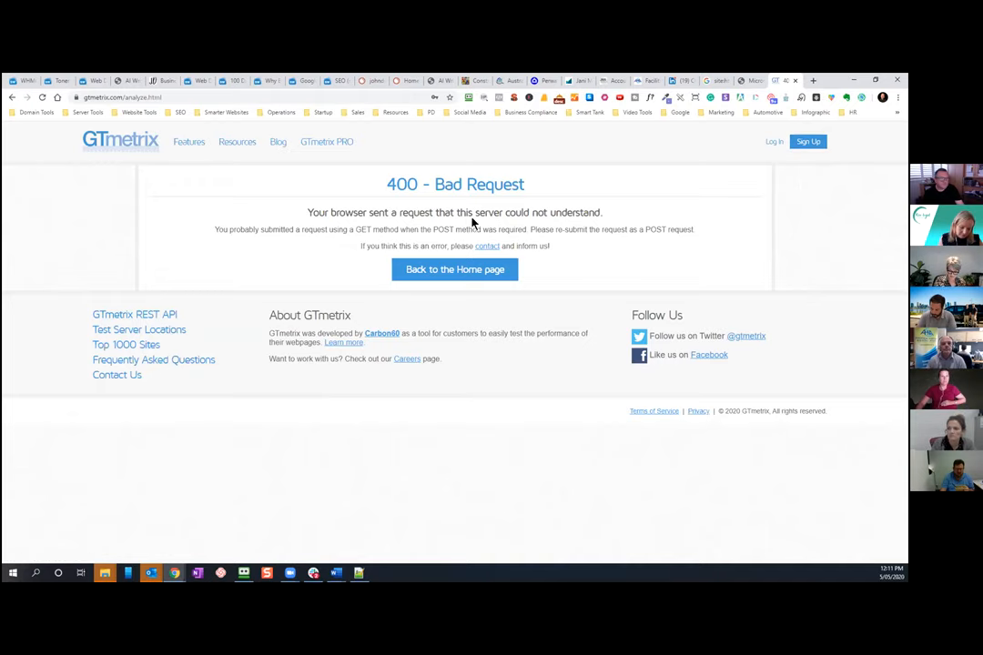
mouse_move(353, 234)
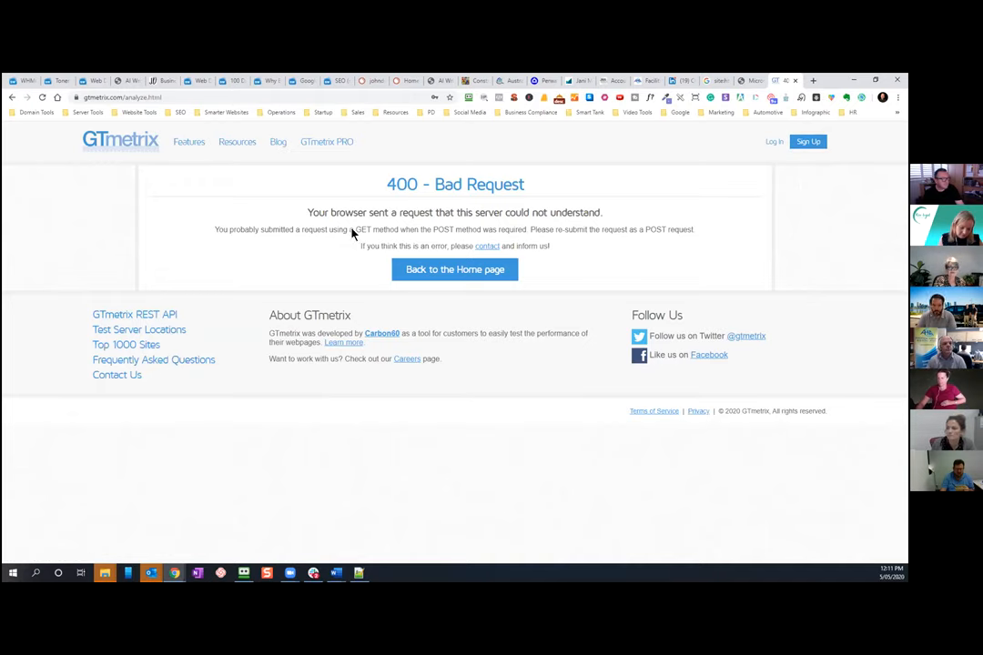
mouse_move(355, 255)
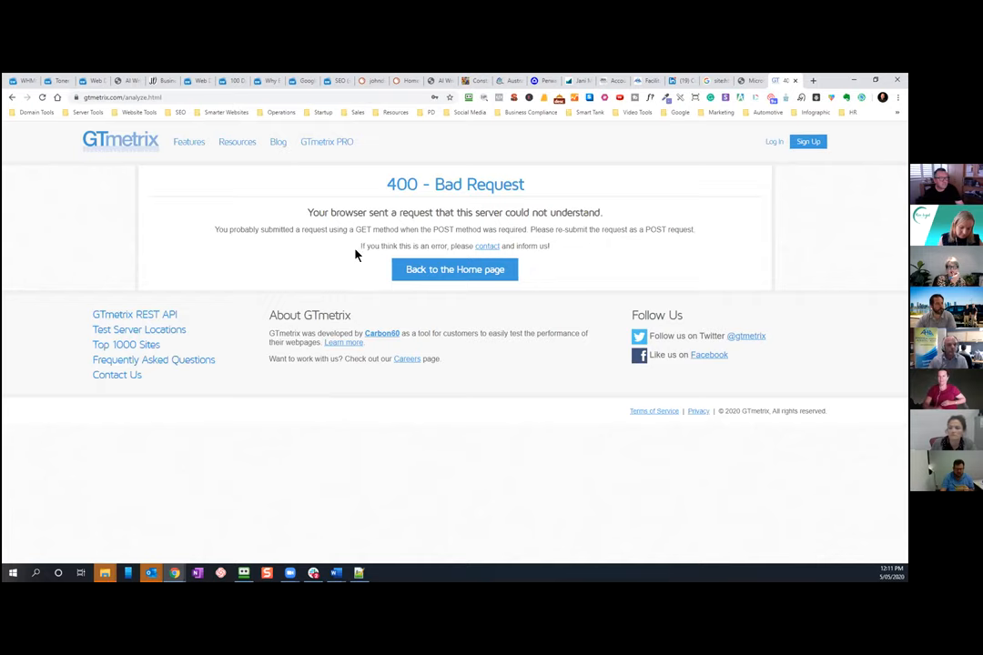
click(136, 98)
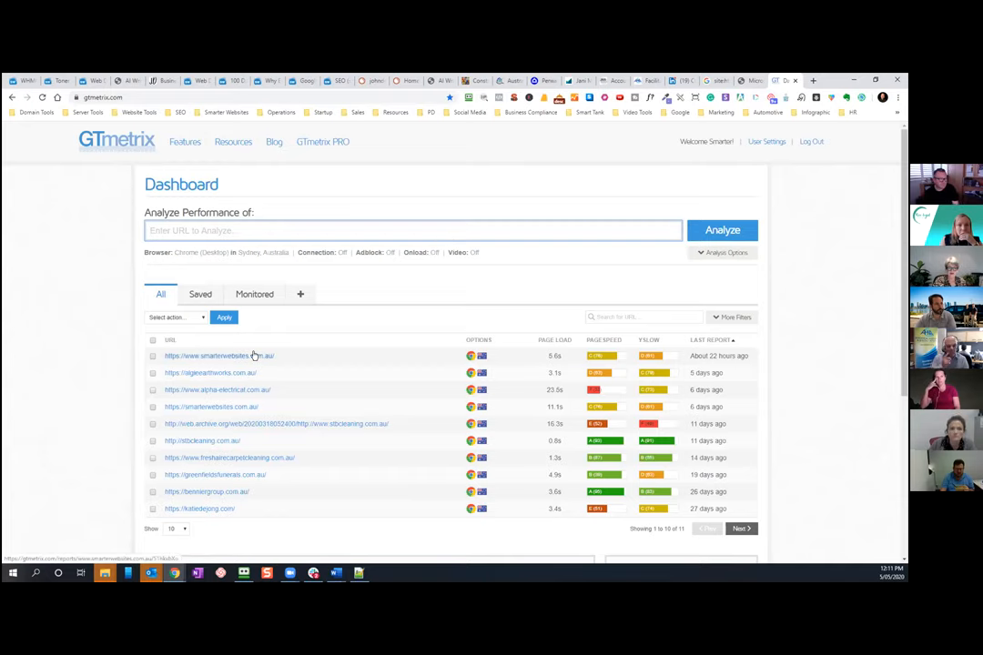
mouse_move(241, 455)
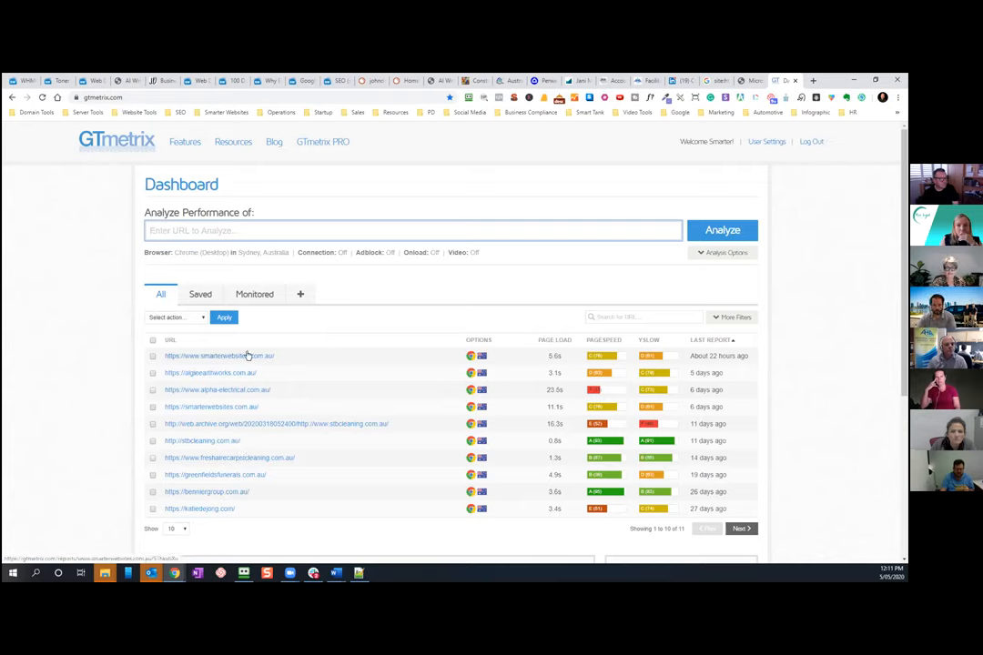
mouse_move(494, 370)
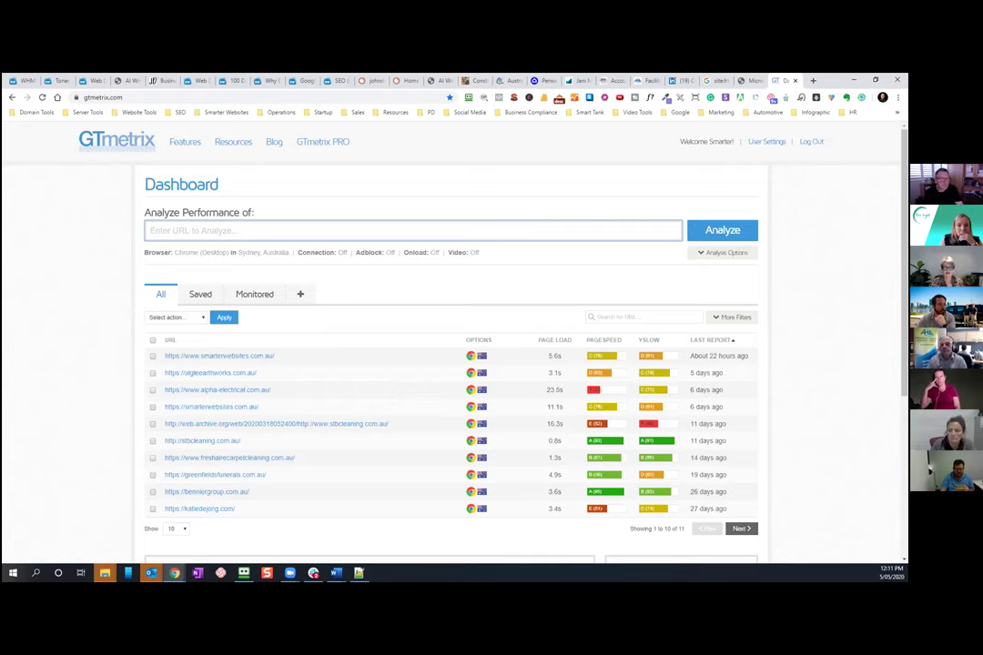
mouse_move(751, 199)
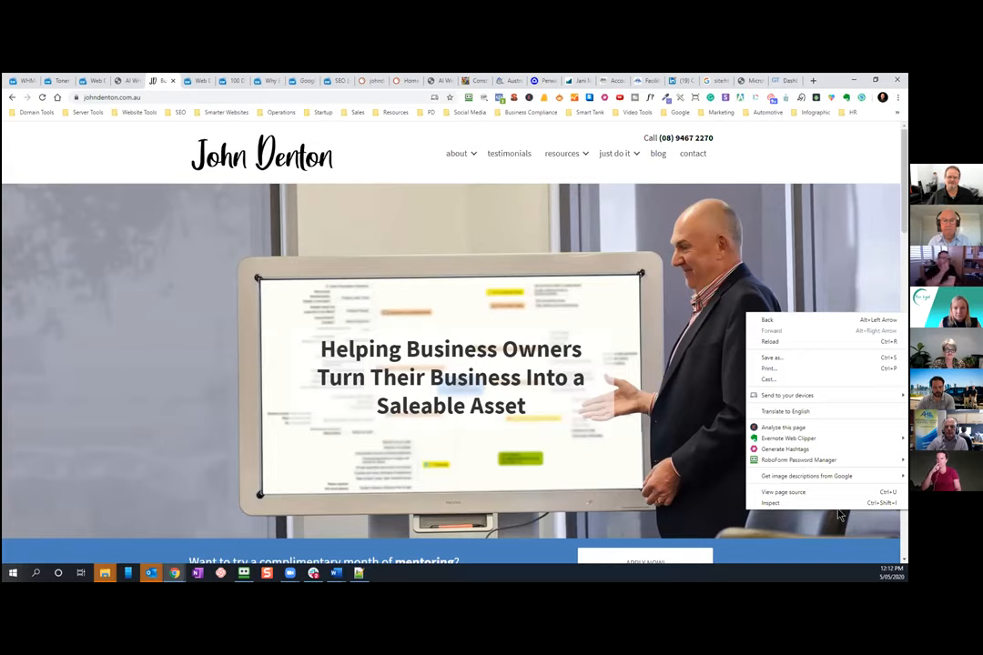
mouse_move(835, 496)
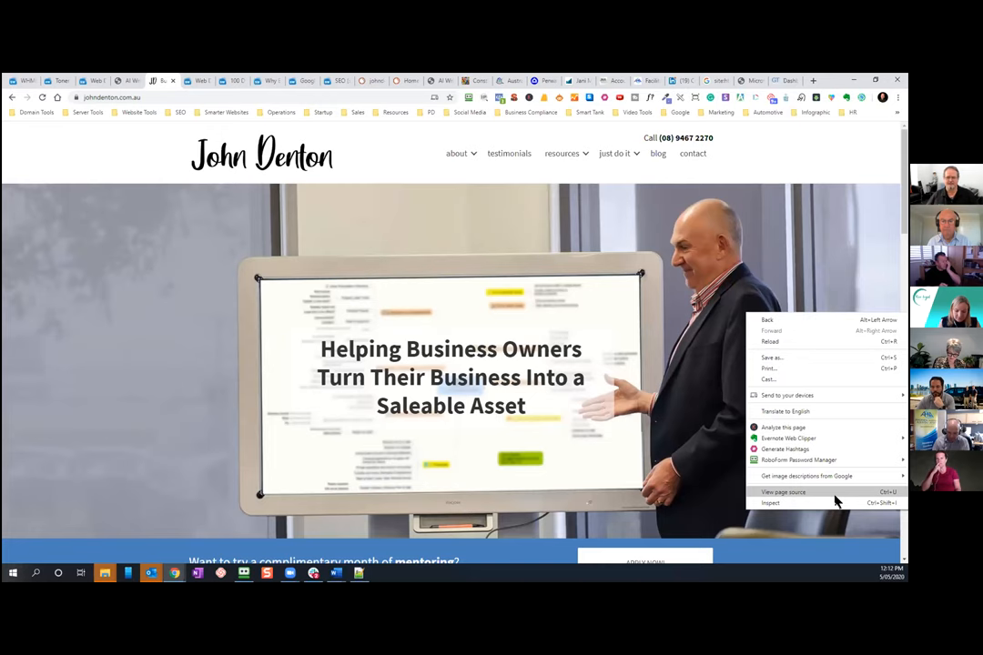
- View the John Denton page source to look for UA analytics code, then close it
click(783, 492)
text(ua)
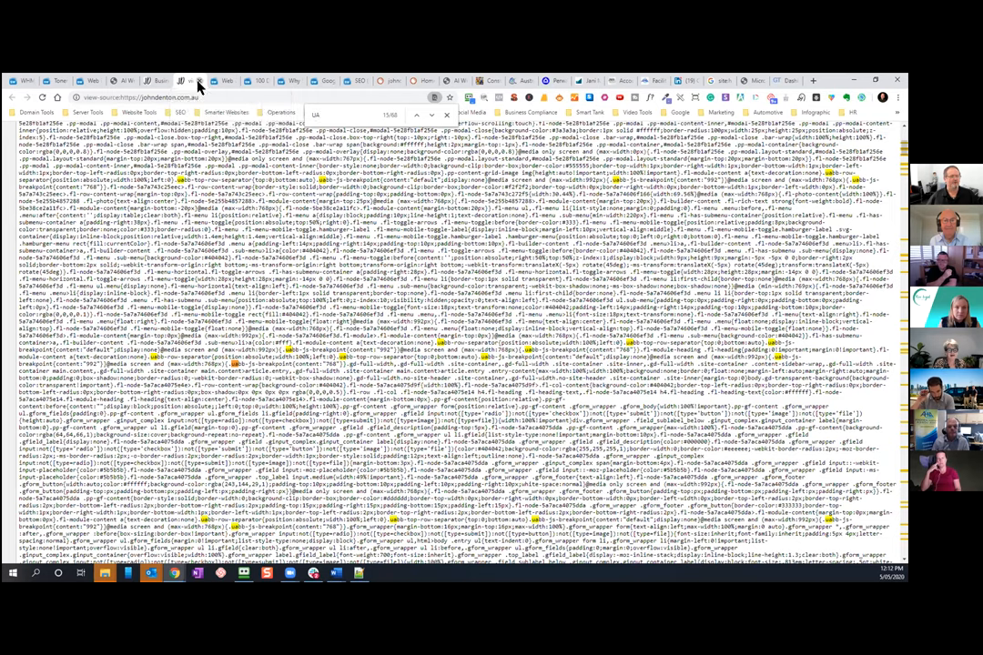
click(432, 116)
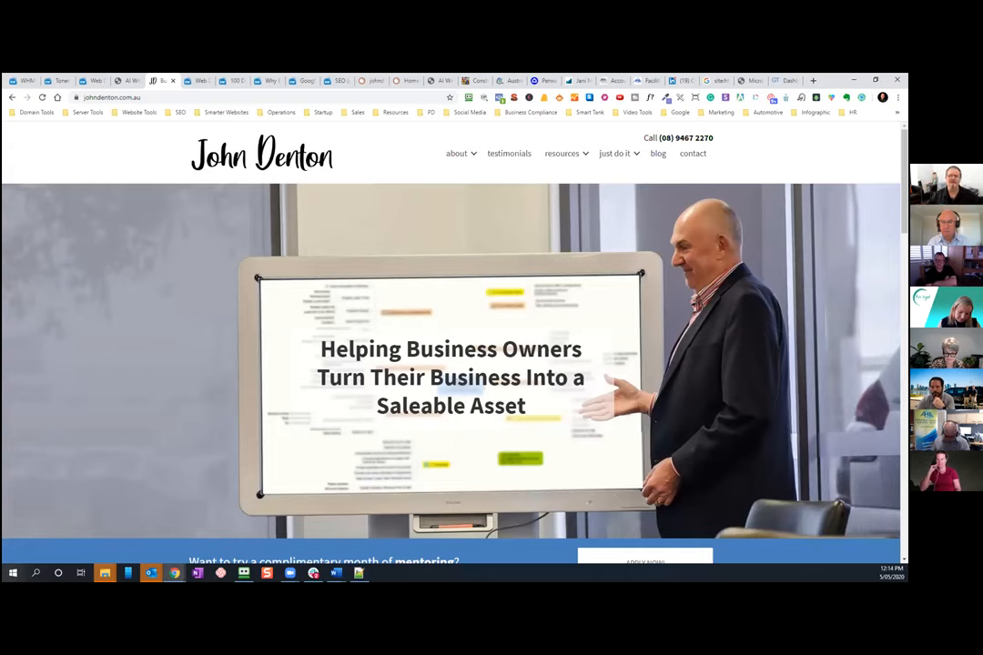
mouse_move(558, 399)
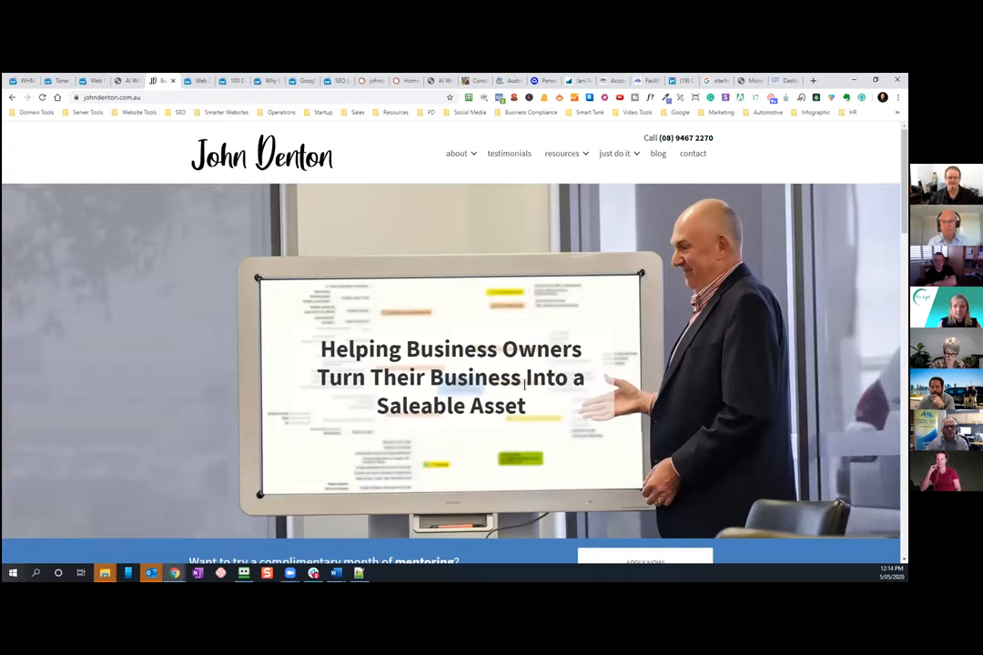
mouse_move(193, 374)
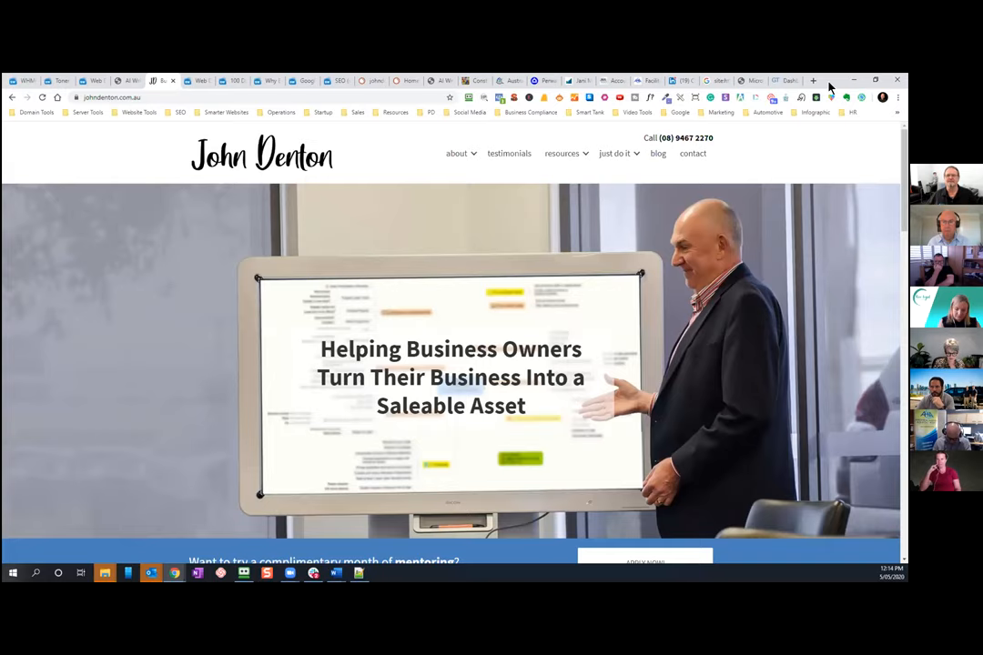
- Open a fresh Chrome tab next to the John Denton website
click(811, 80)
text(smarter websites)
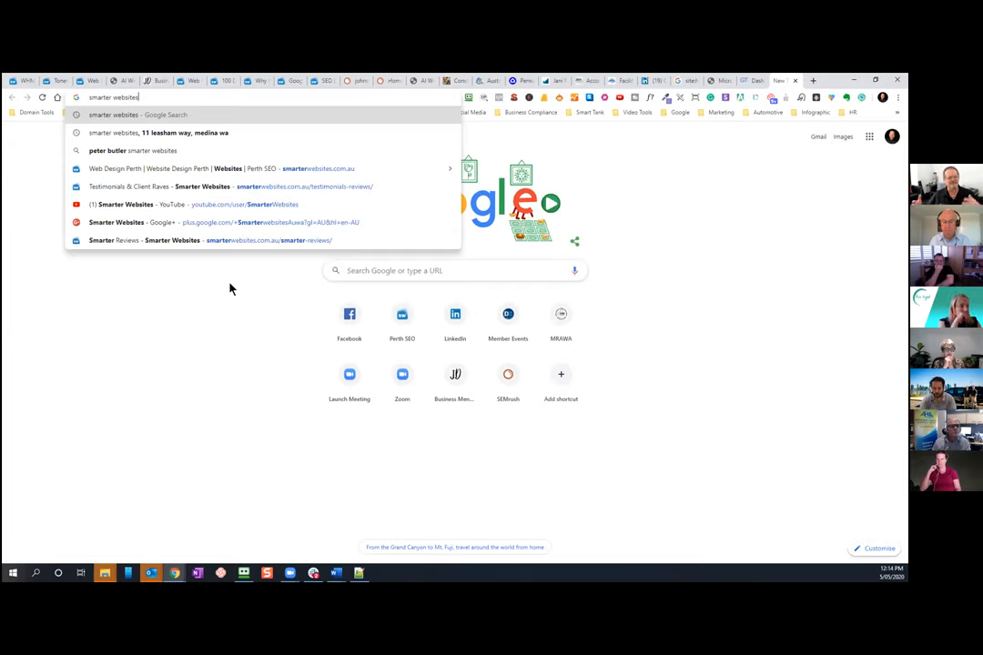
mouse_move(138, 303)
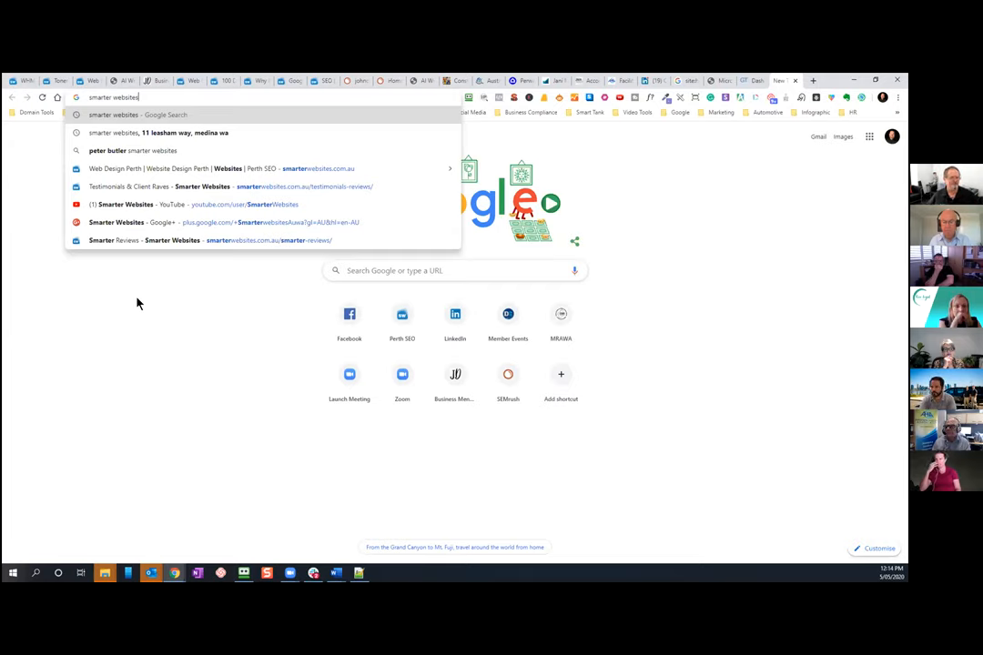
mouse_move(174, 574)
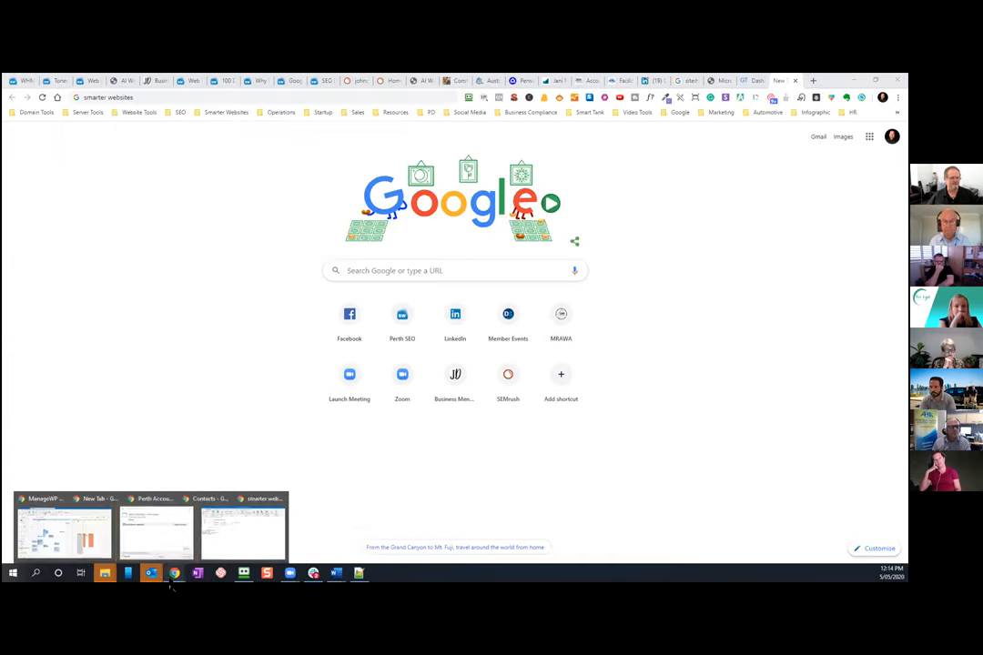
- Launch a new incognito window from Chrome's taskbar icon menu
right_click(173, 573)
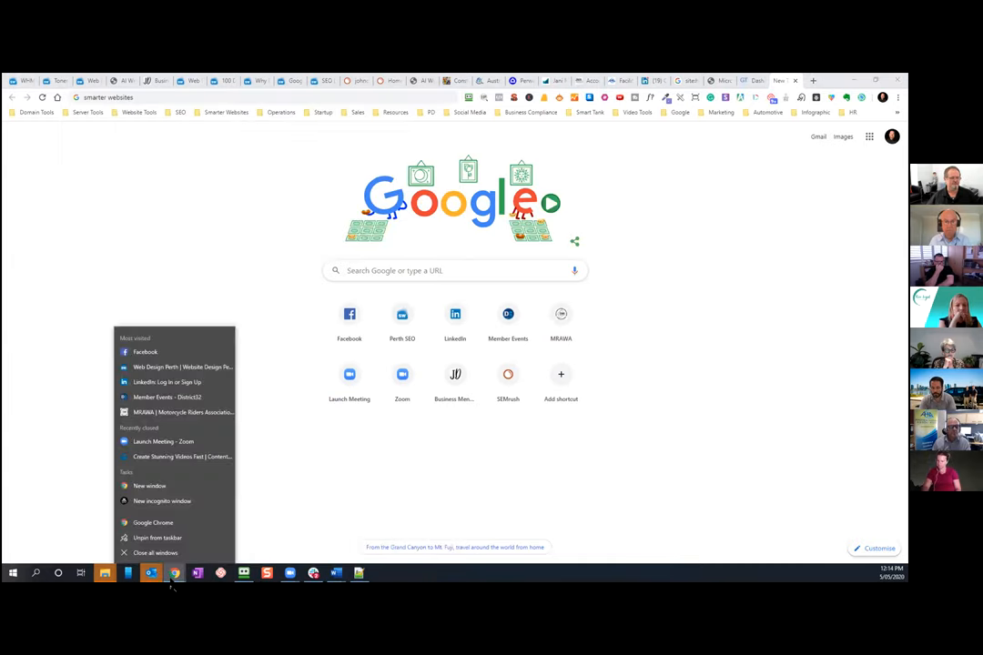
mouse_move(161, 500)
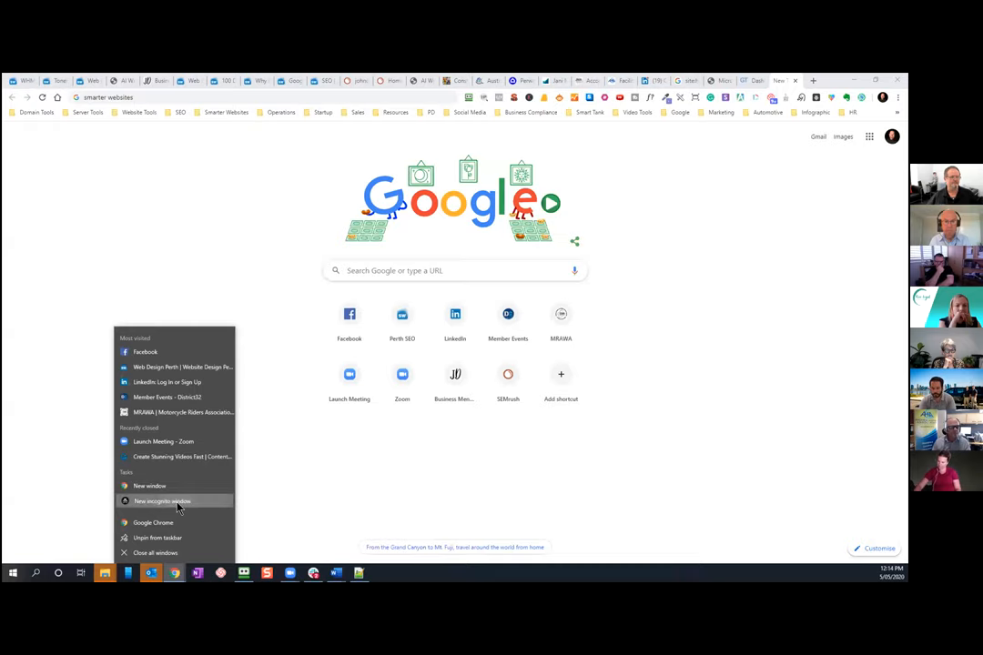
click(162, 501)
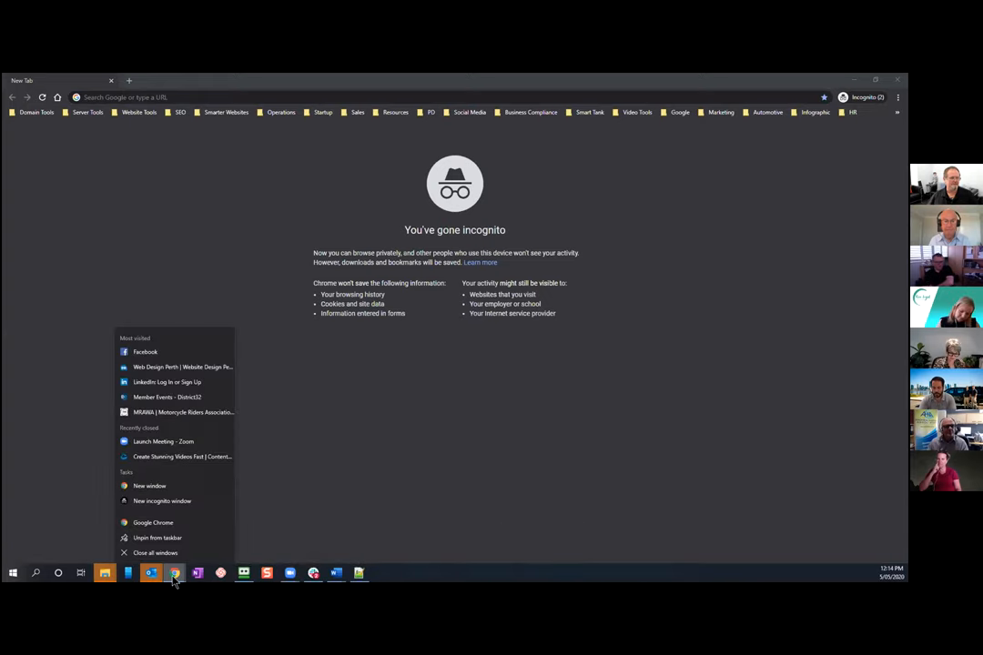
mouse_move(162, 501)
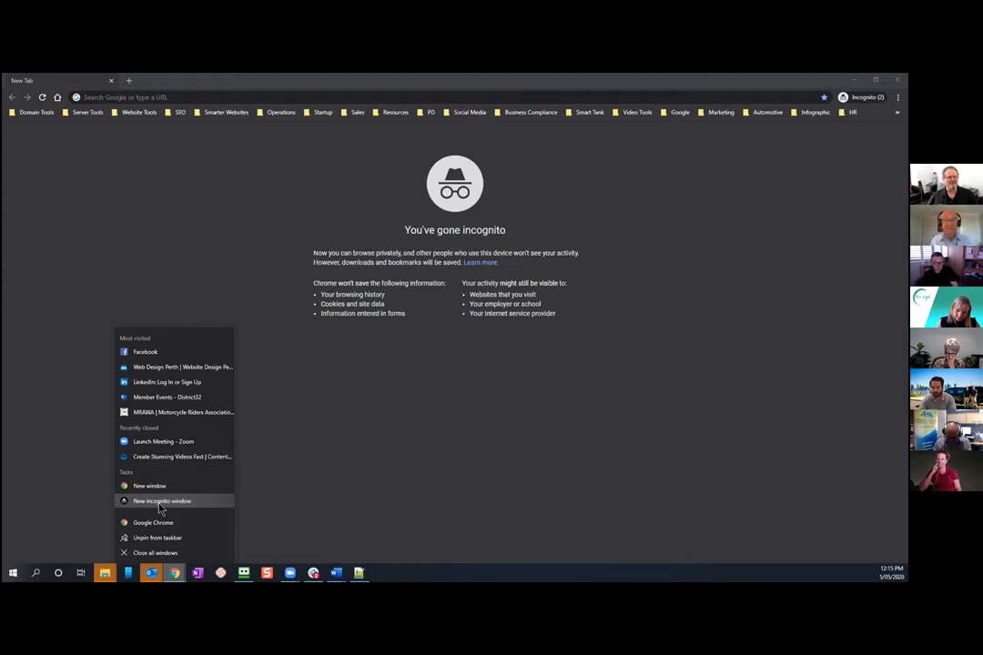
mouse_move(248, 174)
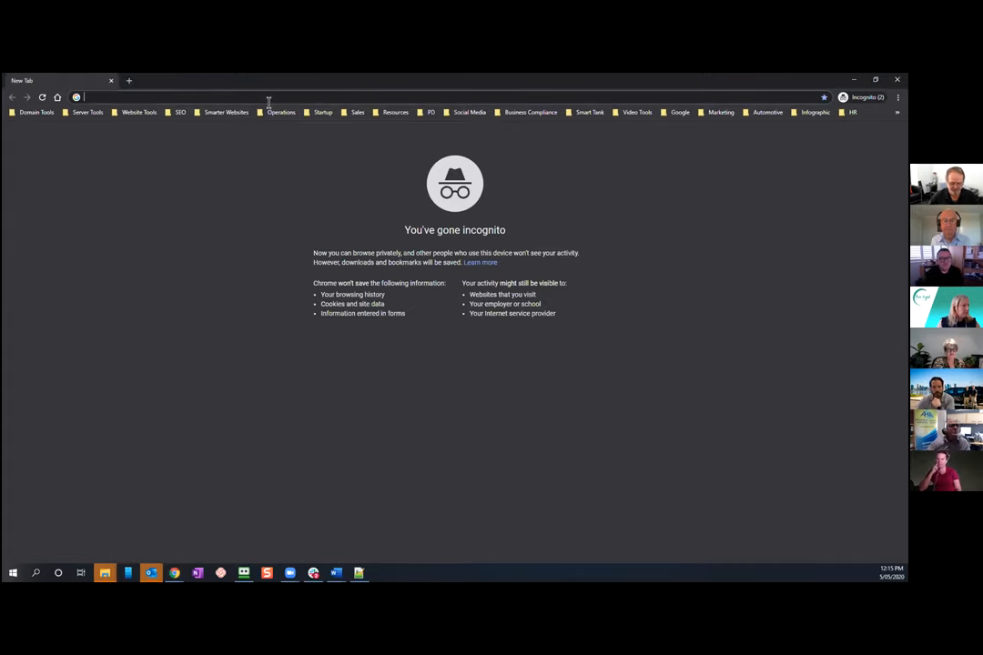
- Search Google for 'rise legal' in incognito, then select the whole query to replace it
text(rise le)
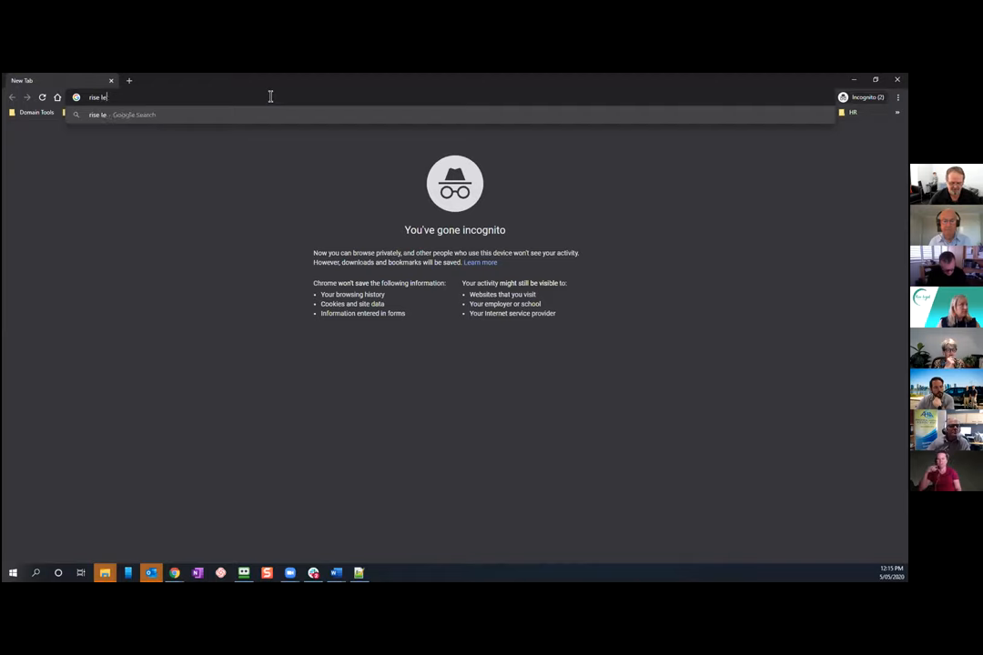
text(gal)
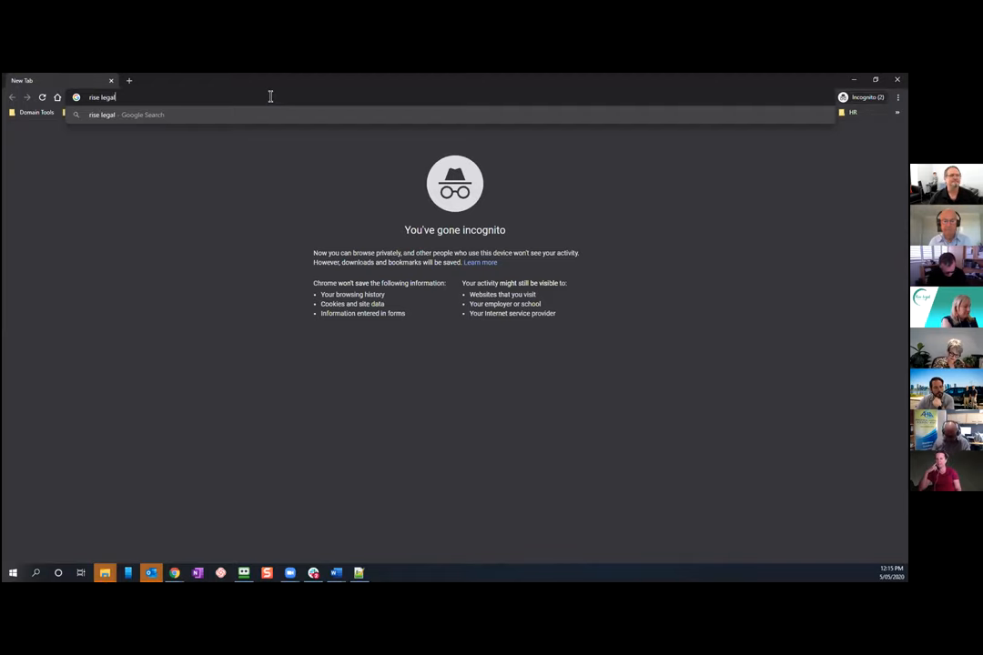
key(Return)
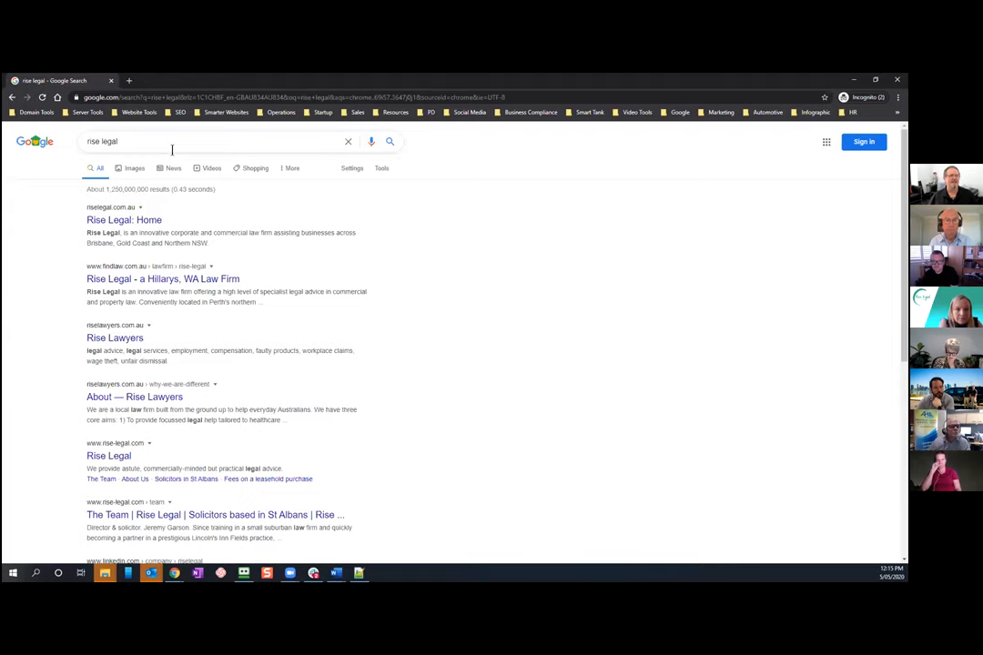
click(170, 141)
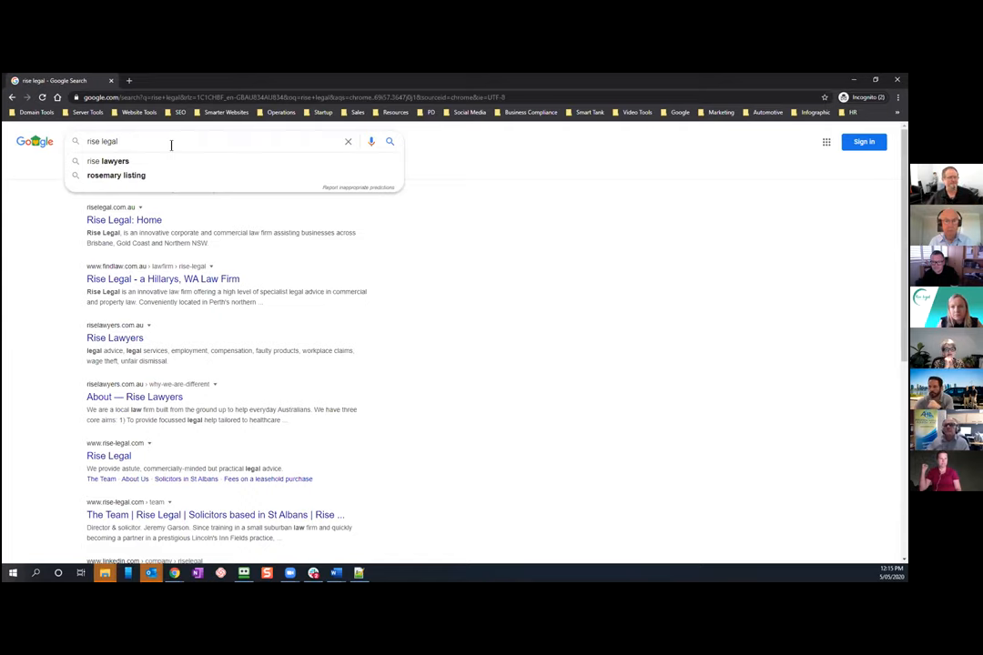
mouse_move(167, 161)
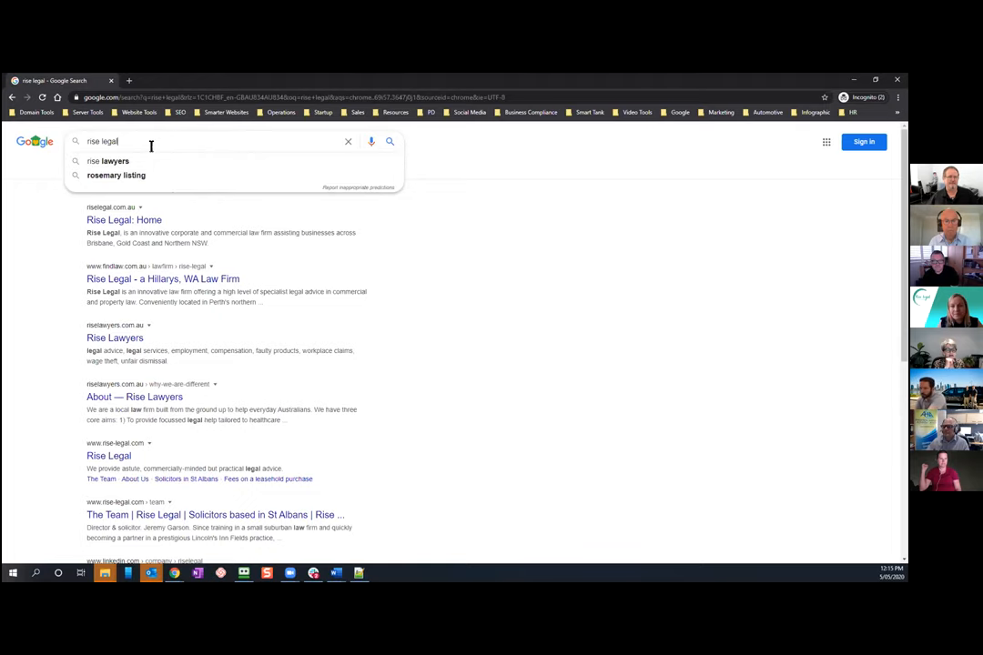
triple_click(136, 141)
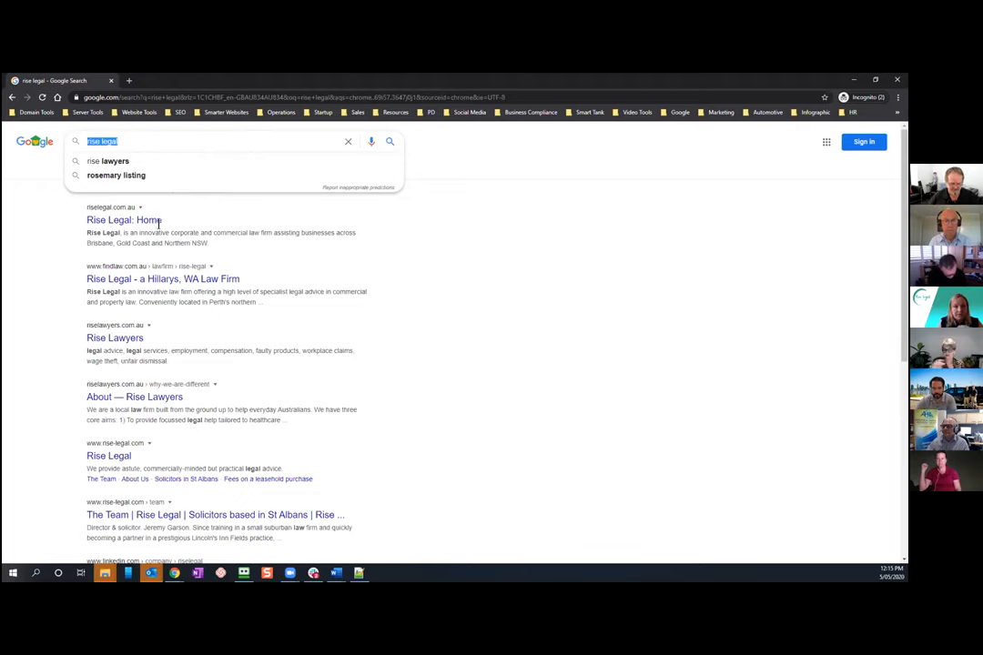
text(andrew)
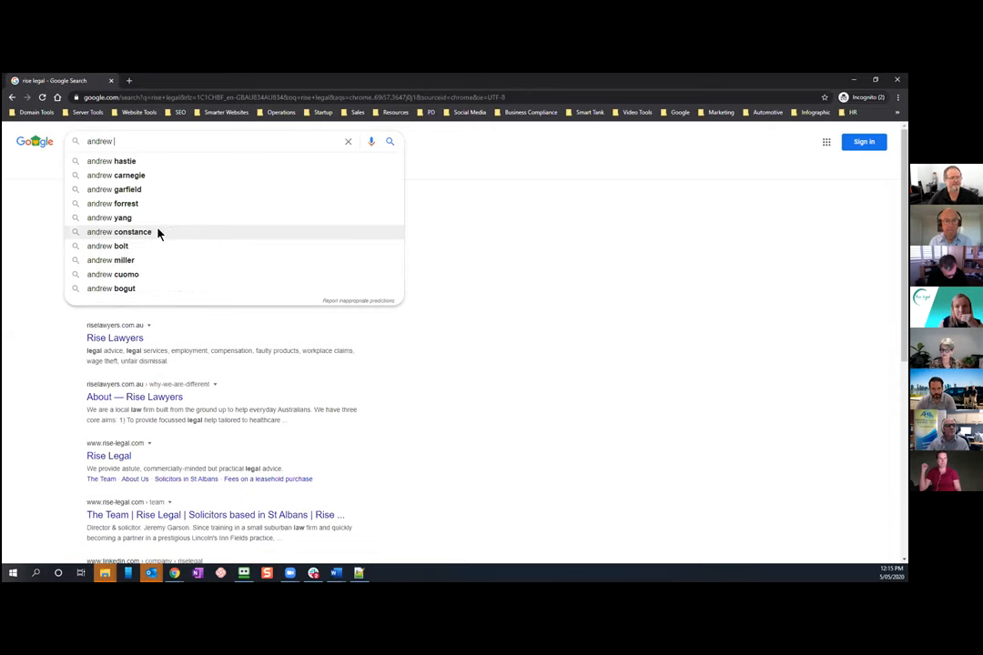
text(huffer)
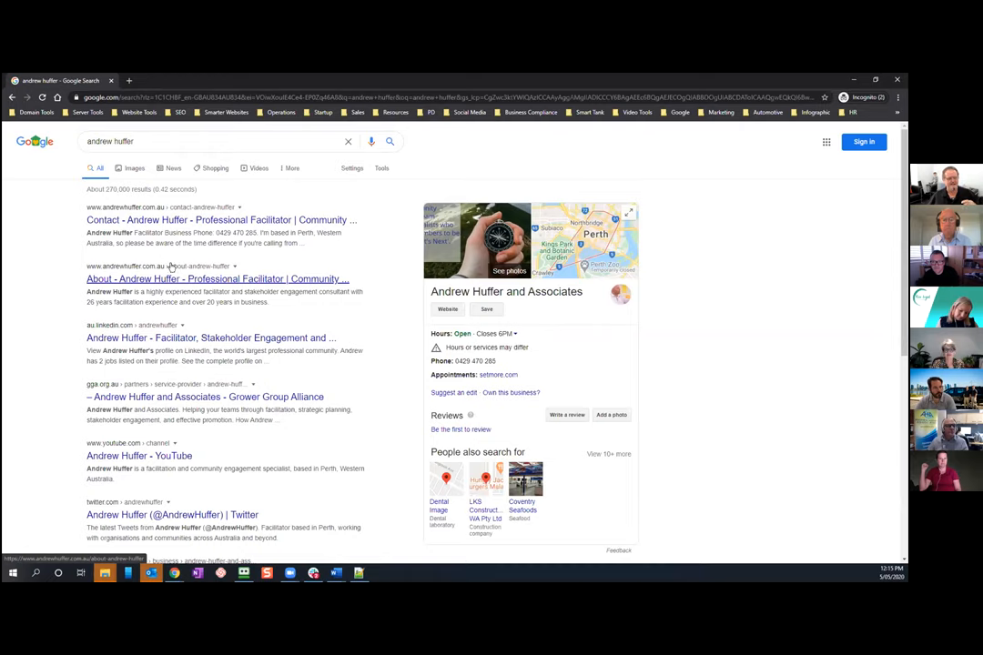
click(227, 141)
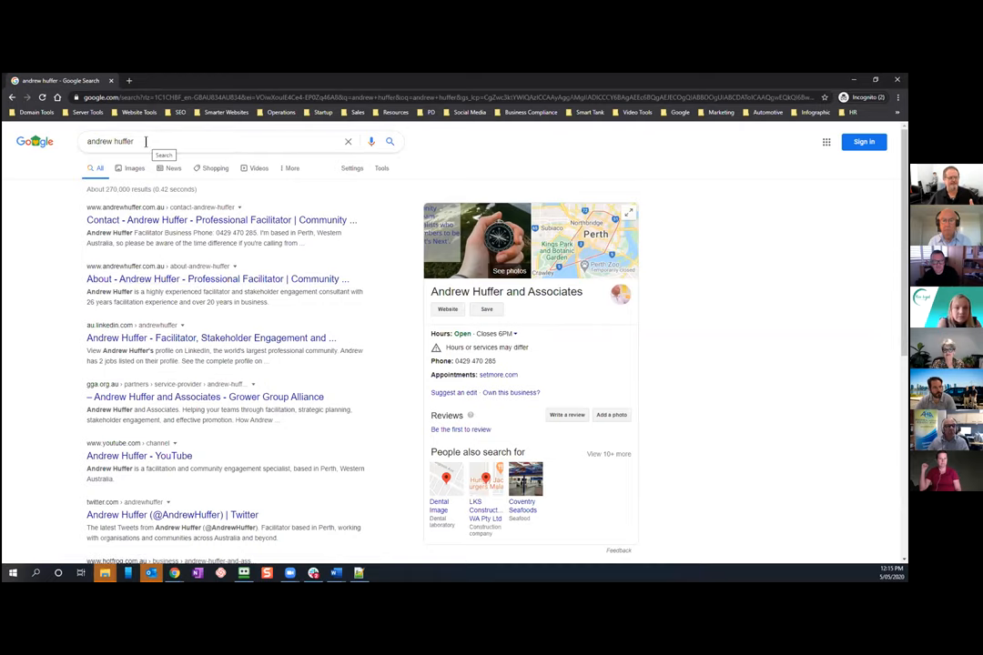
click(227, 141)
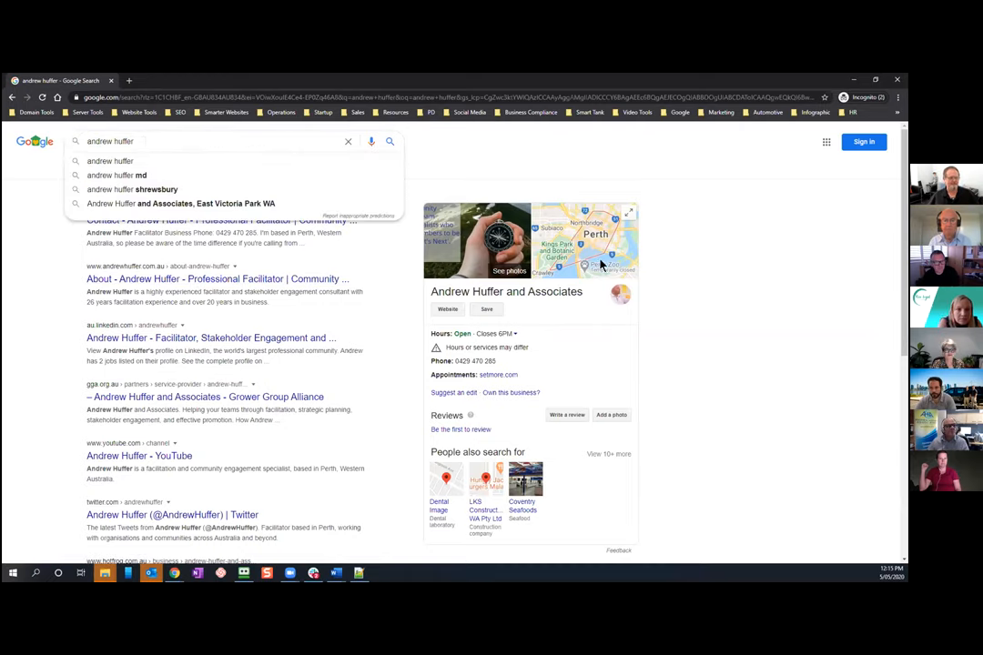
mouse_move(694, 412)
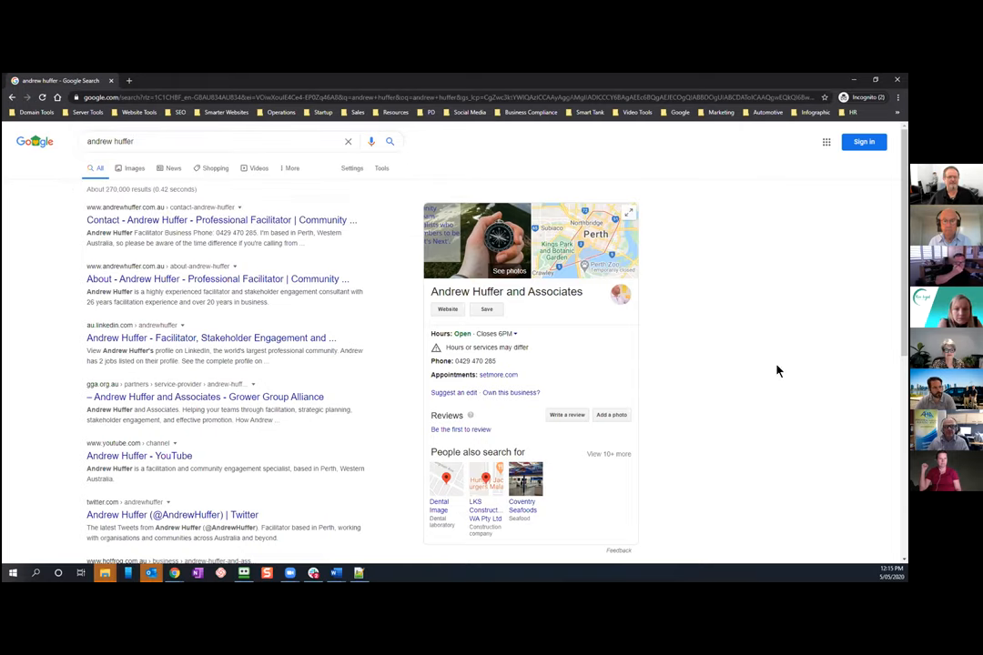
mouse_move(433, 219)
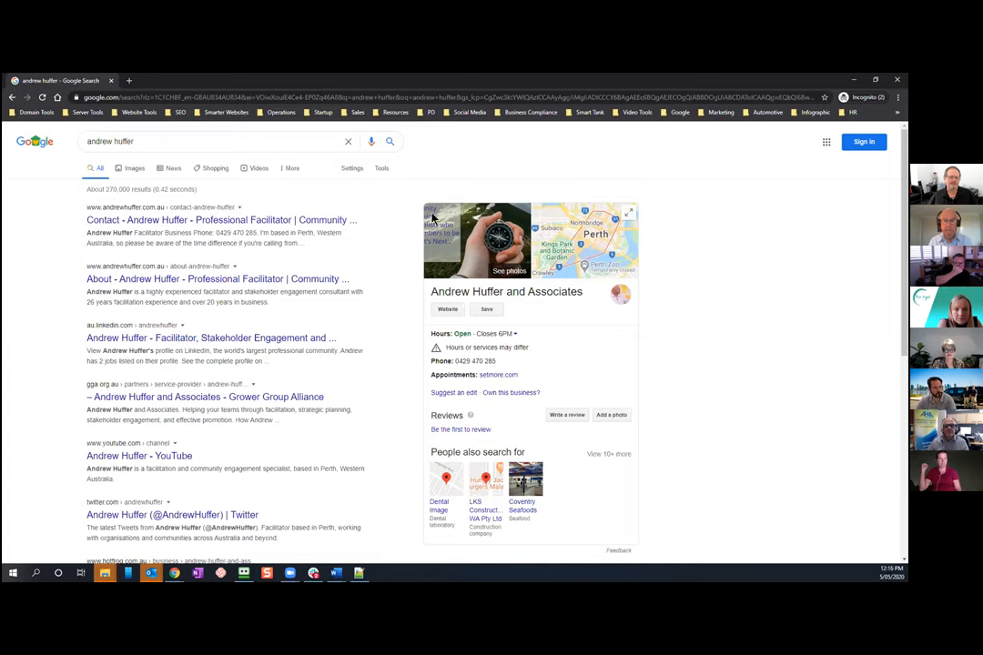
mouse_move(722, 349)
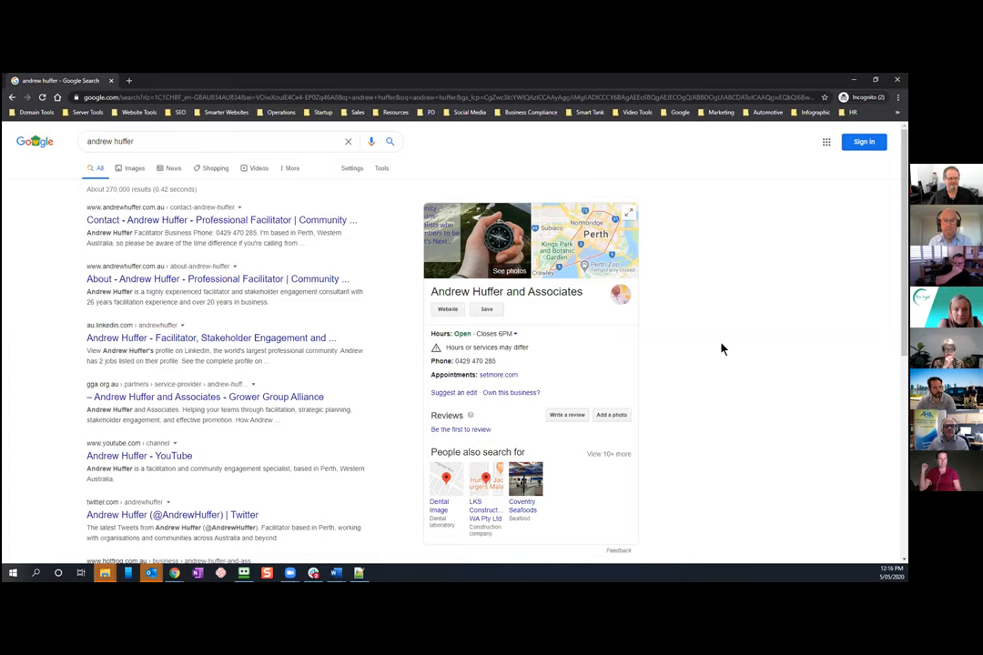
mouse_move(649, 264)
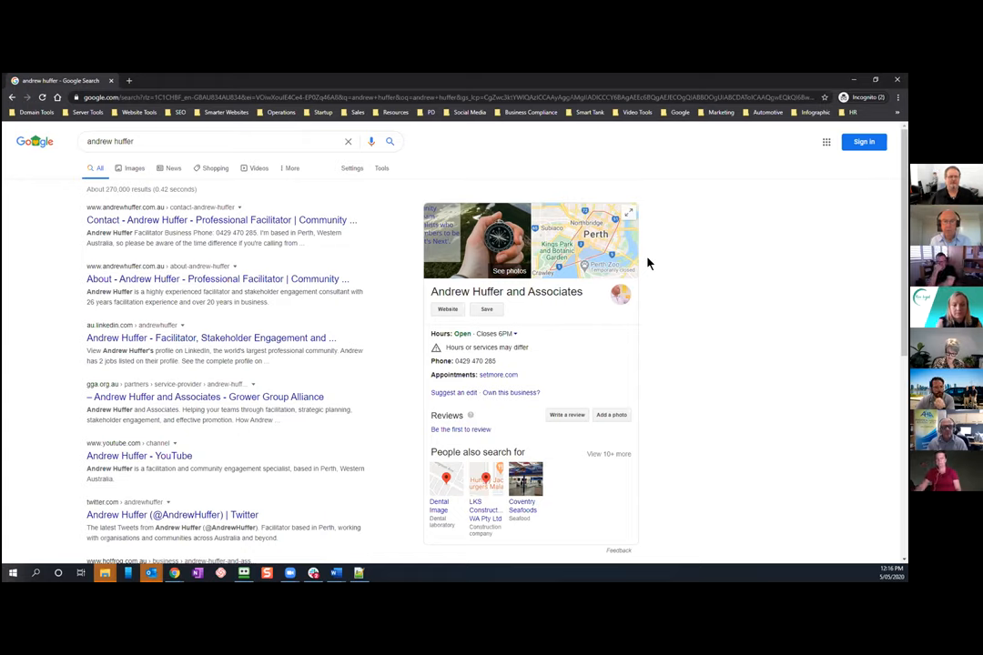
mouse_move(672, 330)
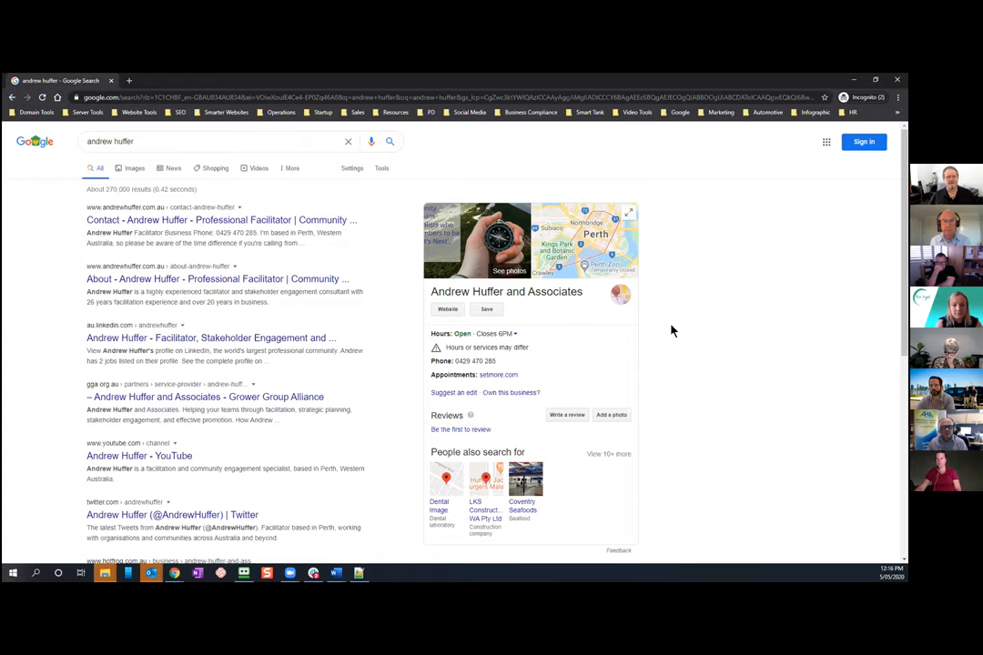
mouse_move(532, 253)
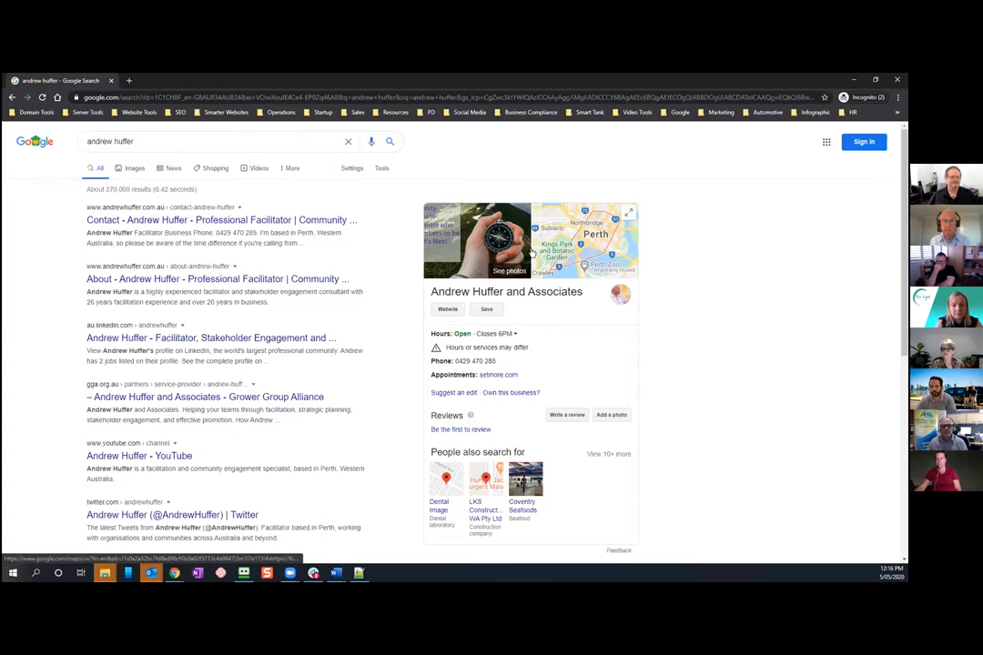
mouse_move(207, 209)
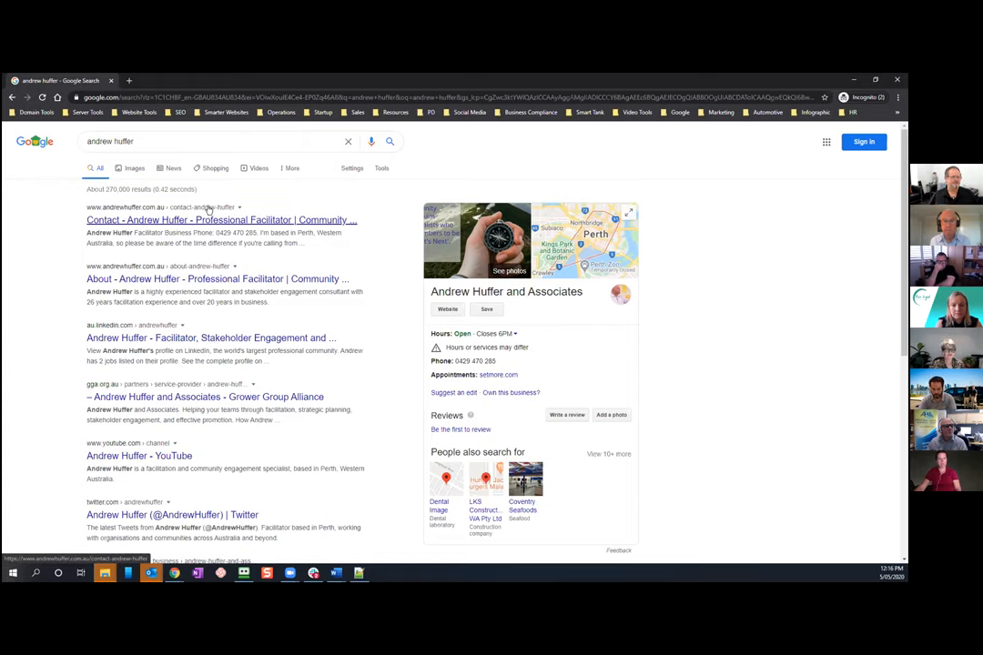
mouse_move(206, 238)
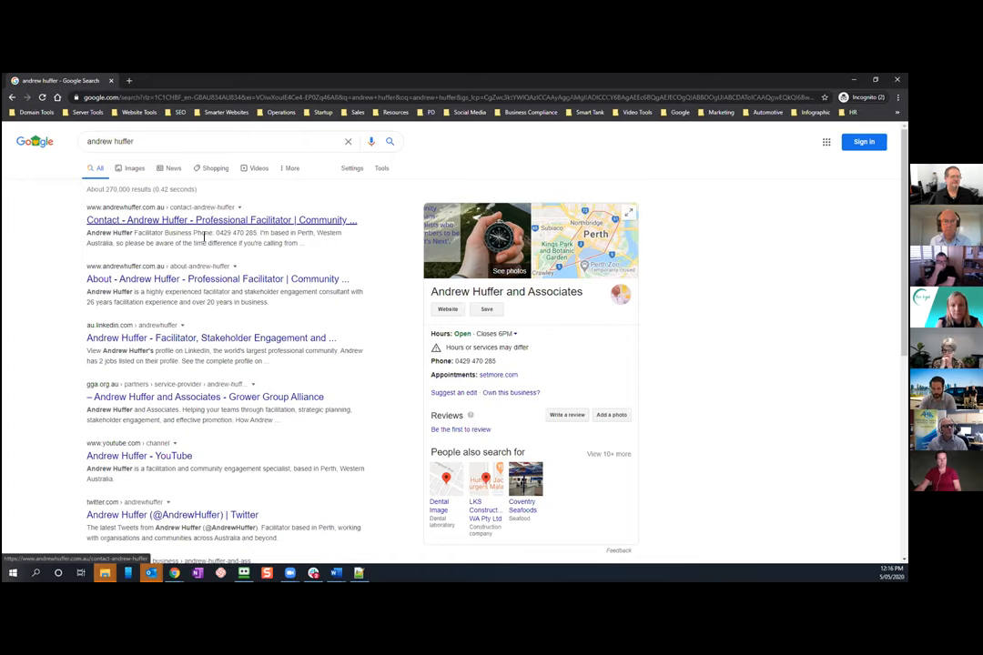
mouse_move(219, 286)
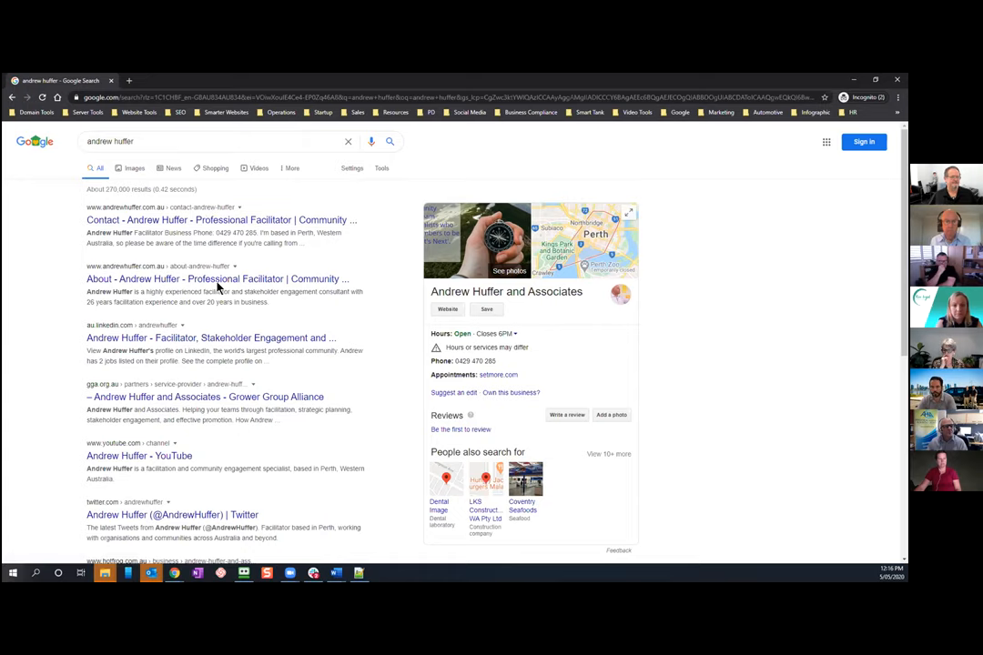
mouse_move(211, 338)
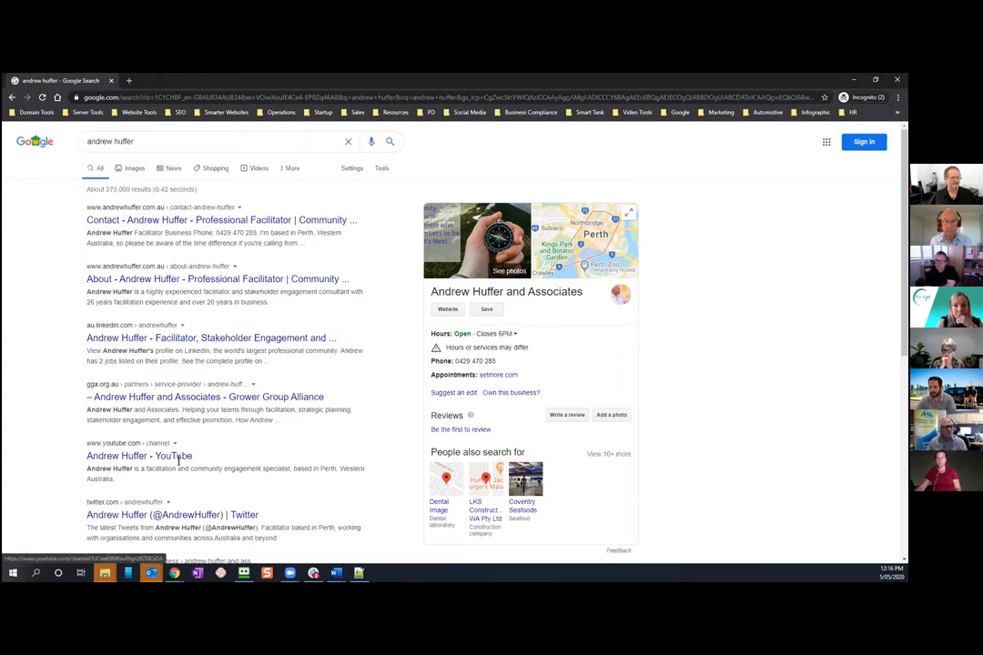
mouse_move(187, 518)
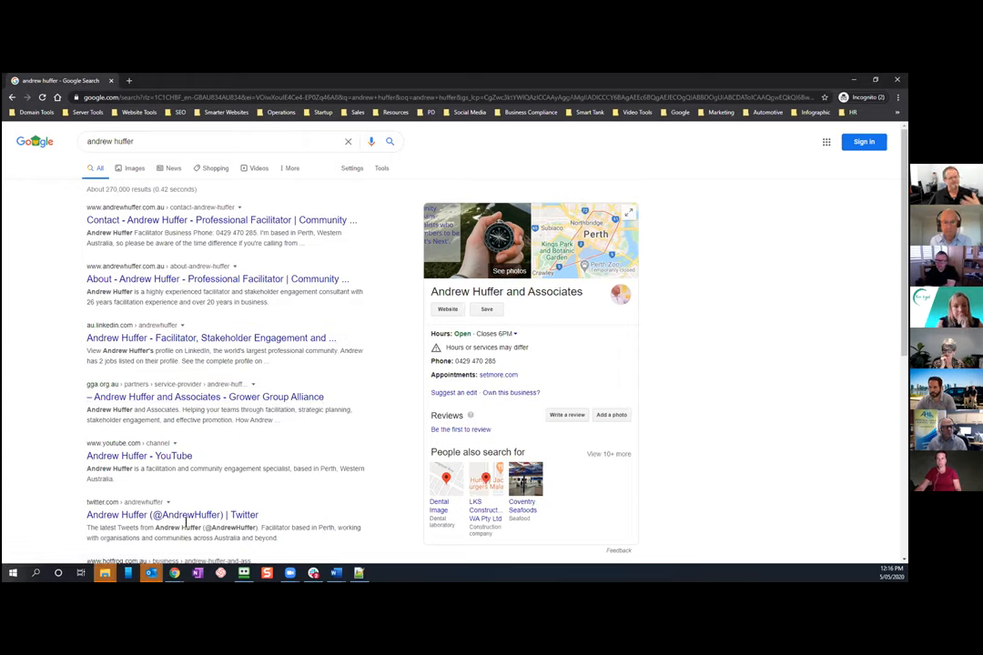
mouse_move(705, 461)
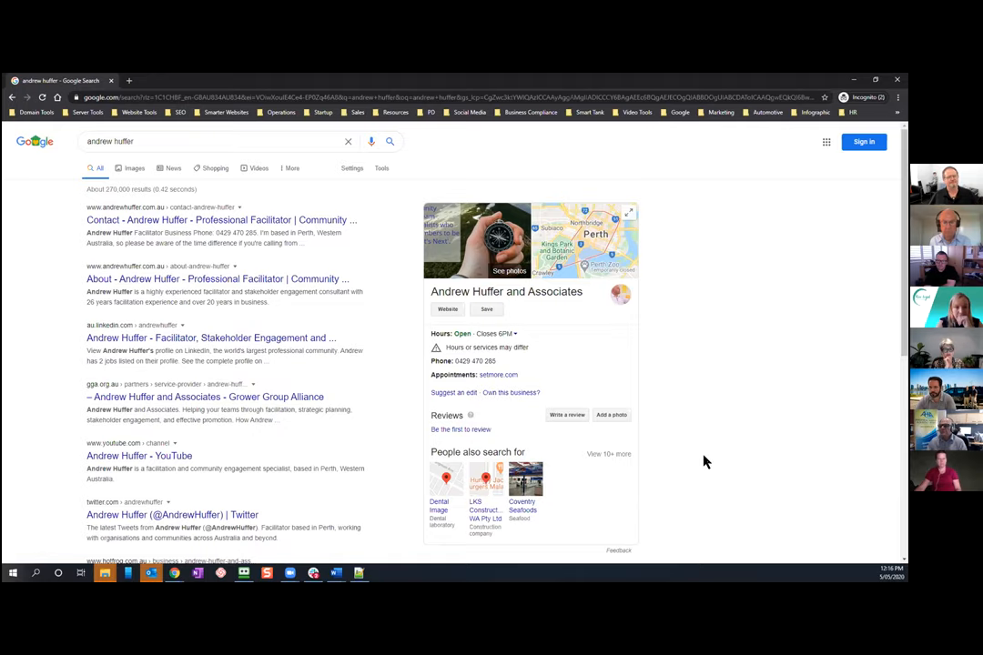
mouse_move(191, 159)
text(smarter websi)
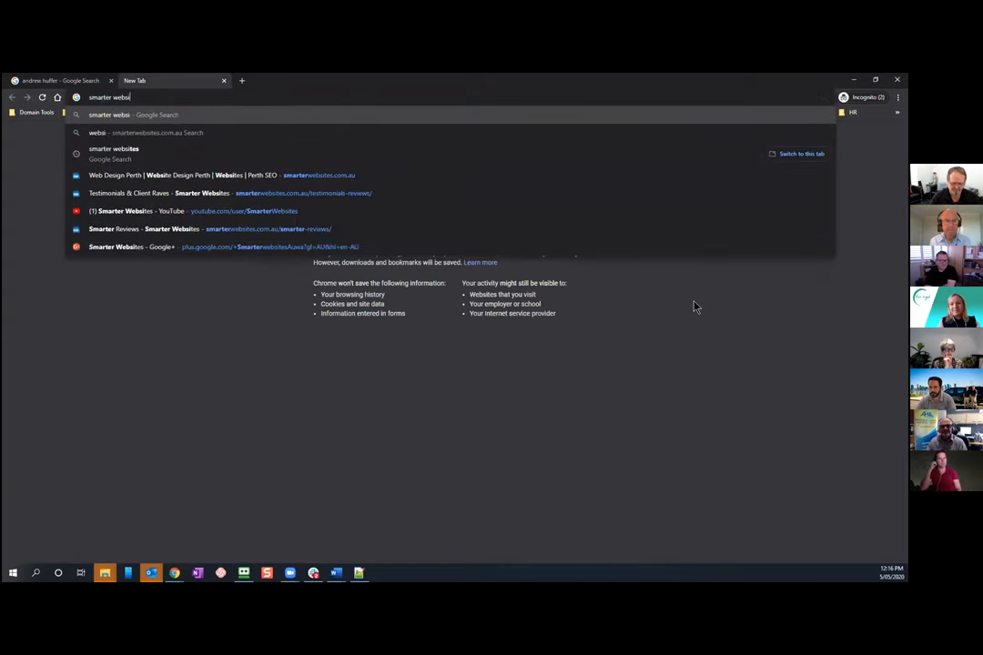
- Search Google for 'smarter websites' and scroll through the results and business profile
text(tes)
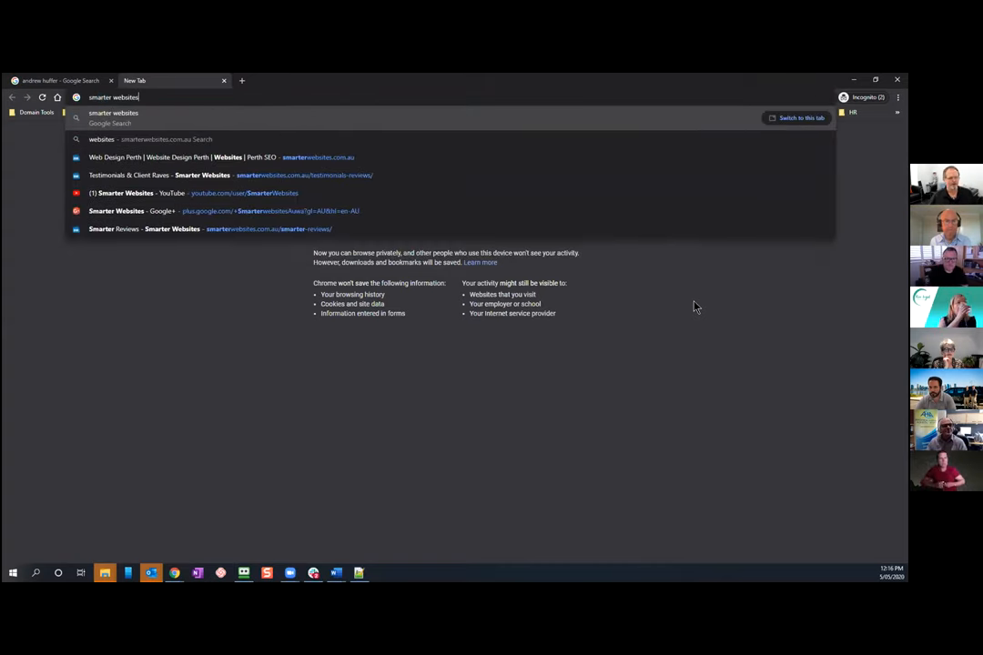
key(Return)
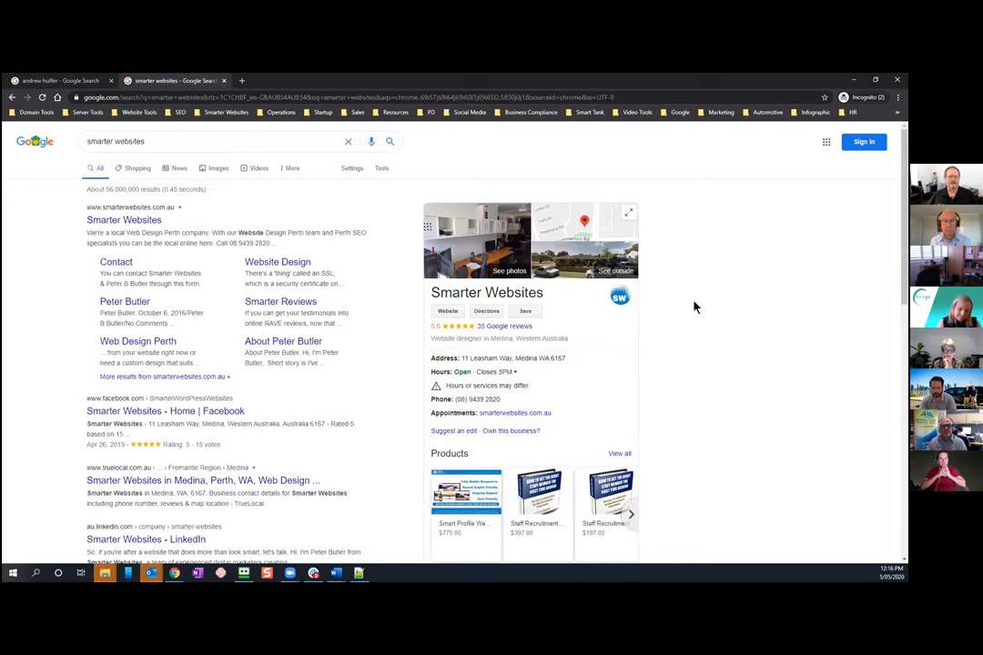
mouse_move(669, 252)
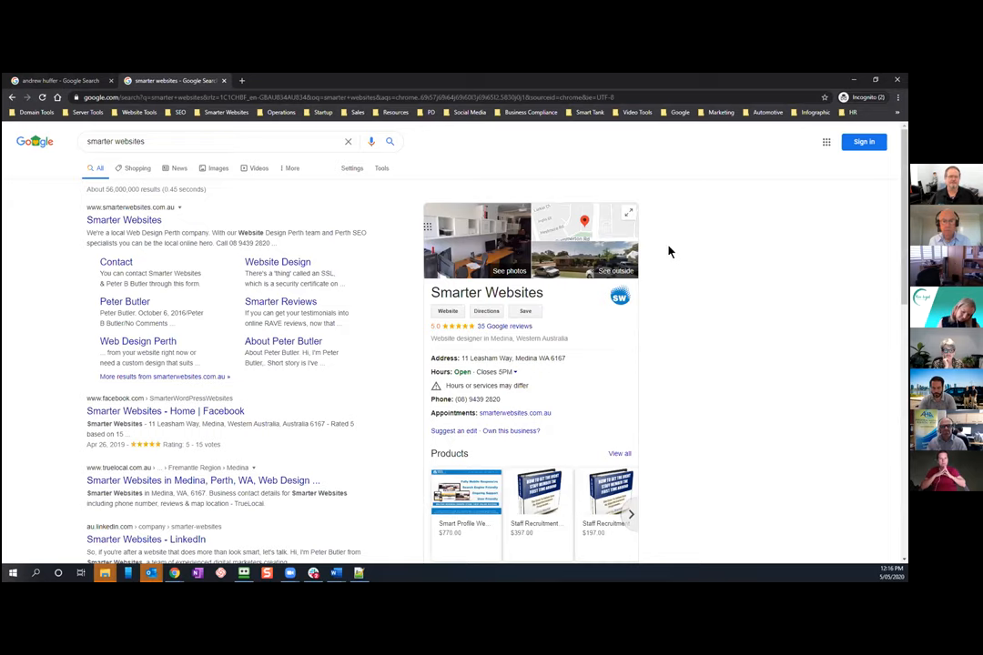
scroll(down, 3)
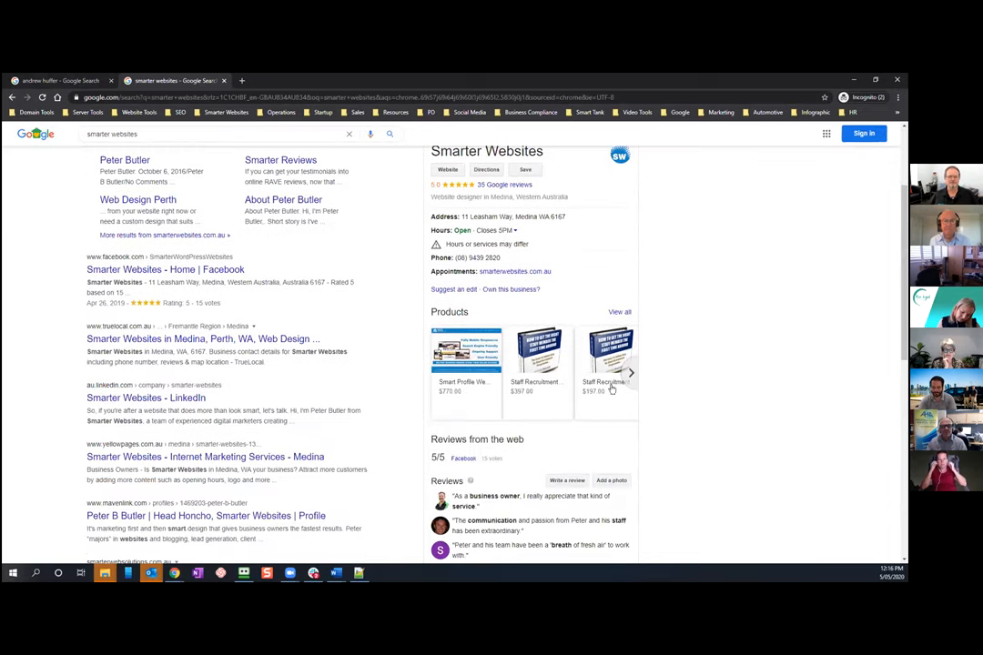
scroll(down, 3)
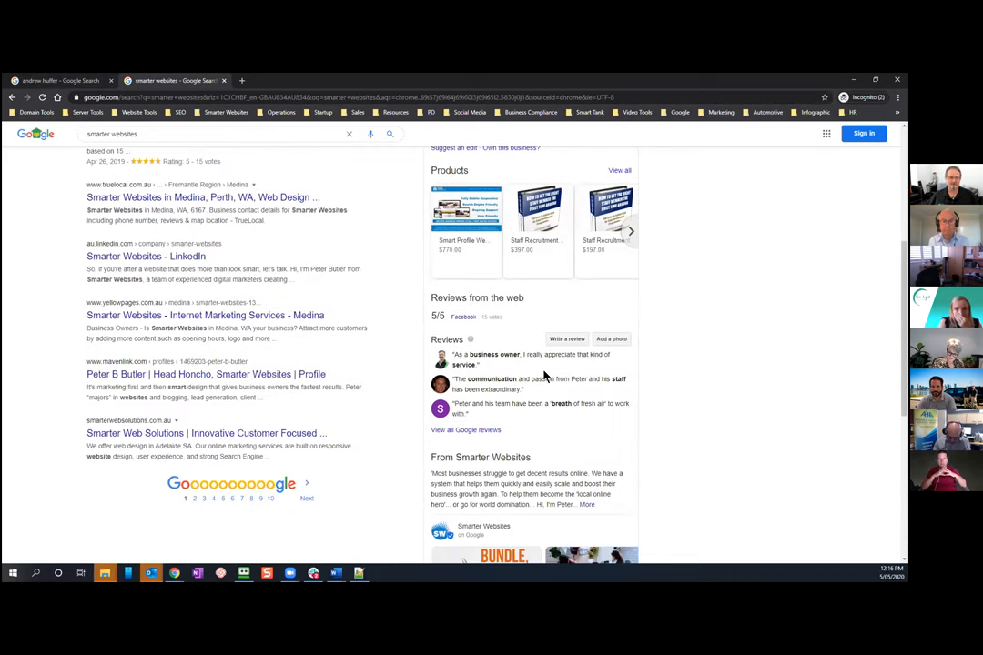
scroll(down, 3)
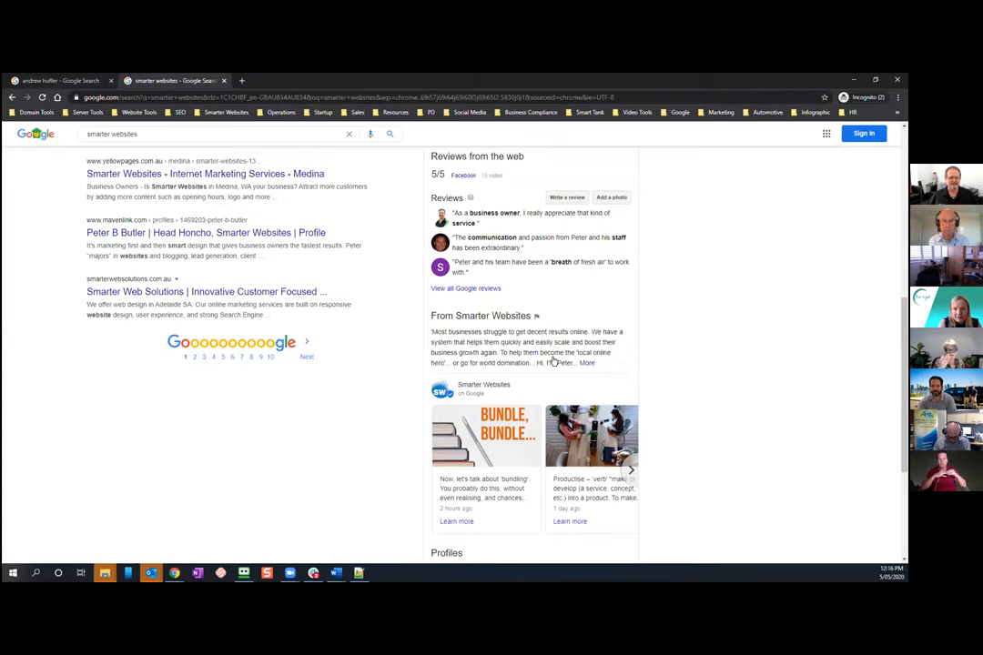
mouse_move(550, 375)
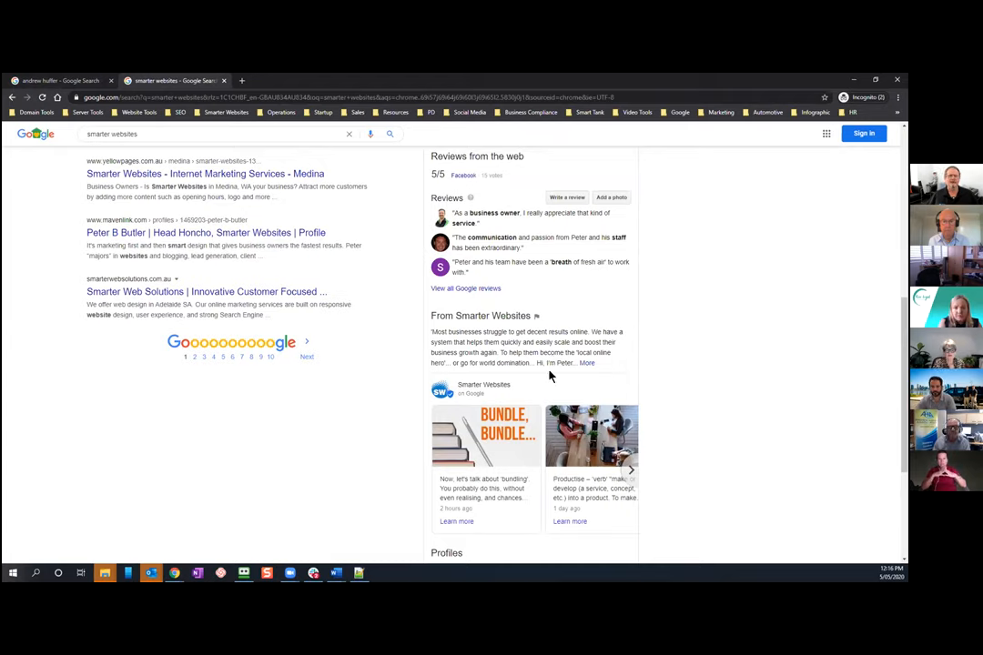
mouse_move(554, 386)
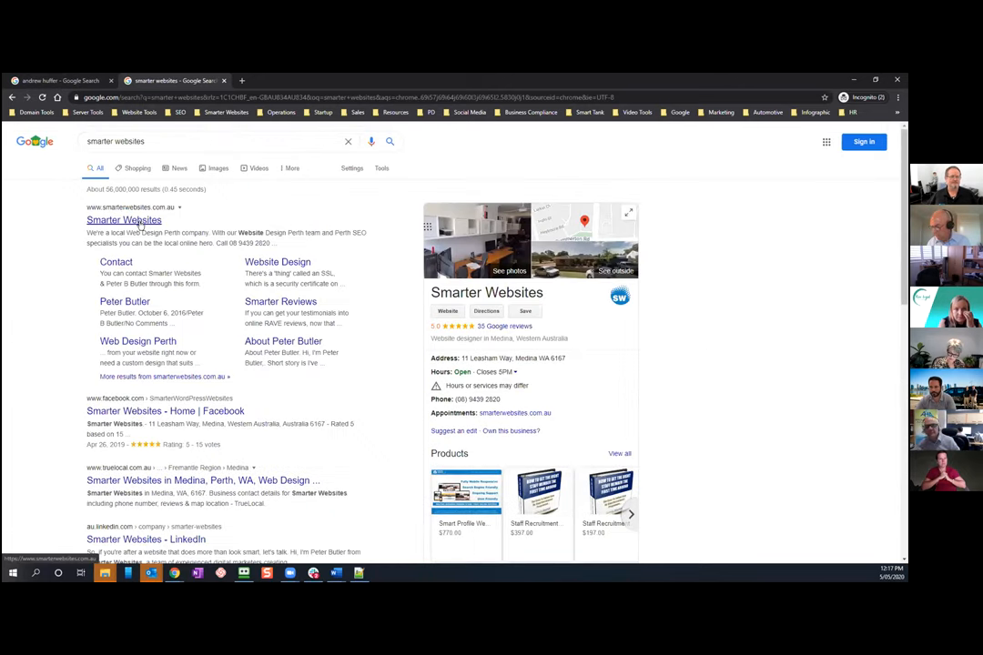
mouse_move(272, 325)
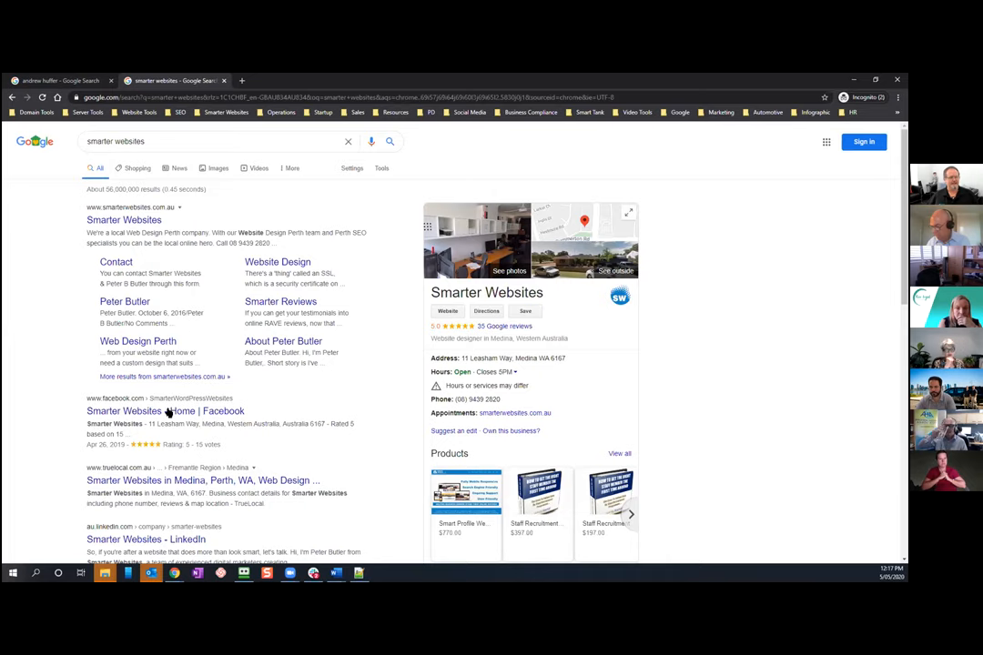
scroll(down, 3)
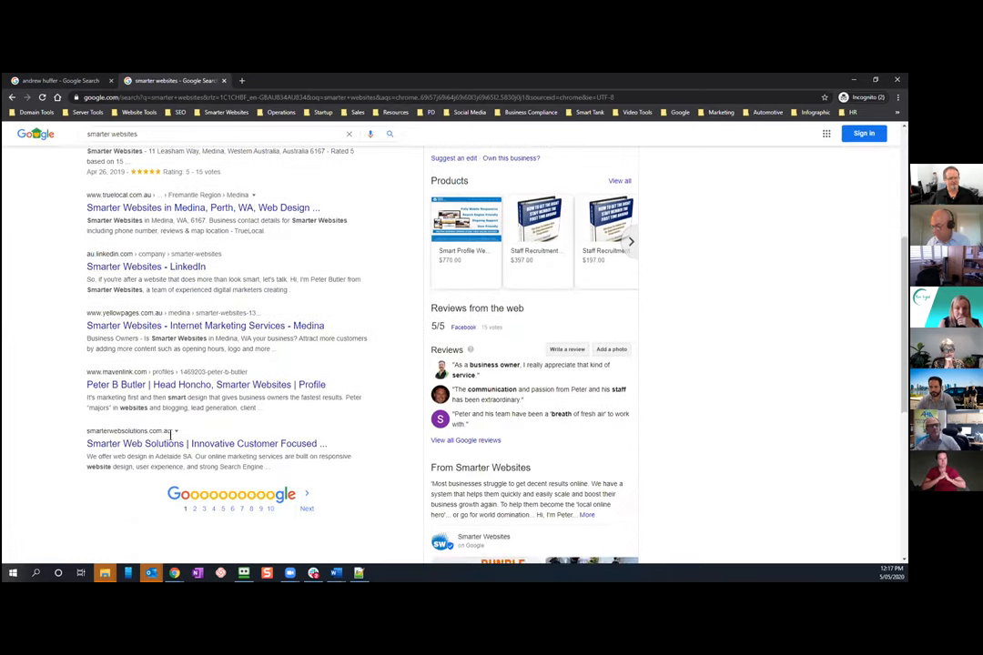
scroll(up, 3)
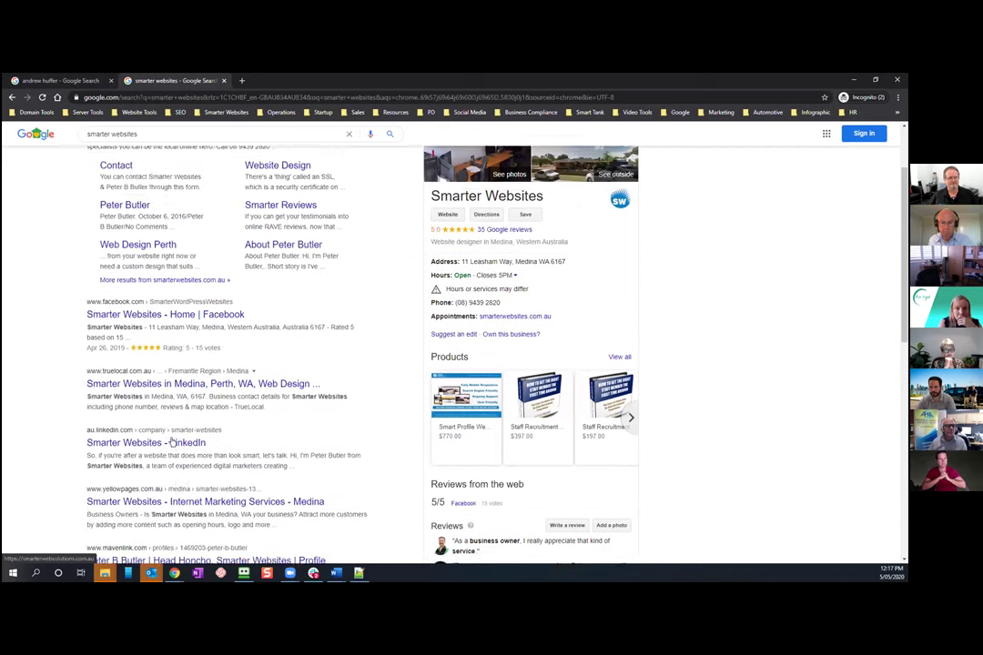
scroll(up, 3)
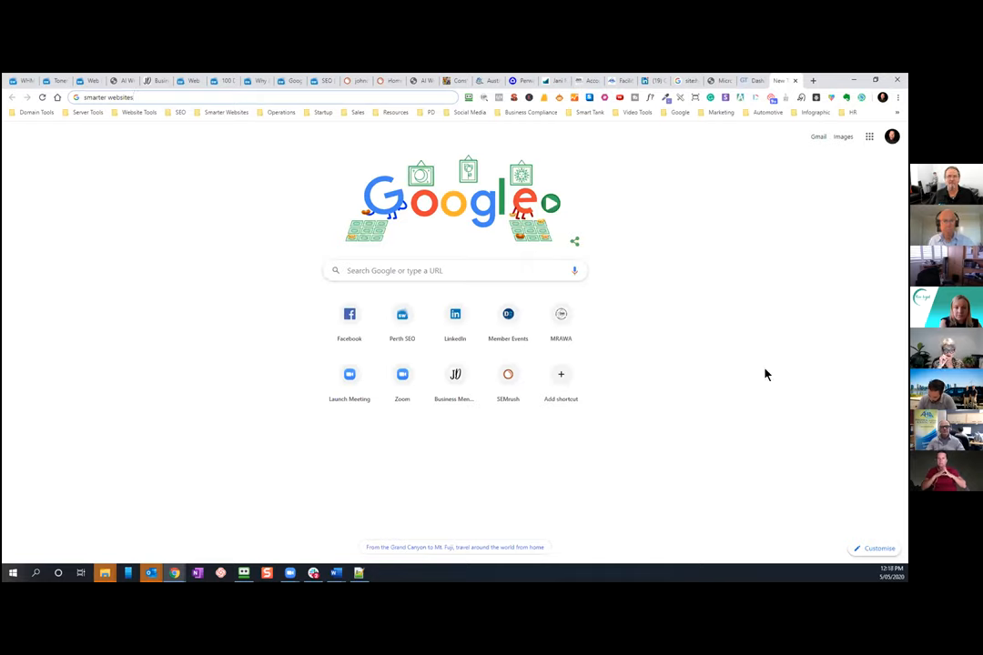
mouse_move(143, 137)
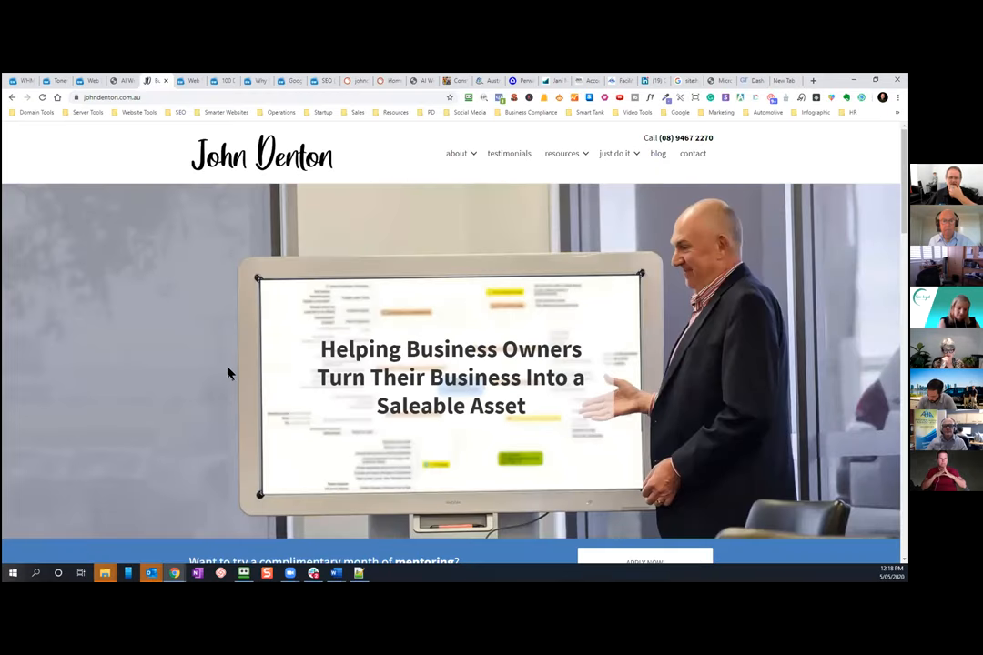
mouse_move(377, 398)
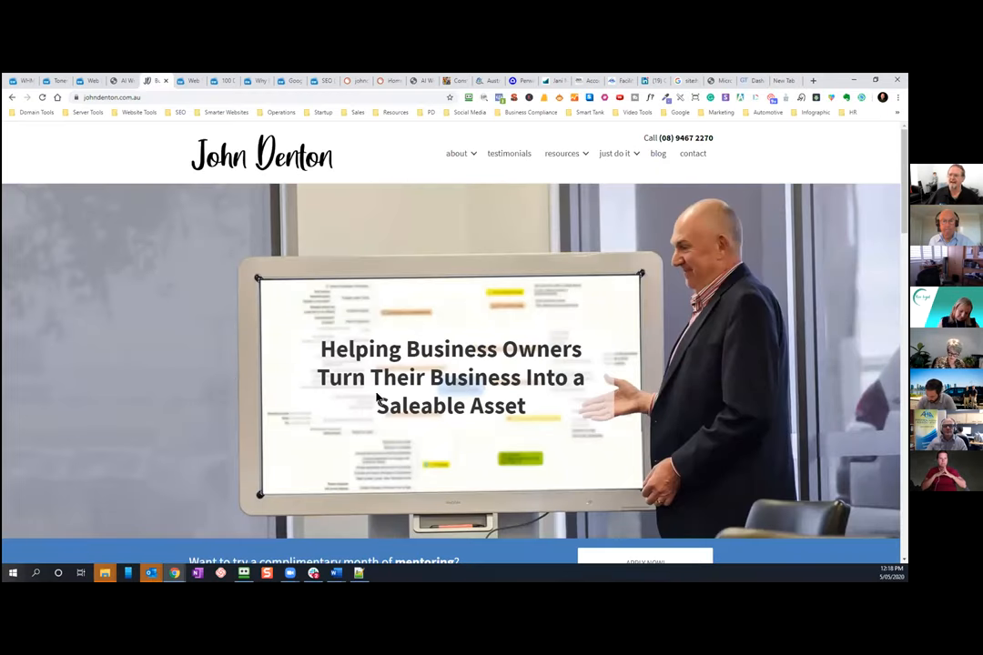
mouse_move(184, 336)
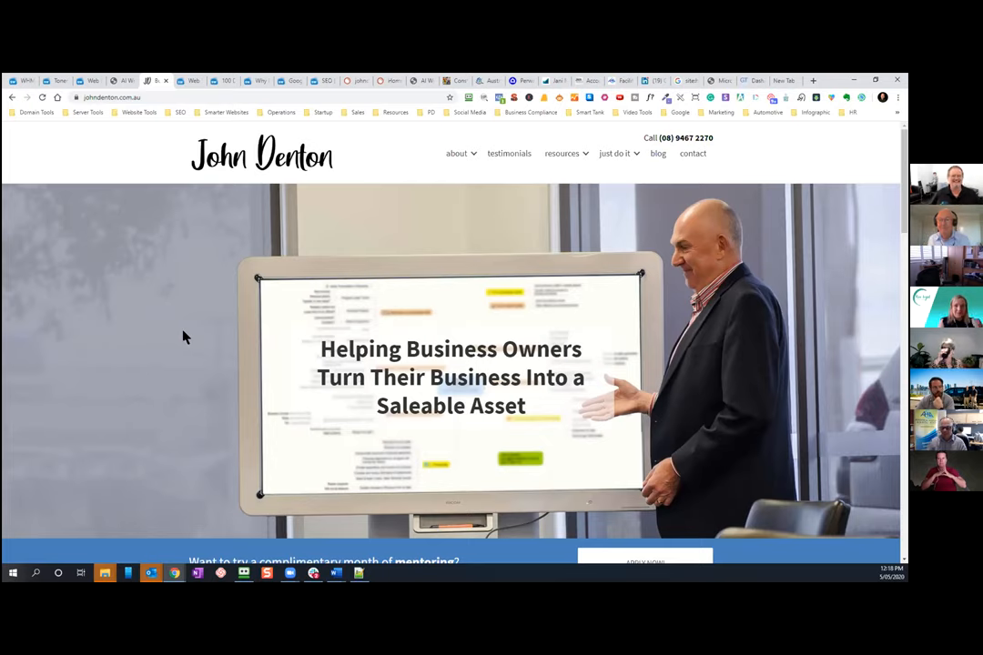
mouse_move(250, 217)
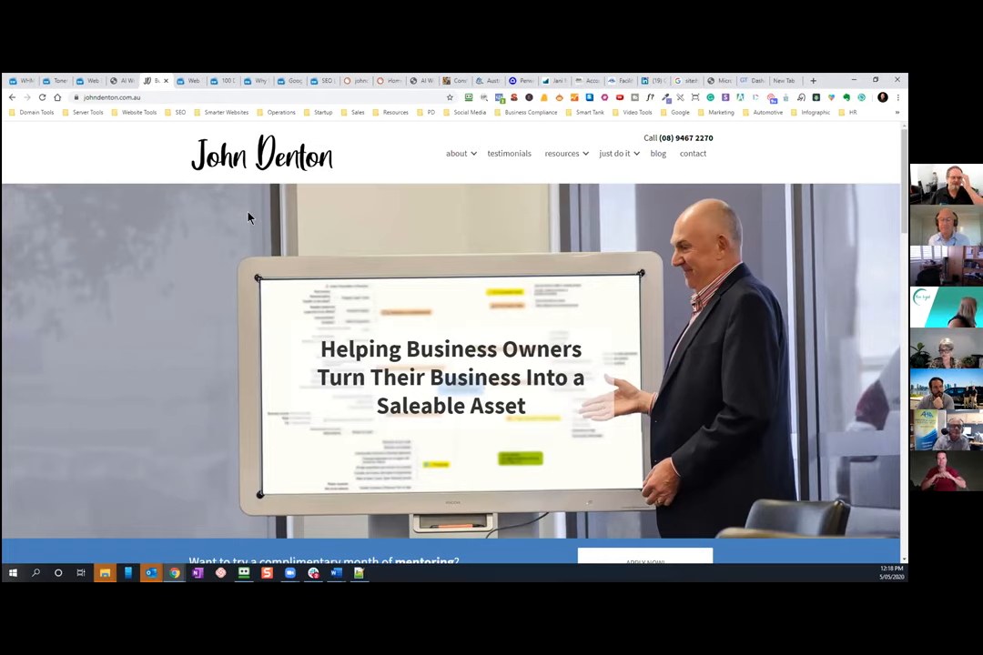
mouse_move(472, 380)
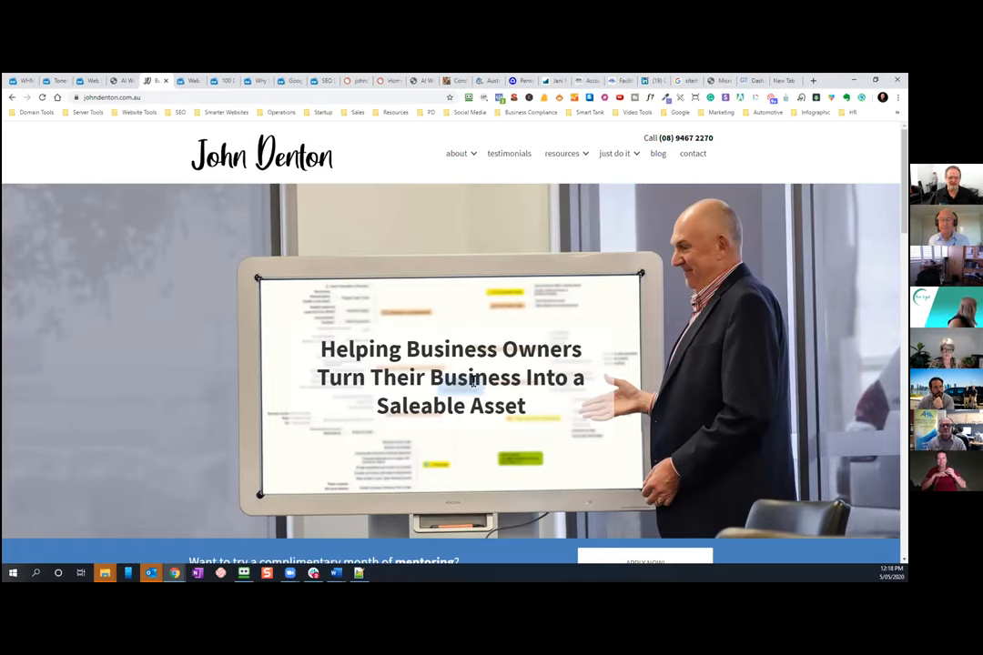
mouse_move(394, 243)
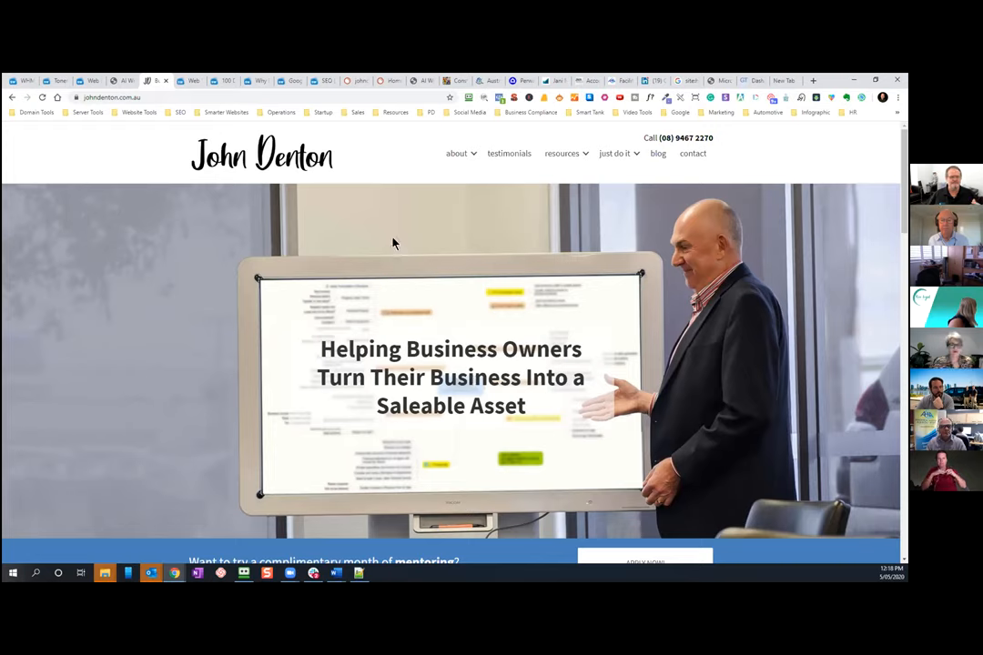
mouse_move(169, 275)
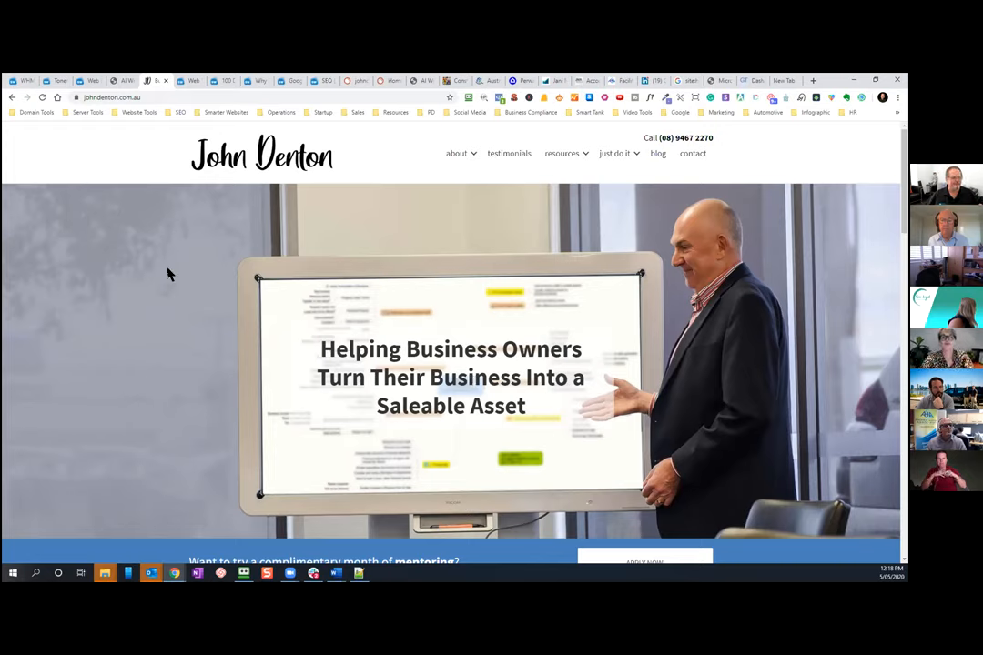
mouse_move(154, 176)
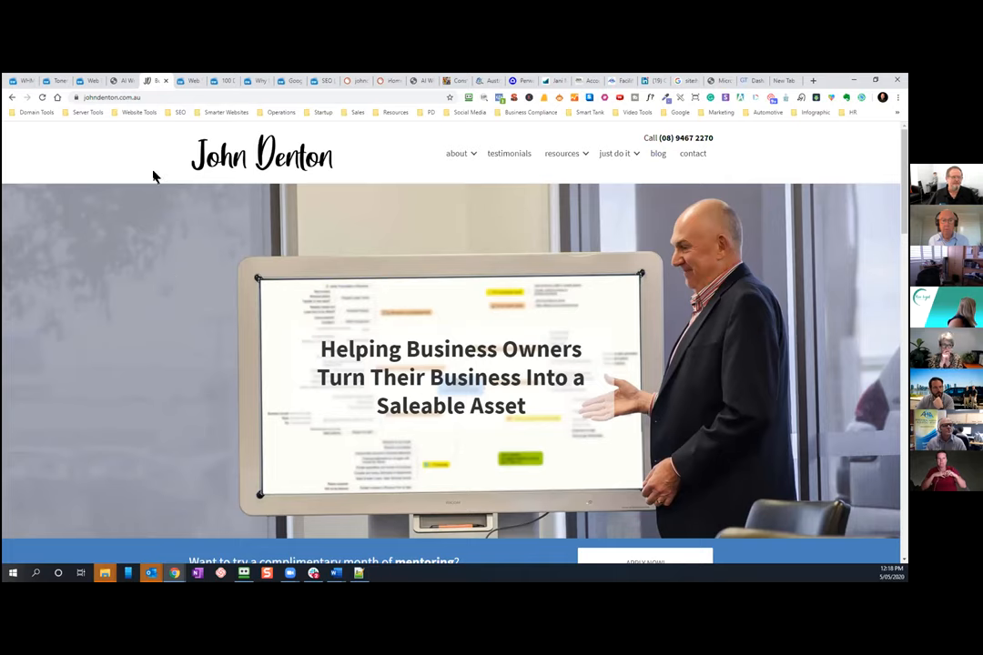
mouse_move(155, 81)
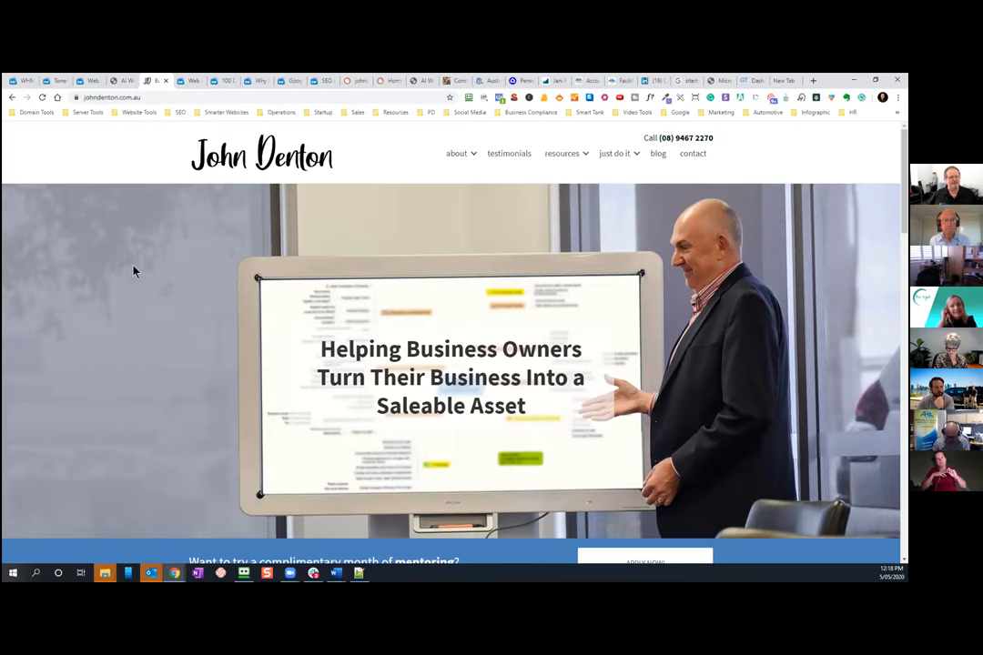
mouse_move(155, 82)
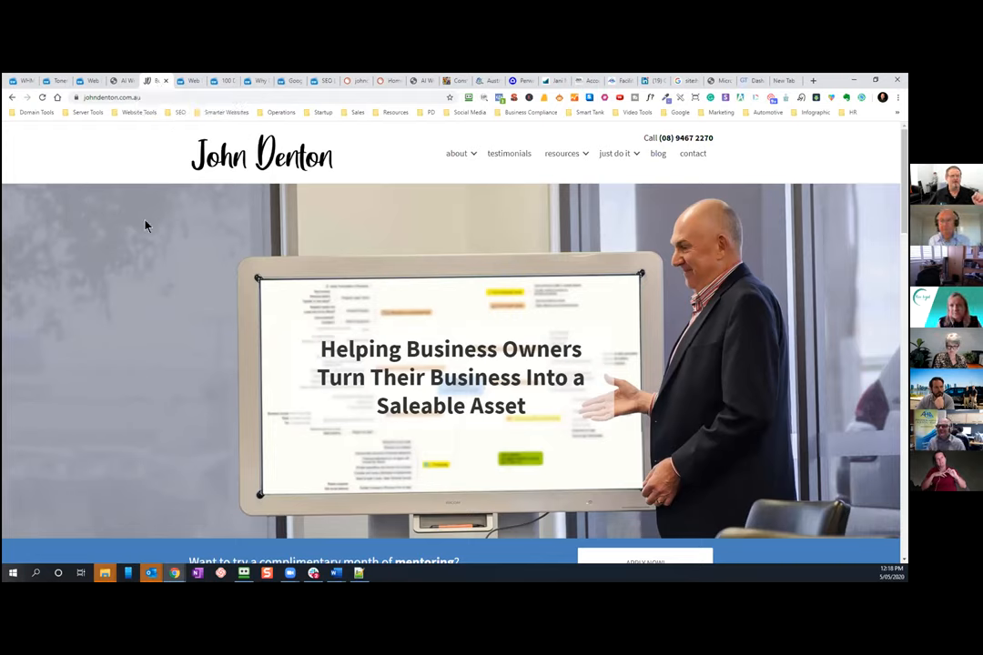
mouse_move(152, 82)
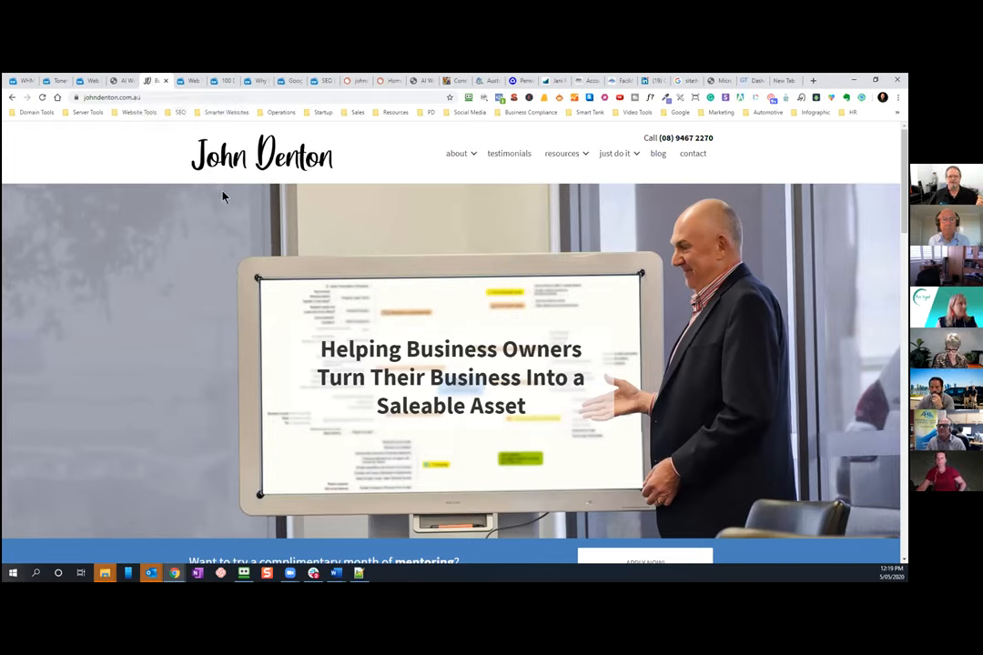
mouse_move(497, 226)
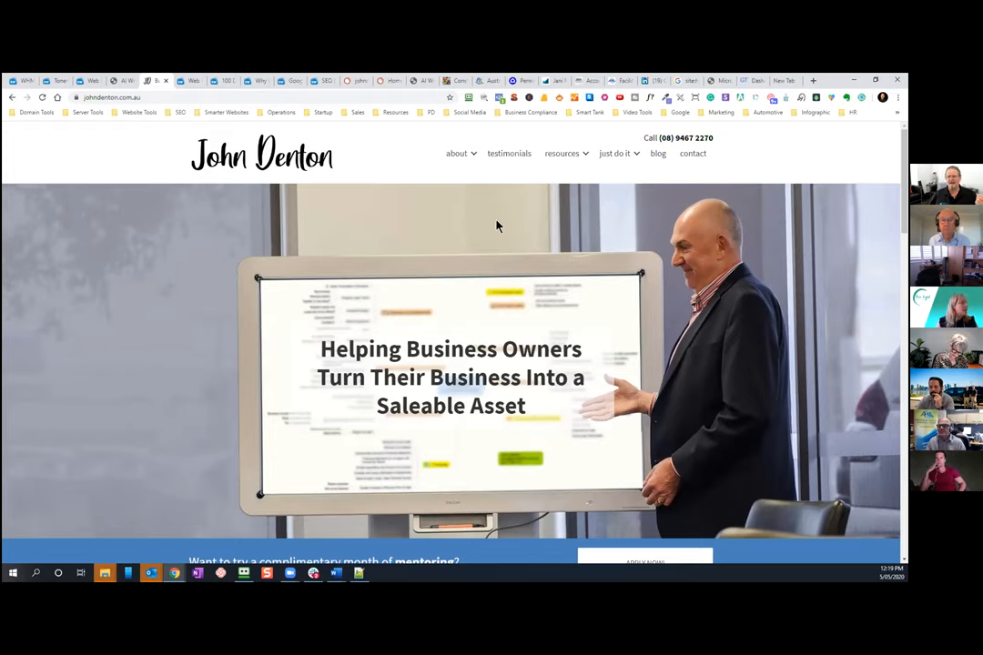
mouse_move(513, 98)
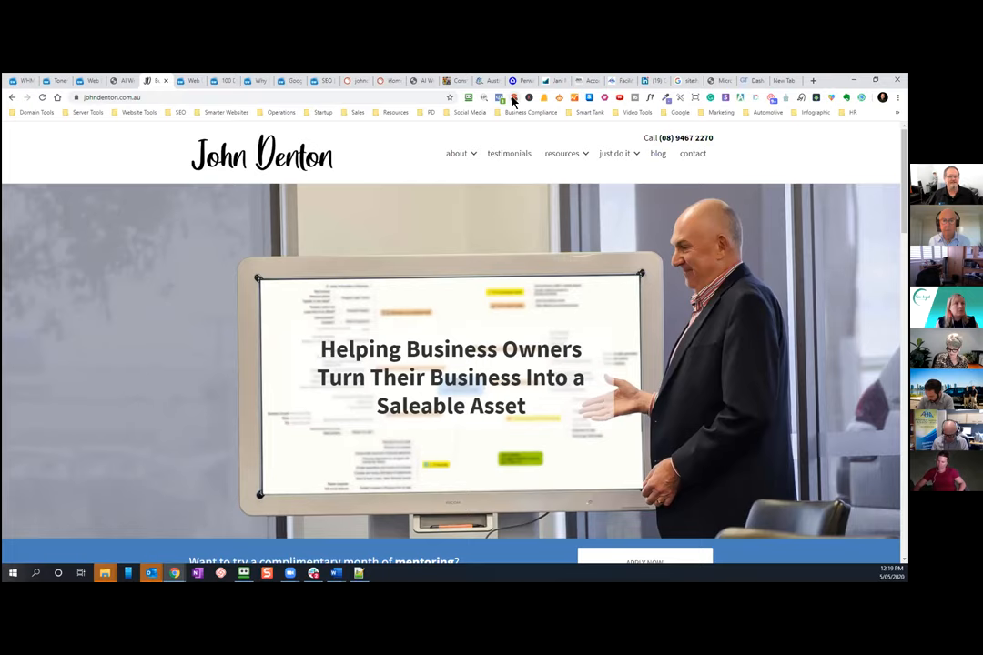
mouse_move(512, 97)
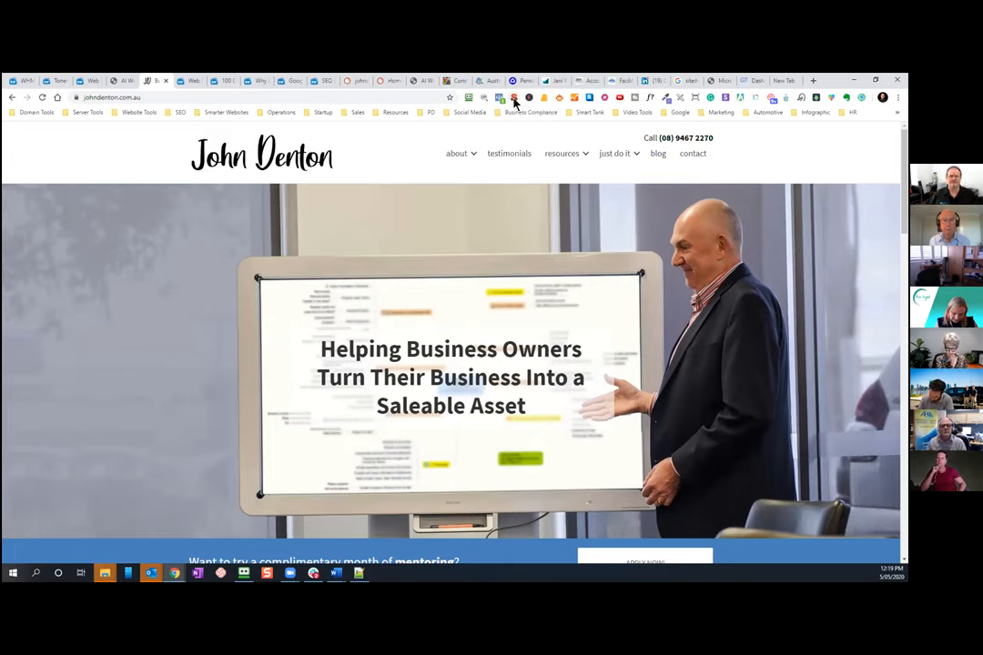
- Show the SEO META in 1 CLICK summary for johndenton.com.au, with its 55-character title
click(514, 98)
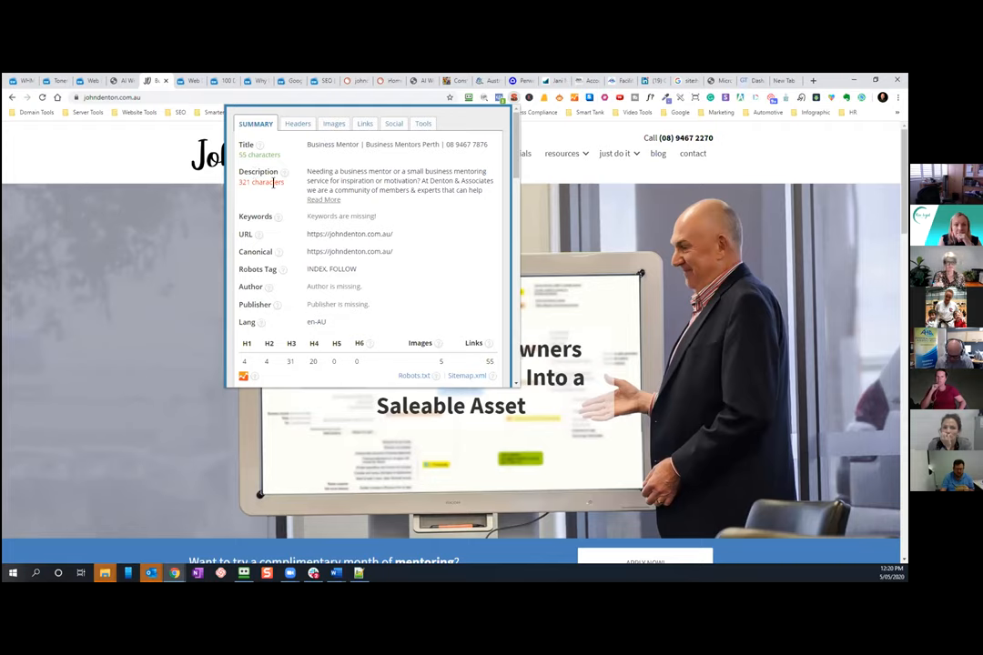
mouse_move(264, 182)
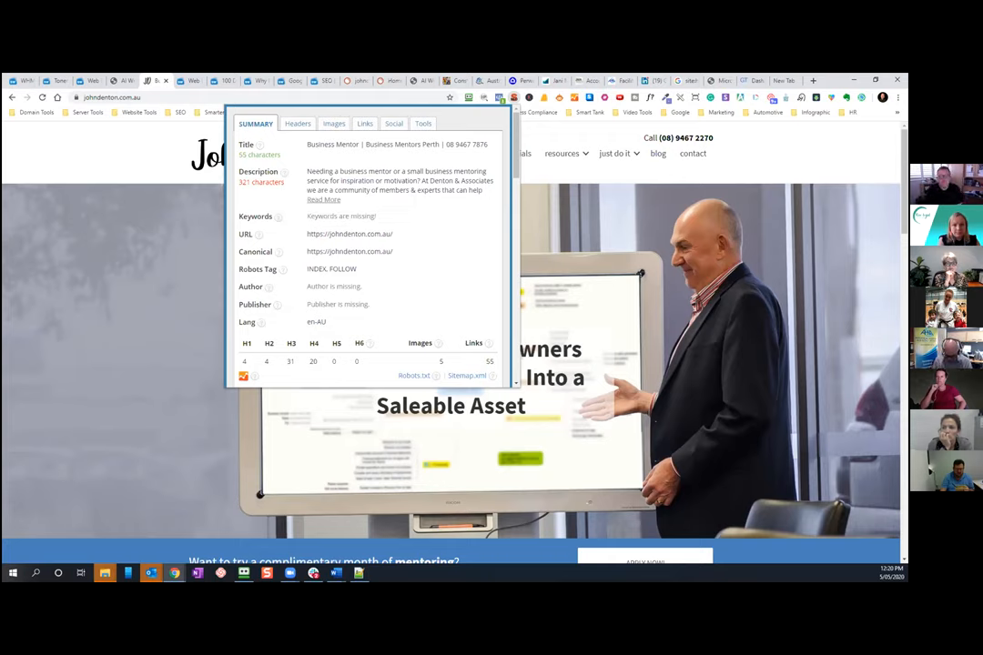
mouse_move(659, 273)
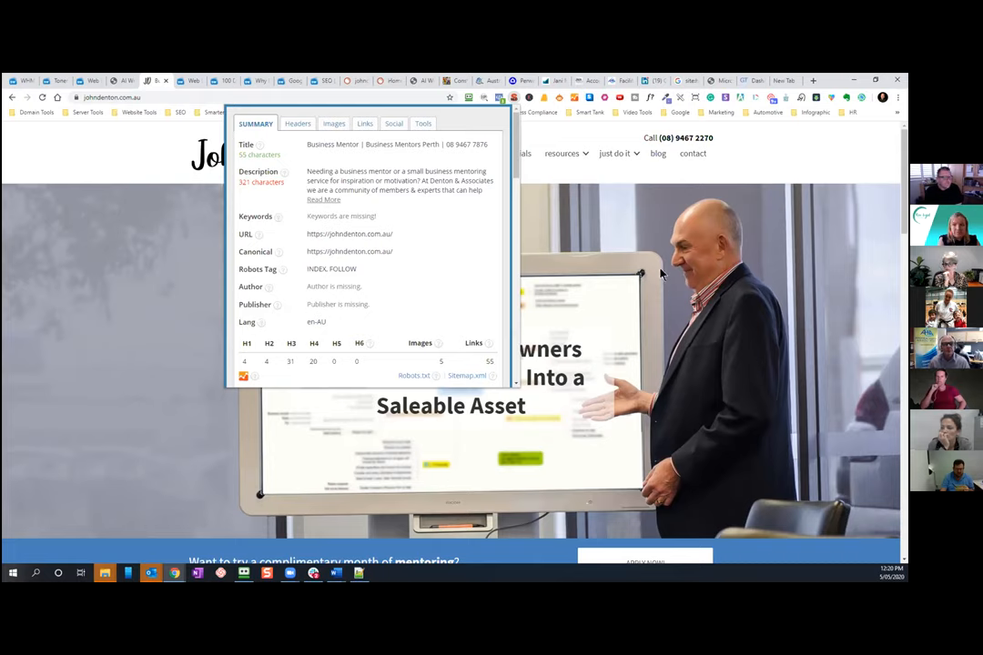
mouse_move(571, 230)
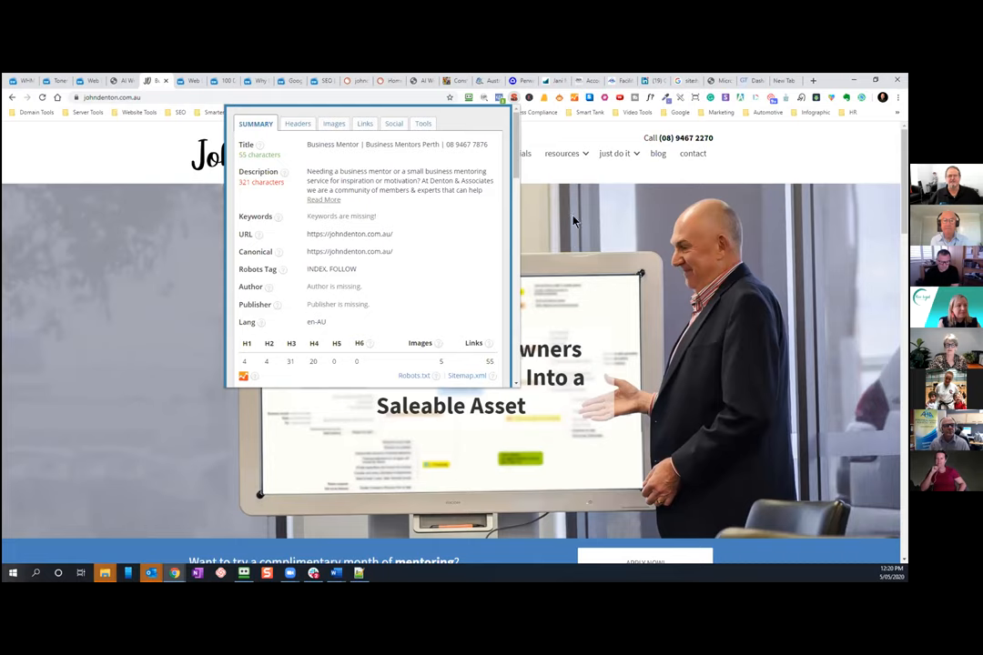
mouse_move(600, 201)
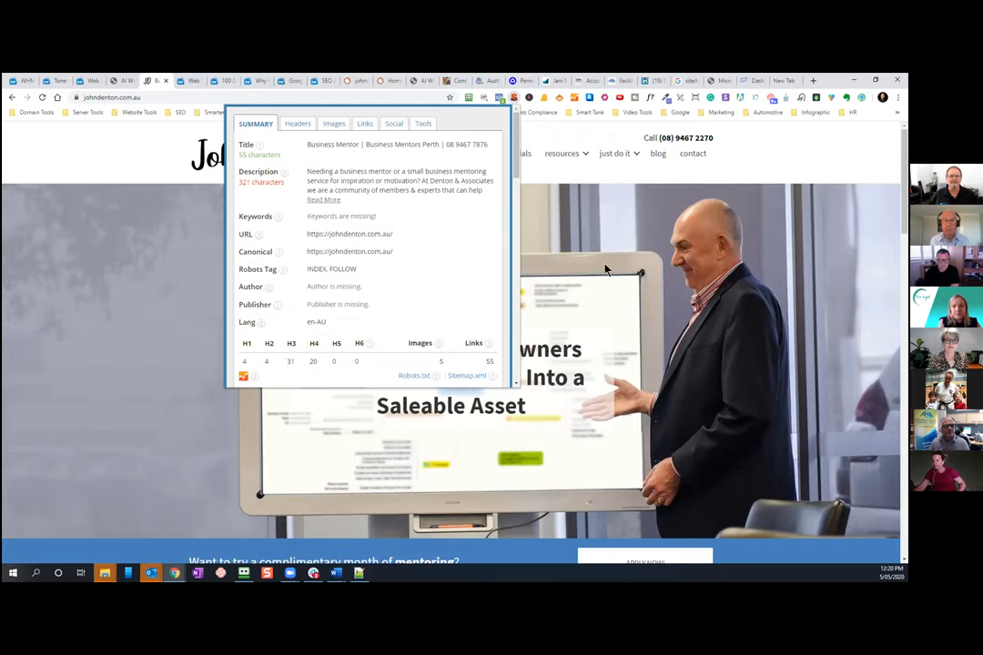
mouse_move(739, 241)
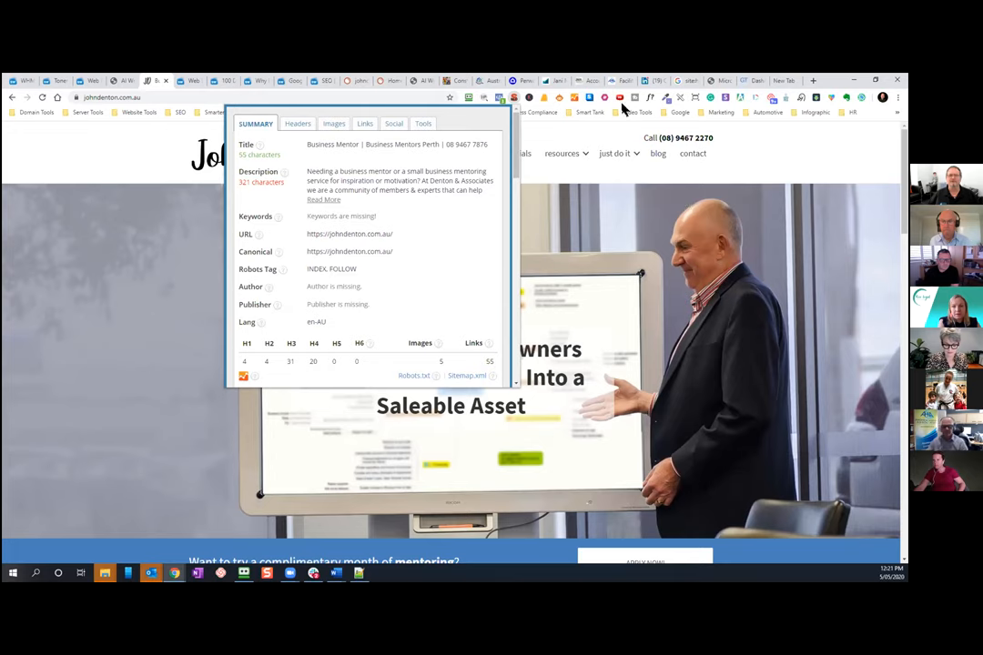
- Show andrewhuffer.com.au's meta summary, highlighting 'Facilitation' and expanding the 169-character description
click(622, 80)
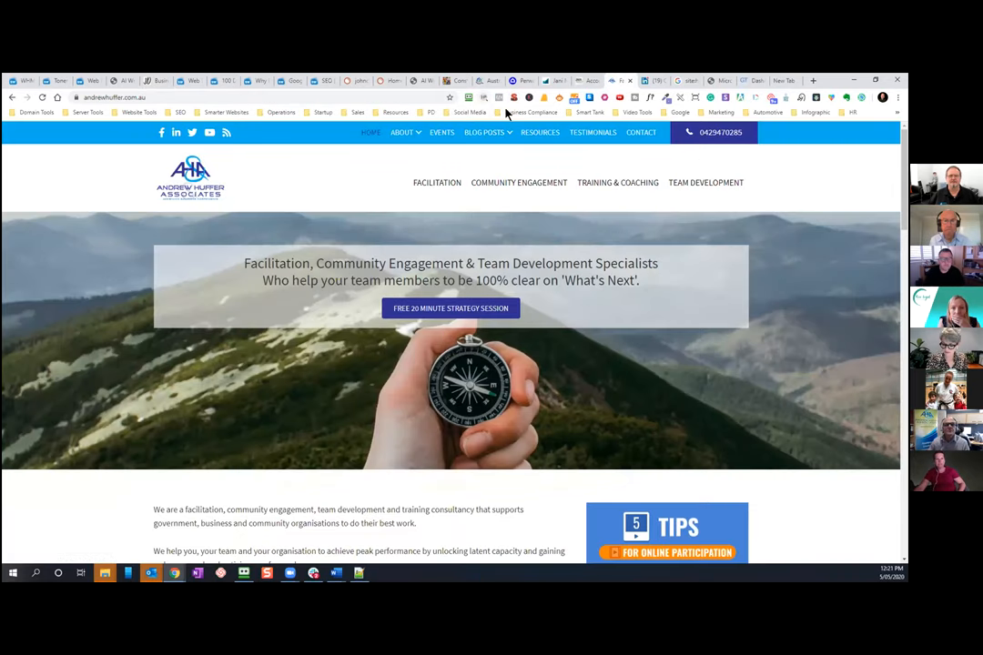
click(514, 97)
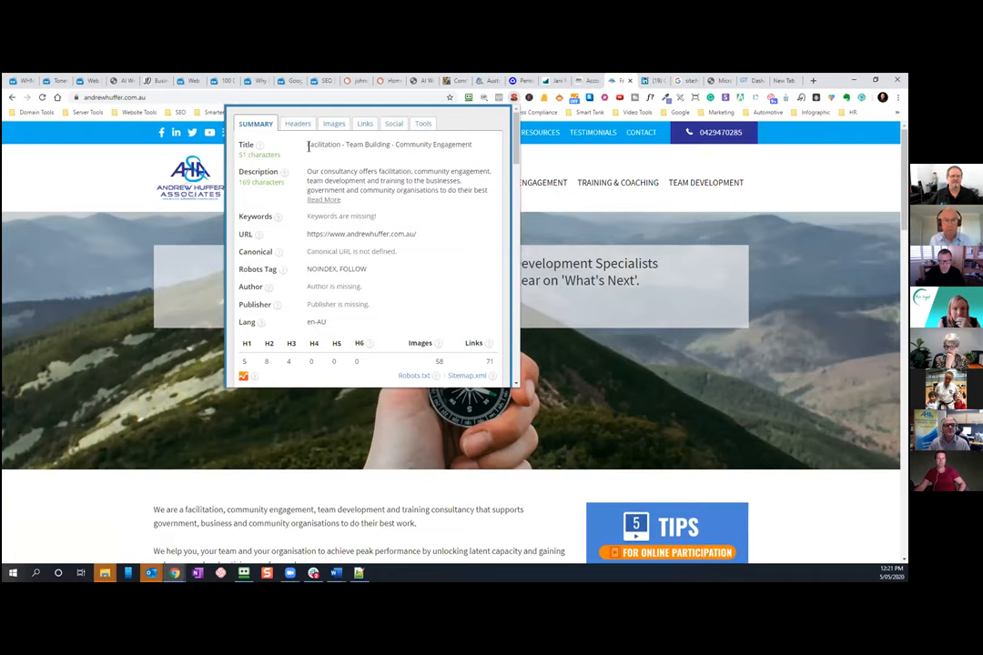
double_click(323, 144)
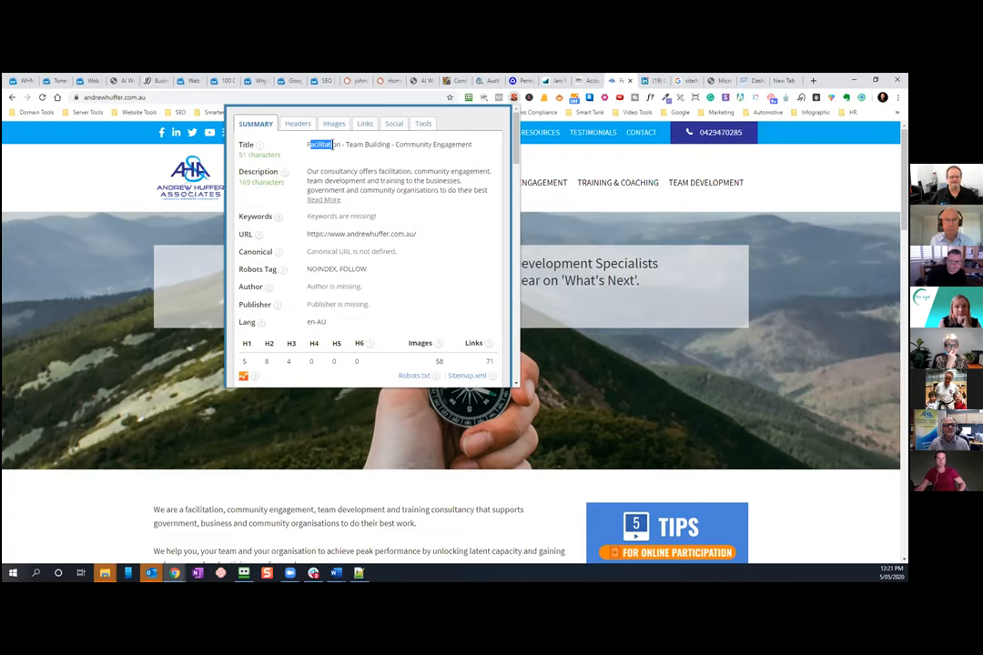
mouse_move(406, 144)
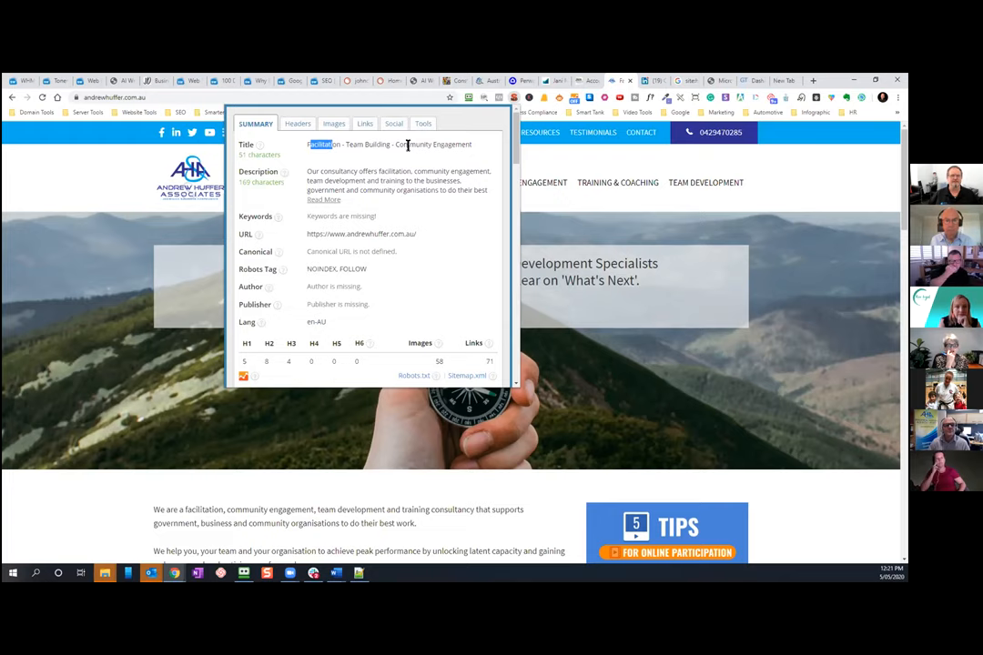
mouse_move(330, 200)
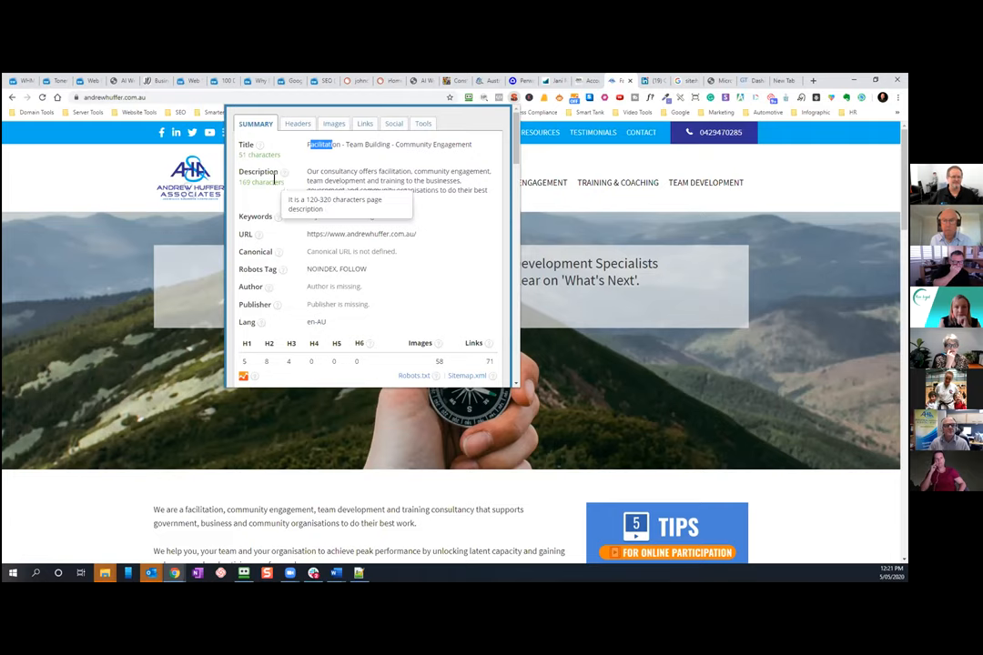
mouse_move(341, 184)
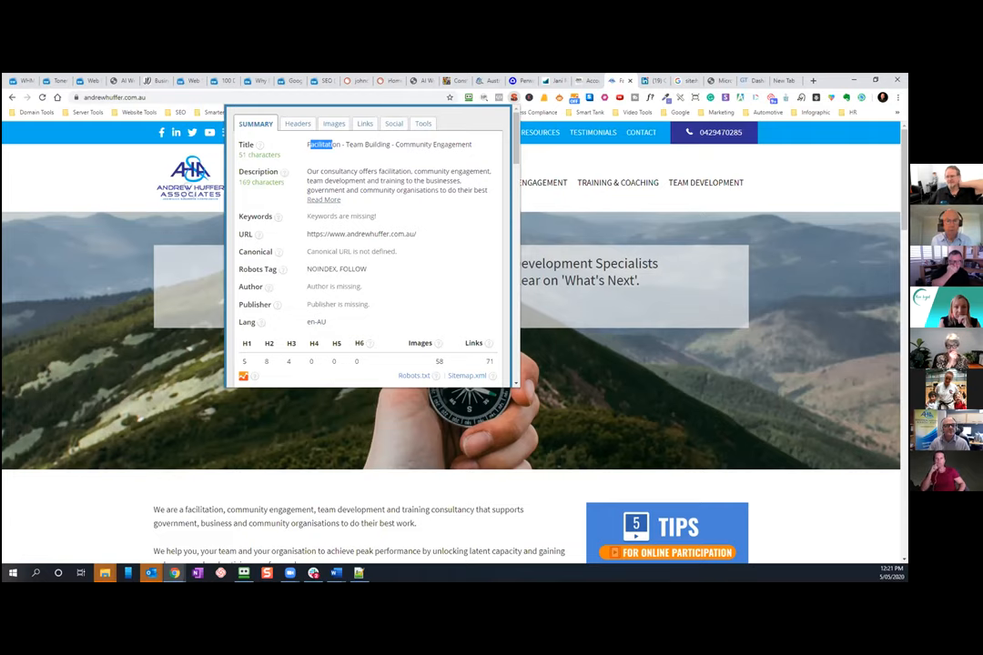
mouse_move(507, 255)
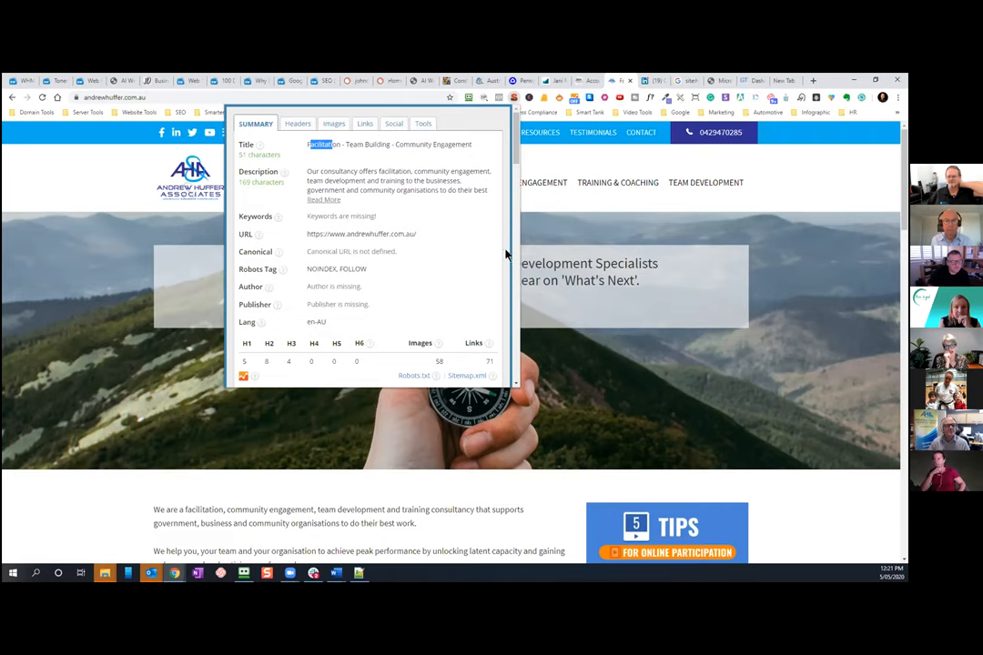
mouse_move(282, 211)
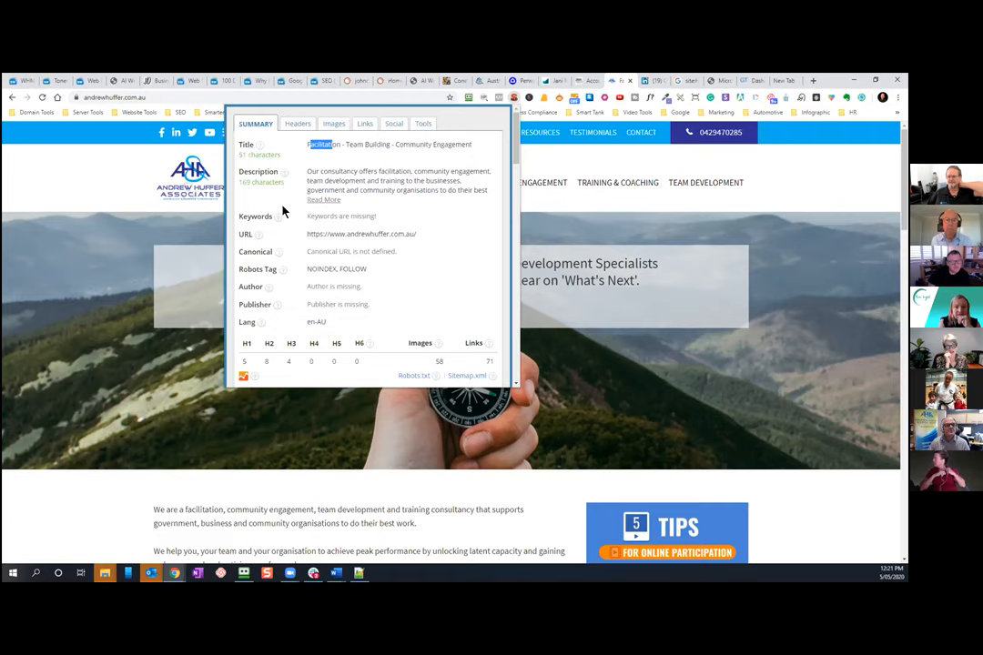
mouse_move(317, 224)
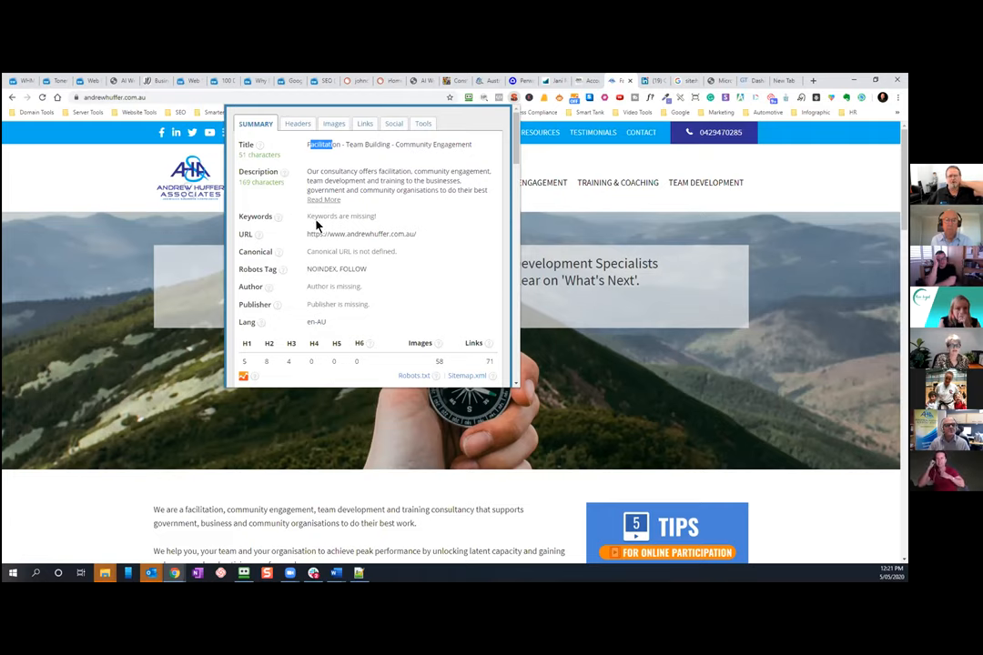
click(324, 199)
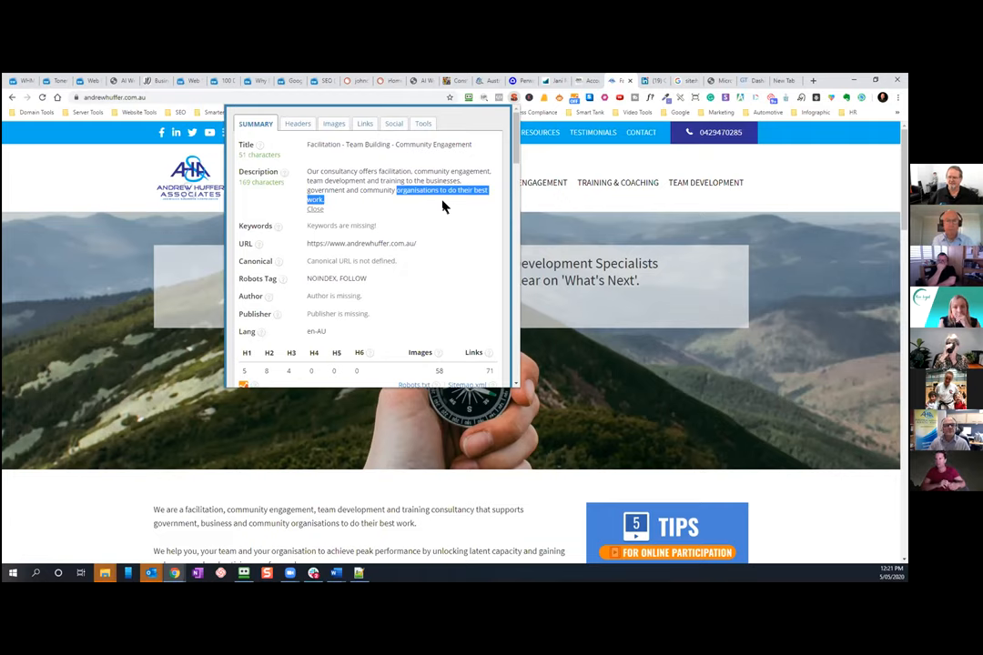
mouse_move(651, 396)
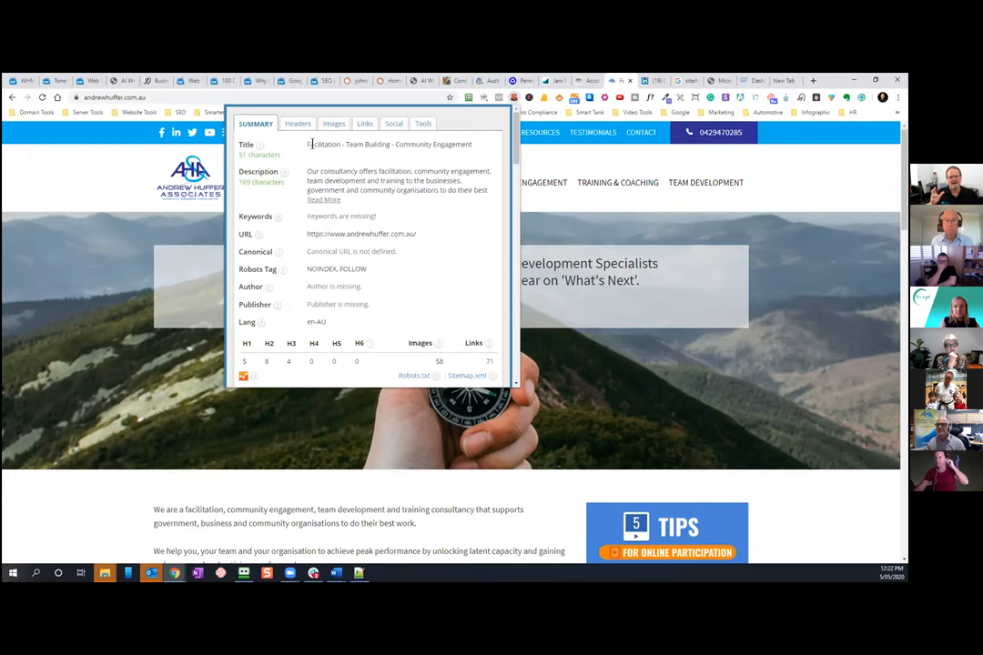
mouse_move(663, 378)
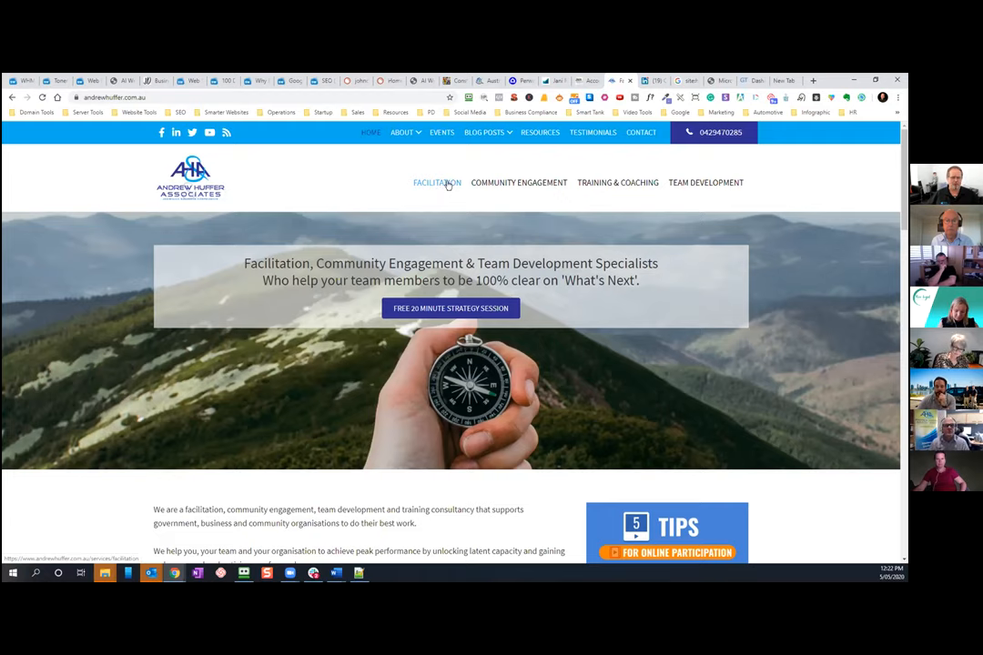
mouse_move(519, 216)
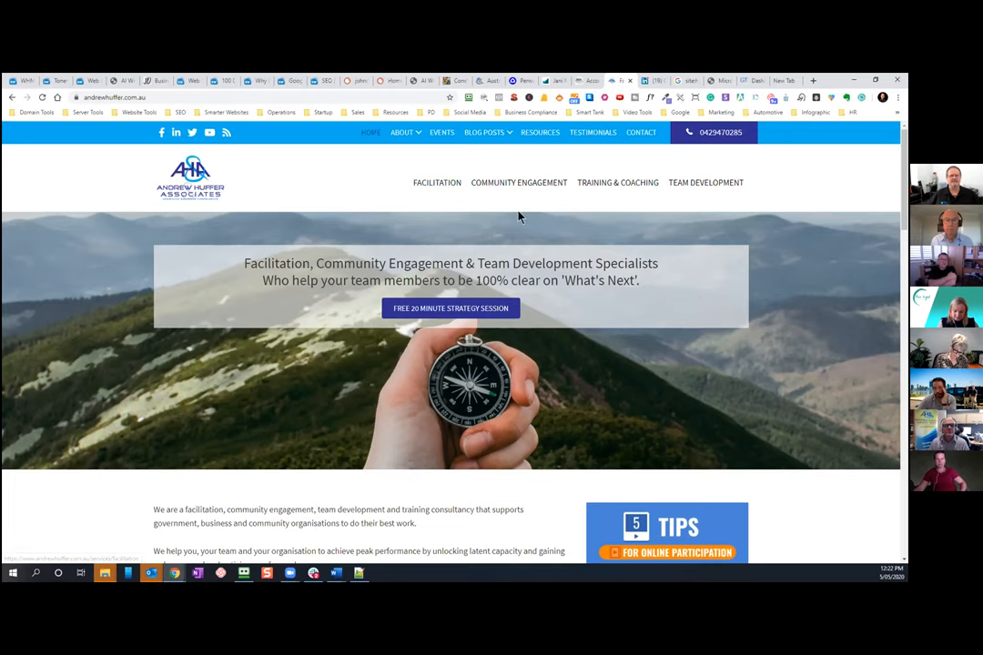
mouse_move(518, 182)
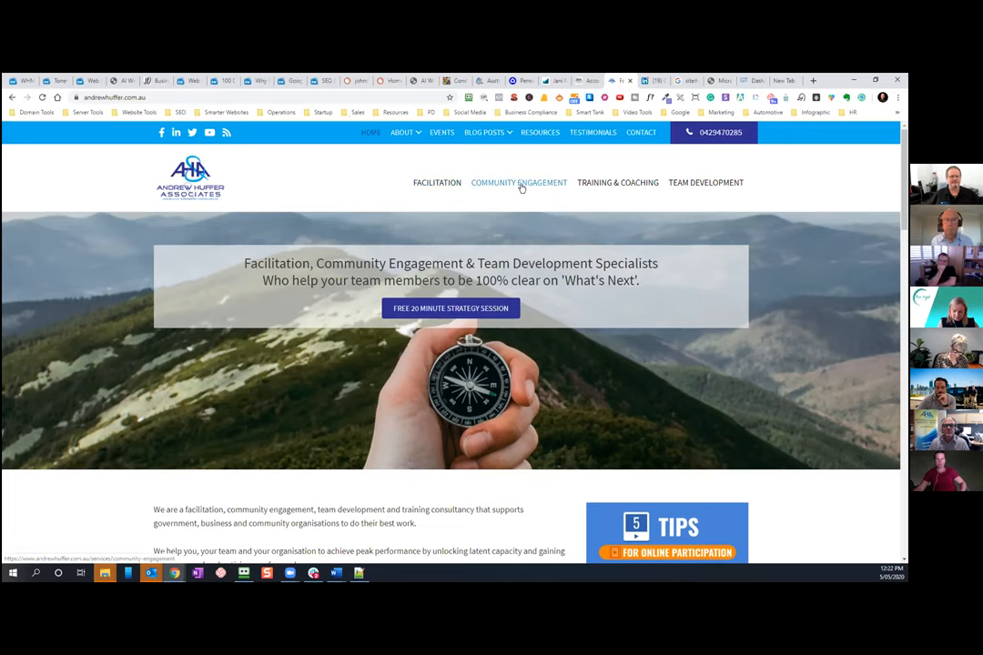
mouse_move(705, 243)
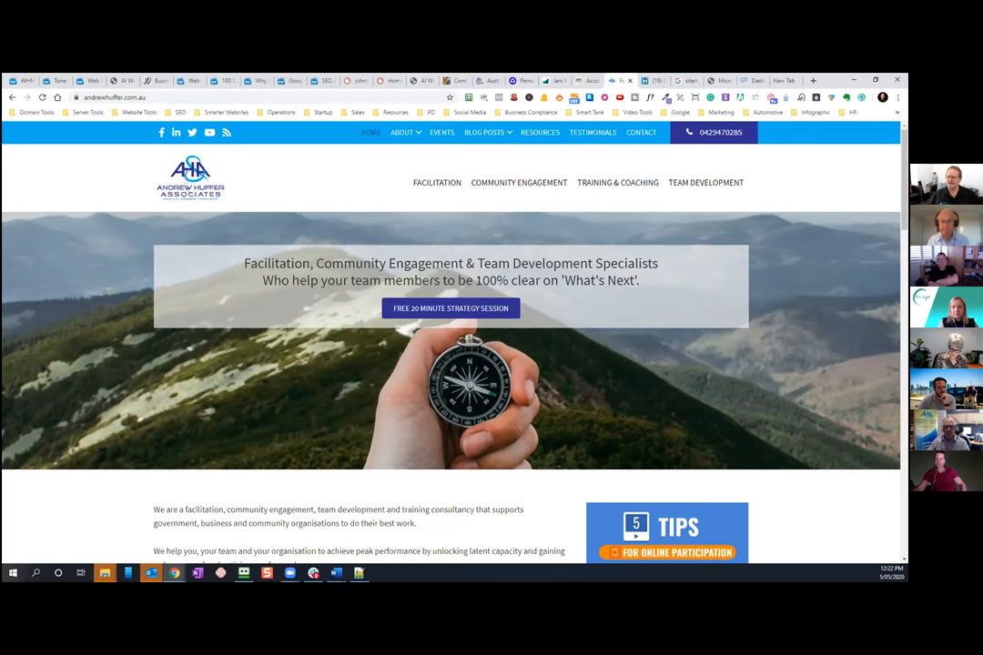
mouse_move(742, 116)
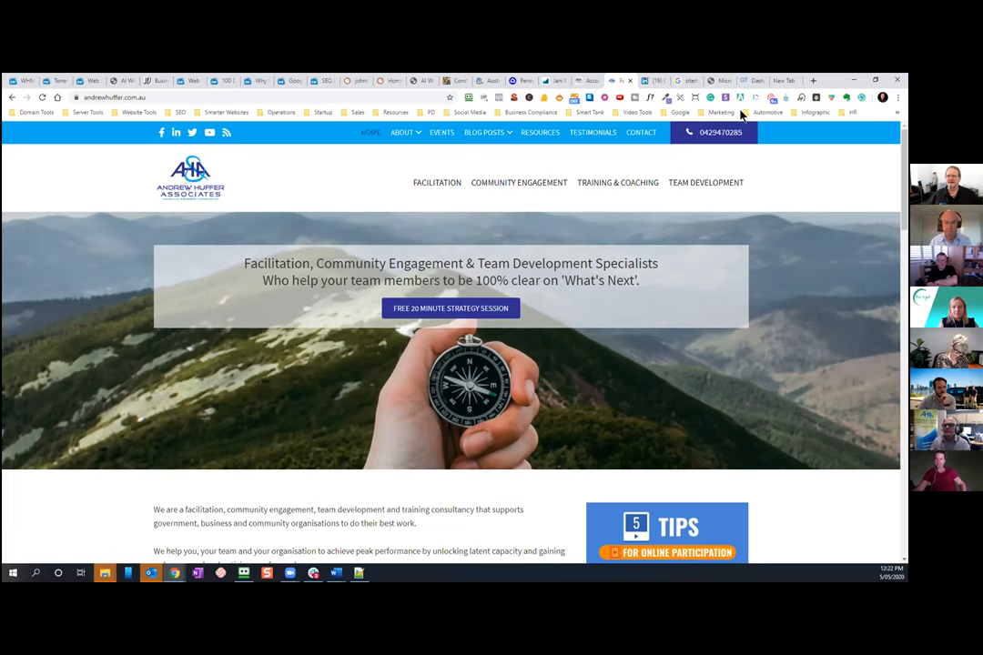
mouse_move(689, 370)
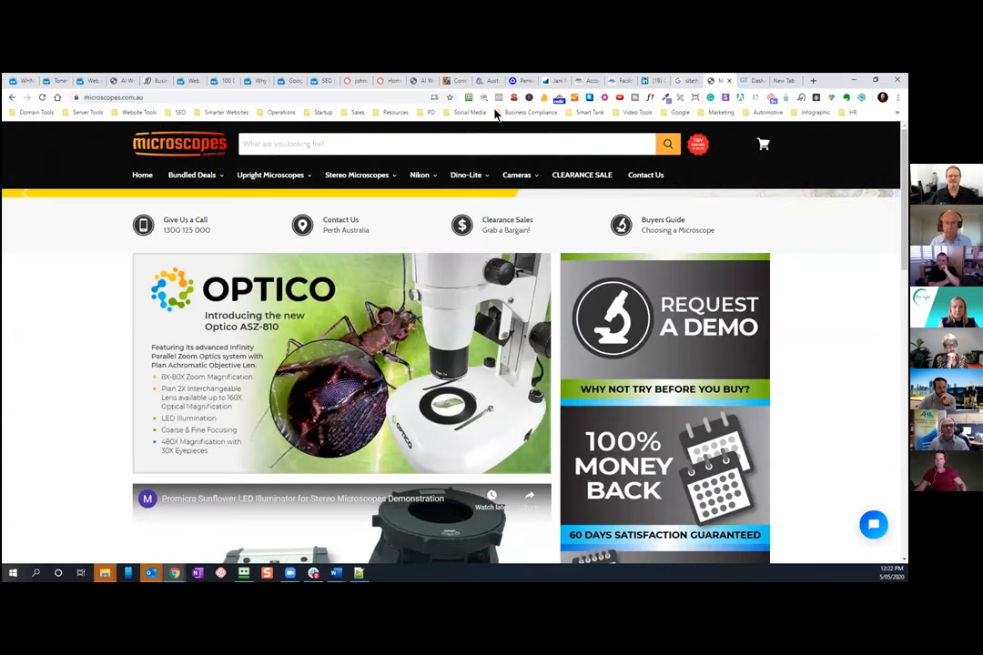
- Show microscopes.com.au's meta summary: 42-character title, 149-character description, zero H1s
click(512, 97)
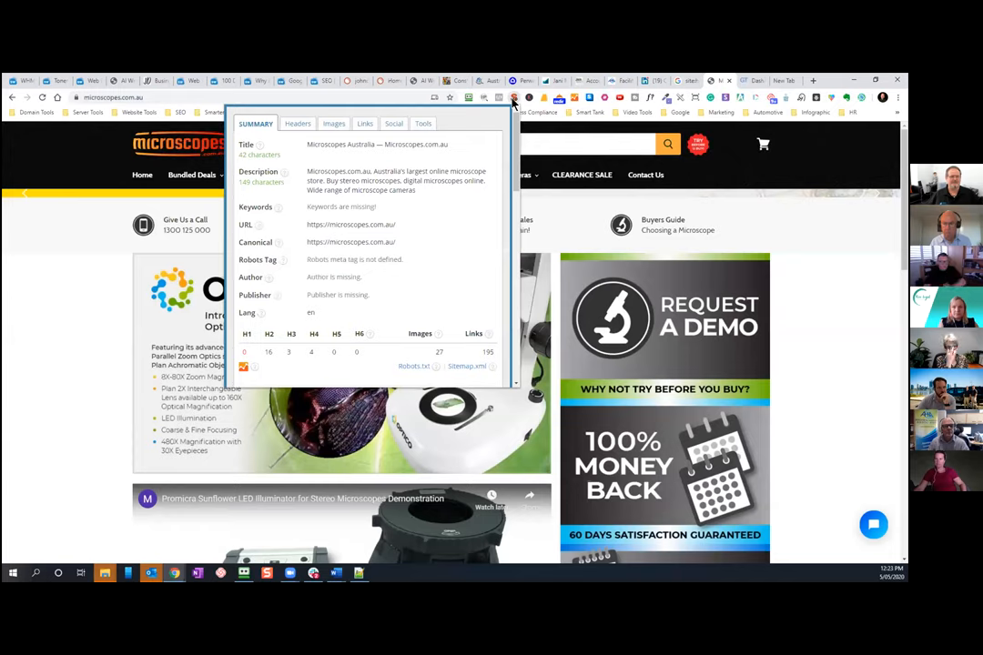
mouse_move(386, 152)
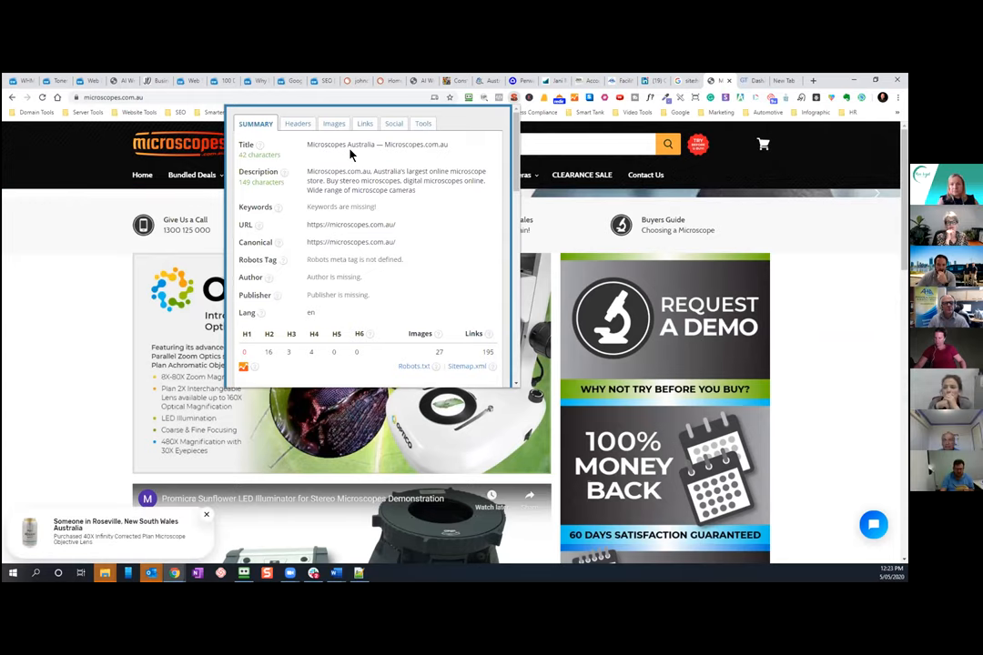
mouse_move(271, 155)
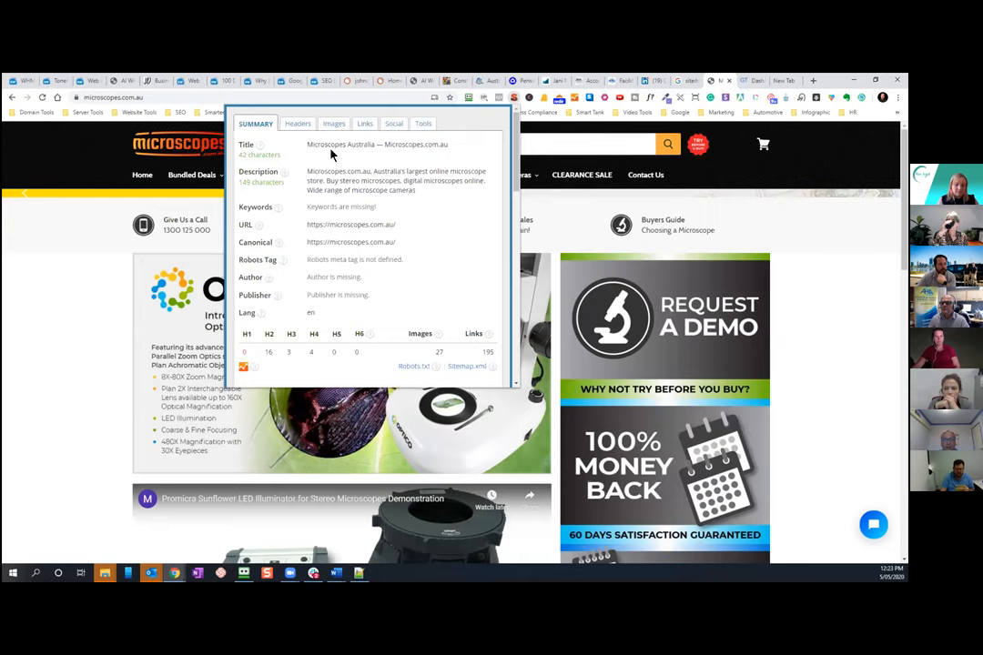
mouse_move(157, 81)
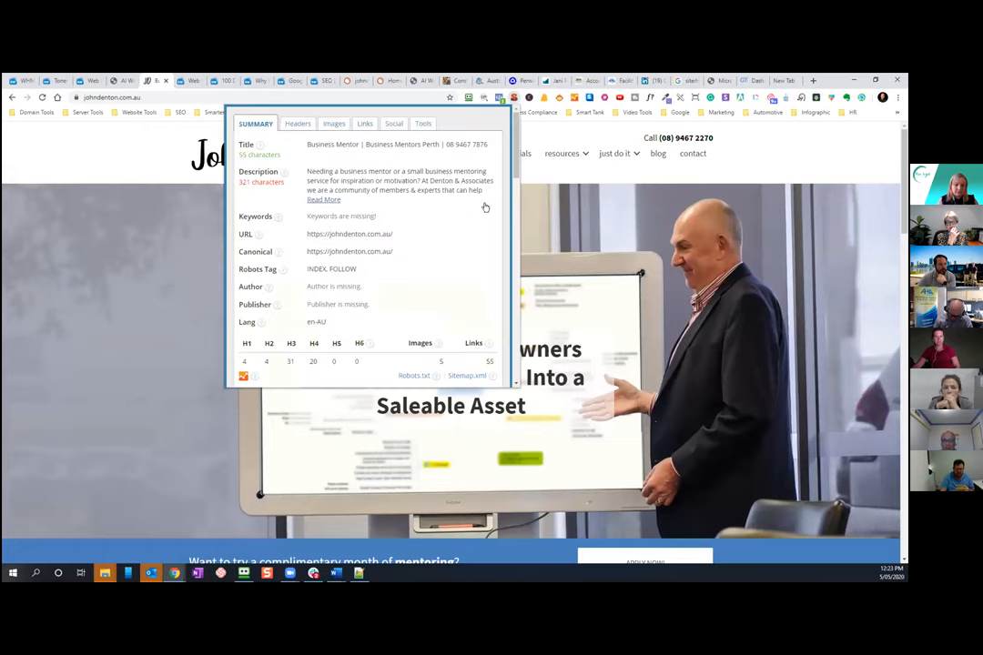
- Highlight keywords in johndenton.com.au's meta title and a phrase in its description
double_click(324, 144)
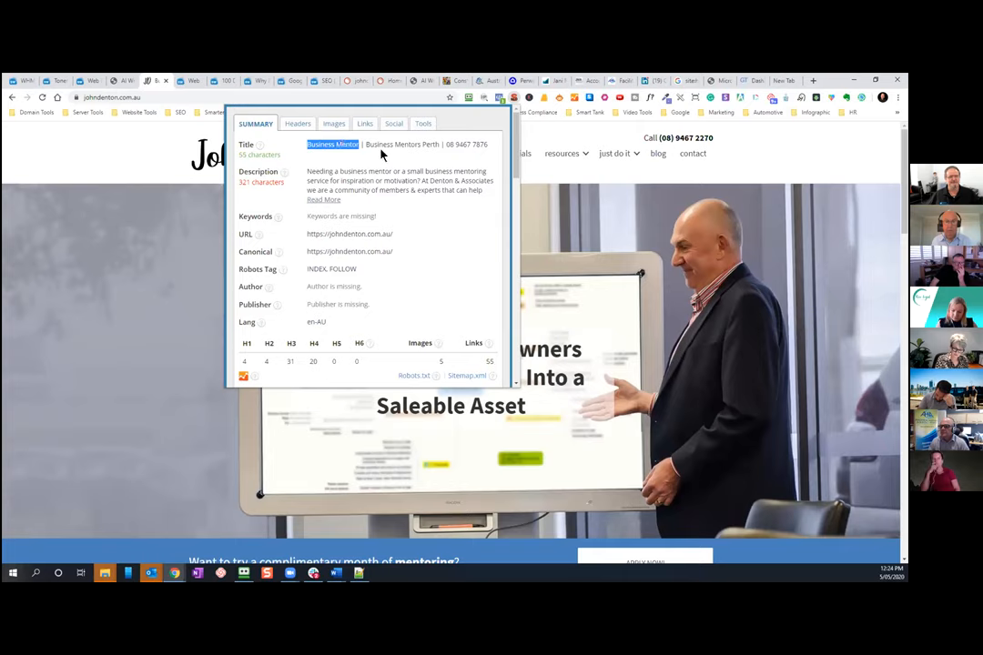
mouse_move(410, 180)
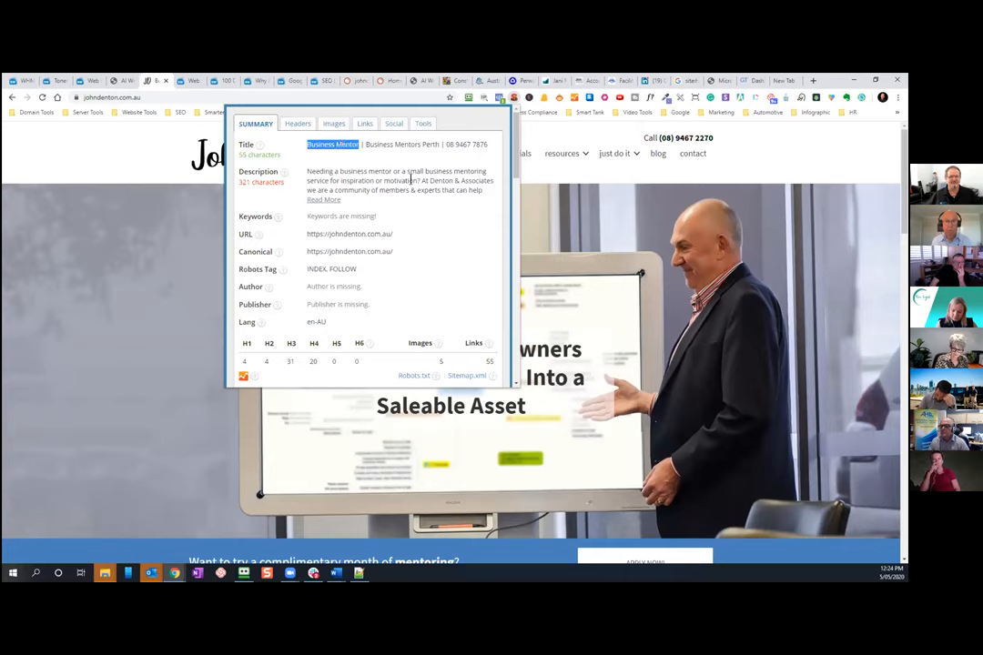
double_click(423, 171)
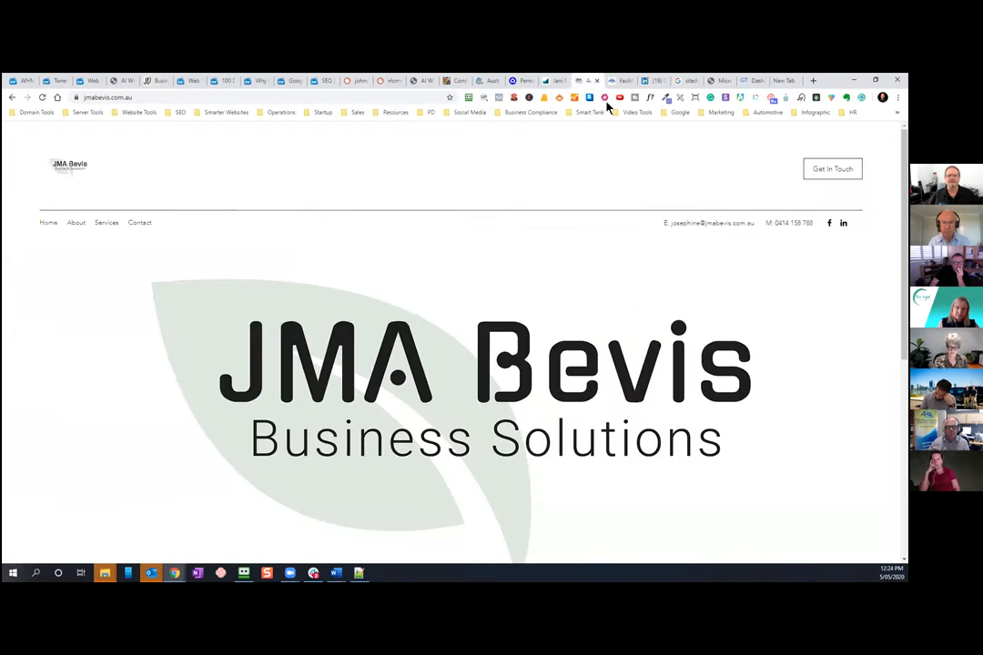
- Switch to the janimurphy.com.au 'Transform Your Working Life' homepage
click(609, 80)
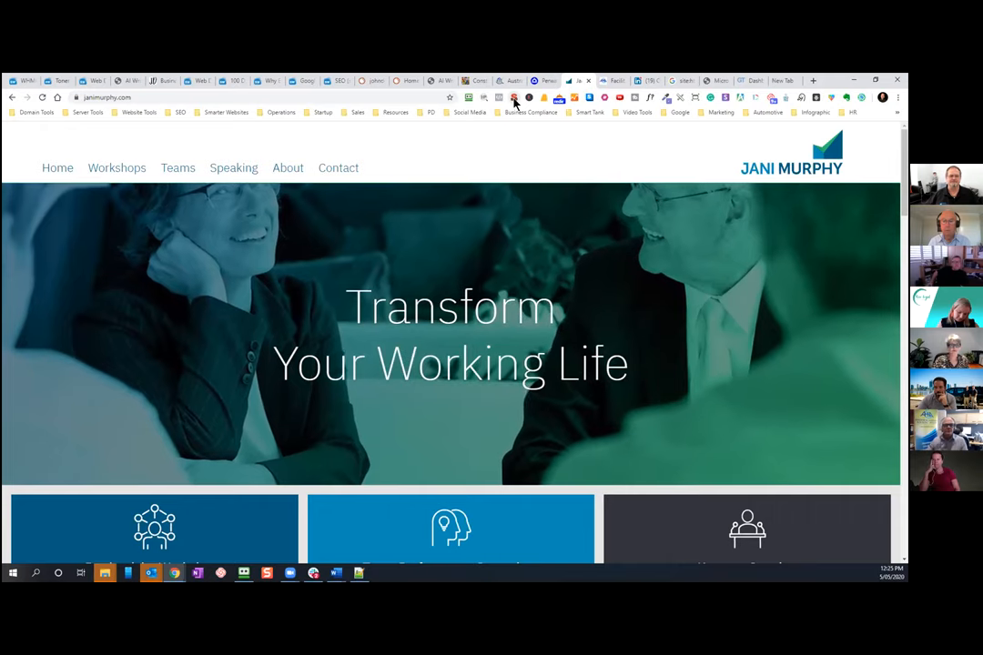
- Review janimurphy.com.au's 41-character meta title and description, then go to perway.com.au
click(514, 98)
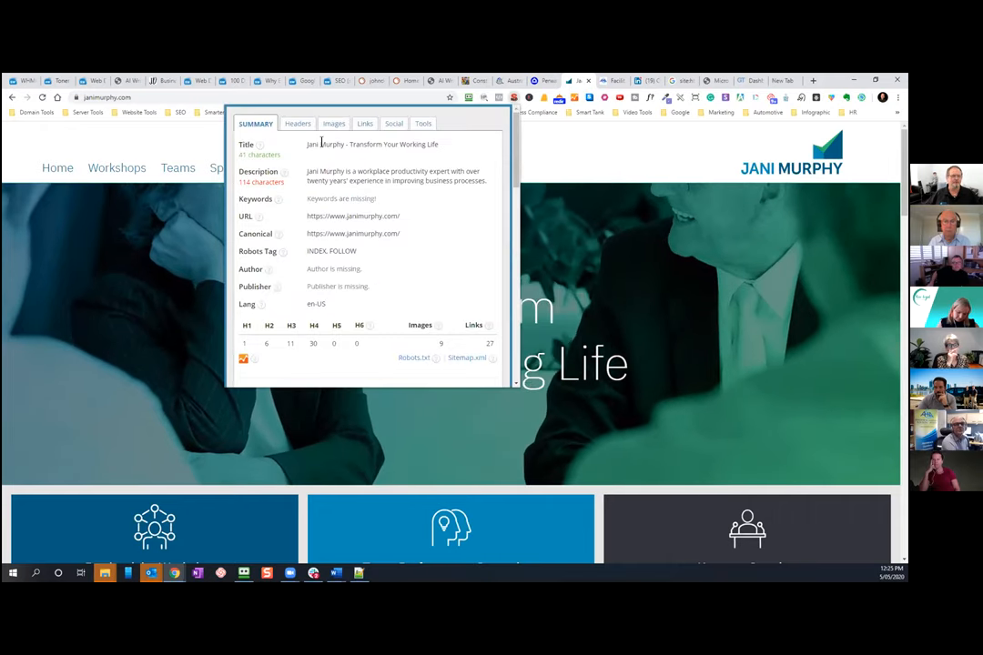
double_click(325, 143)
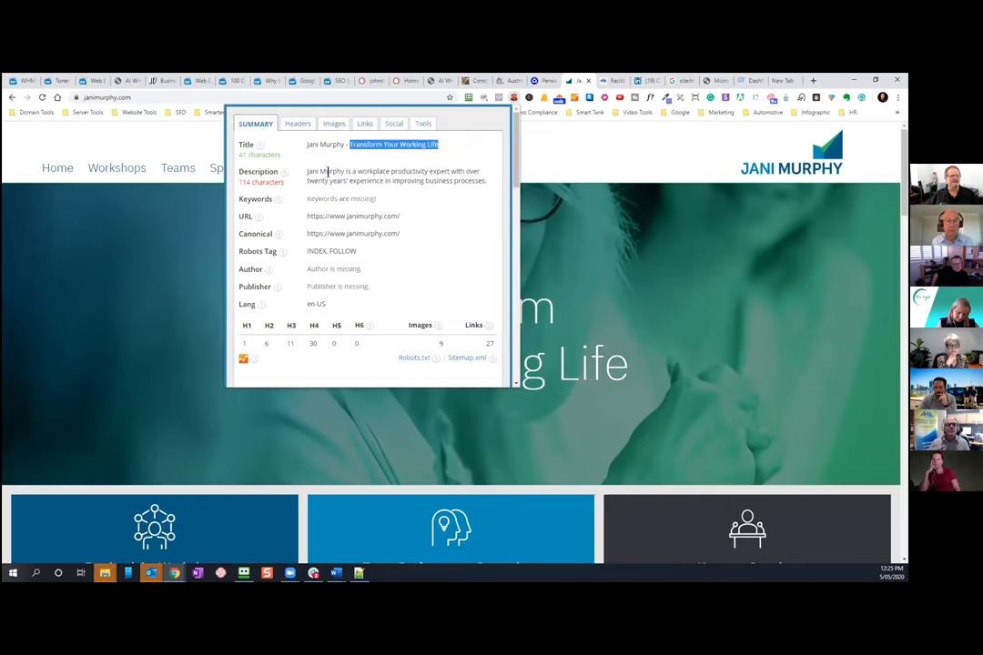
double_click(396, 176)
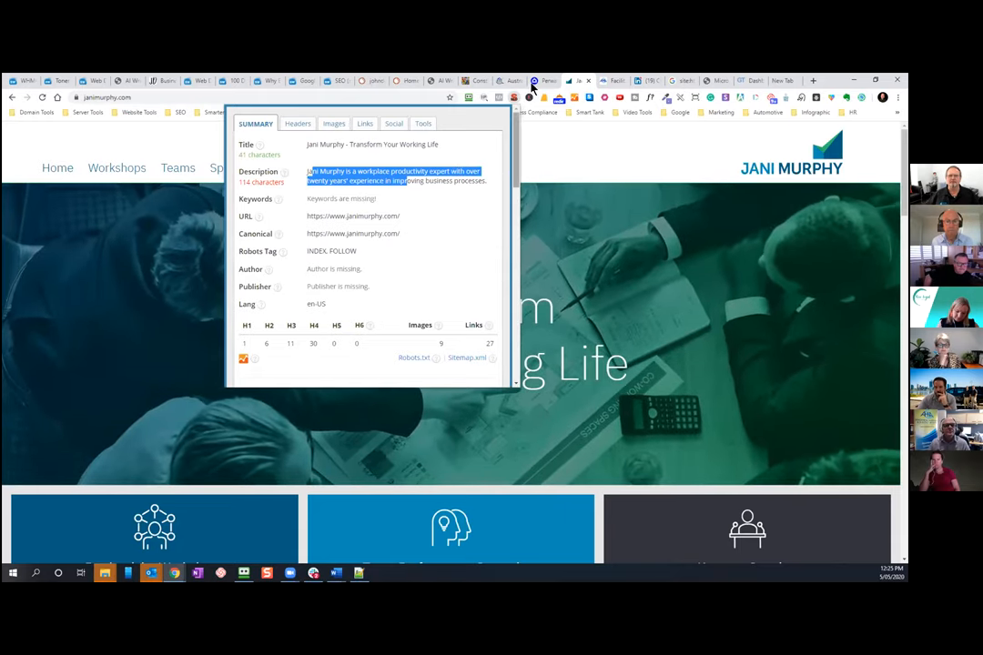
click(542, 81)
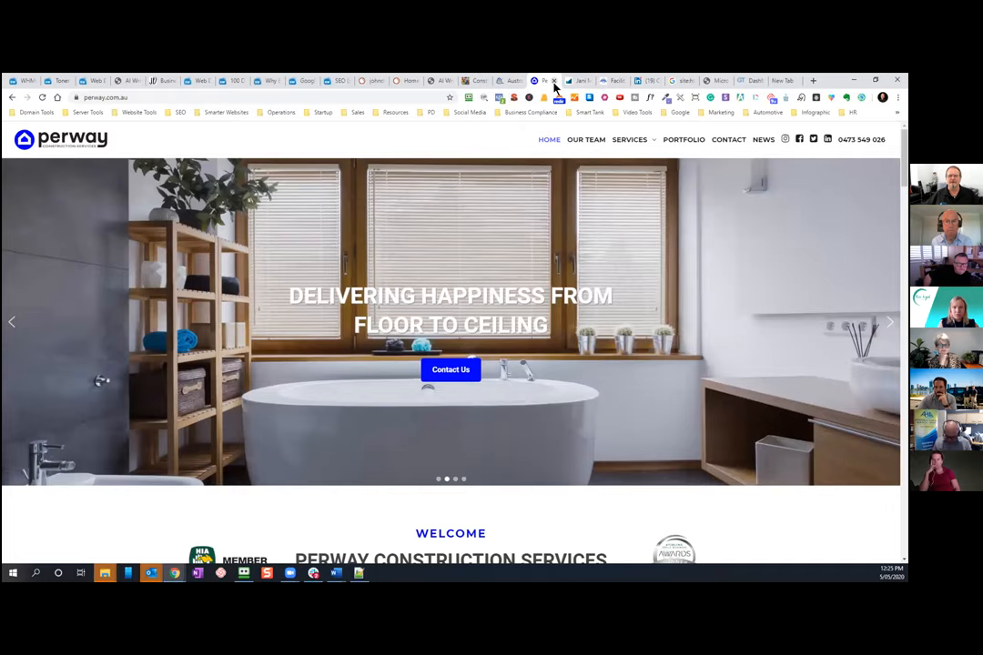
- Close the Perway tab and enter 'per' in a new tab's address bar
click(508, 80)
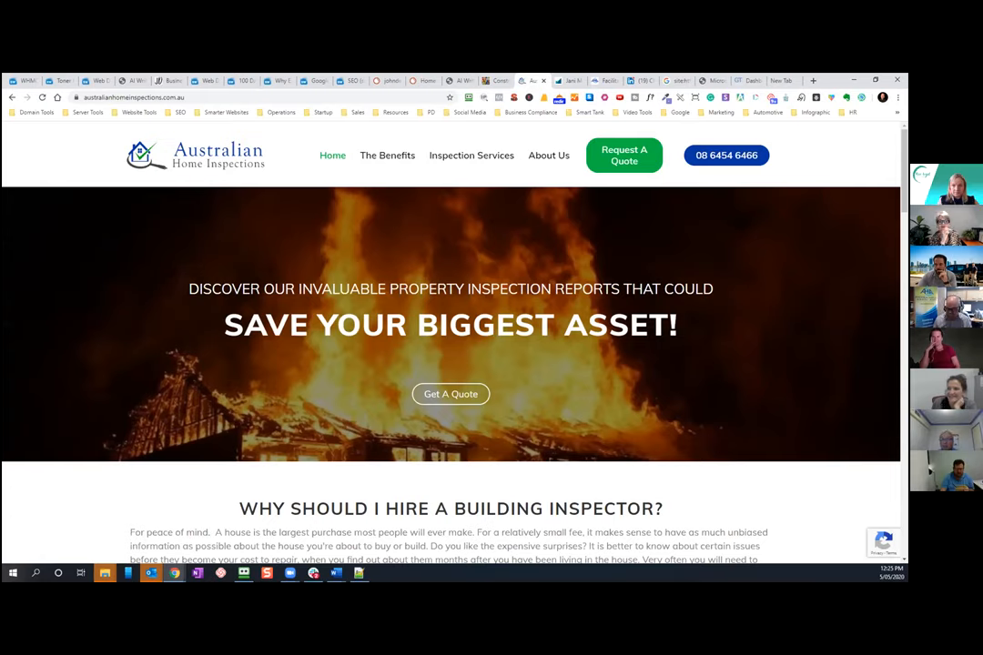
mouse_move(714, 129)
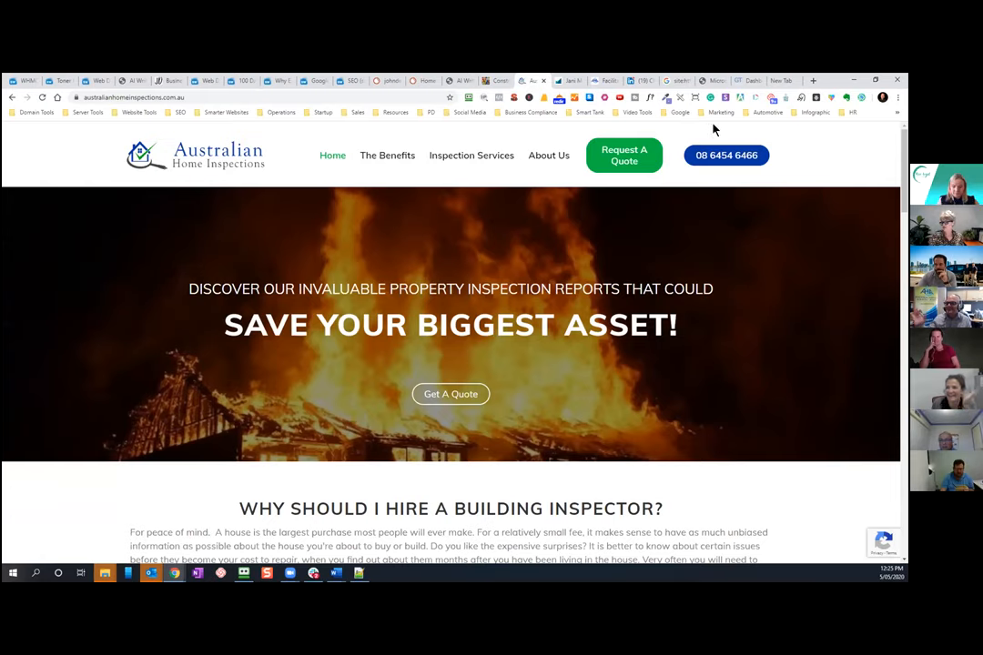
click(812, 80)
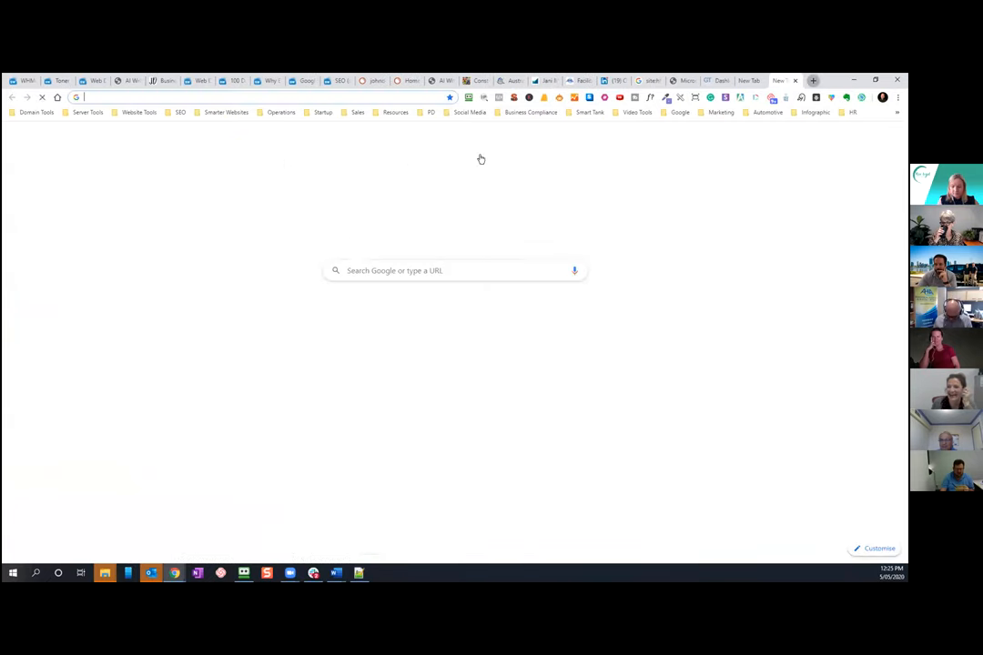
text(perway)
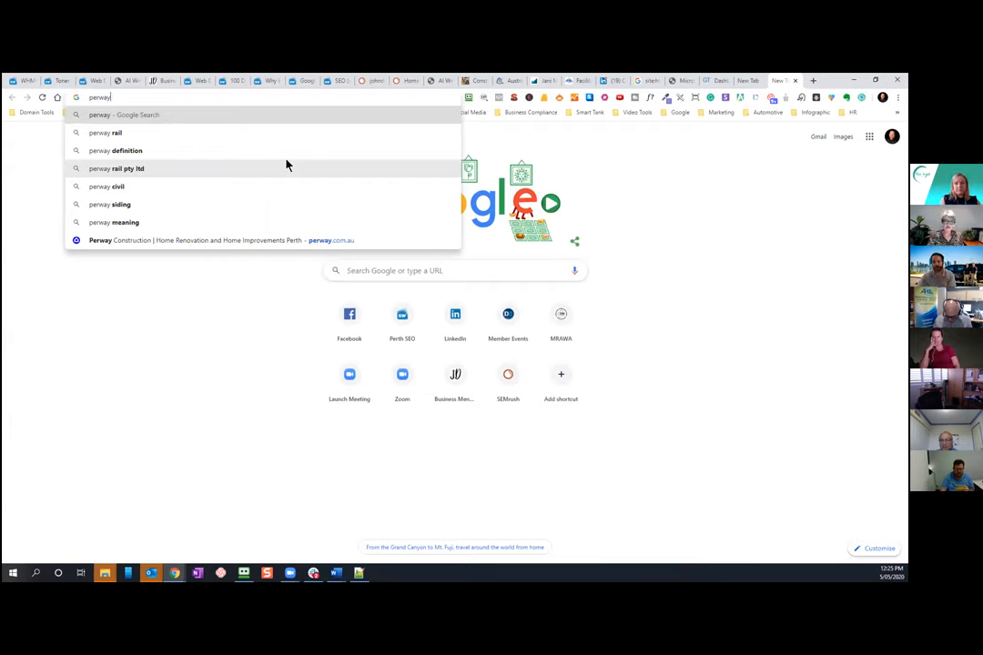
mouse_move(298, 240)
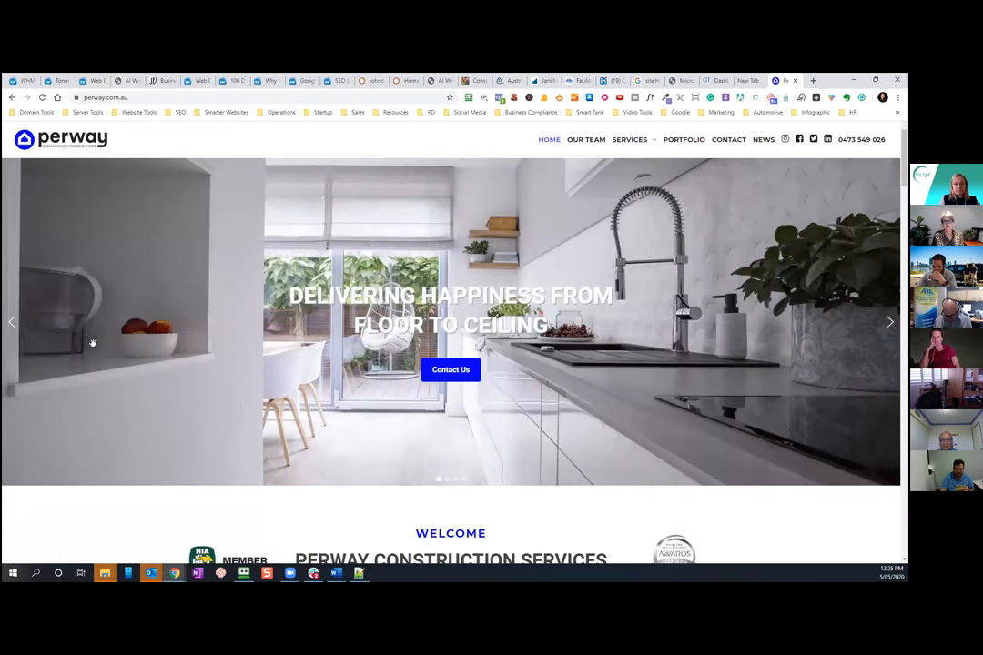
- Show Perway's meta summary and highlight its full 65-character title
click(513, 97)
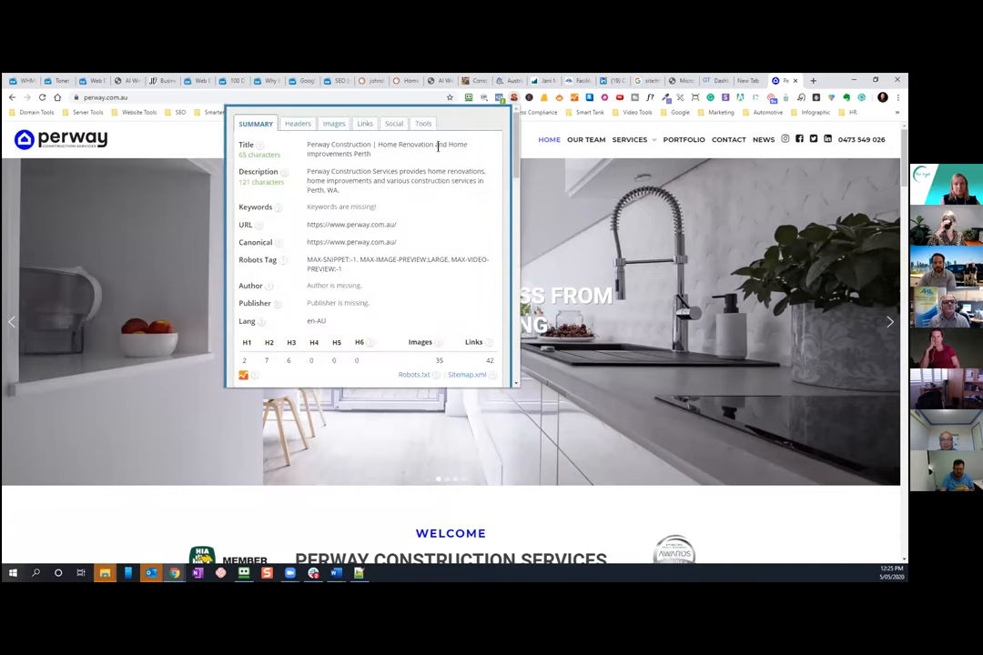
double_click(387, 148)
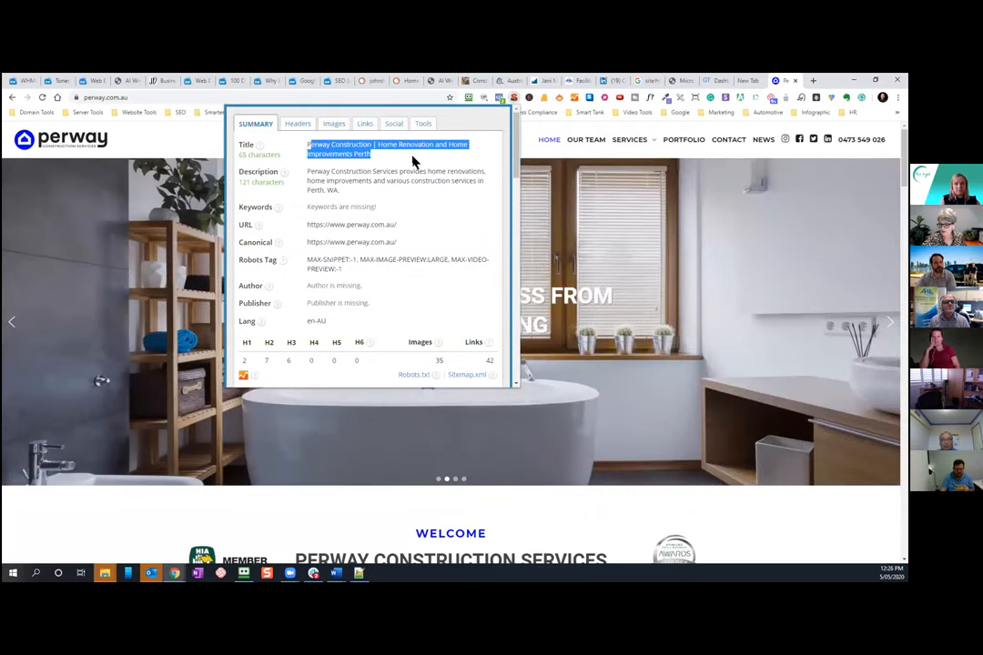
mouse_move(386, 239)
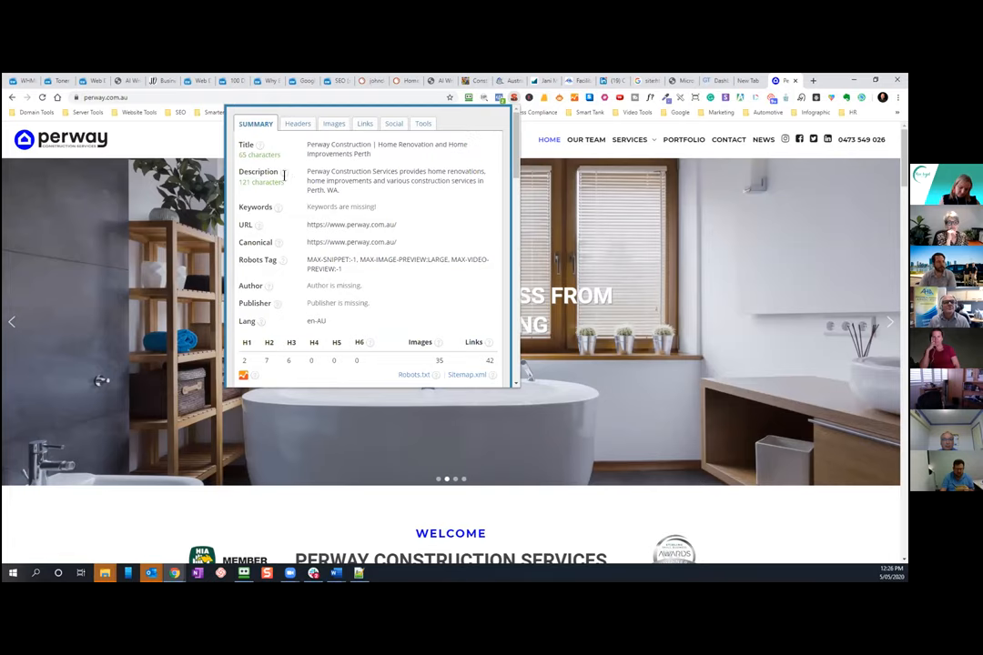
mouse_move(285, 172)
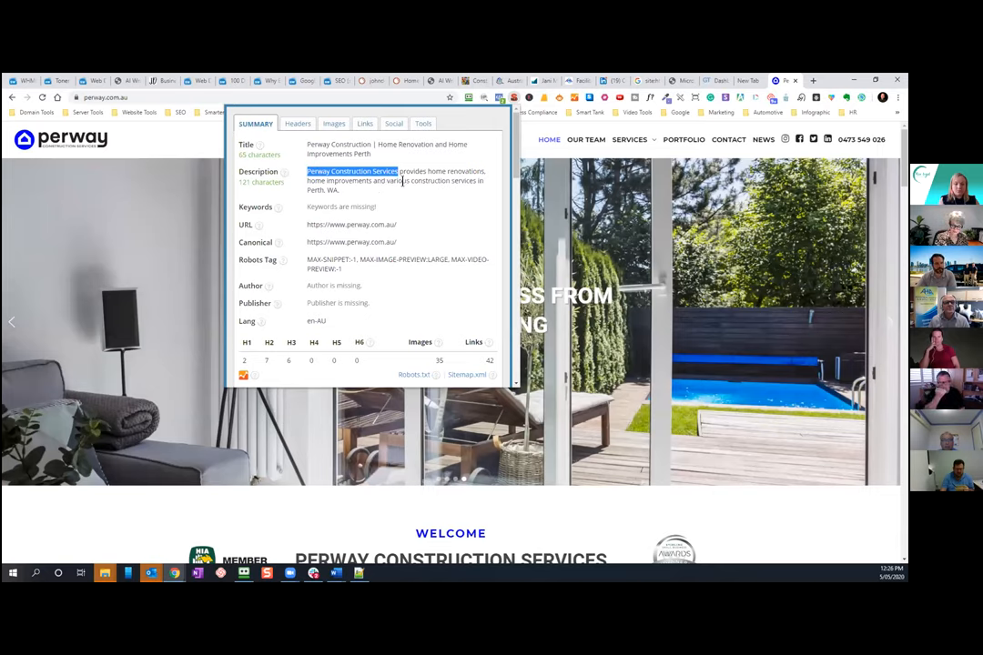
mouse_move(261, 182)
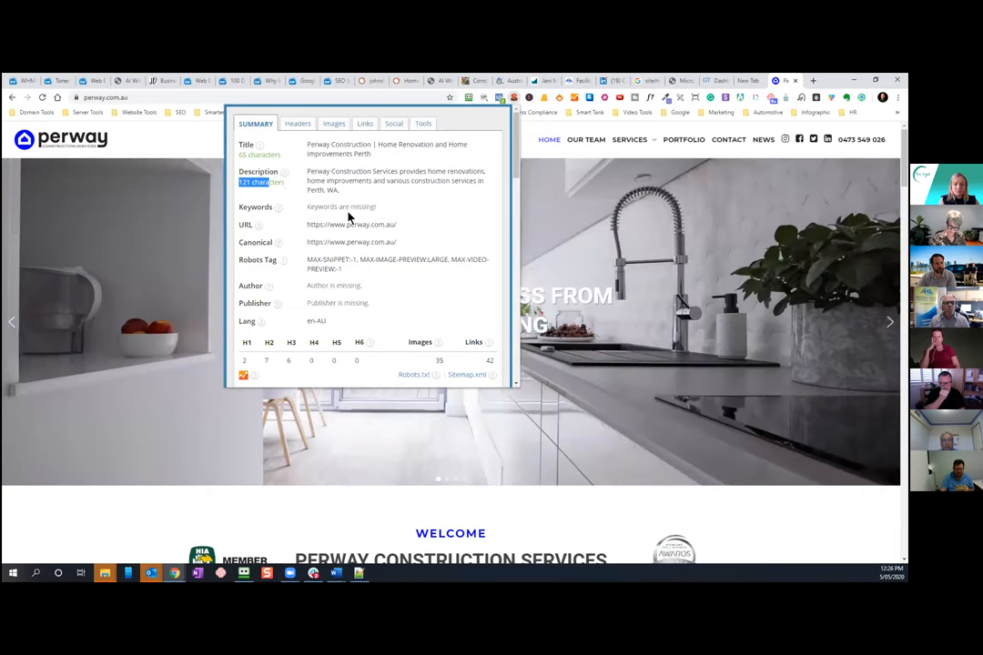
mouse_move(543, 237)
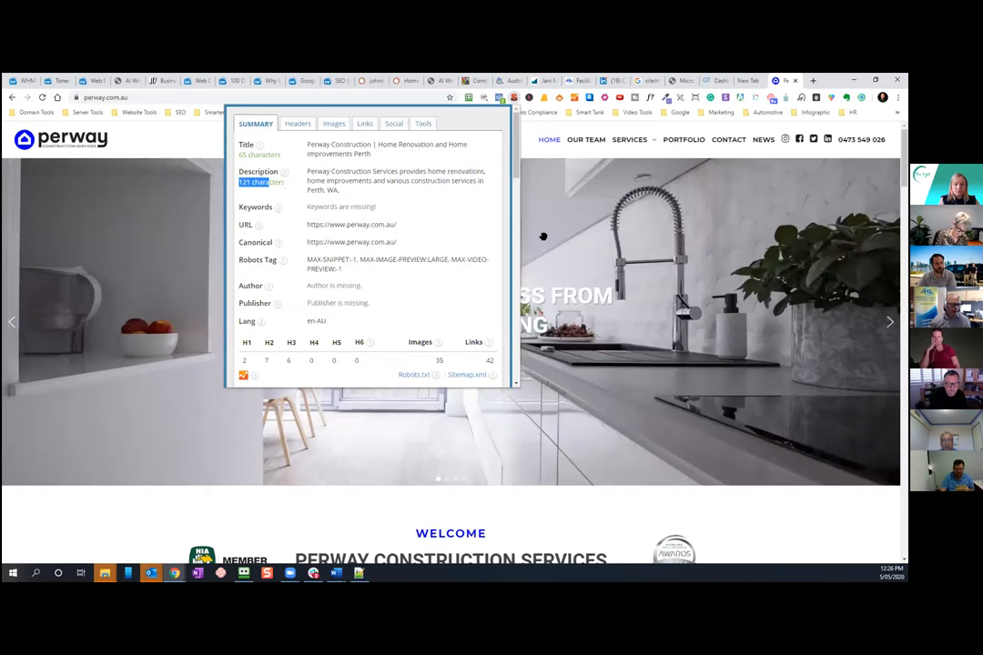
click(629, 139)
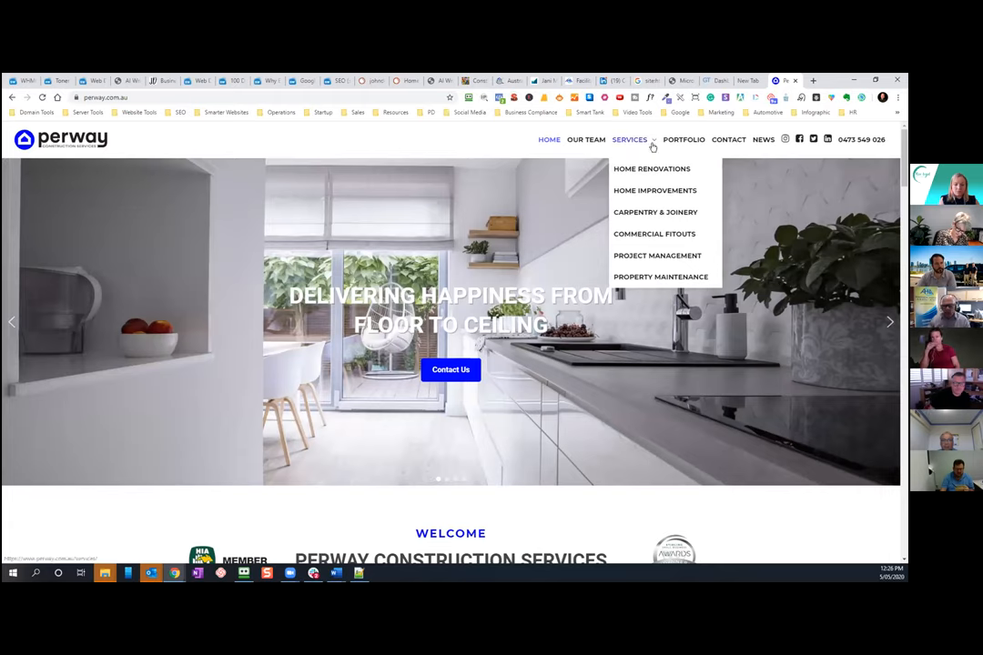
mouse_move(651, 168)
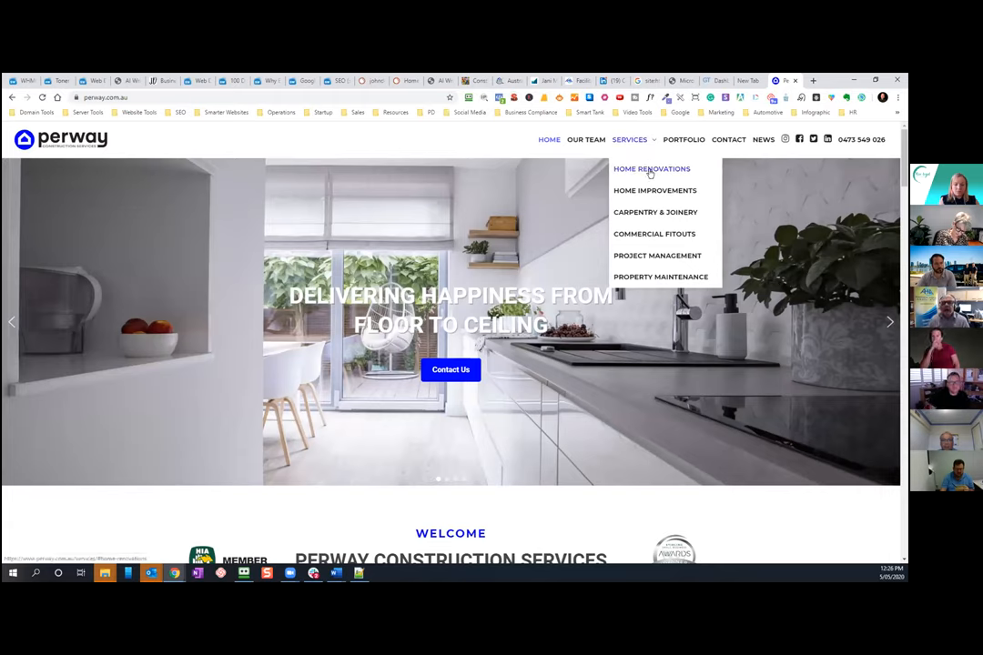
mouse_move(654, 190)
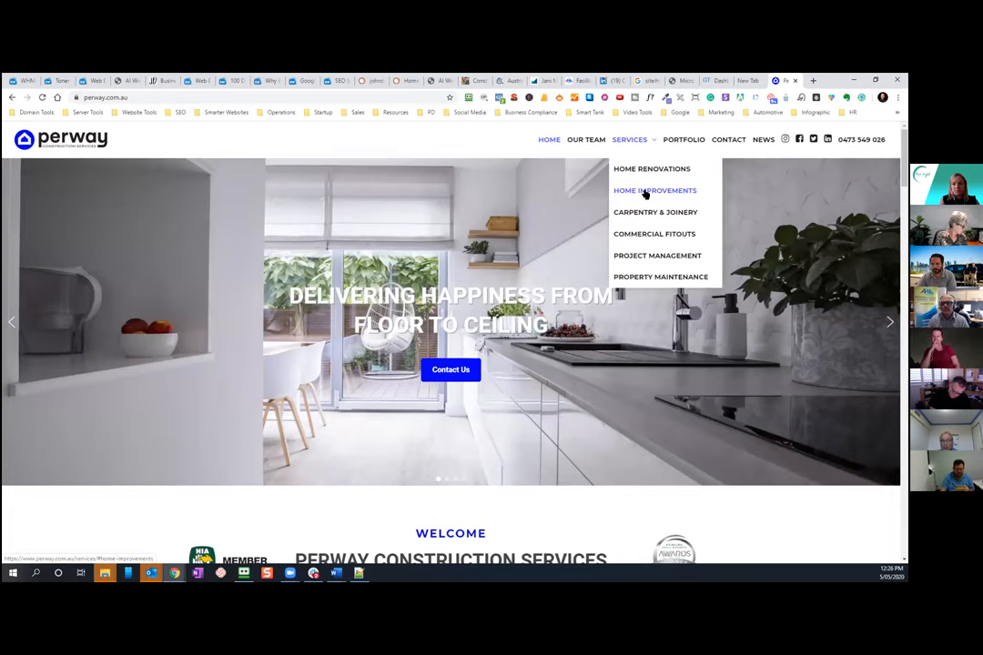
mouse_move(659, 255)
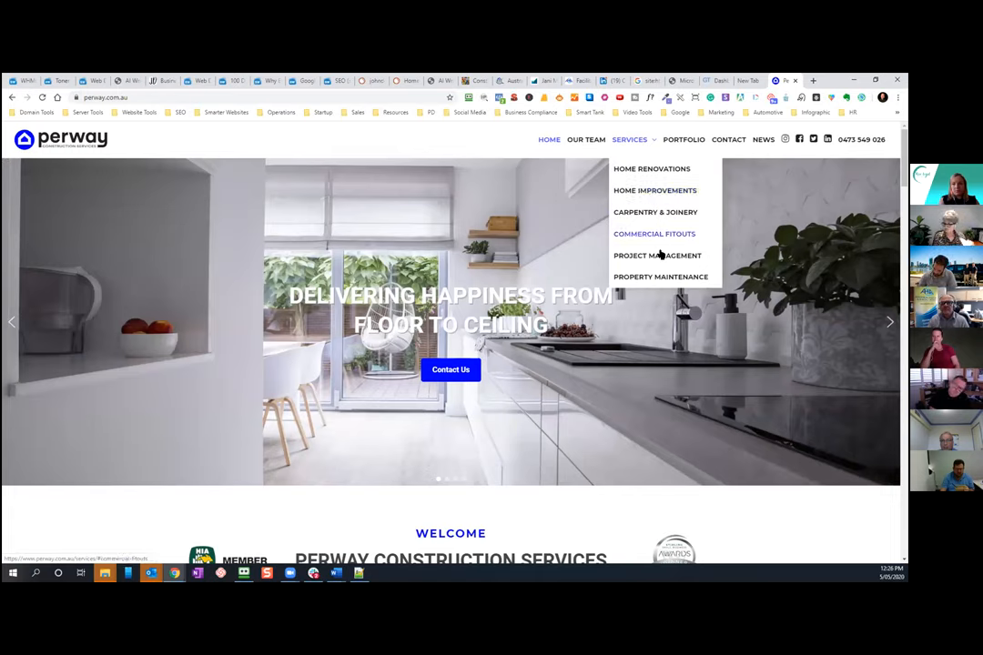
mouse_move(661, 277)
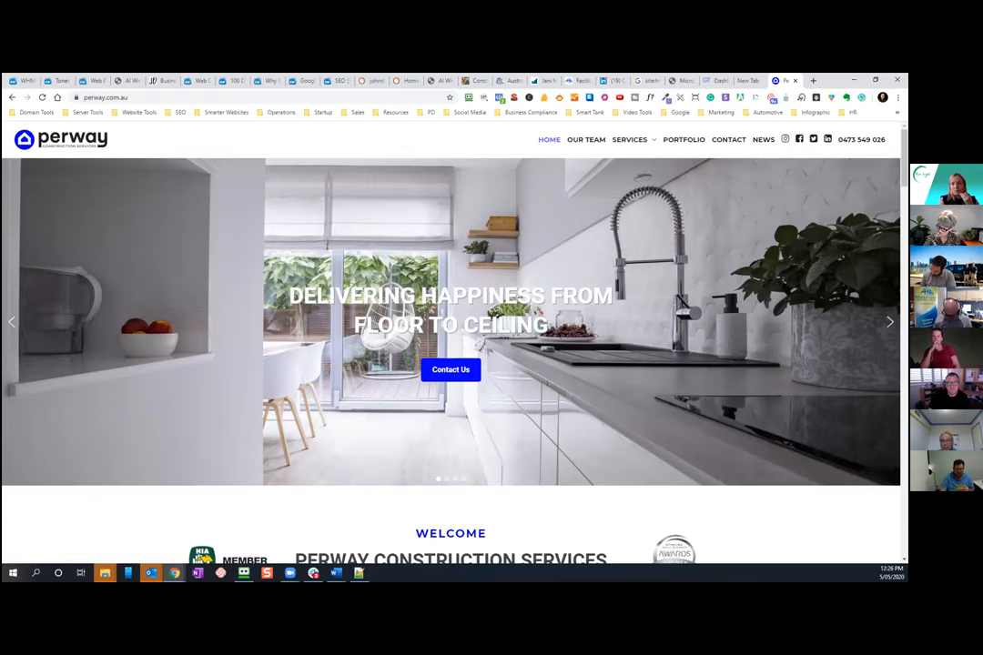
mouse_move(792, 132)
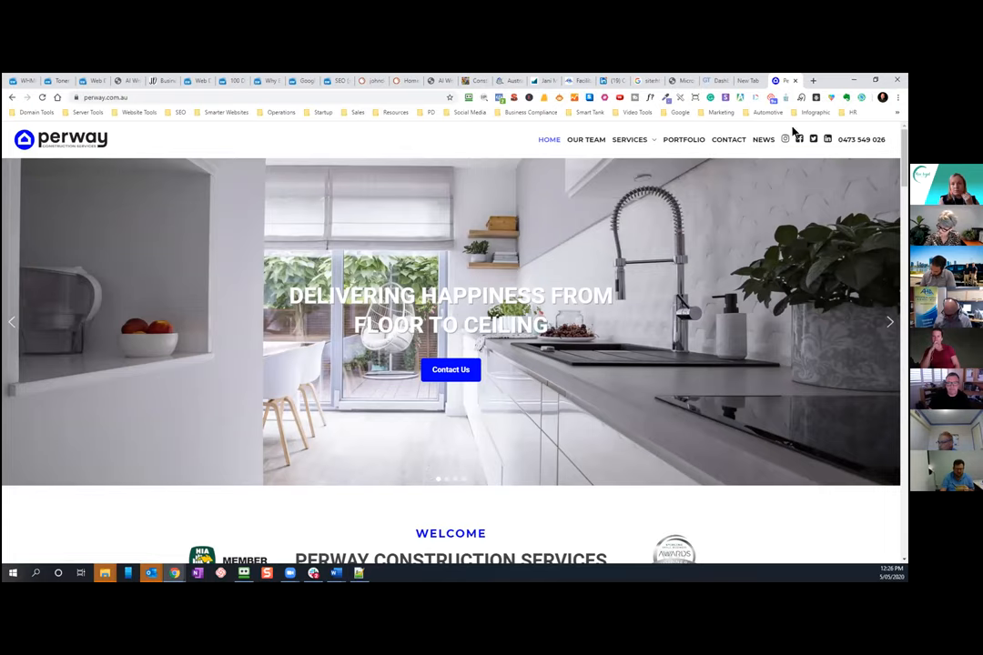
- Pass through the New Tab and GTmetrix tabs to reach bitswebdesign.com.au
click(746, 80)
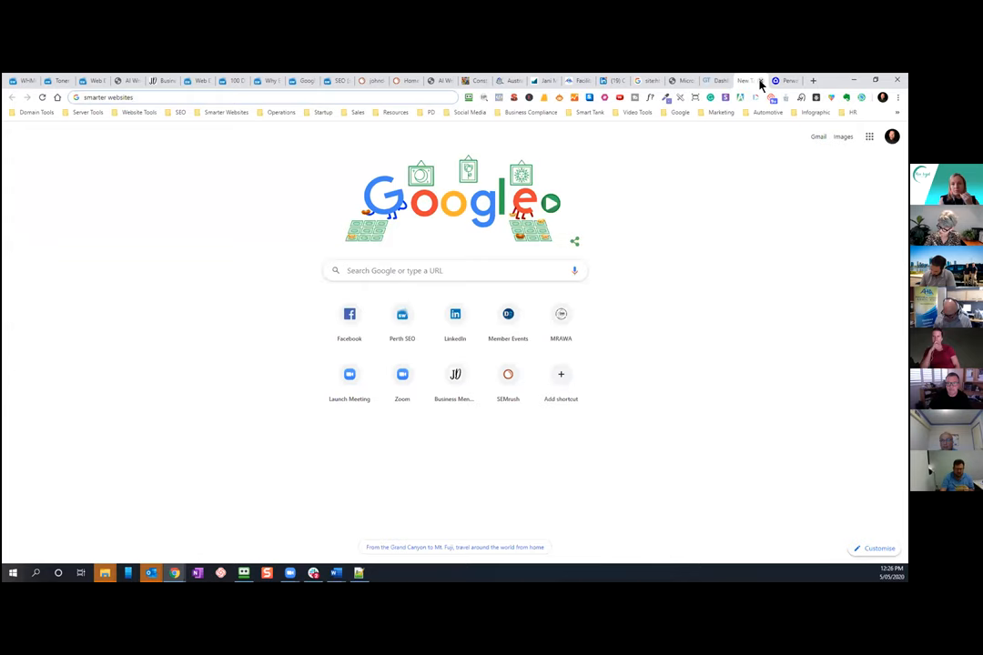
click(716, 80)
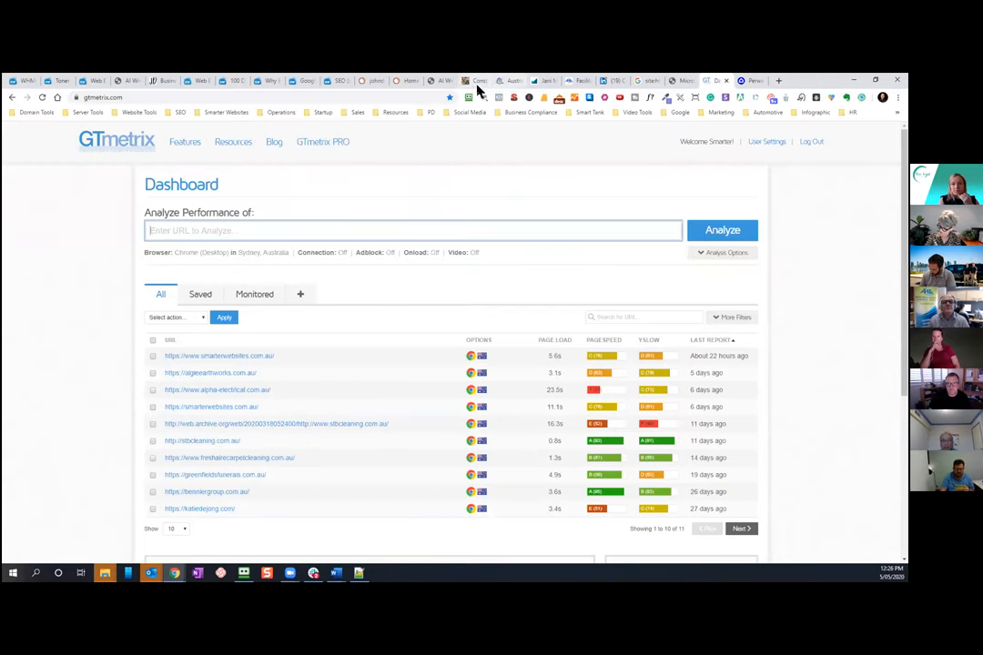
click(474, 81)
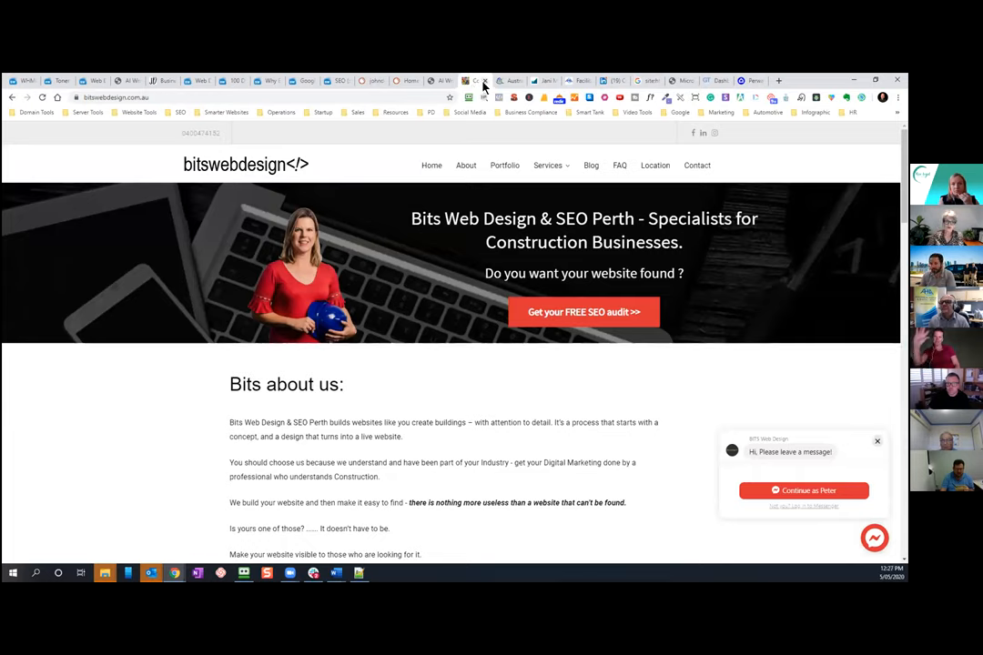
mouse_move(514, 97)
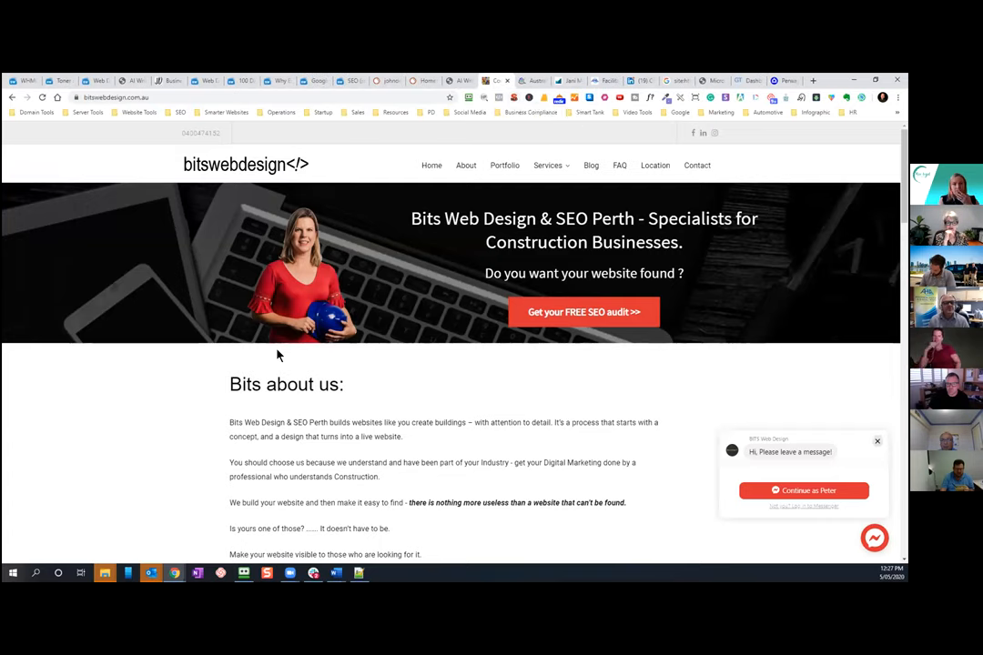
mouse_move(507, 119)
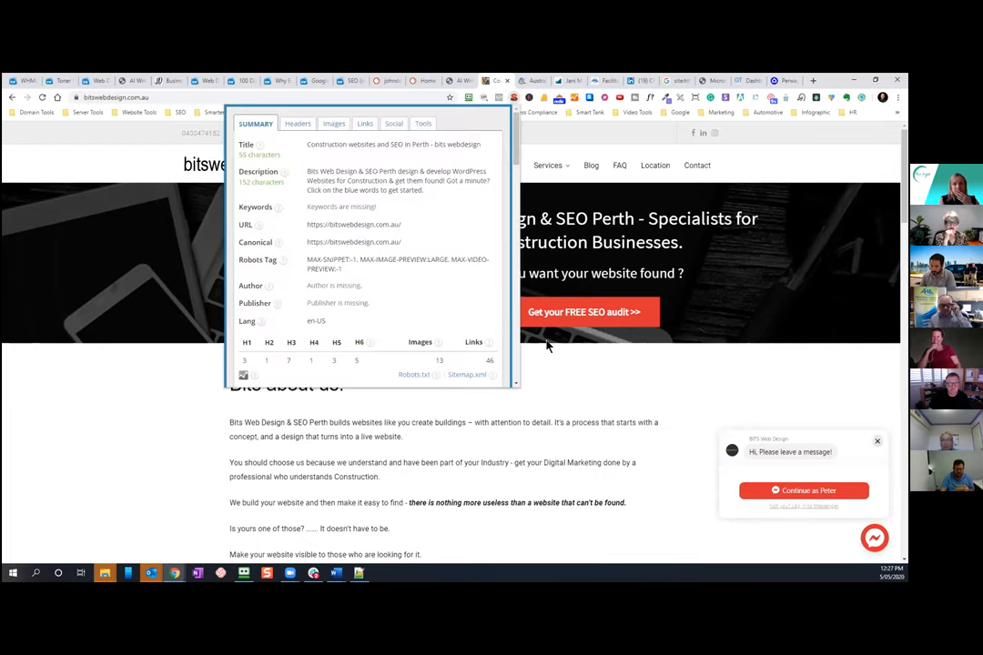
mouse_move(353, 173)
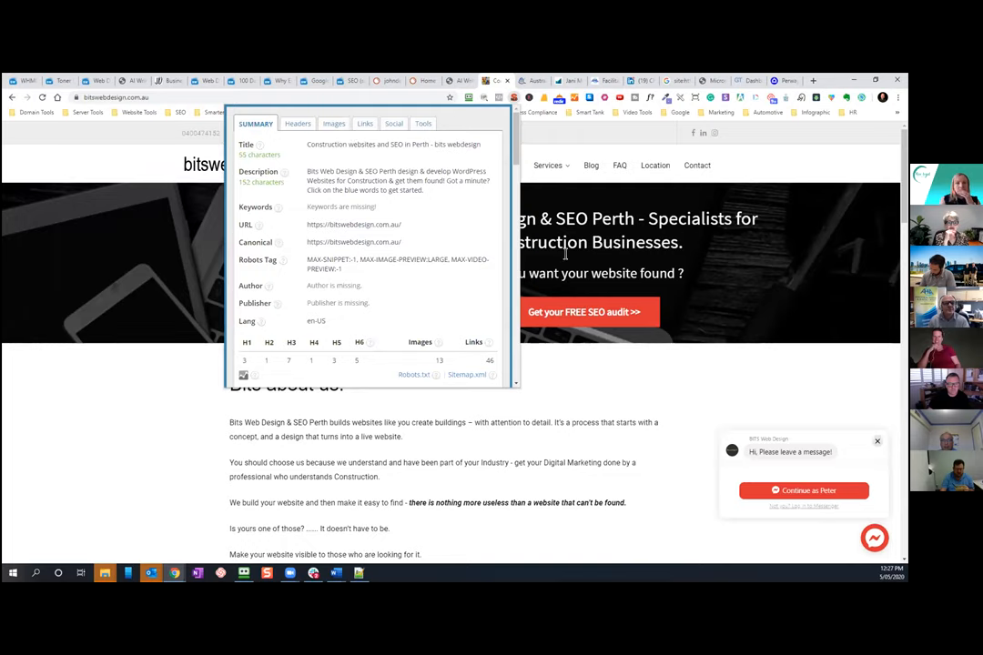
mouse_move(309, 155)
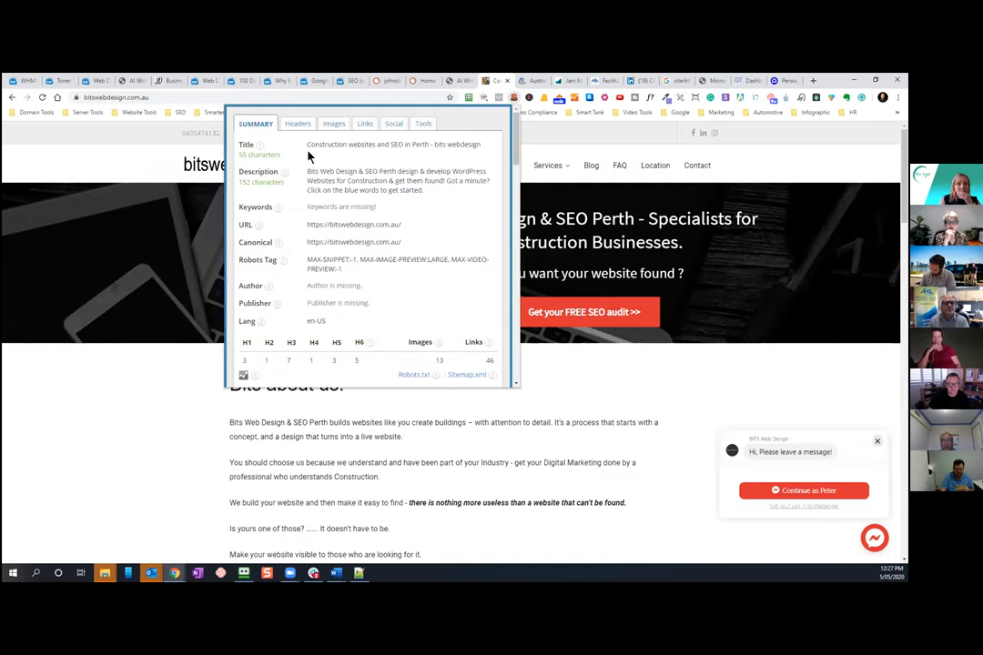
- Highlight the 55-character title in bitswebdesign.com.au's meta summary
double_click(340, 143)
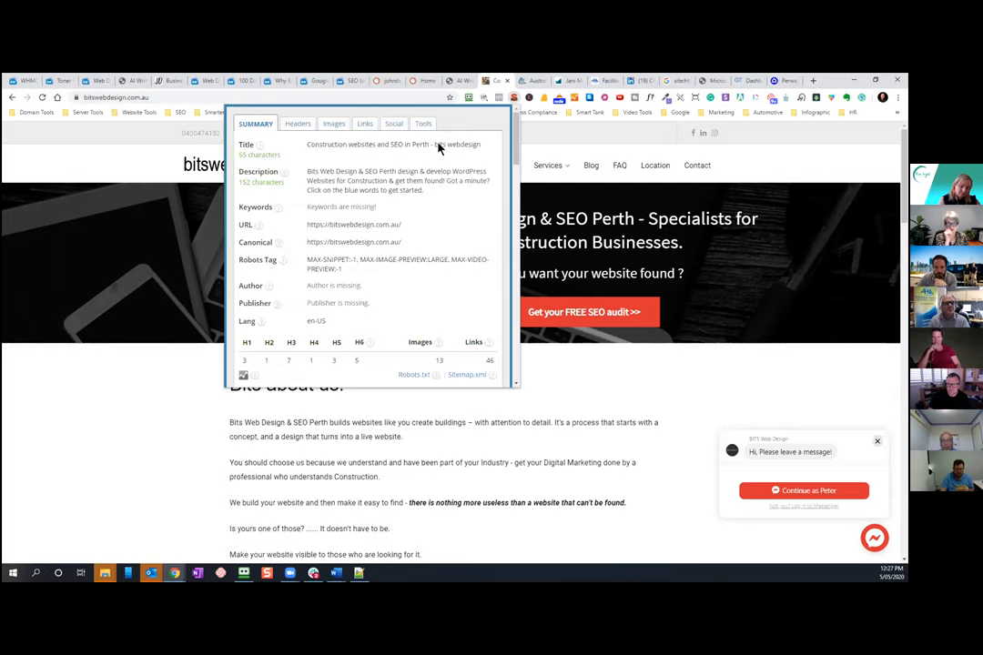
mouse_move(732, 392)
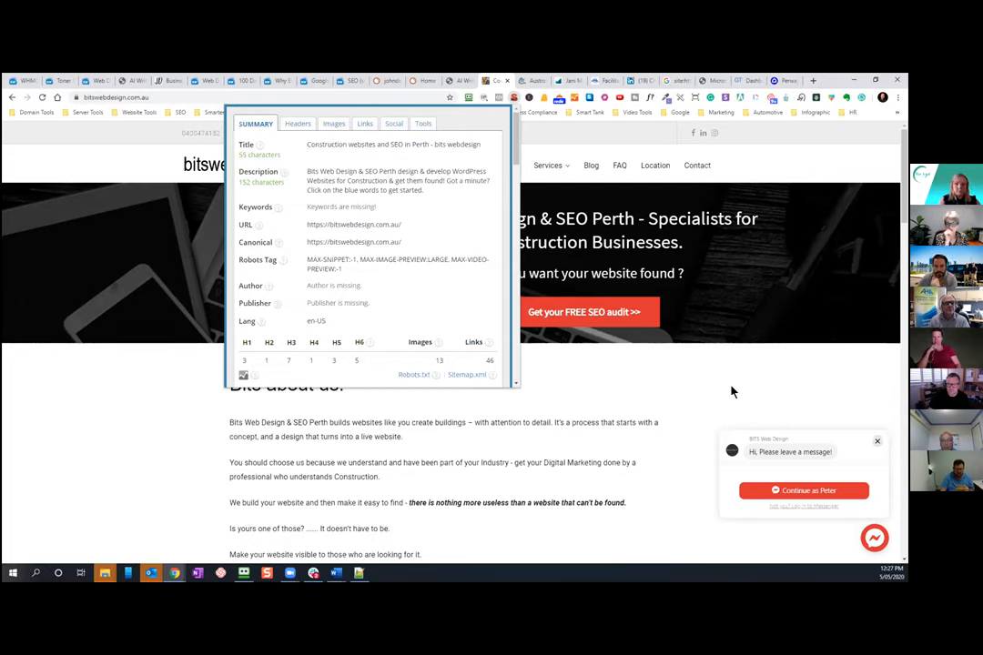
- Show australianhomeinspections.com.au's meta summary with its overlong 73-character title
click(530, 80)
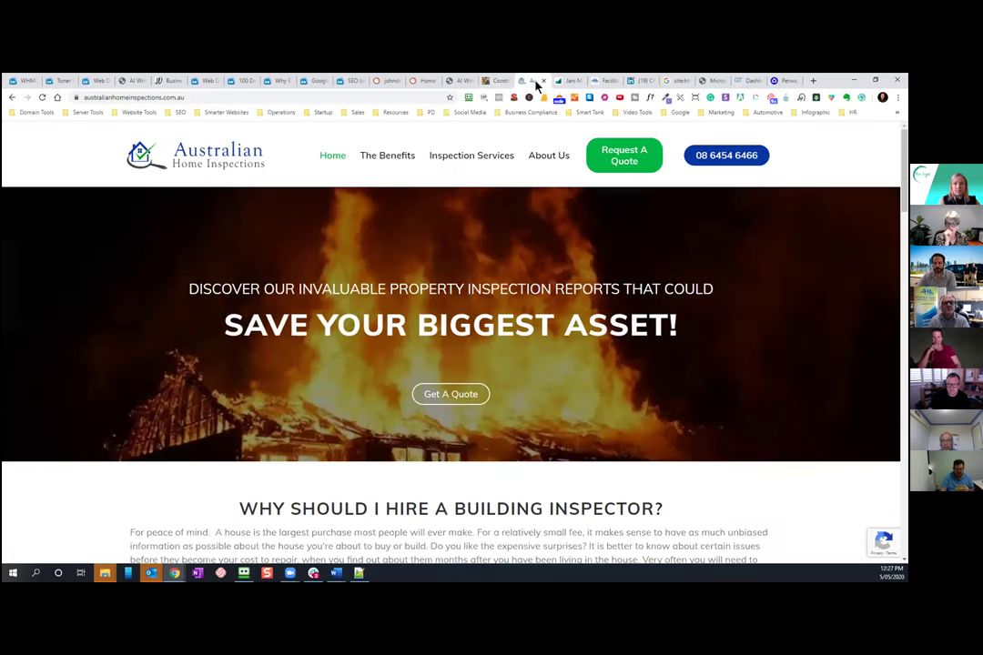
mouse_move(538, 85)
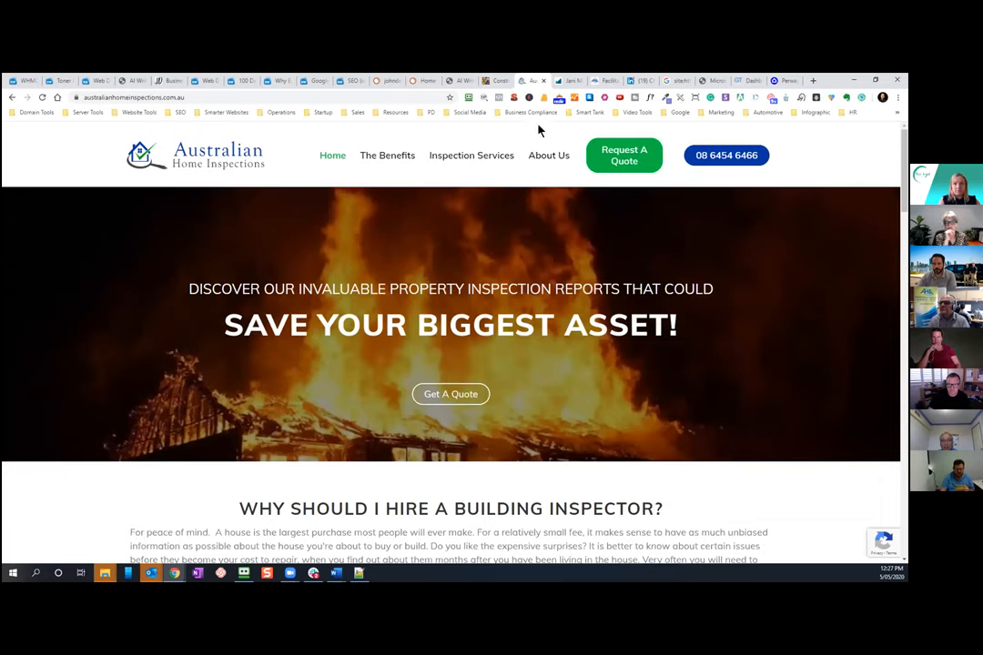
mouse_move(513, 98)
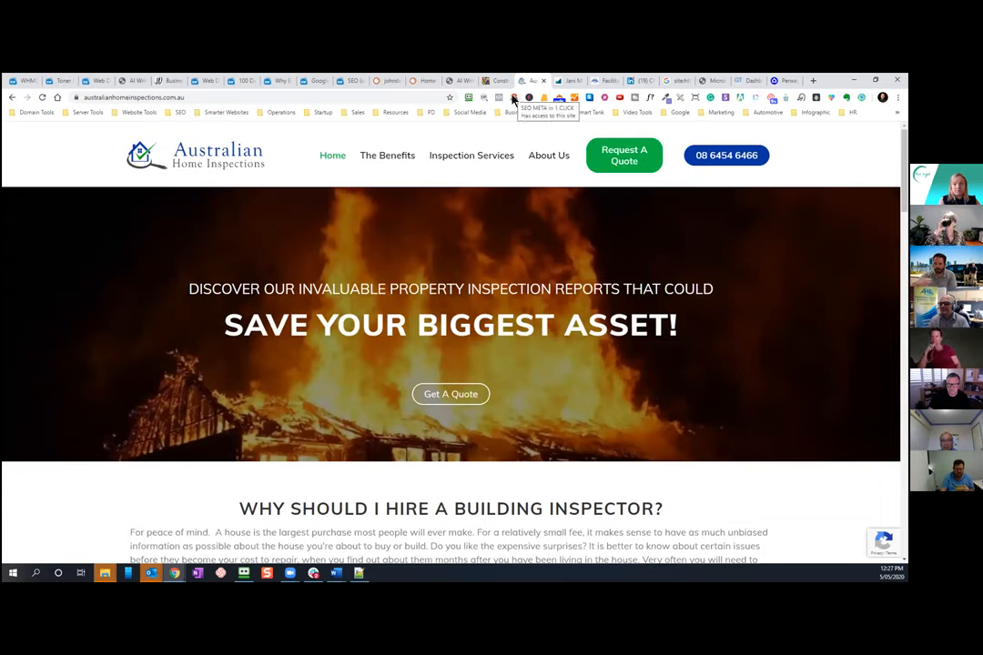
click(514, 97)
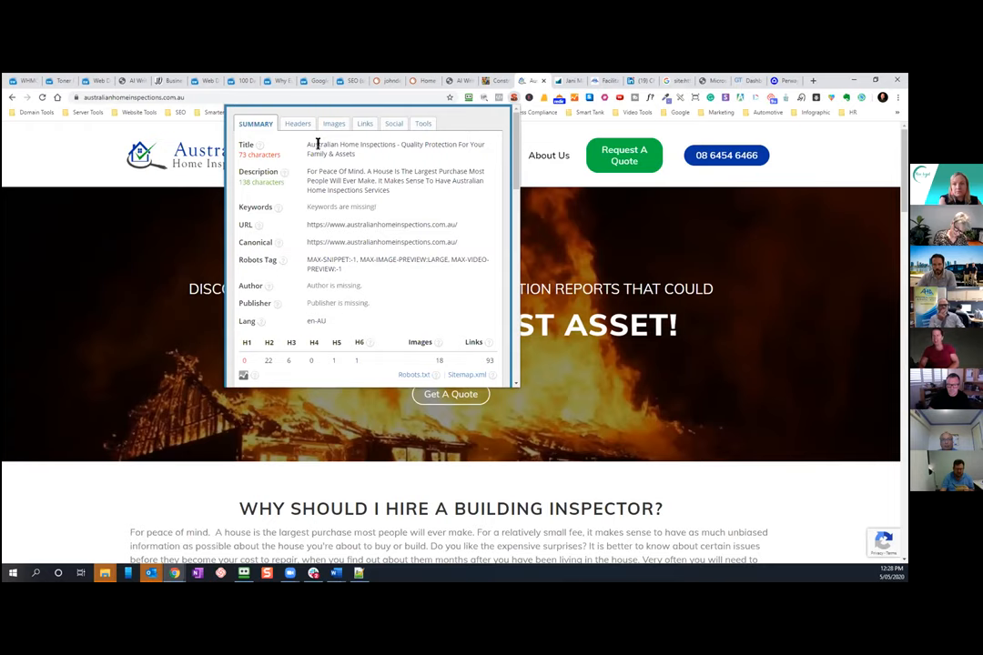
mouse_move(393, 155)
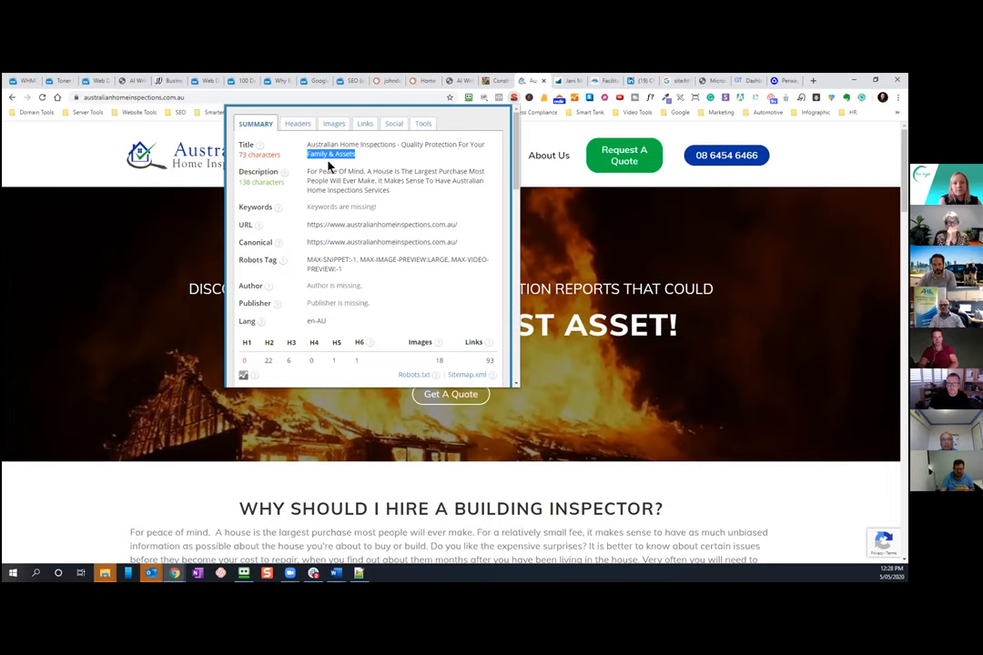
mouse_move(282, 159)
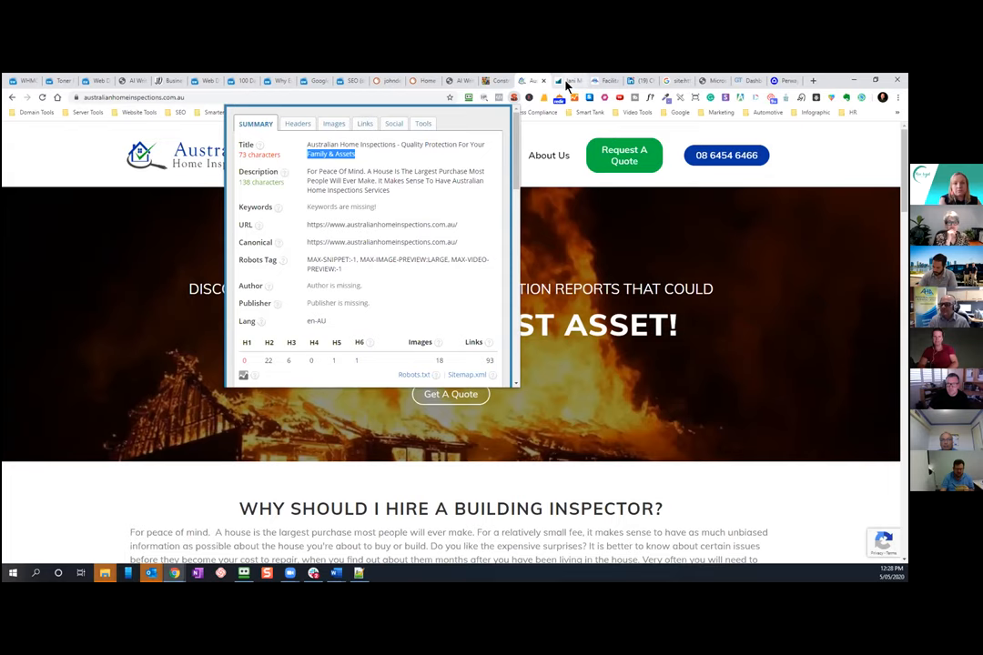
- Glance at the Andrew Huffer tab, then return to the microscopes.com.au site search results
click(641, 80)
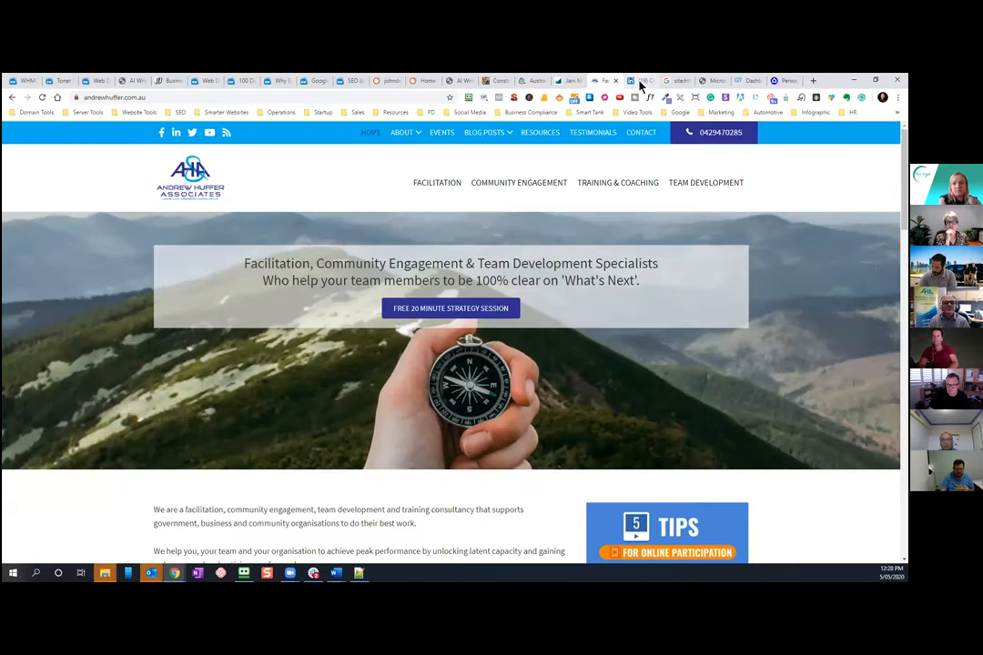
click(669, 80)
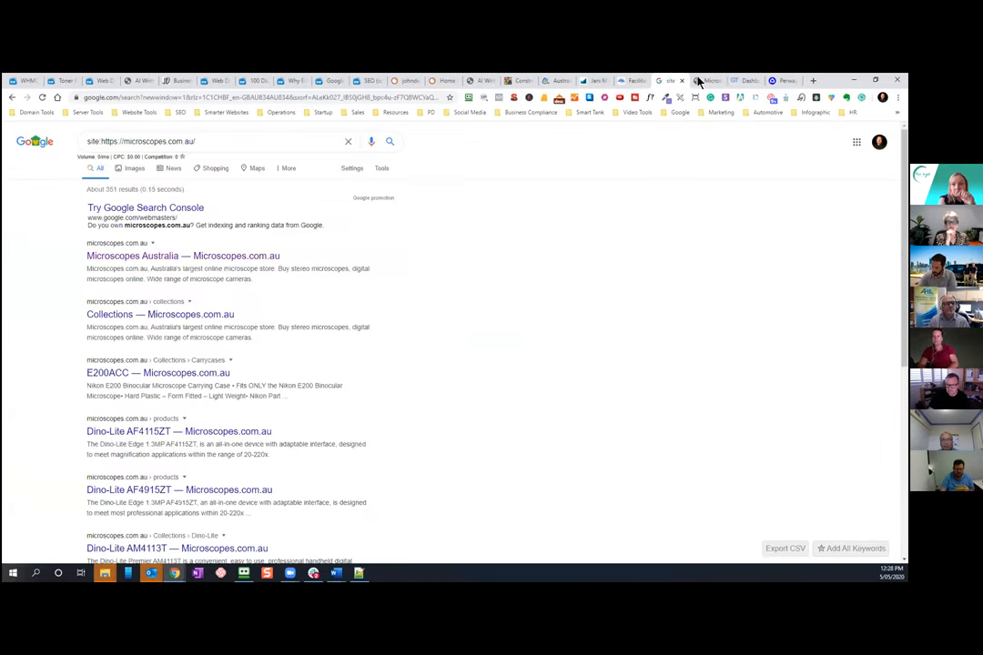
mouse_move(709, 80)
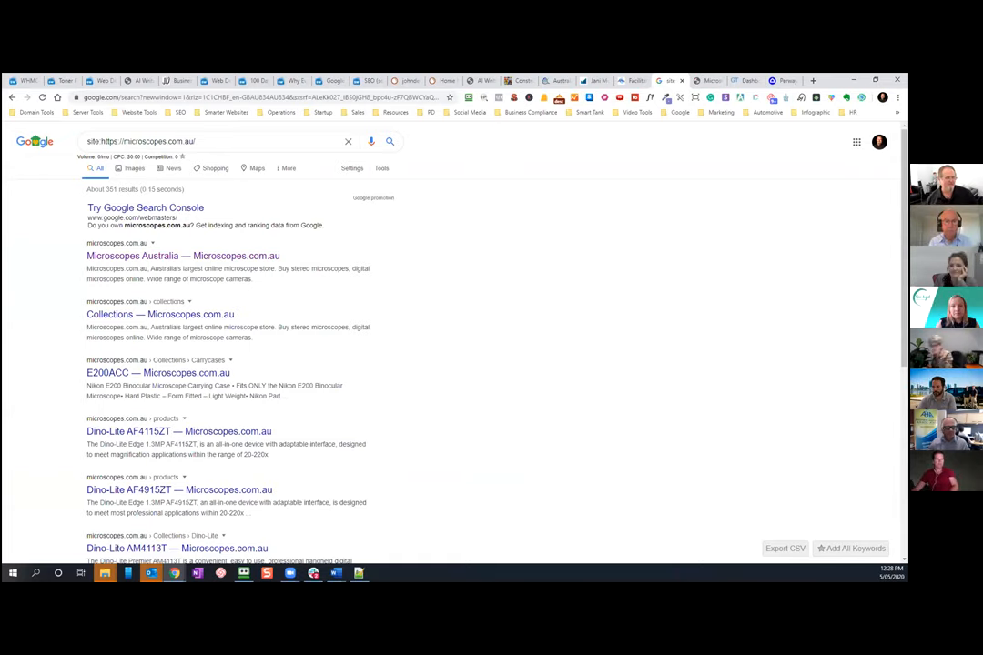
mouse_move(652, 322)
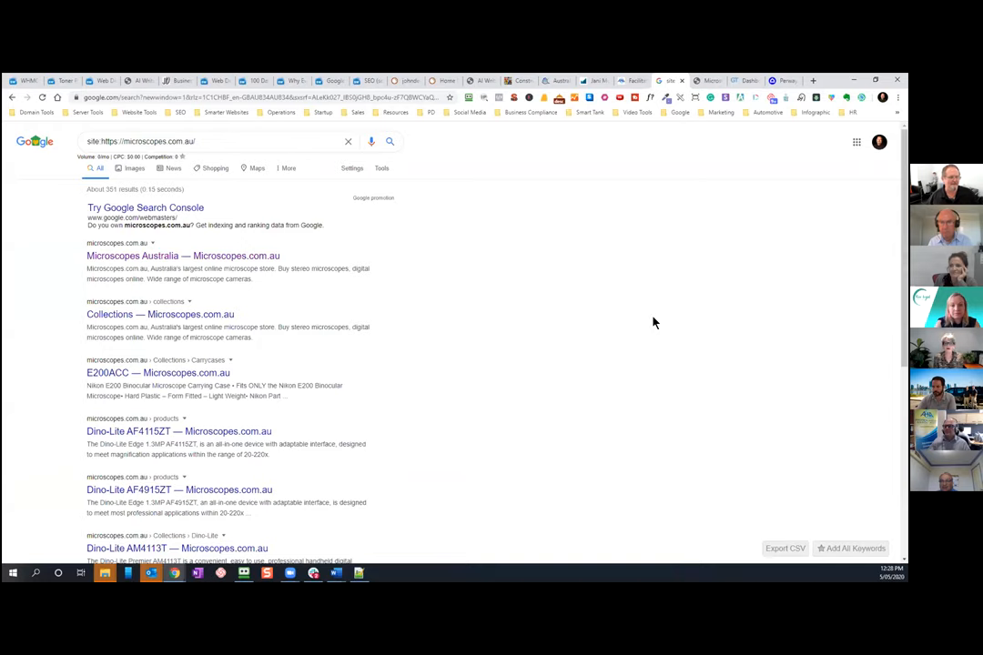
mouse_move(670, 297)
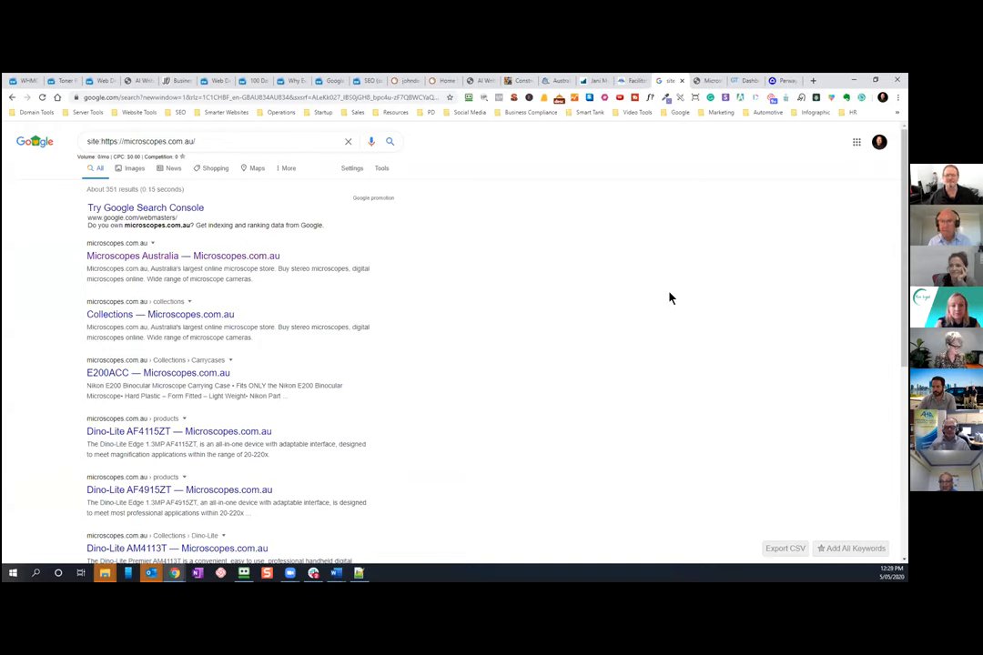
mouse_move(753, 250)
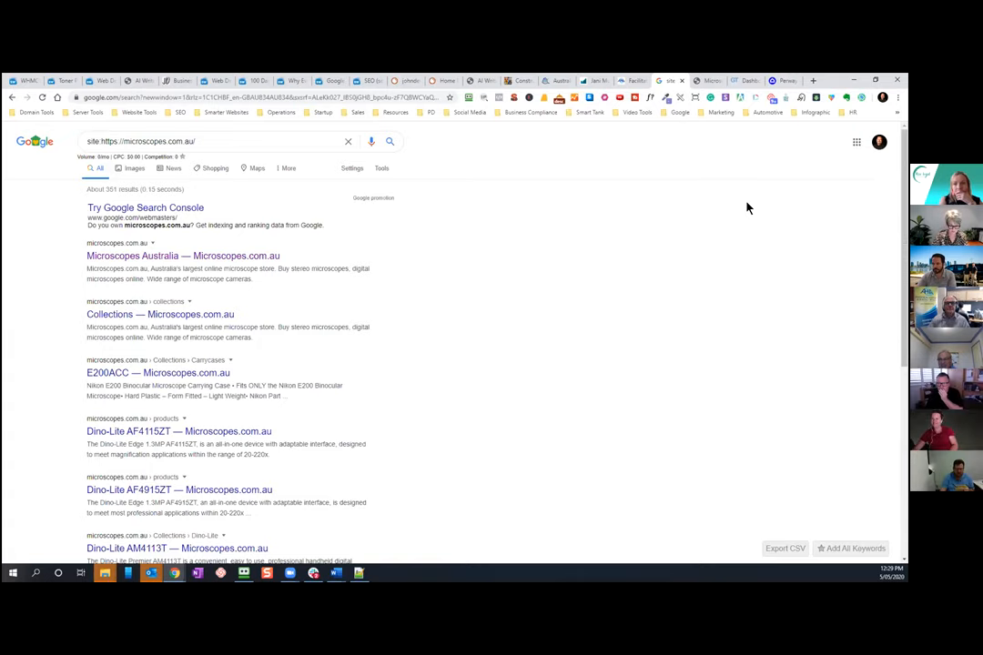
mouse_move(825, 275)
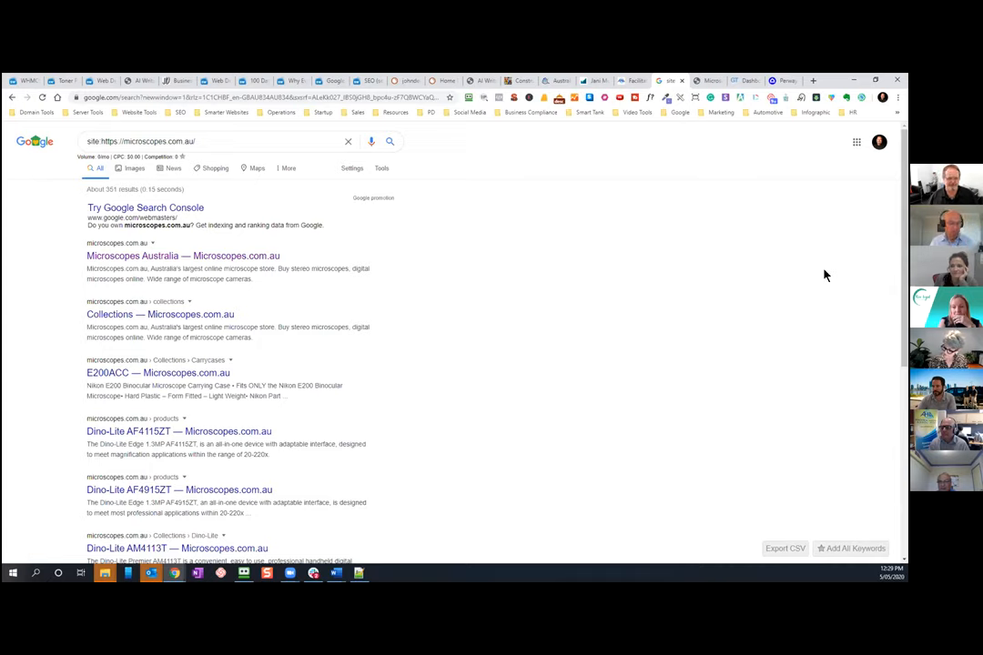
mouse_move(381, 251)
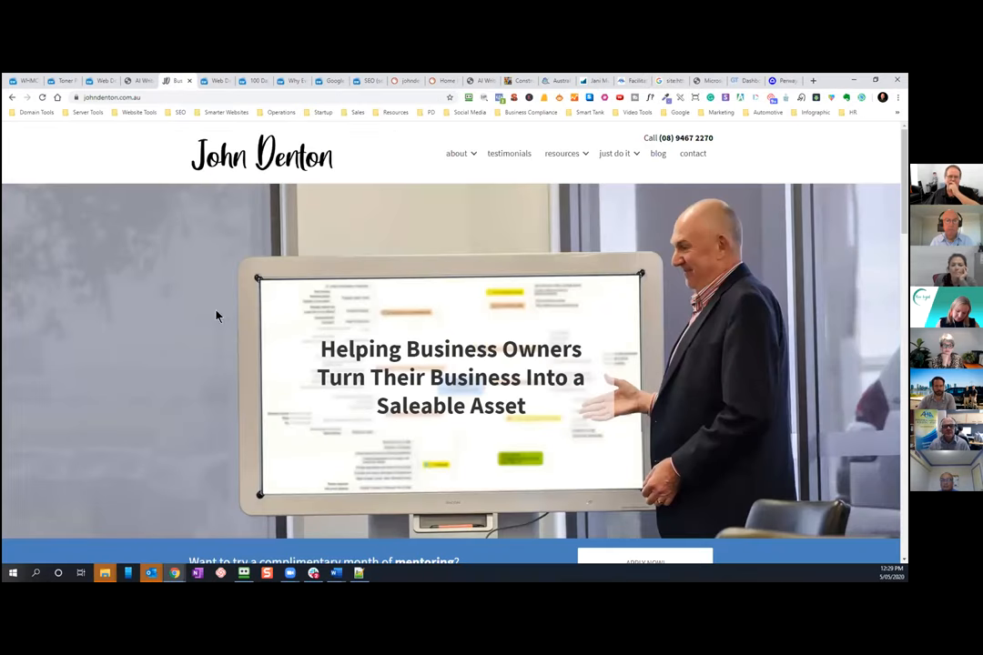
mouse_move(305, 217)
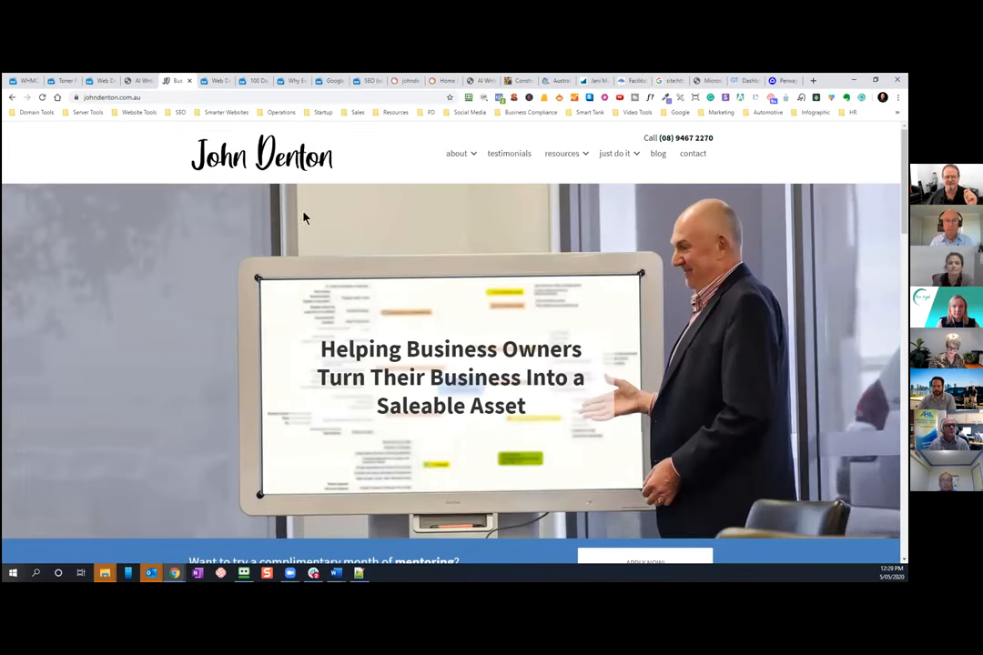
- Open the SEO META summary for johndenton.com.au and select a word in it
click(514, 97)
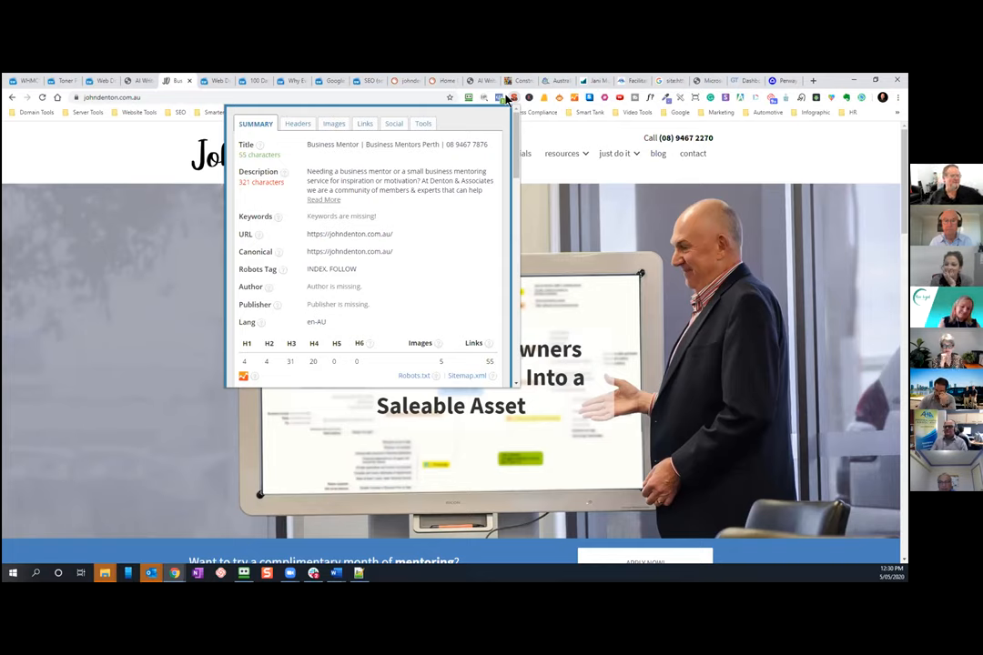
mouse_move(505, 316)
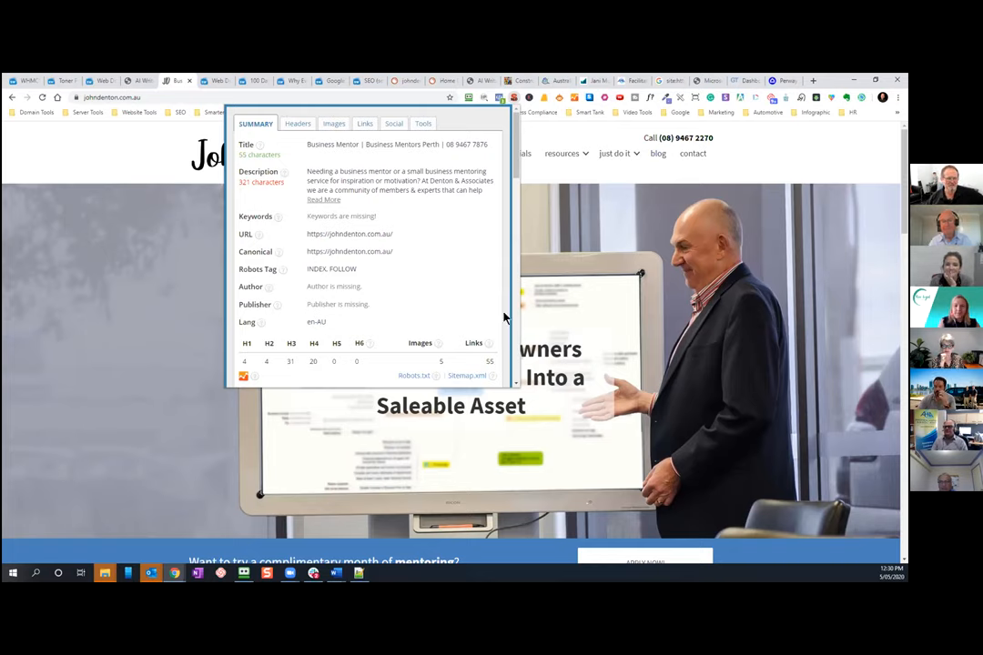
mouse_move(592, 252)
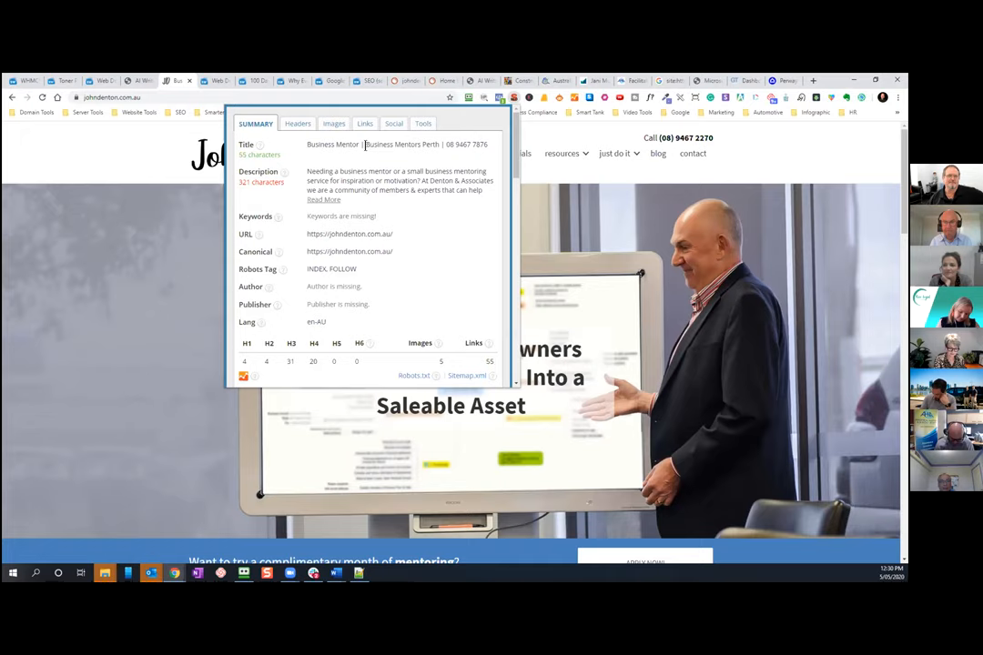
double_click(400, 143)
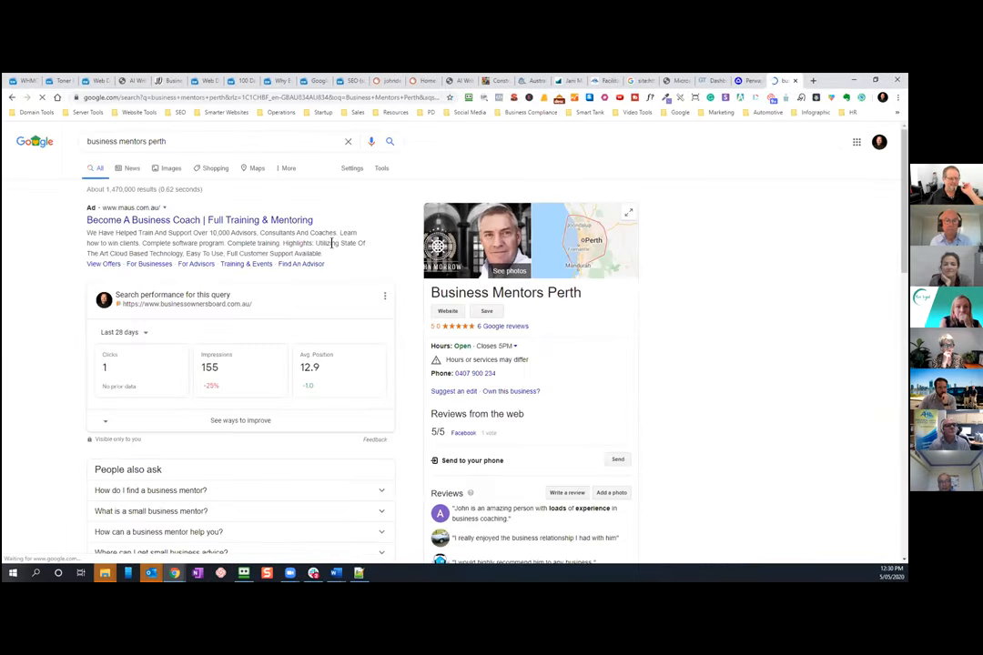
scroll(down, 3)
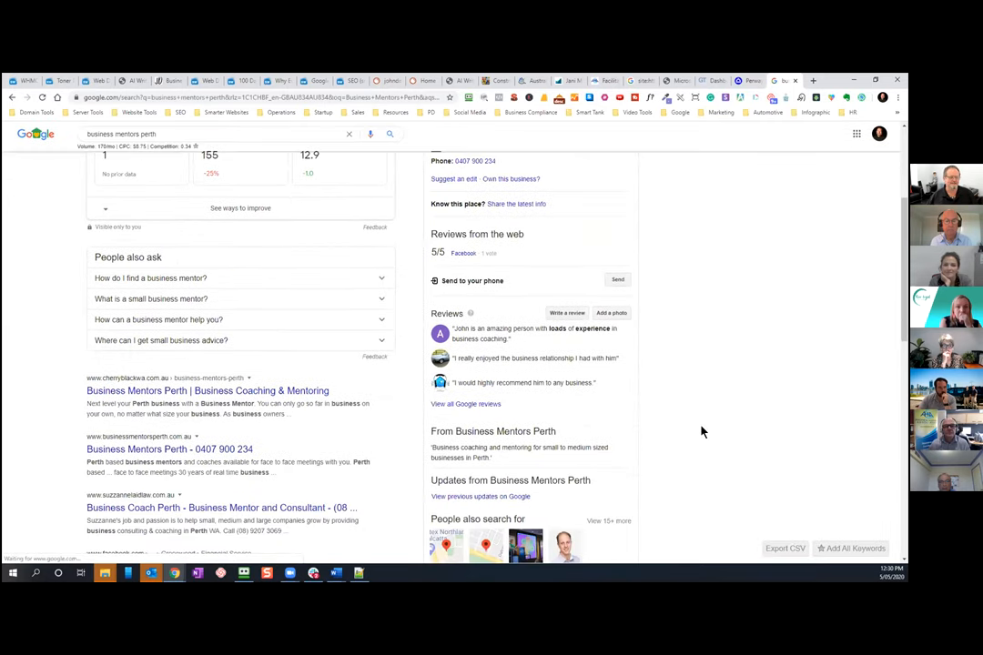
scroll(down, 3)
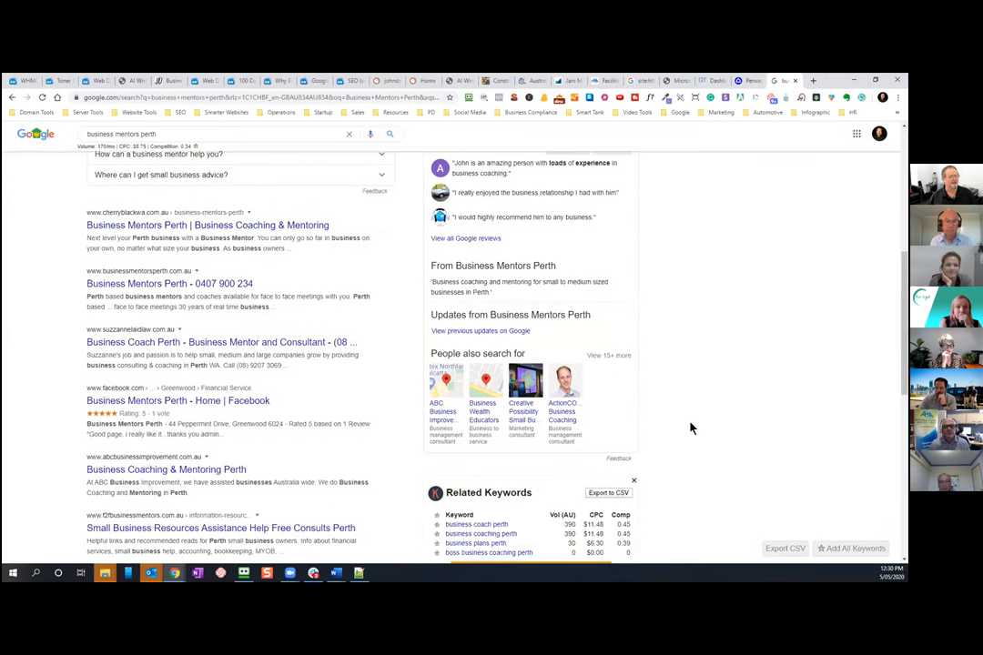
scroll(down, 3)
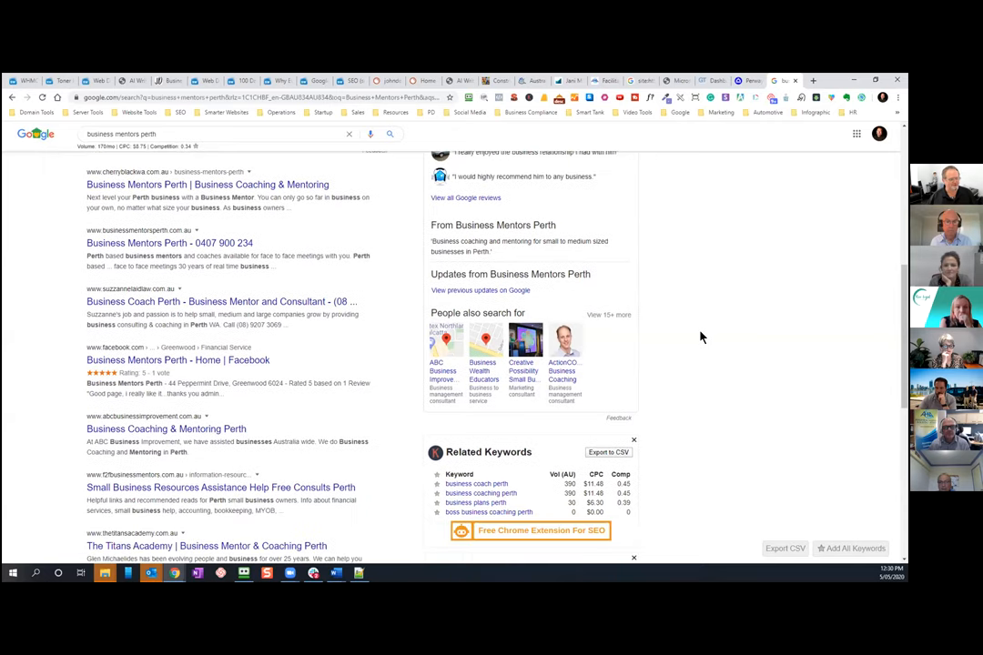
scroll(down, 3)
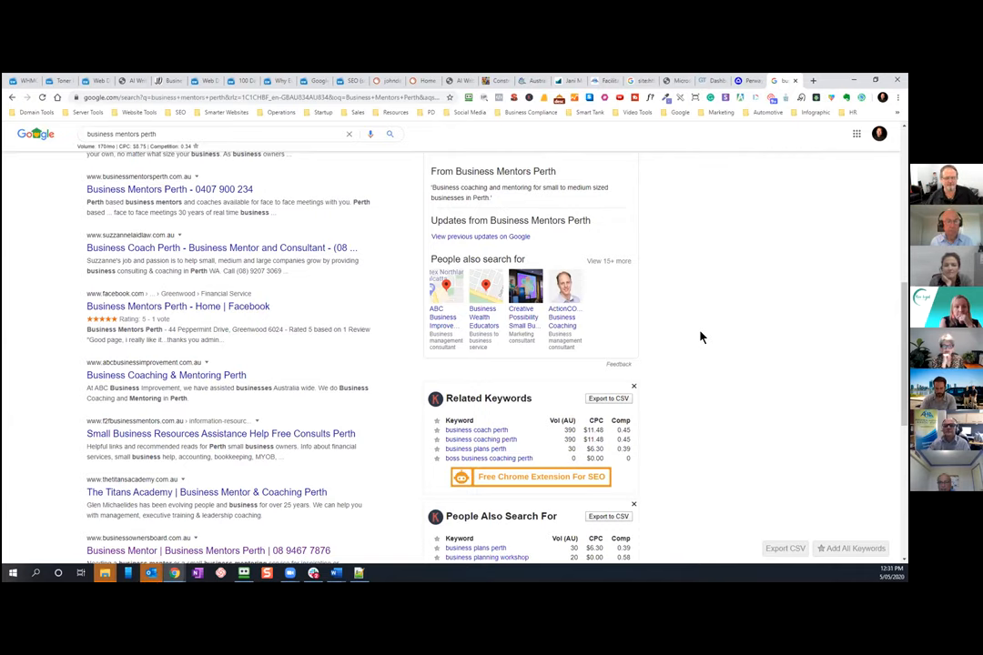
scroll(up, 3)
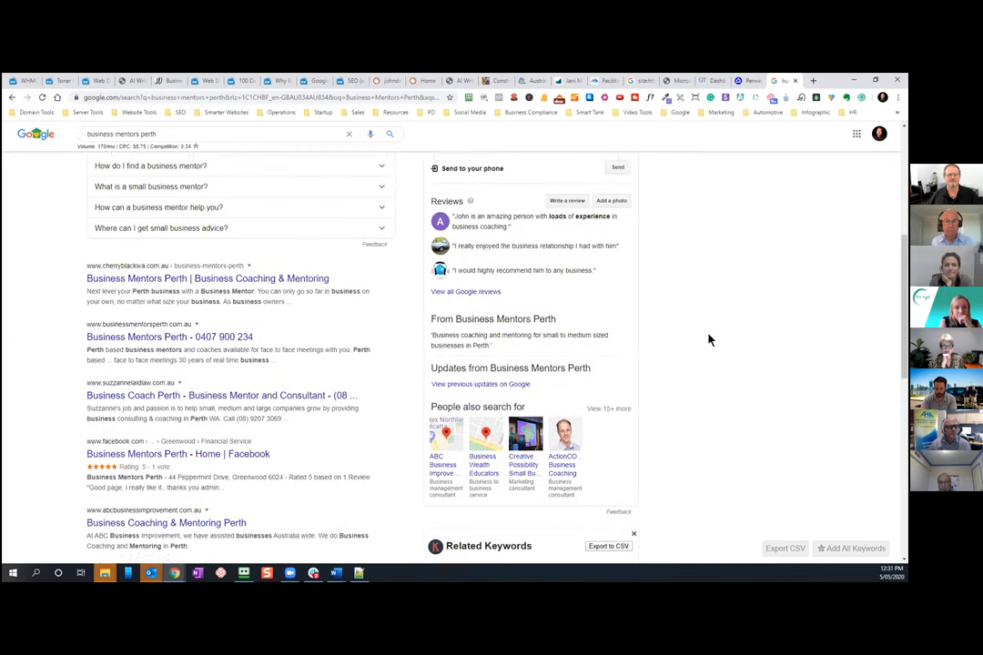
scroll(up, 3)
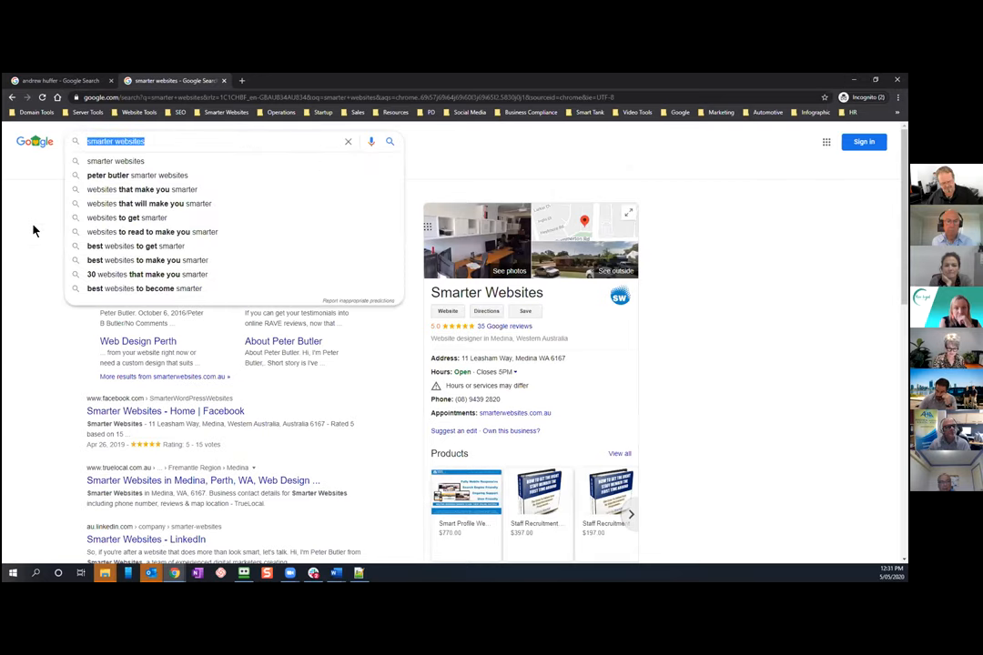
- Search Google for 'Business Mentors Perth' in the Incognito window
text(Business Mentors Perth)
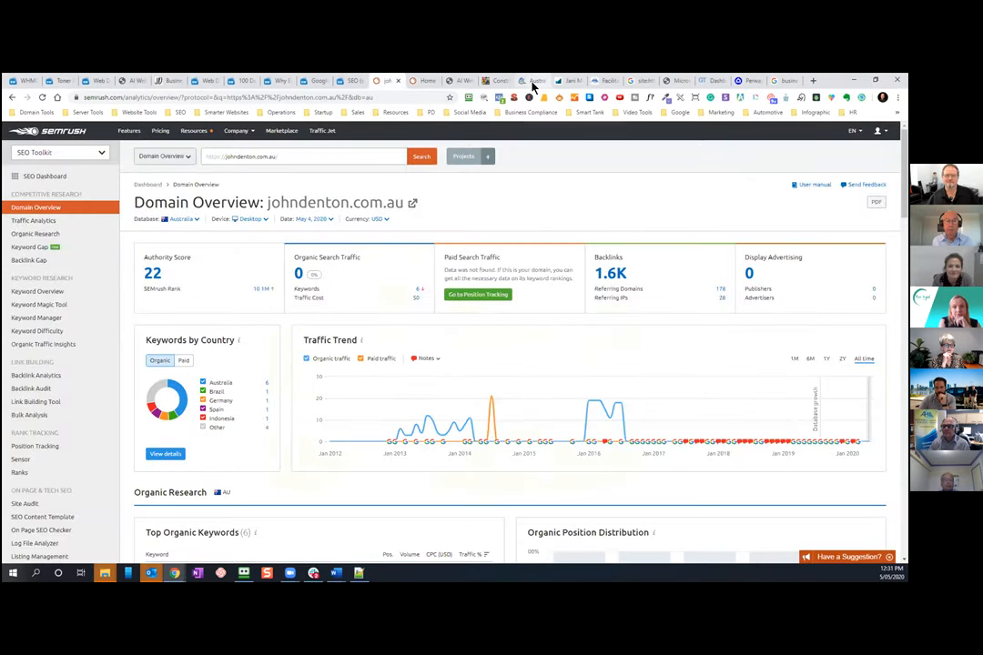
- Return from the Australian Home Inspections tab to johndenton.com.au's Top Organic Keywords
click(497, 81)
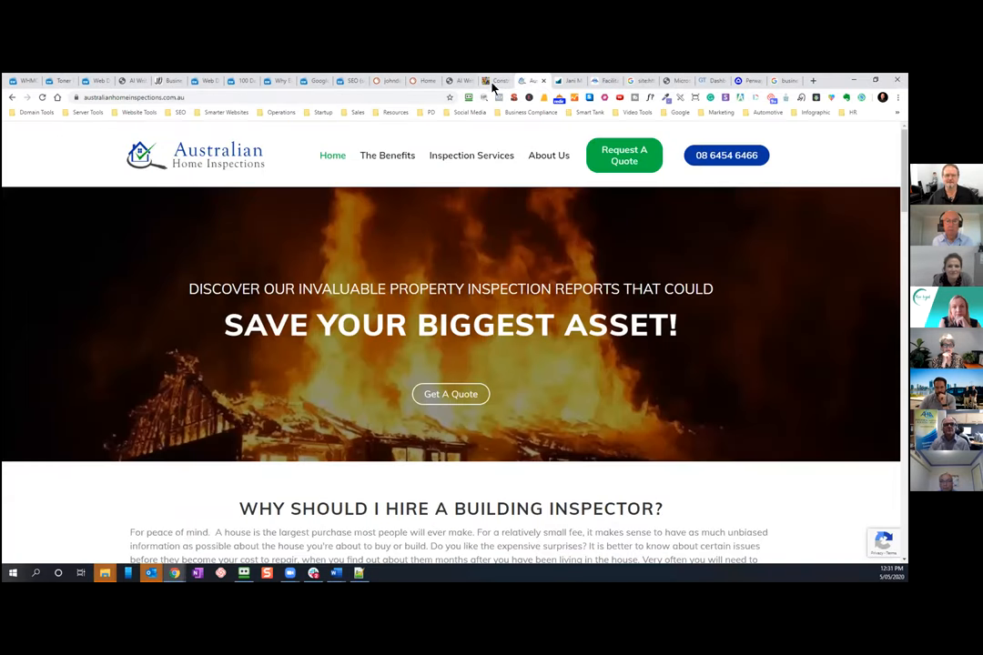
mouse_move(259, 110)
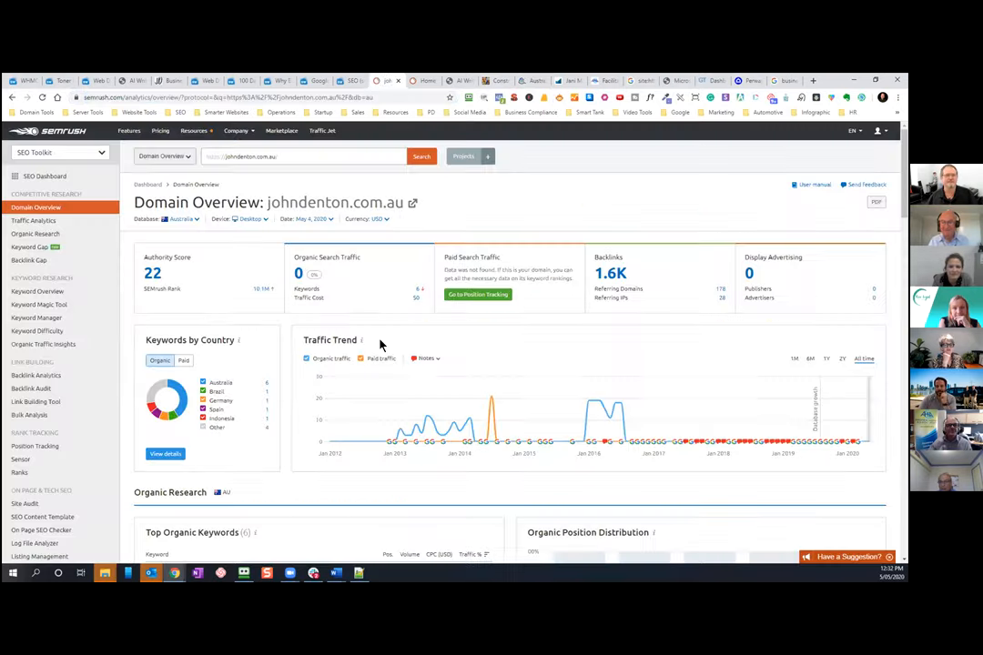
click(301, 155)
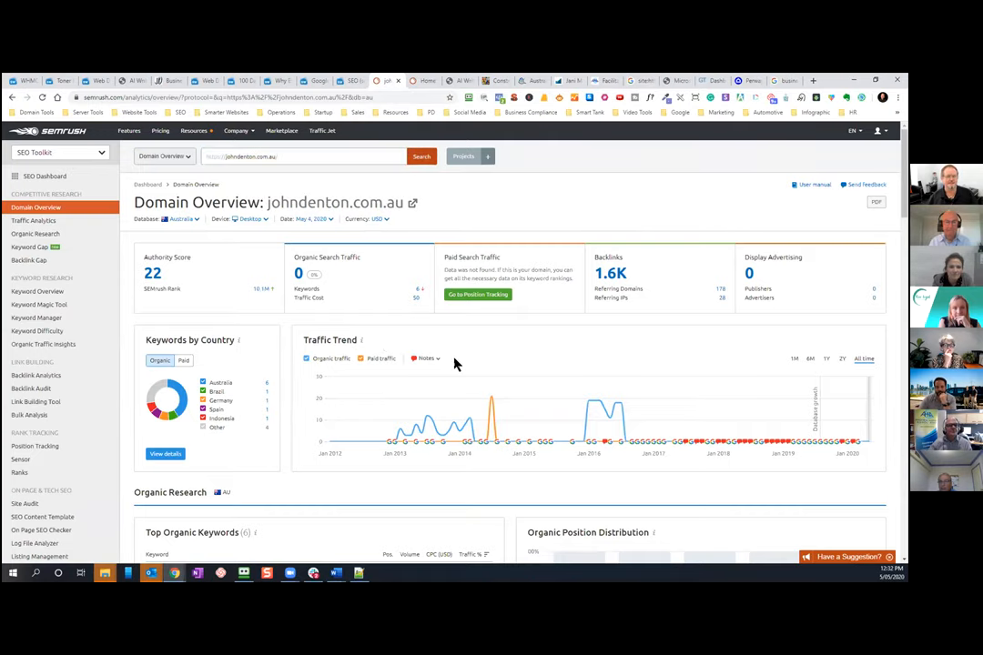
scroll(down, 3)
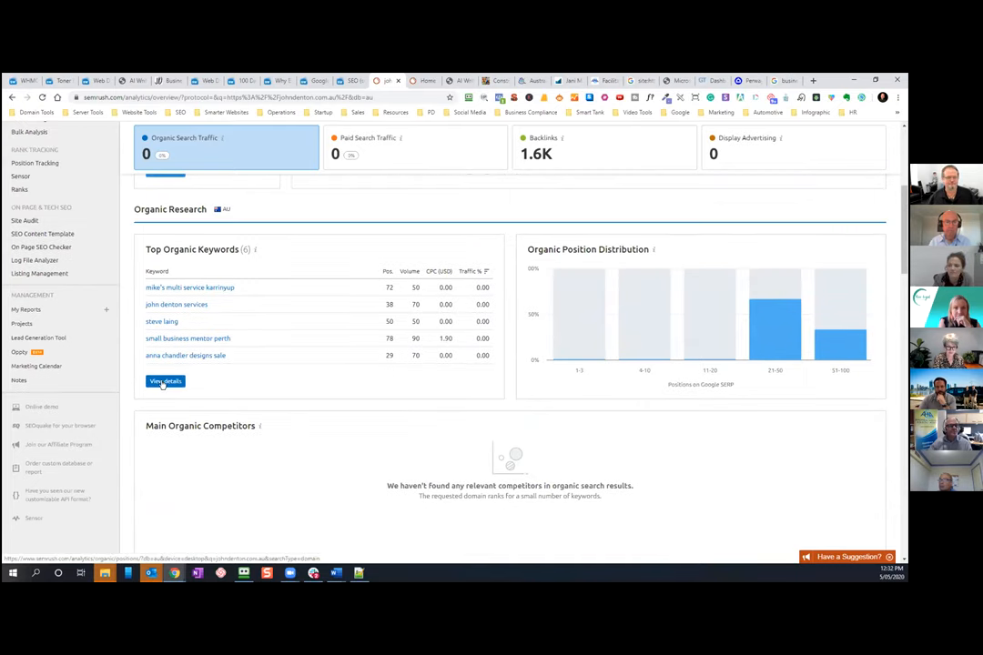
- Open View details and scroll to johndenton.com.au's six Organic Search Positions
click(164, 381)
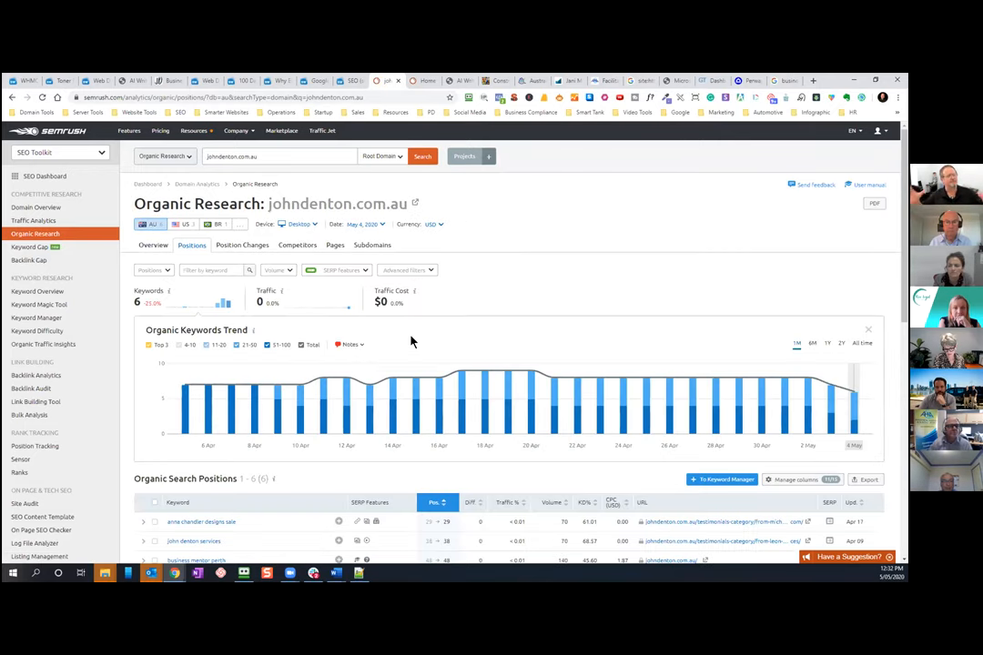
mouse_move(459, 345)
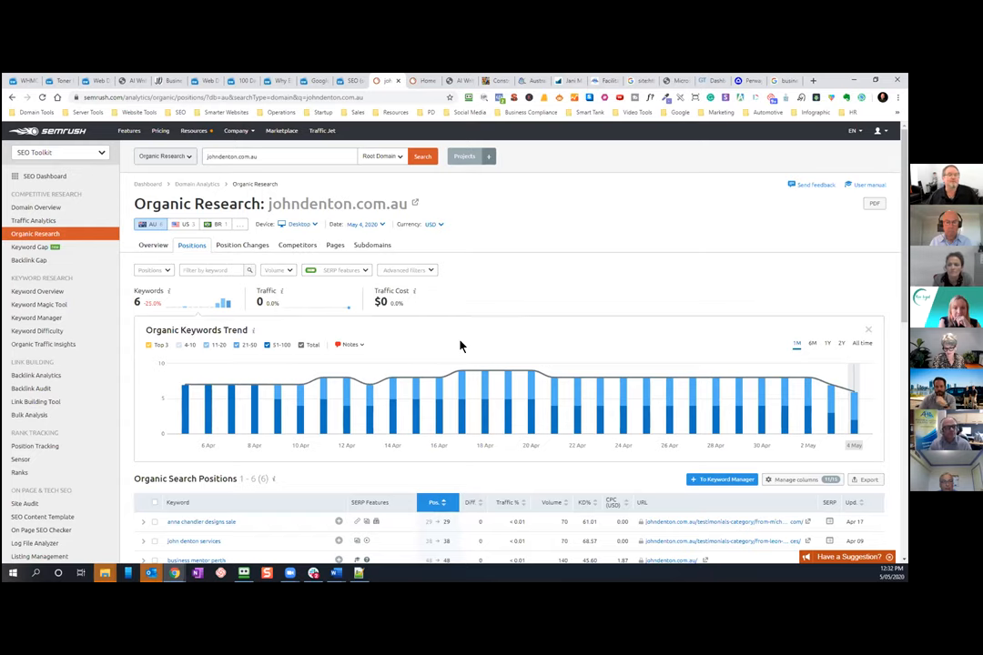
scroll(down, 3)
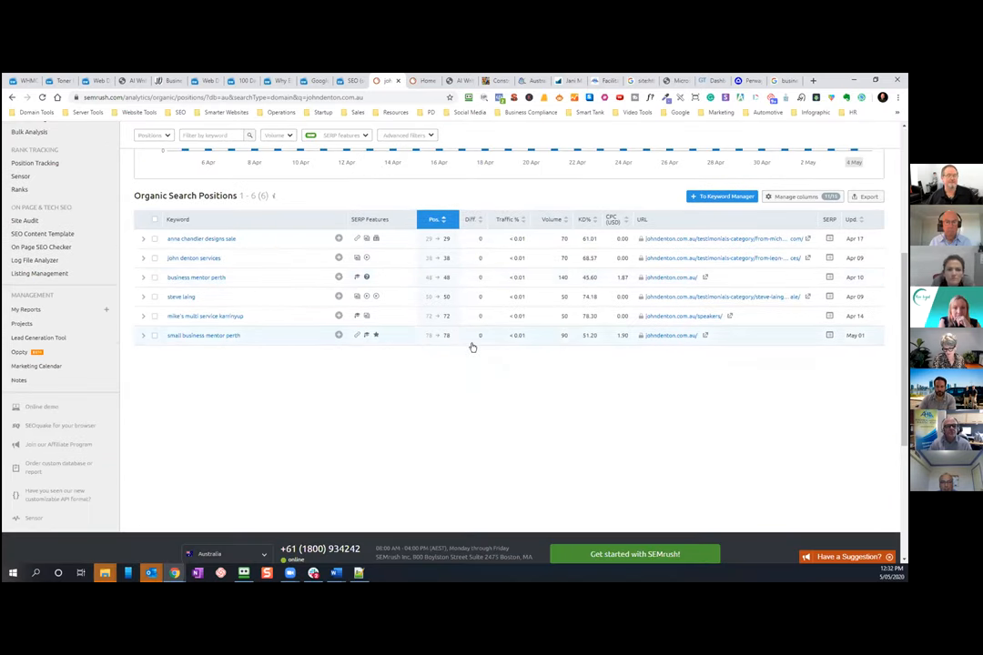
mouse_move(425, 494)
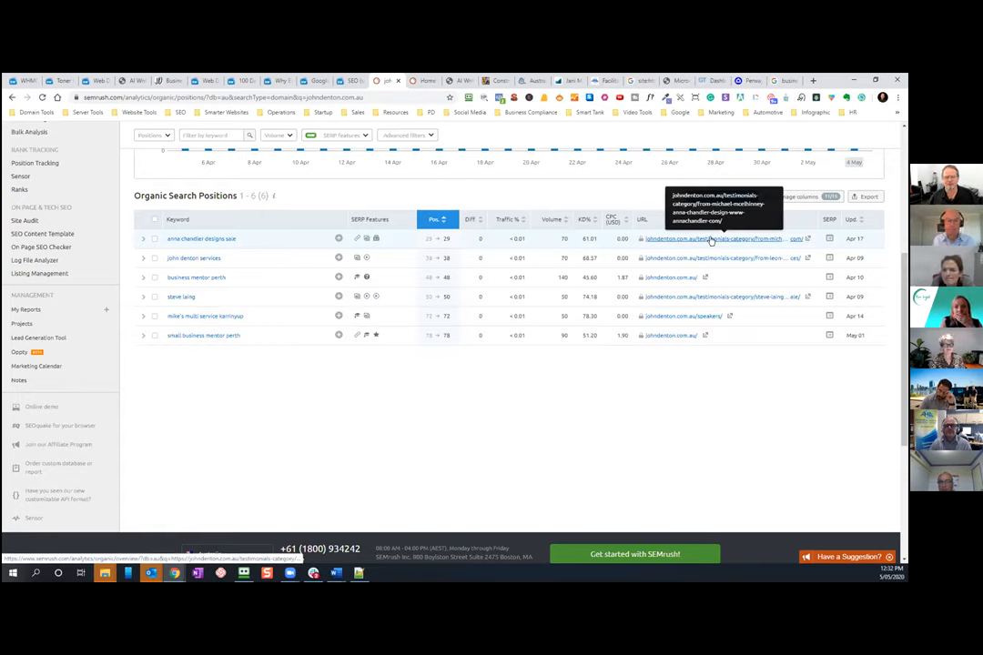
mouse_move(708, 257)
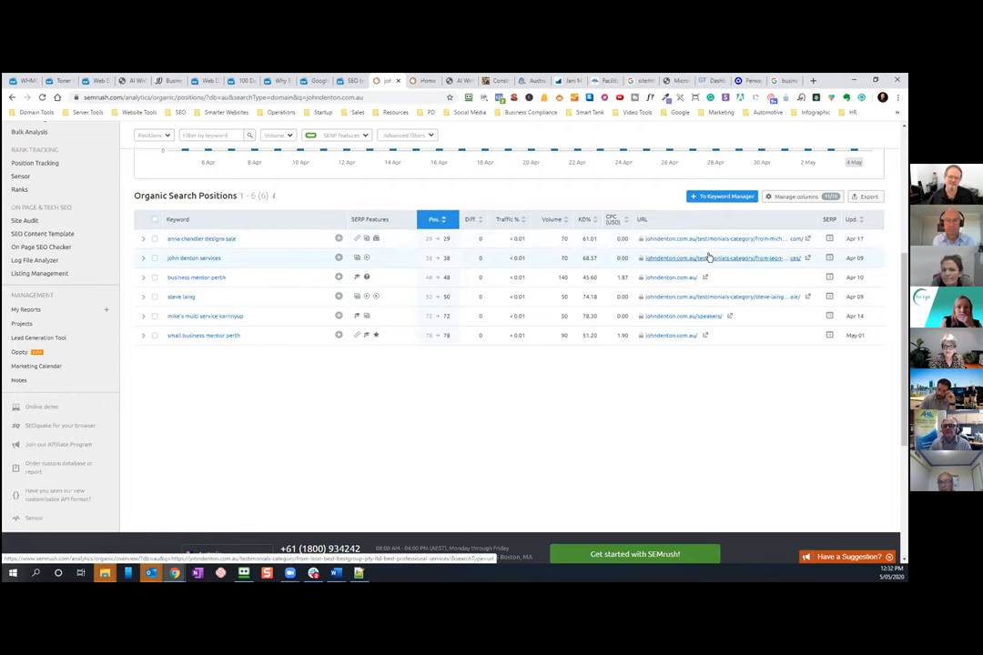
mouse_move(760, 238)
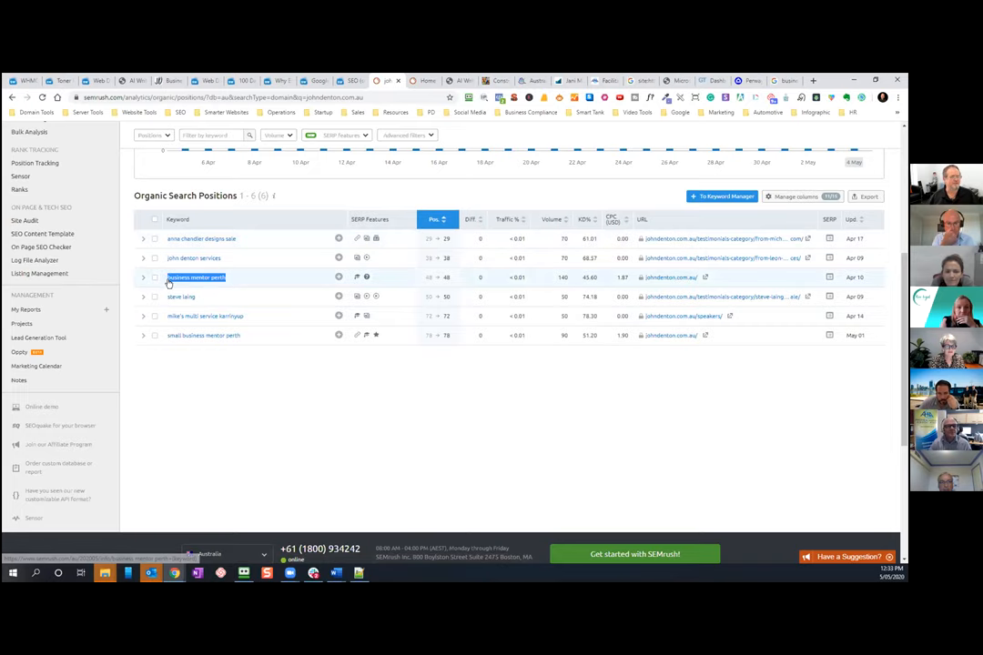
mouse_move(470, 290)
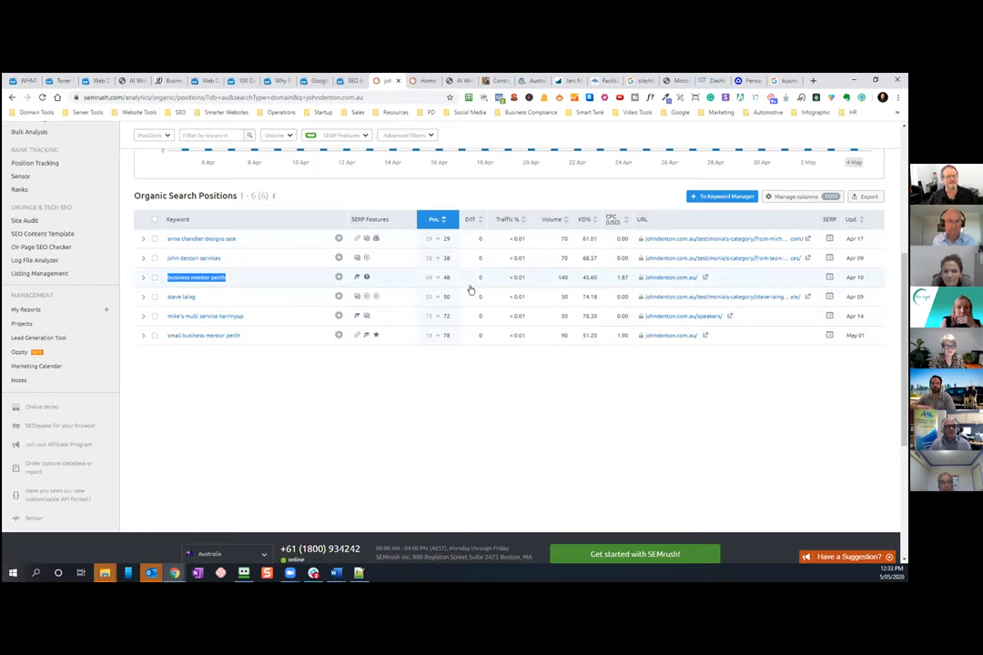
mouse_move(449, 278)
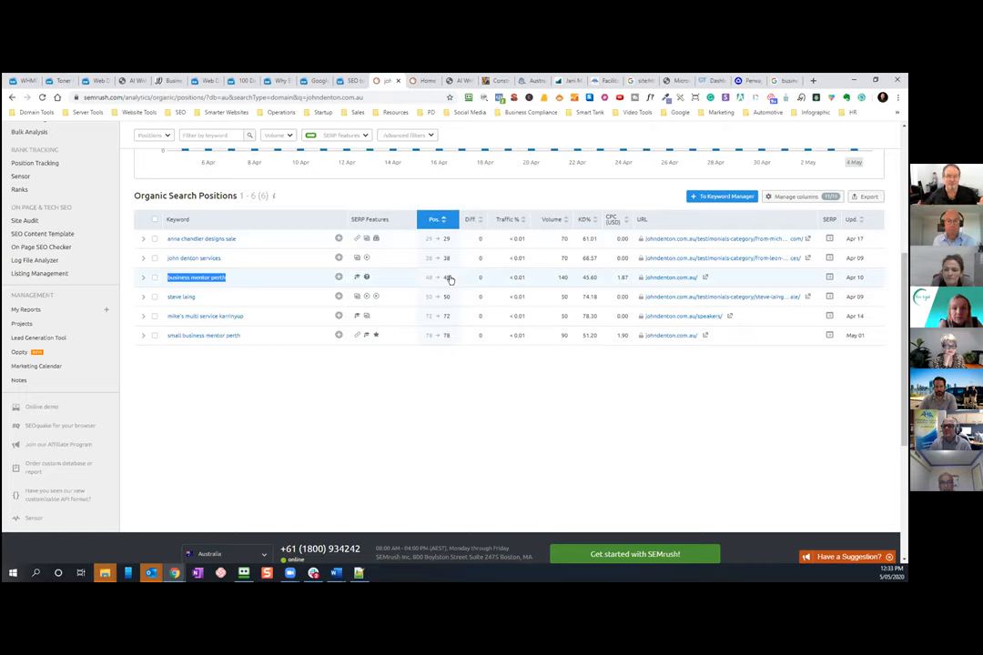
mouse_move(569, 273)
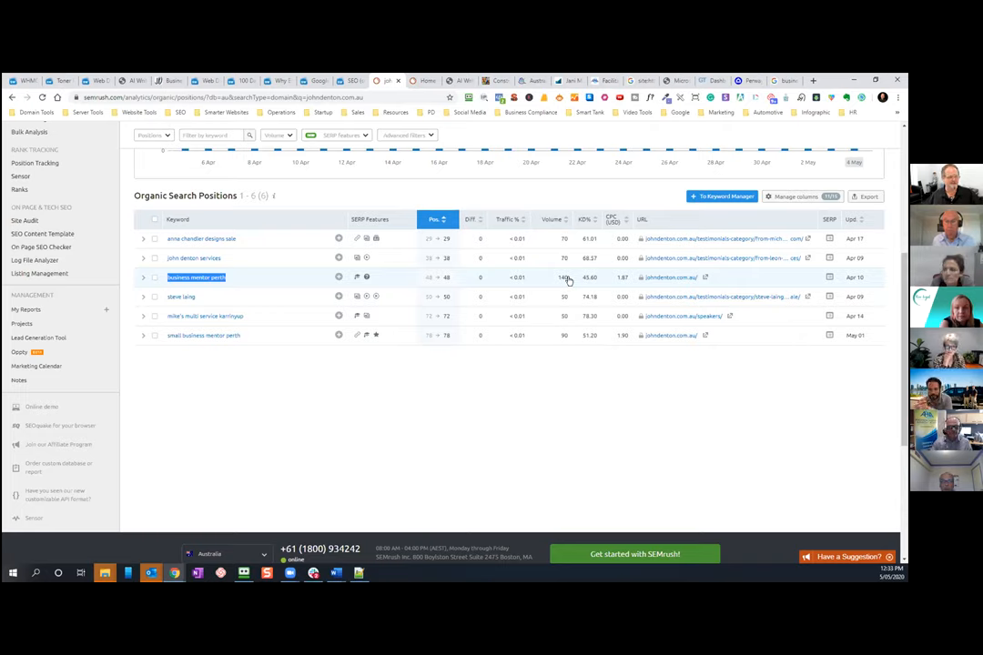
mouse_move(471, 413)
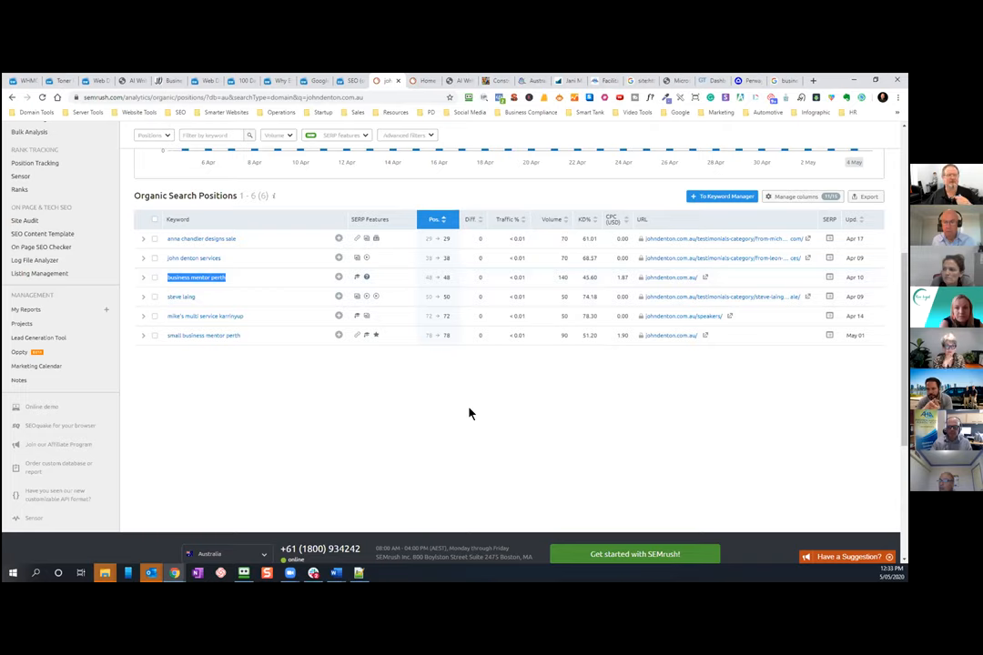
mouse_move(259, 352)
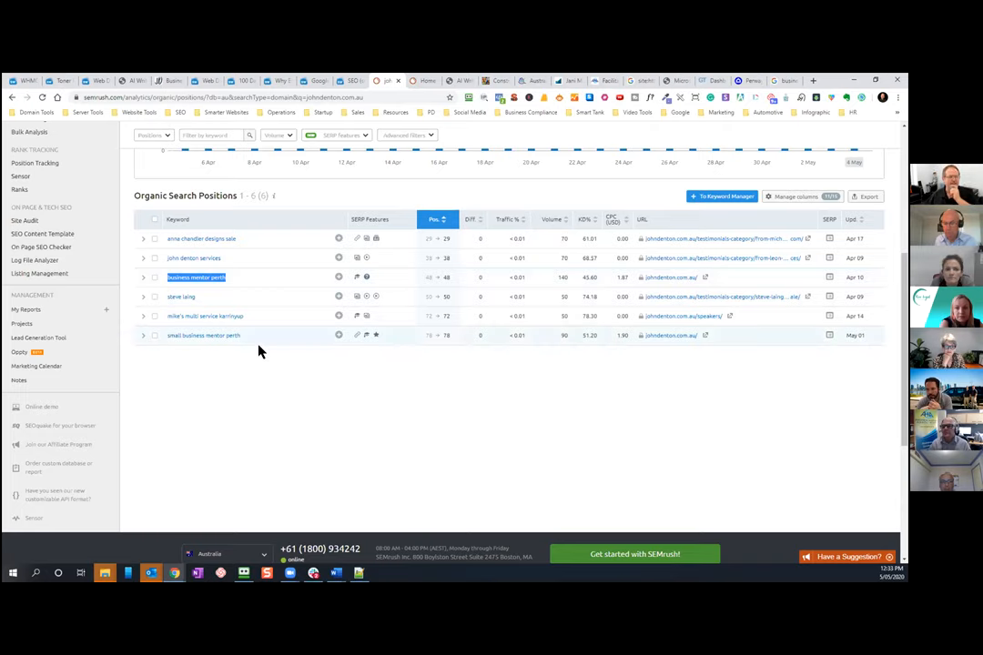
mouse_move(219, 316)
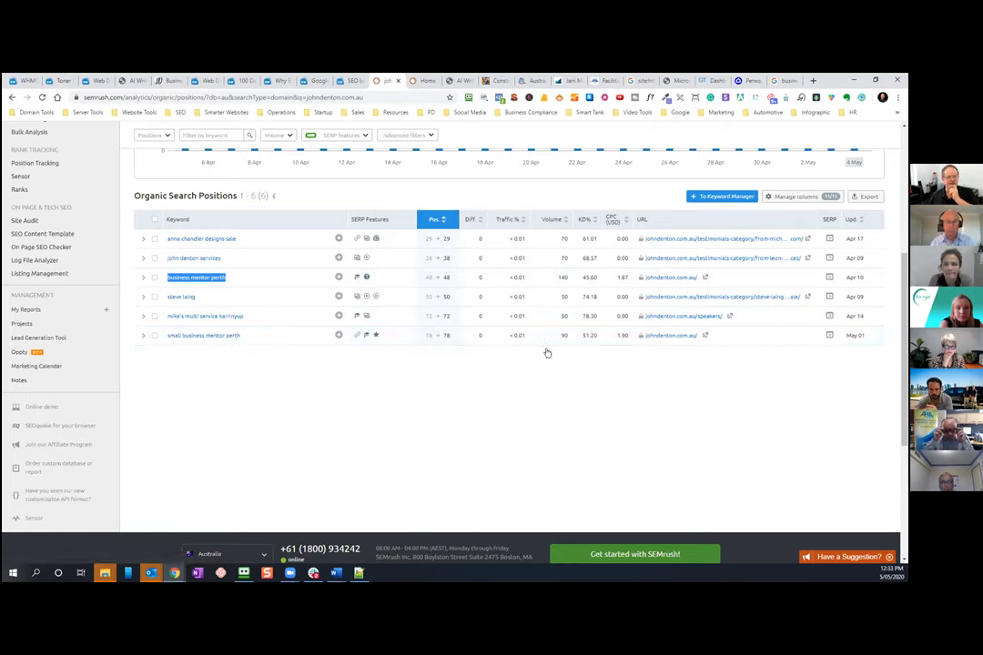
mouse_move(437, 350)
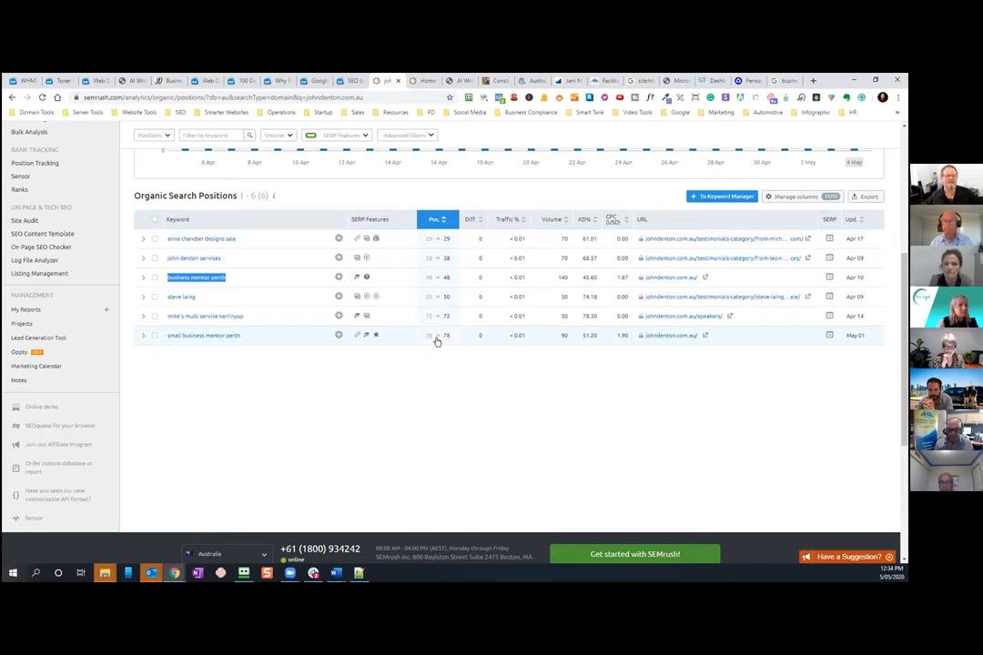
mouse_move(427, 398)
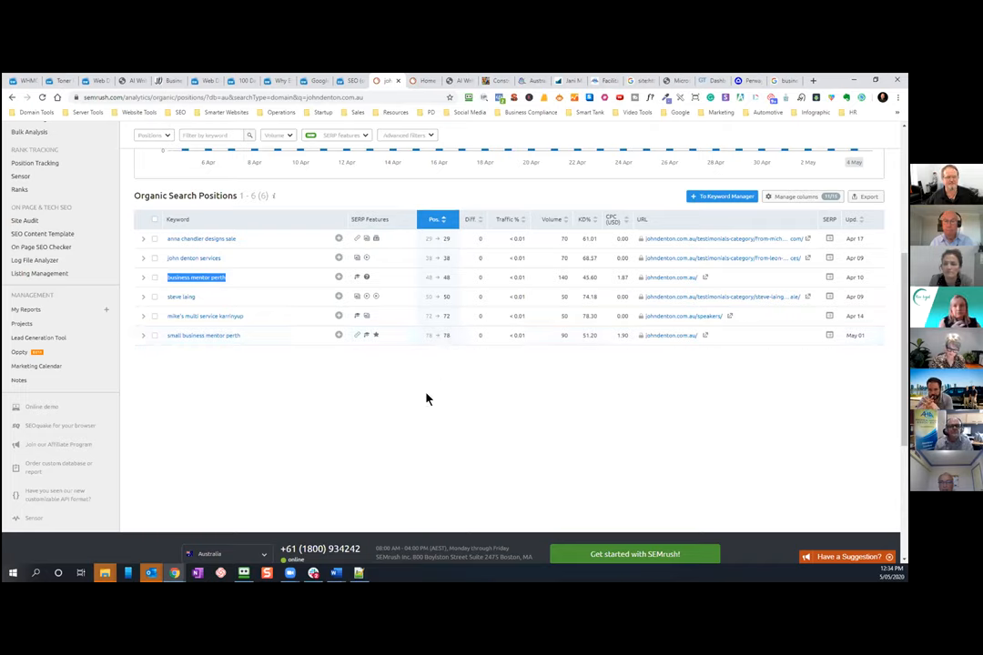
mouse_move(438, 363)
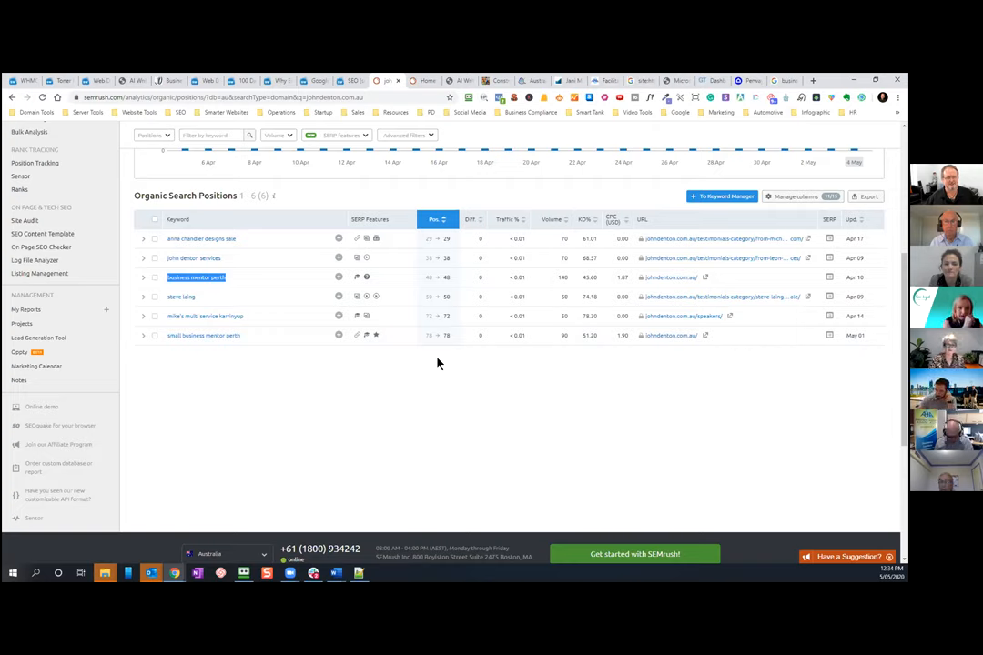
mouse_move(269, 381)
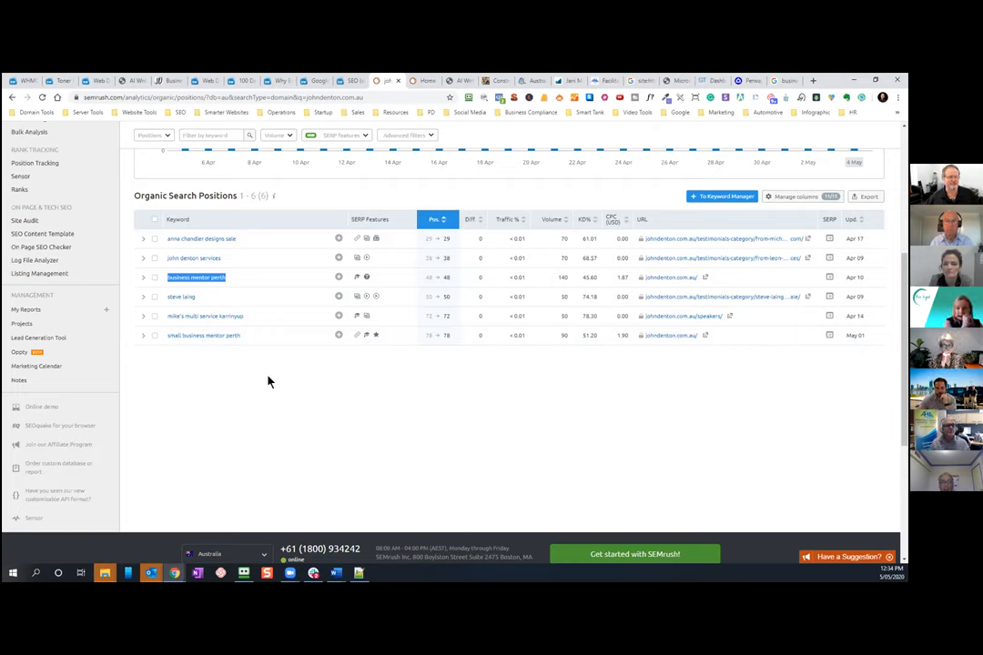
mouse_move(233, 276)
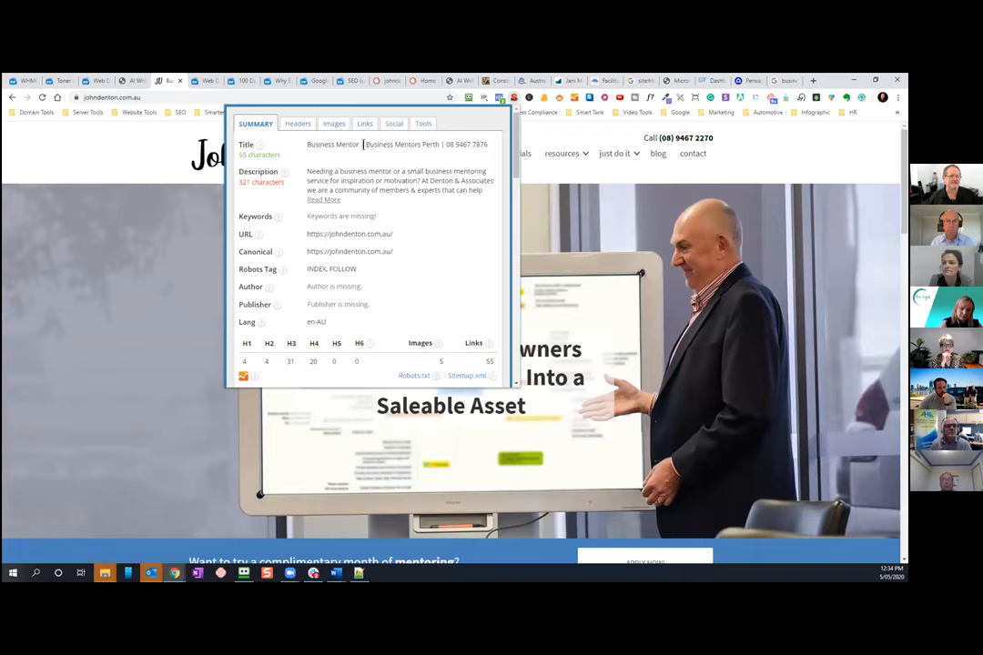
- Highlight 'Business Mentors Perth' and the mentoring description, then close the SEO META popup
double_click(398, 144)
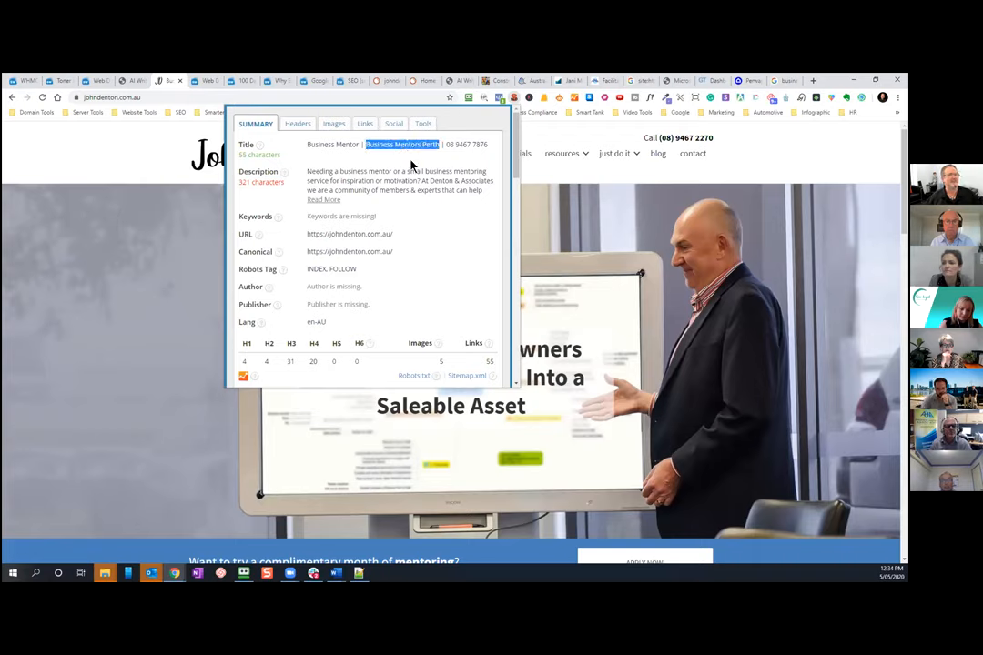
click(417, 144)
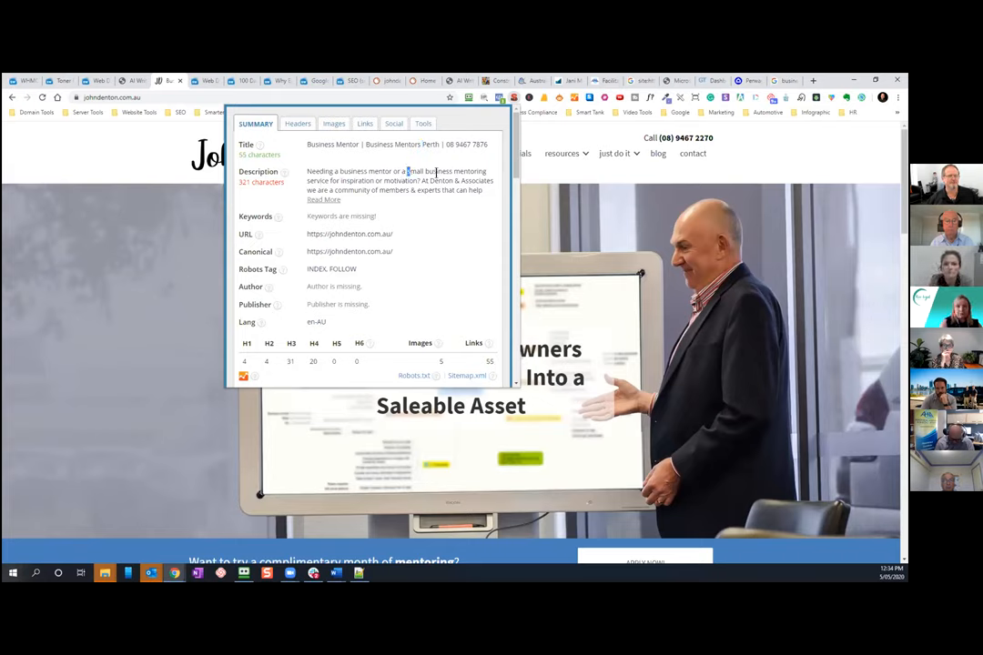
drag(410, 171, 327, 180)
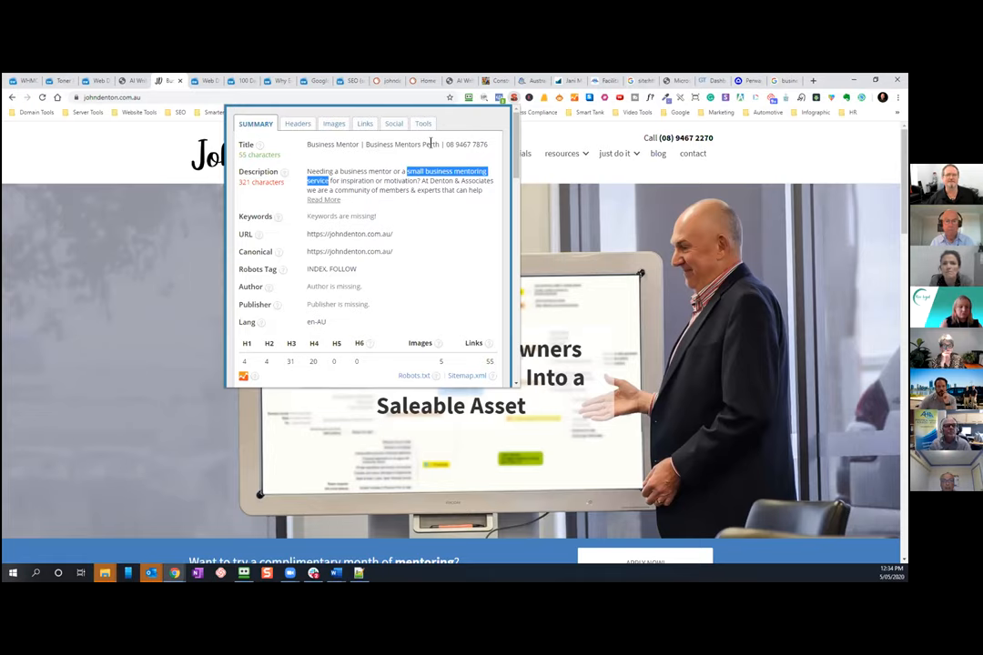
click(387, 81)
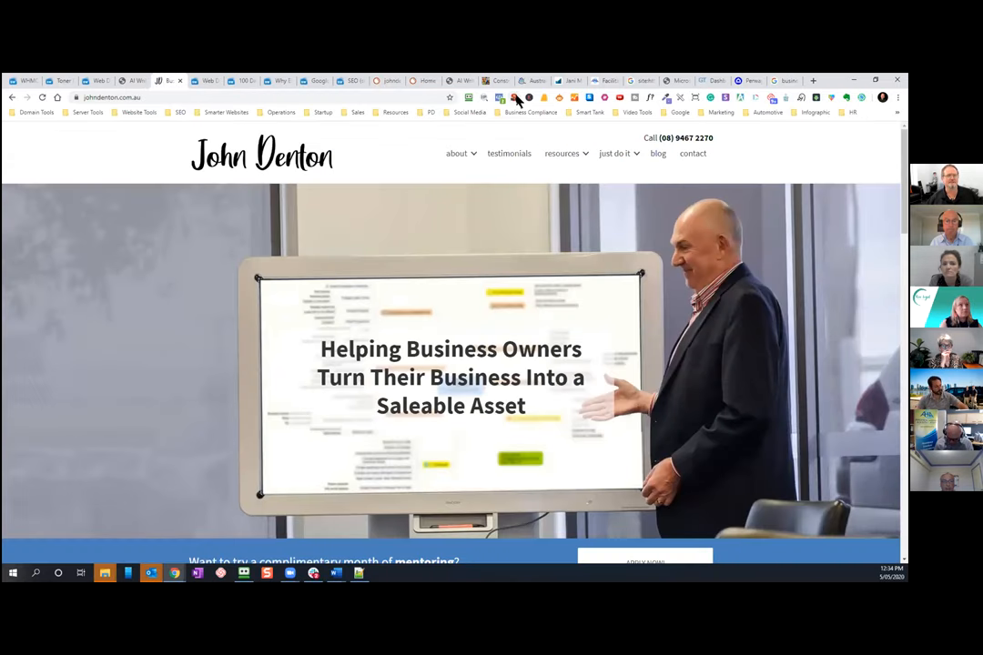
click(515, 97)
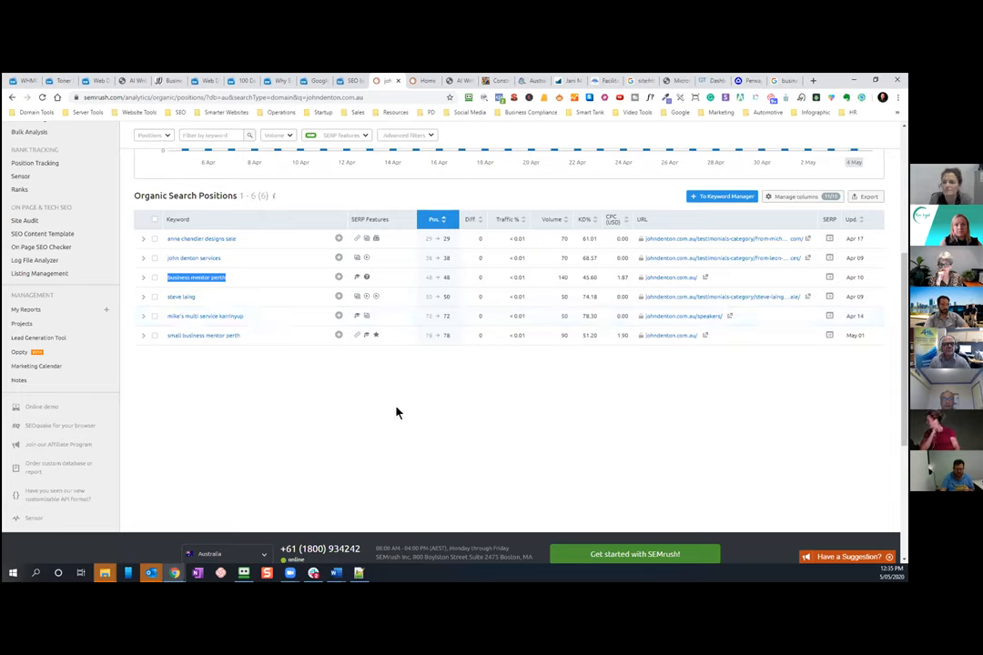
scroll(up, 3)
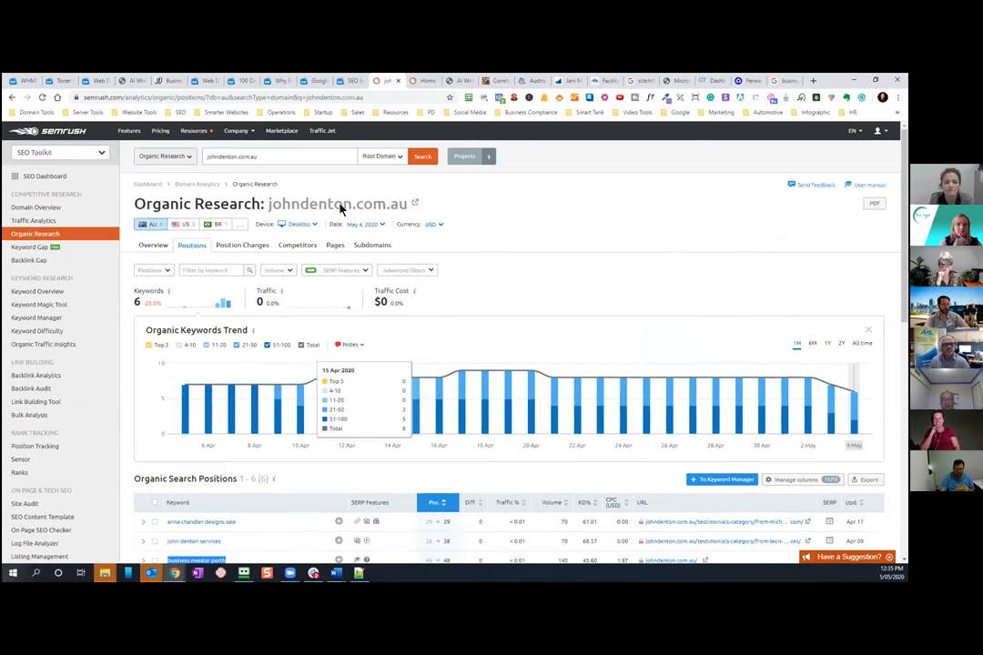
triple_click(279, 156)
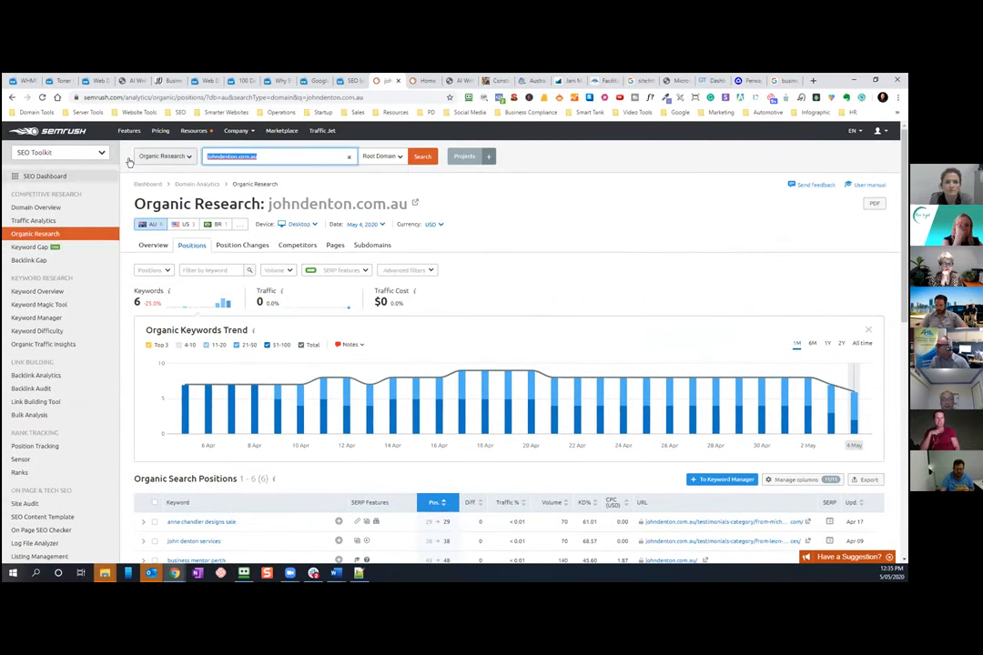
text(https://www.australianhomeinspections.com.au/)
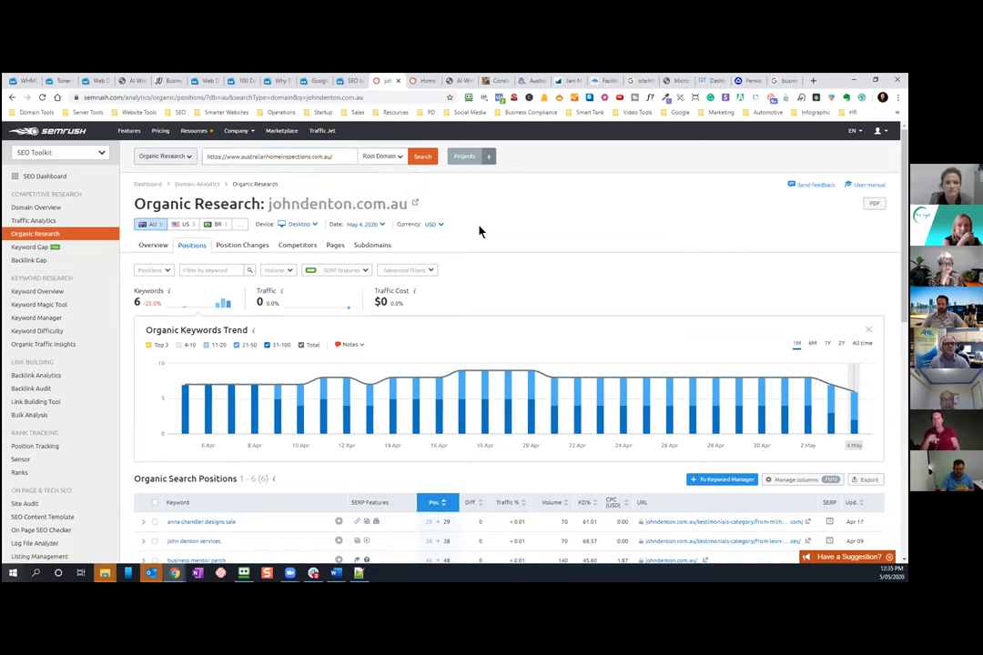
click(422, 156)
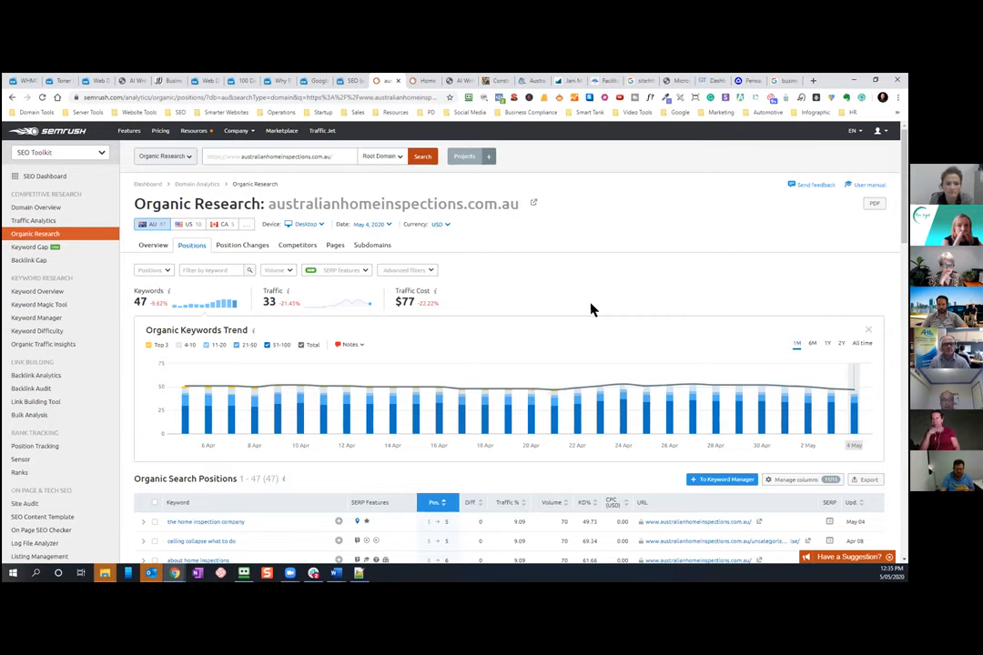
scroll(down, 3)
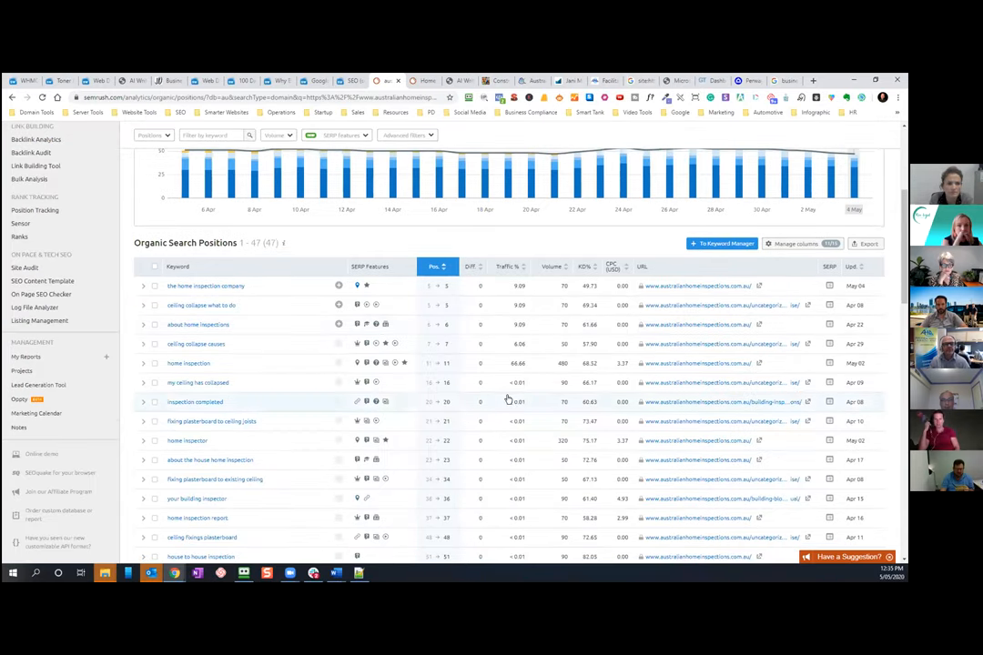
scroll(up, 3)
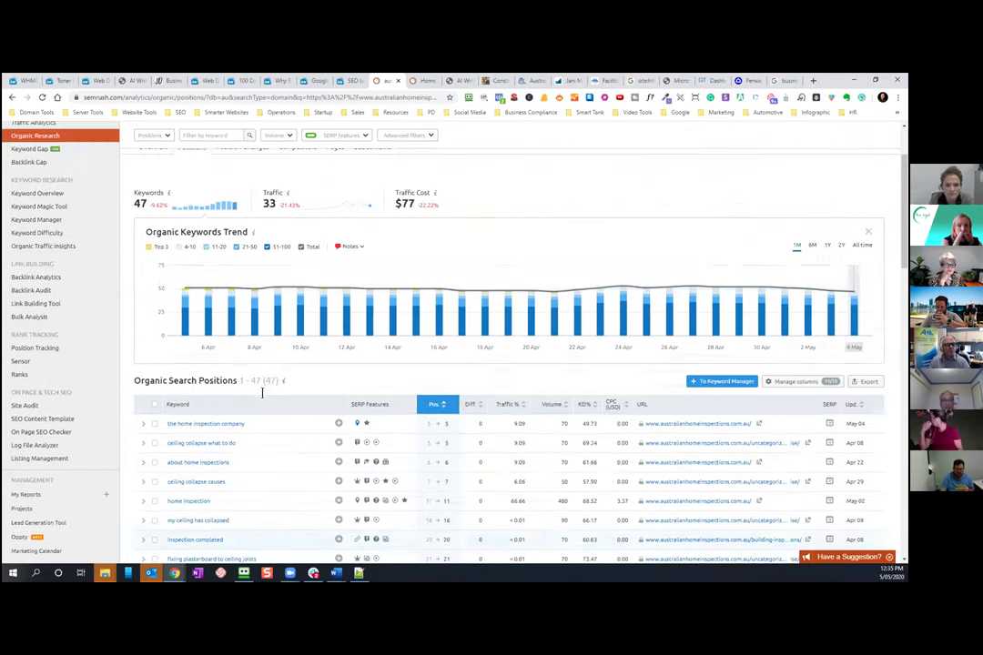
scroll(up, 3)
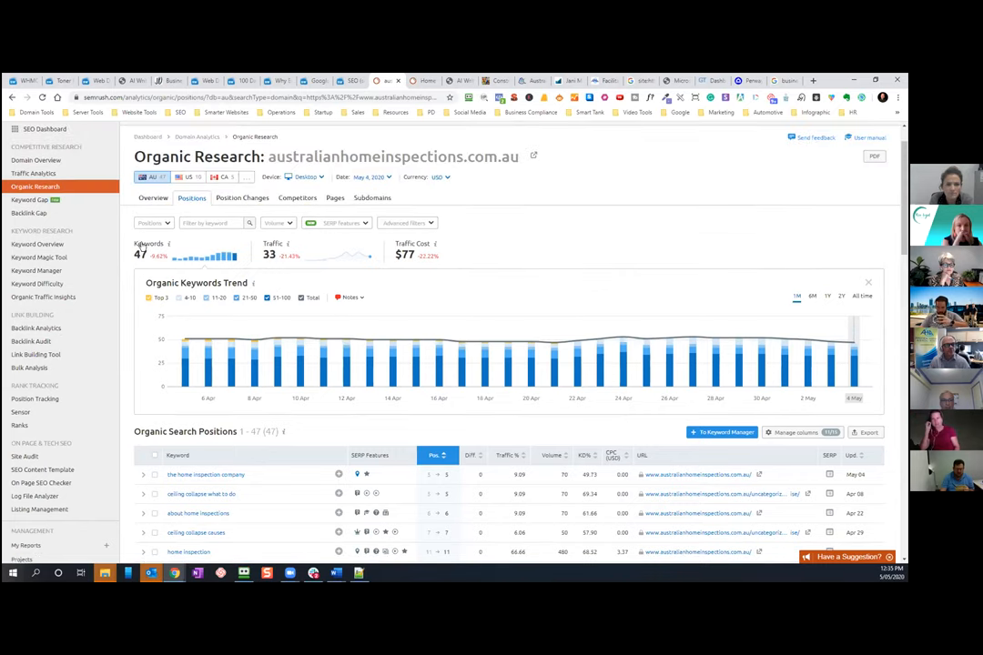
scroll(down, 3)
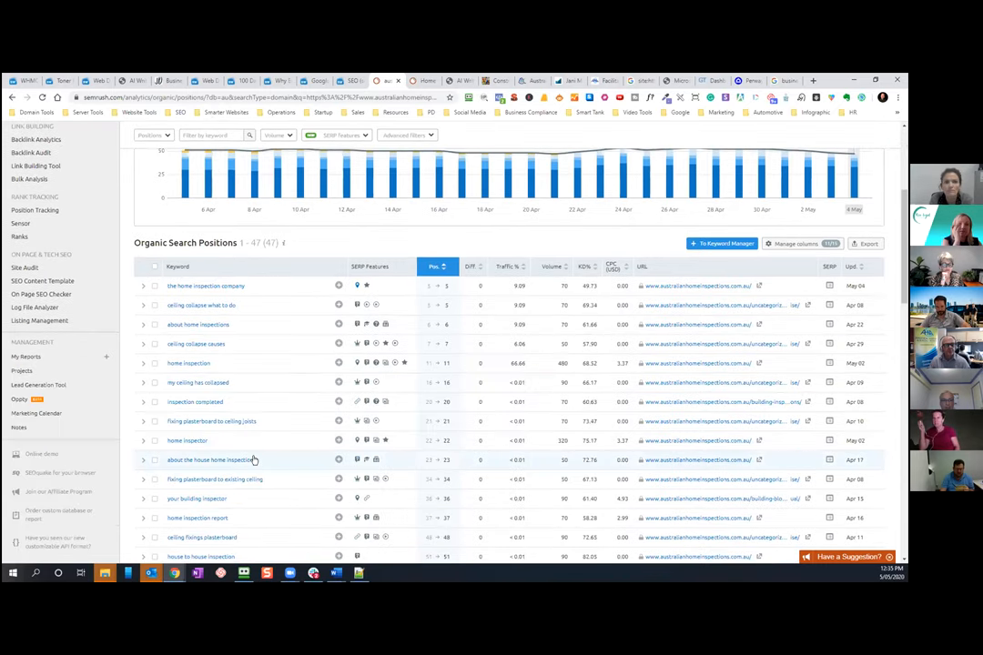
mouse_move(398, 290)
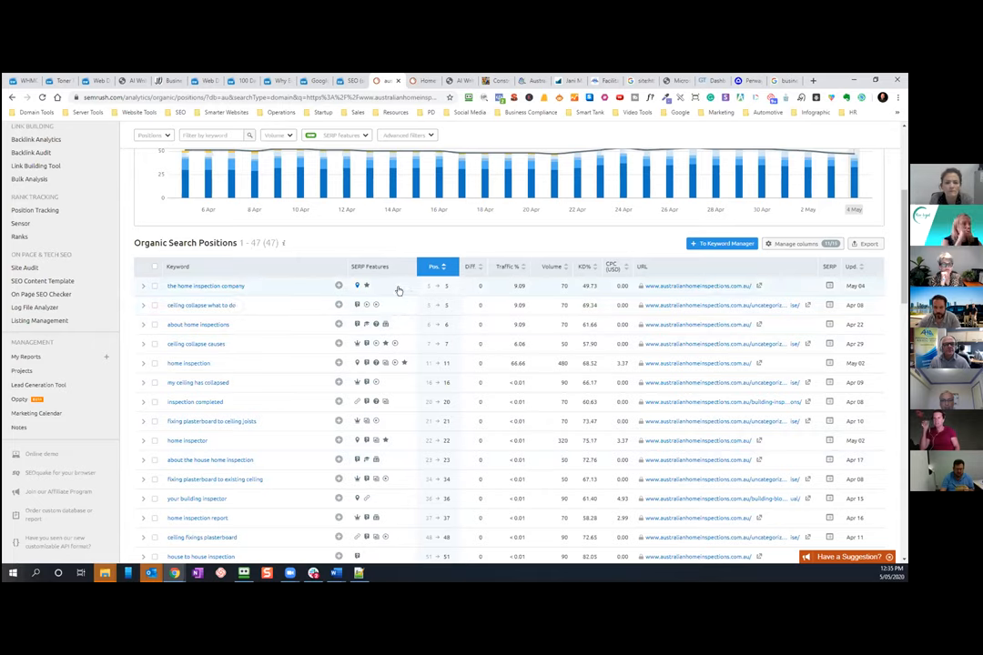
mouse_move(205, 286)
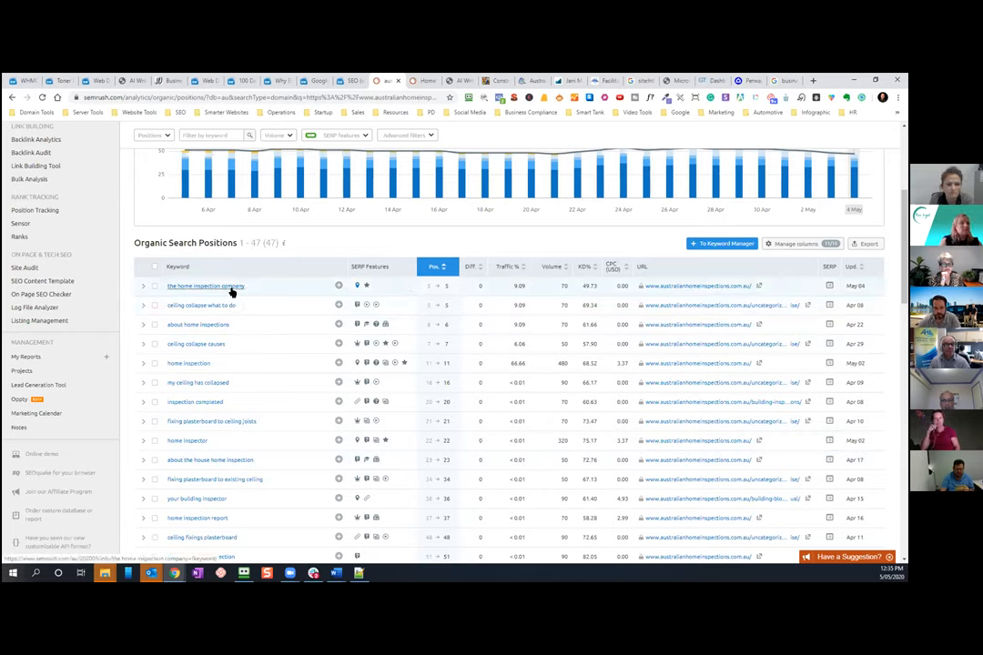
mouse_move(564, 295)
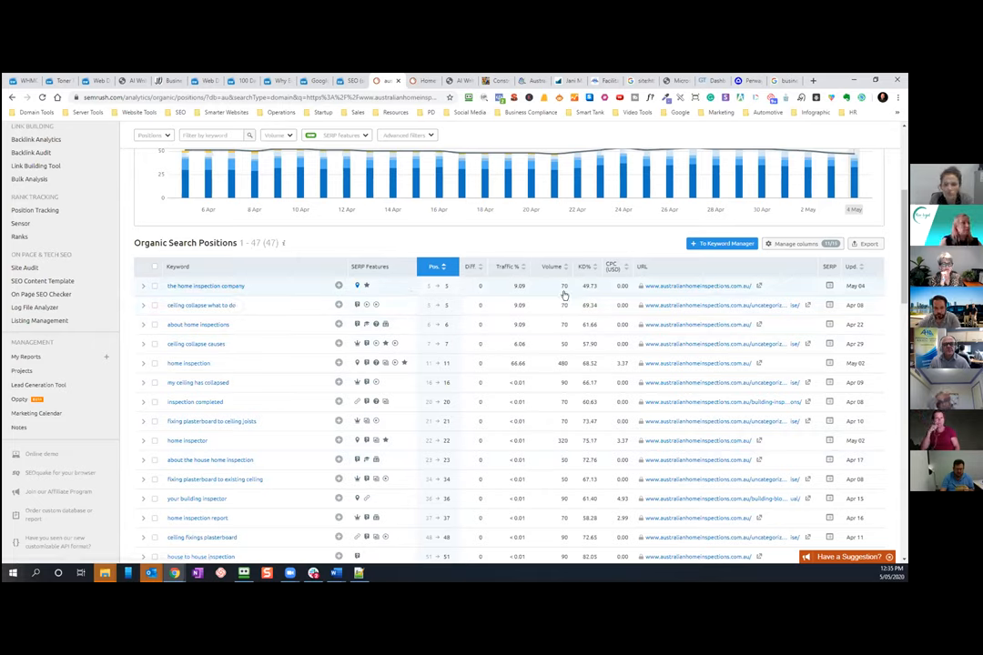
mouse_move(277, 314)
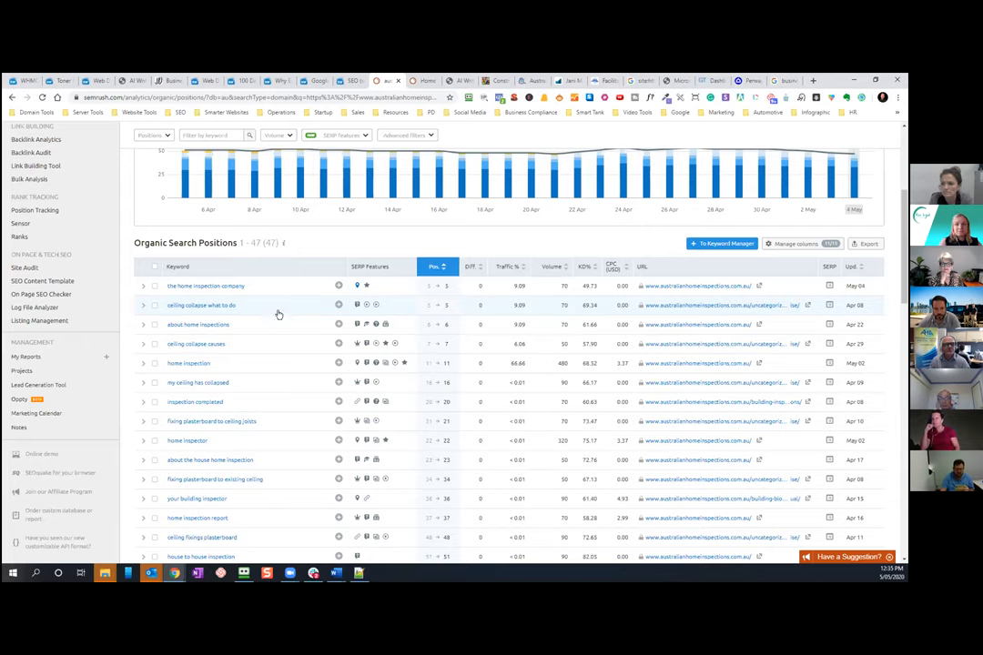
mouse_move(201, 305)
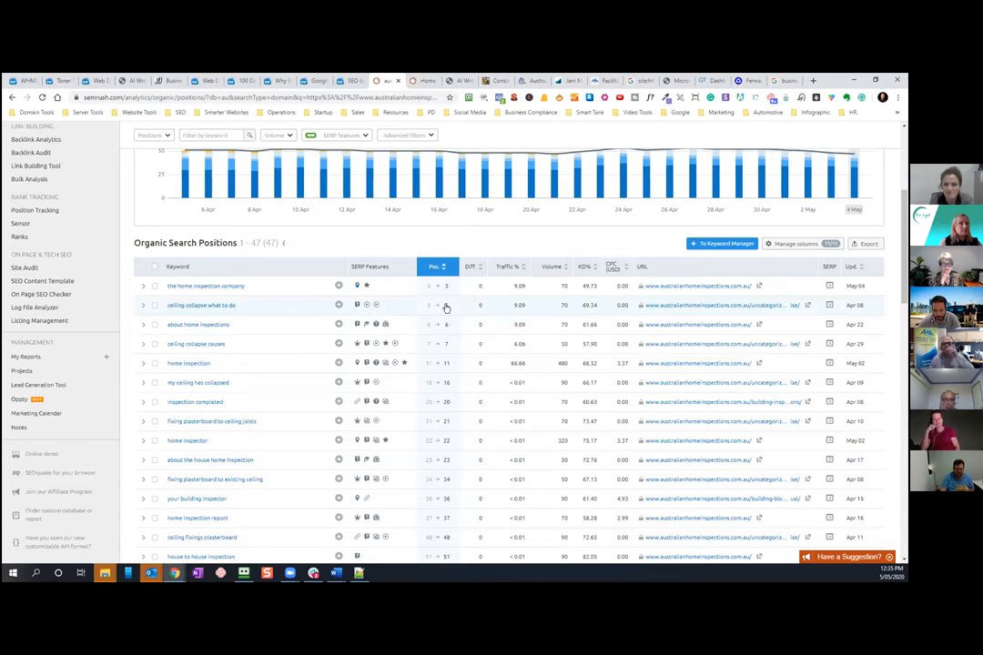
mouse_move(719, 305)
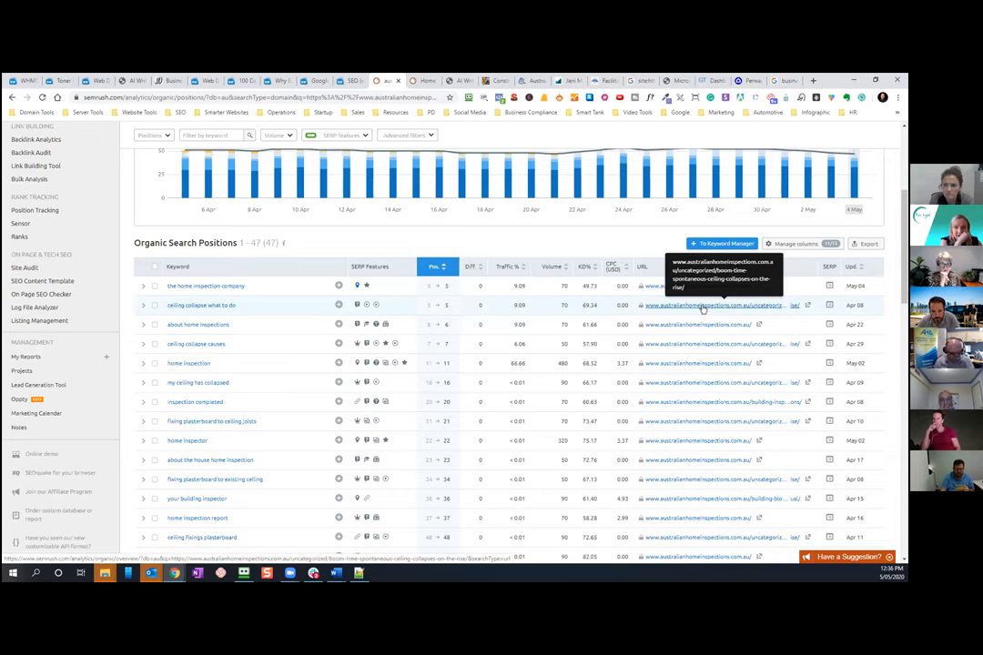
mouse_move(396, 336)
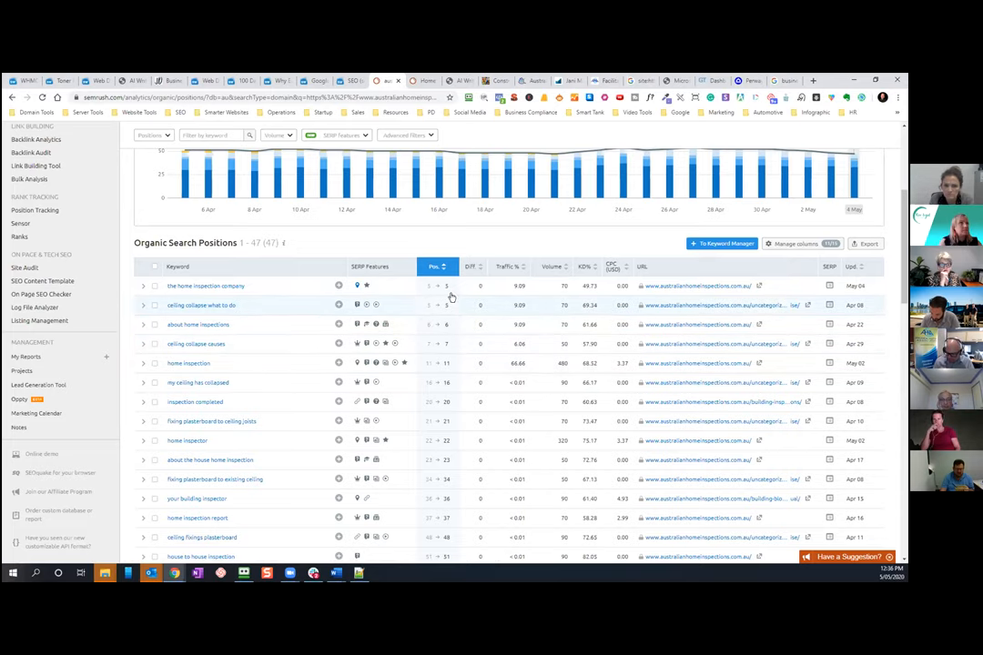
mouse_move(288, 362)
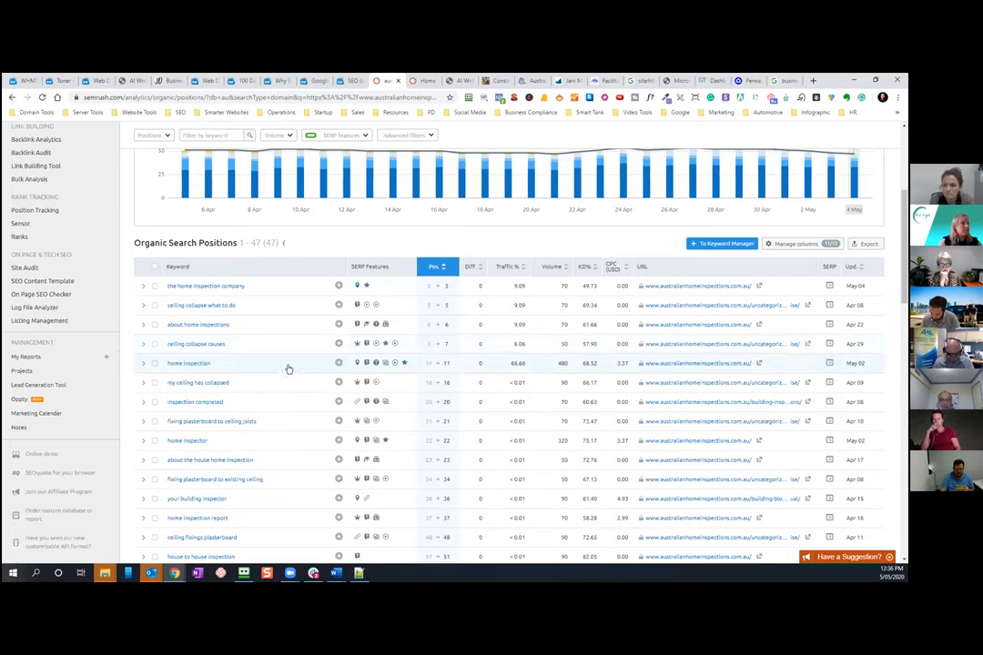
mouse_move(243, 368)
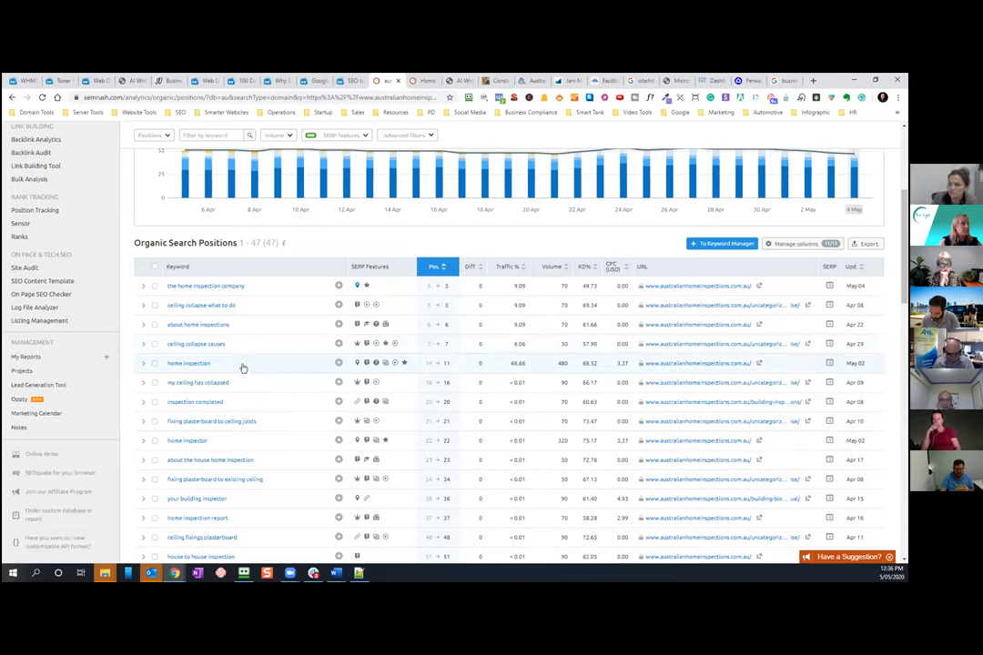
mouse_move(433, 368)
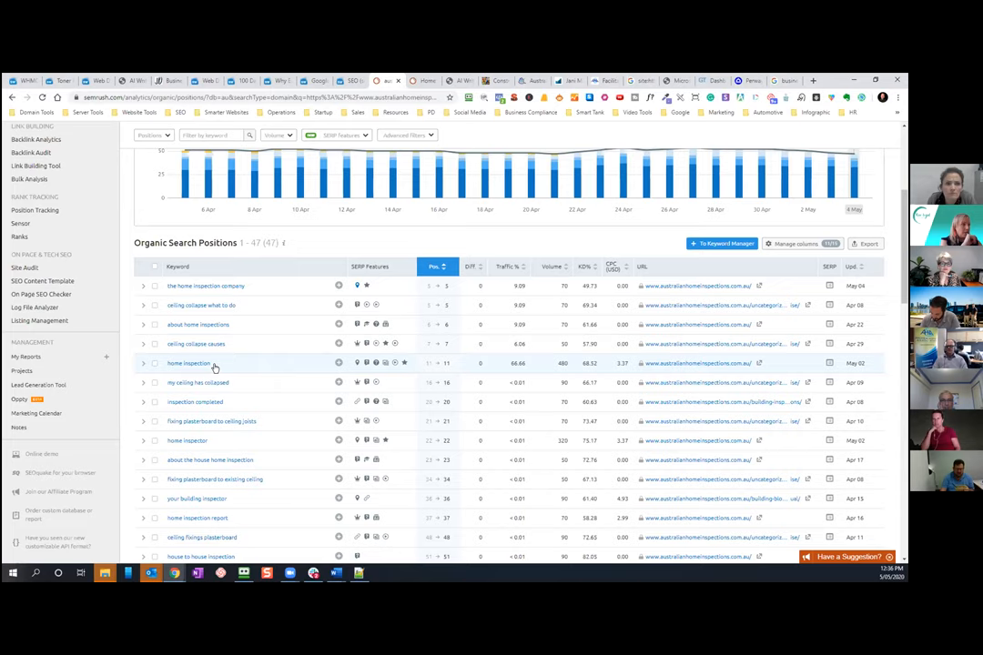
mouse_move(255, 370)
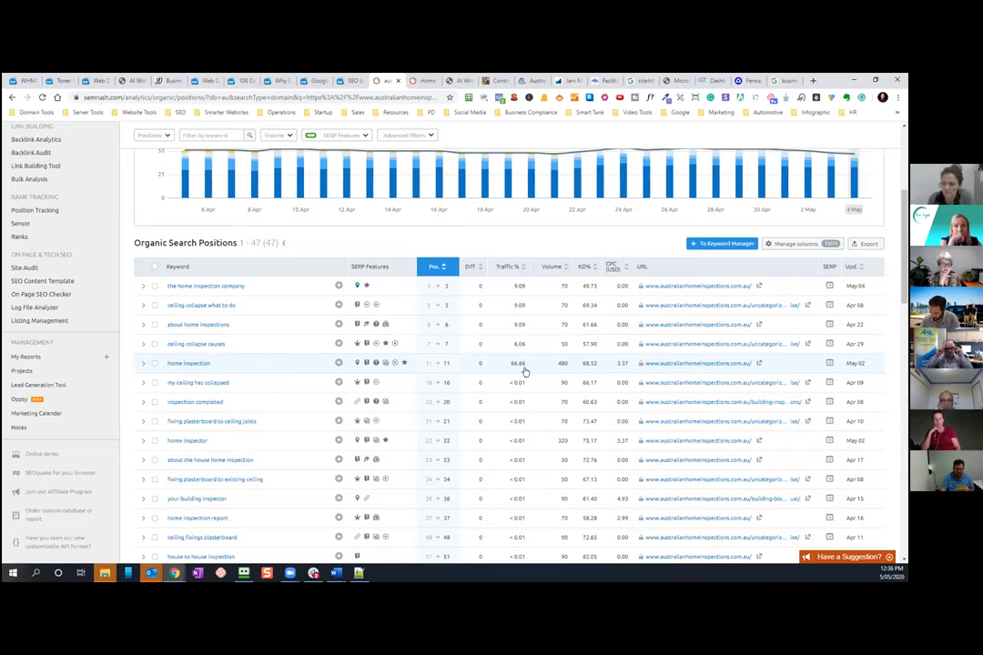
mouse_move(552, 364)
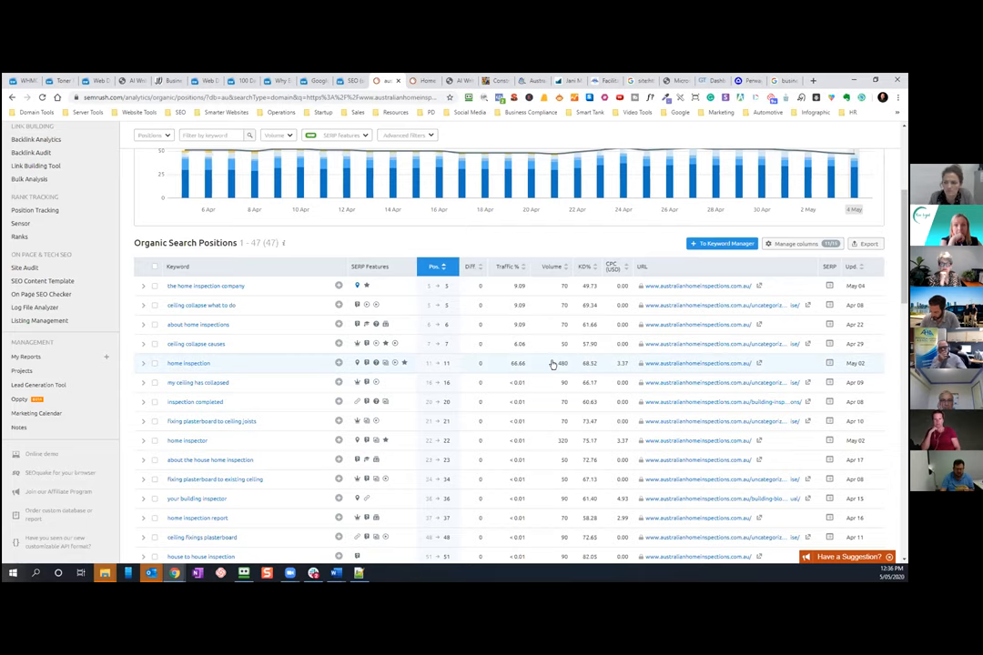
scroll(down, 3)
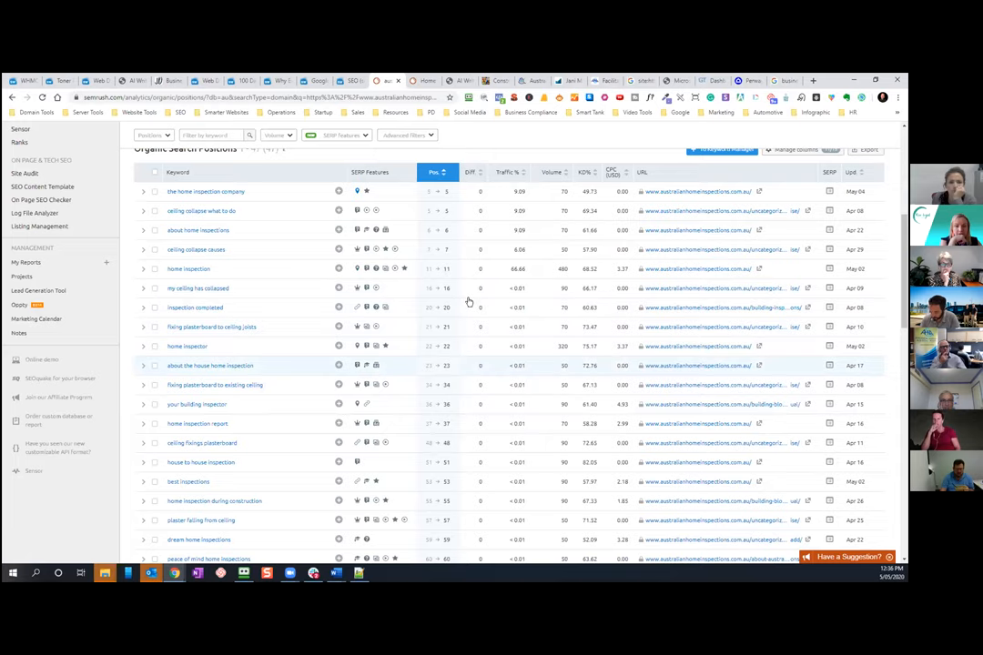
mouse_move(437, 363)
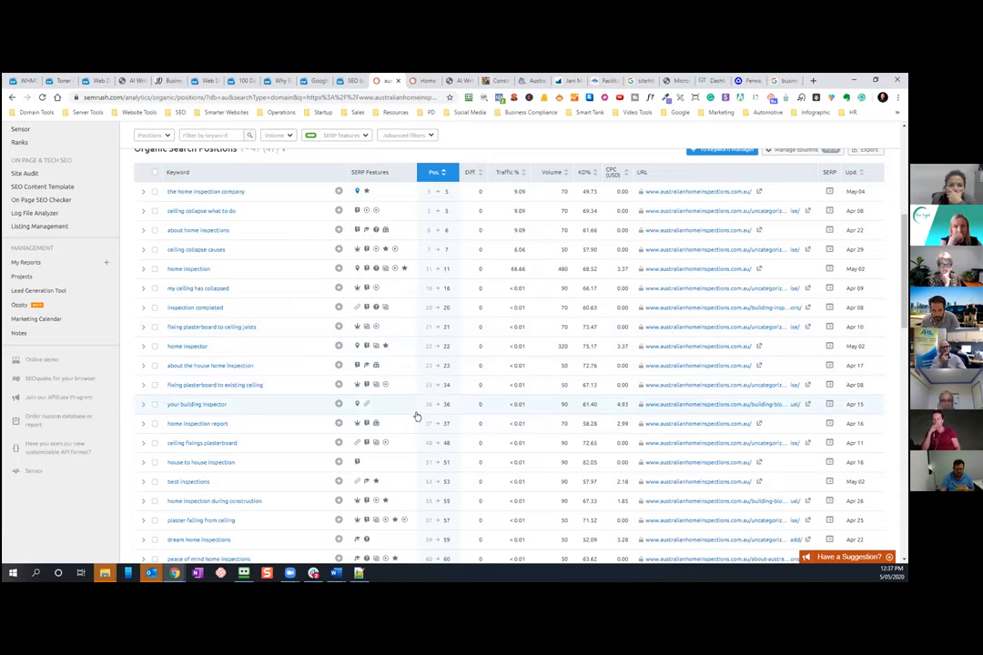
mouse_move(550, 424)
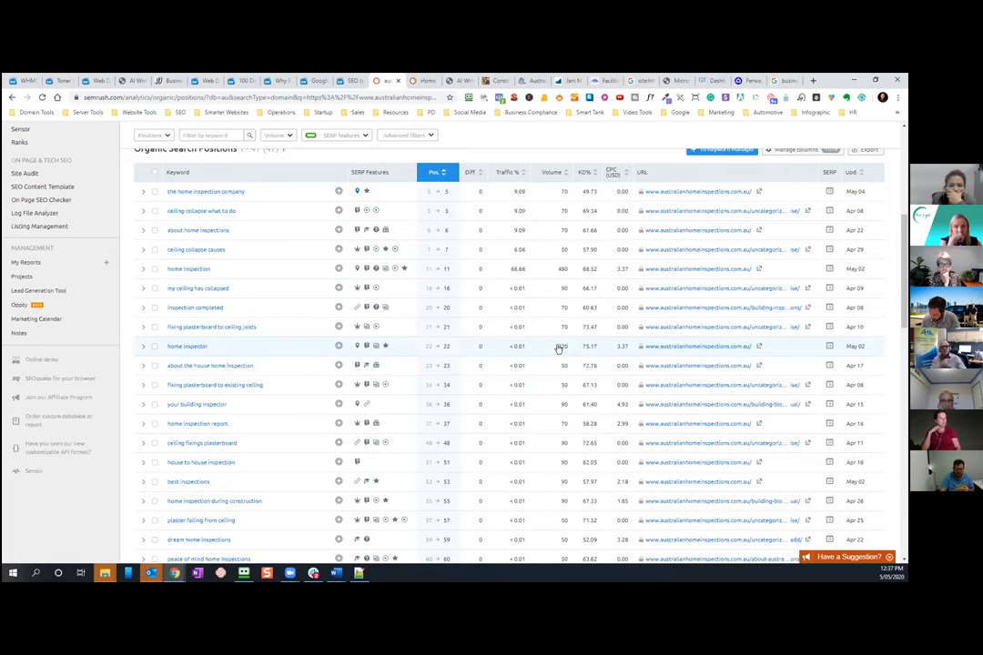
scroll(down, 3)
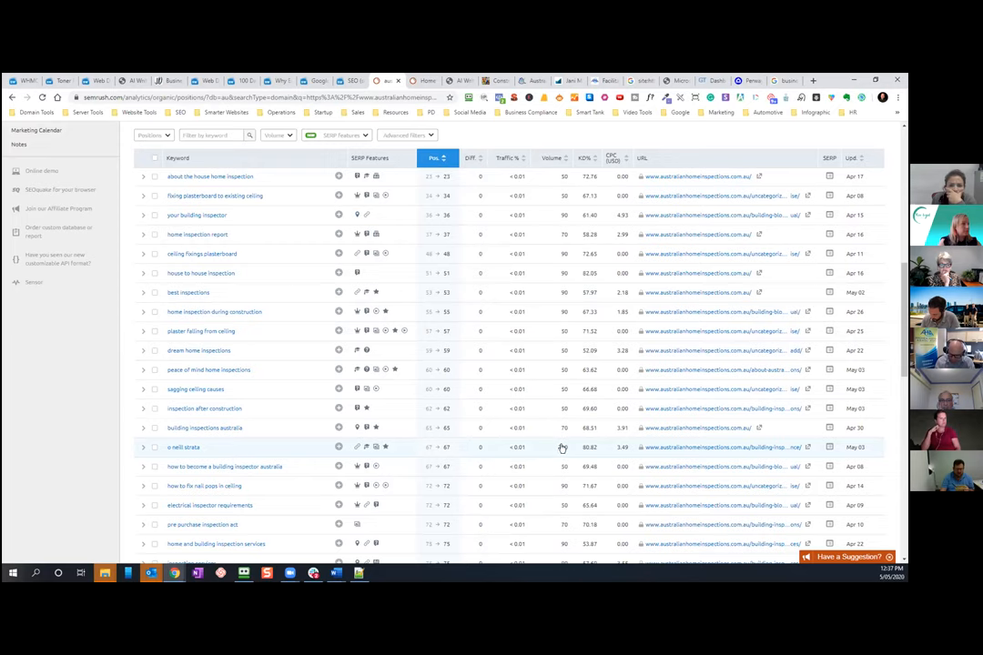
scroll(down, 3)
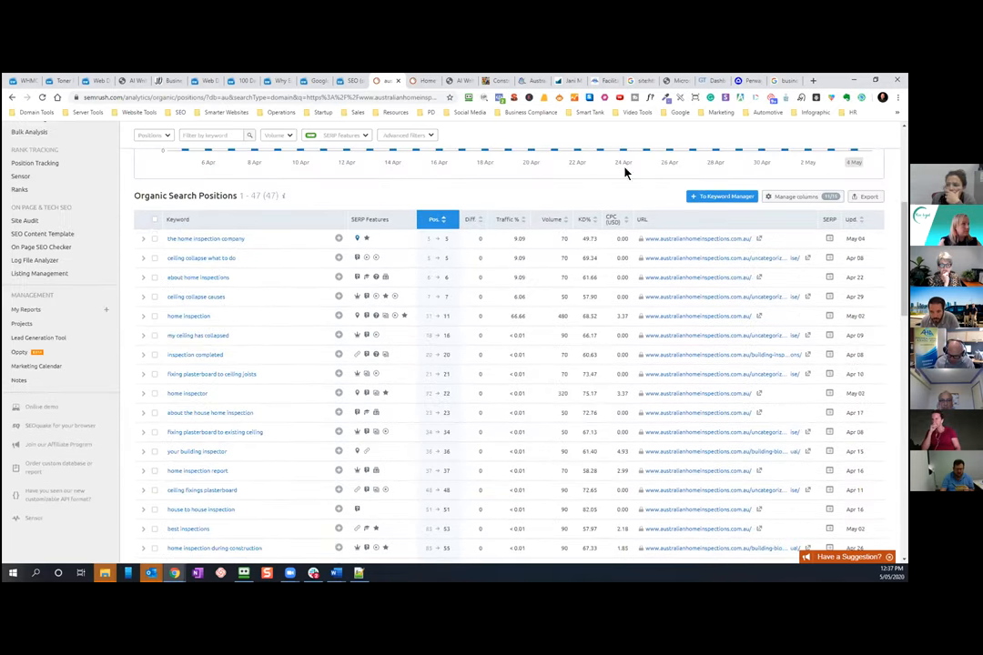
mouse_move(634, 139)
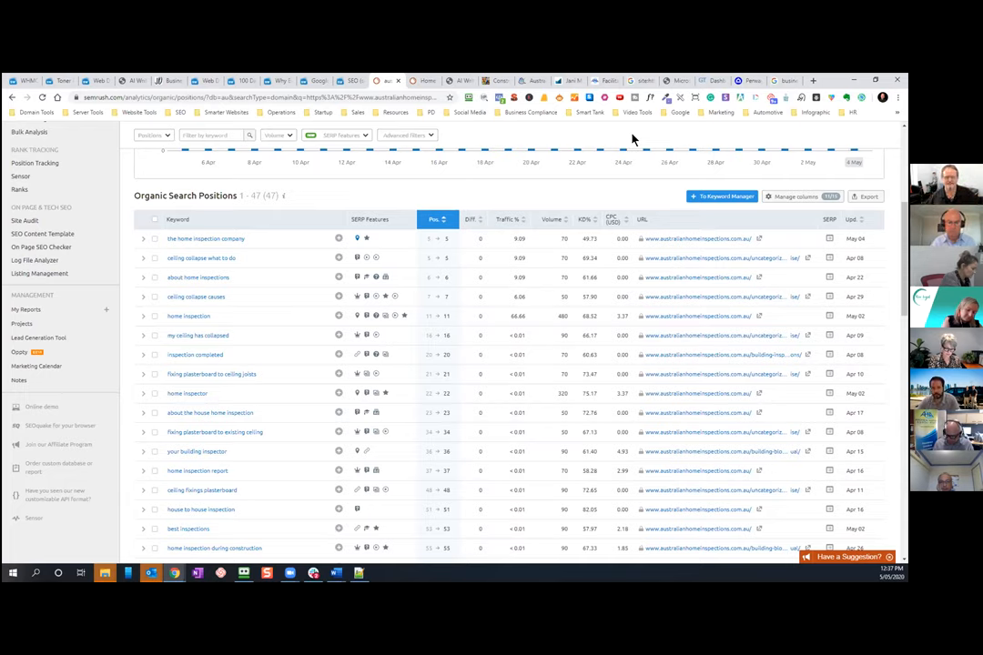
mouse_move(637, 140)
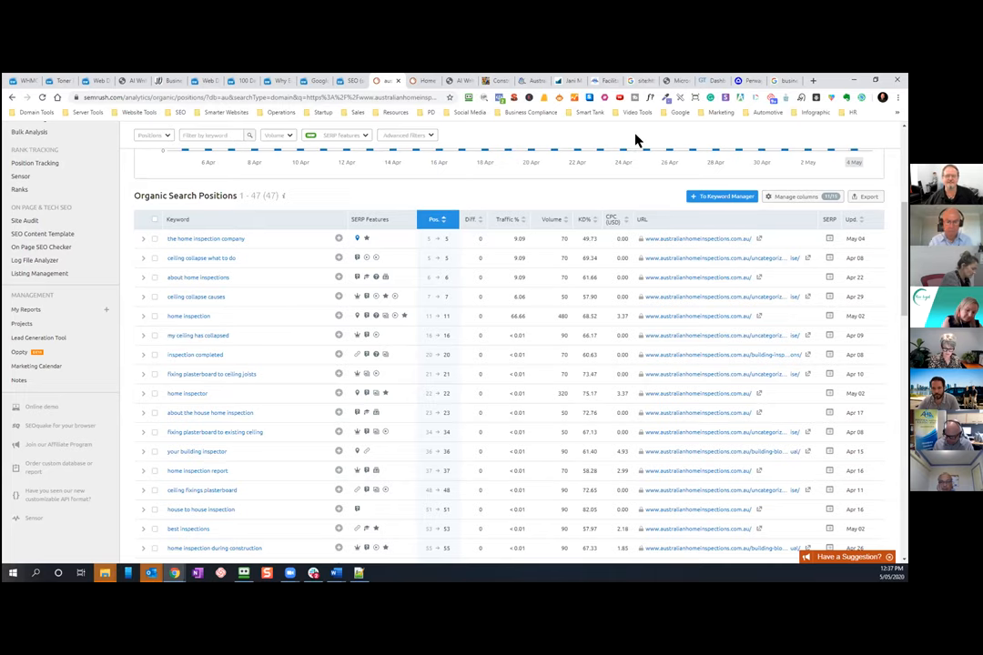
scroll(up, 3)
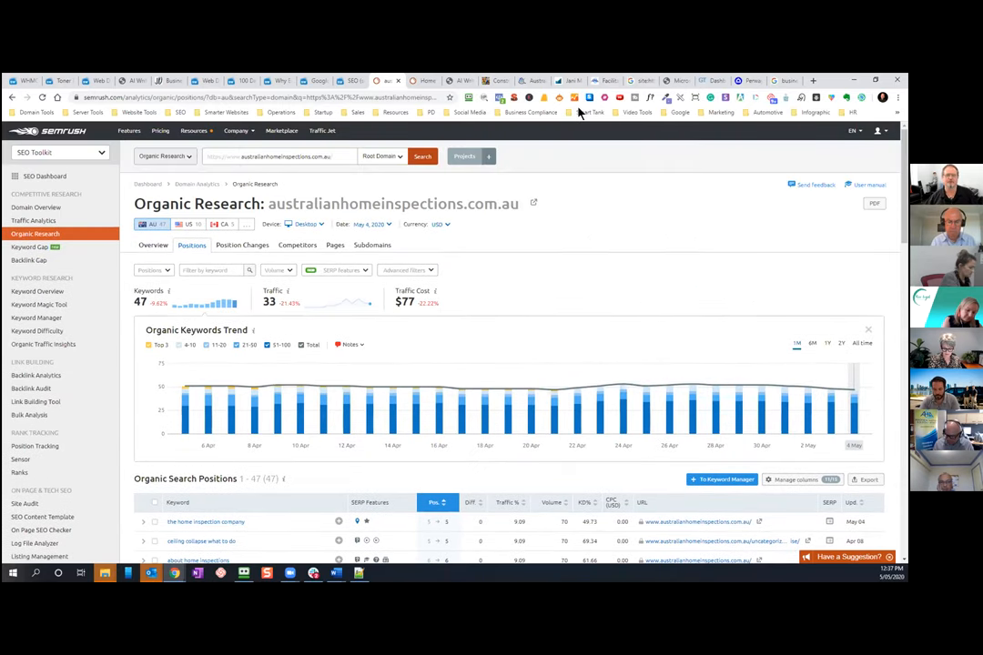
mouse_move(561, 83)
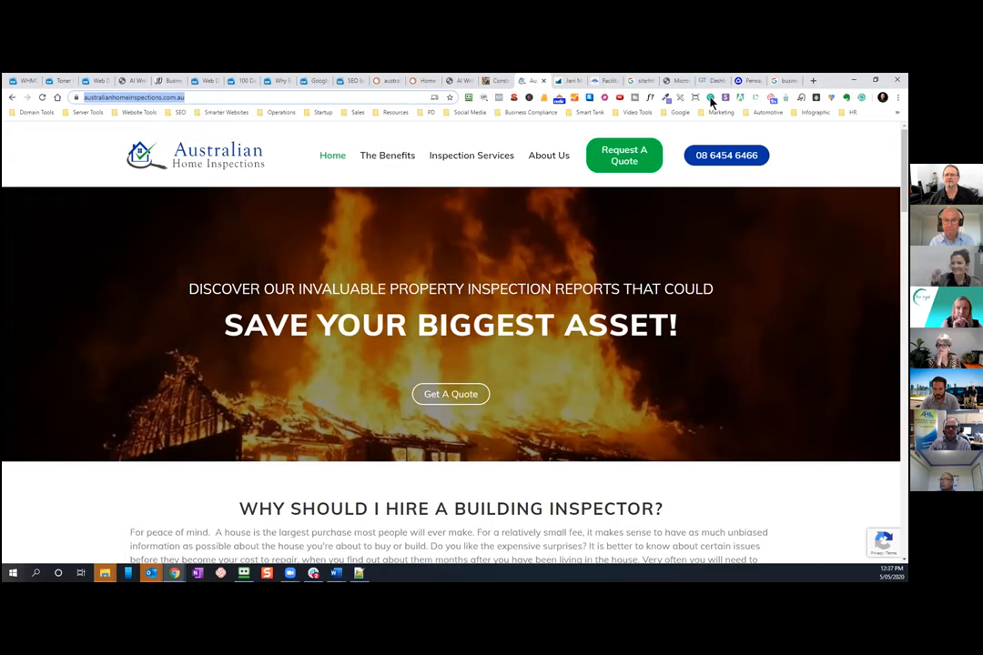
- Take the perway.com.au address from the Perway tab and search it in SEMrush
click(747, 80)
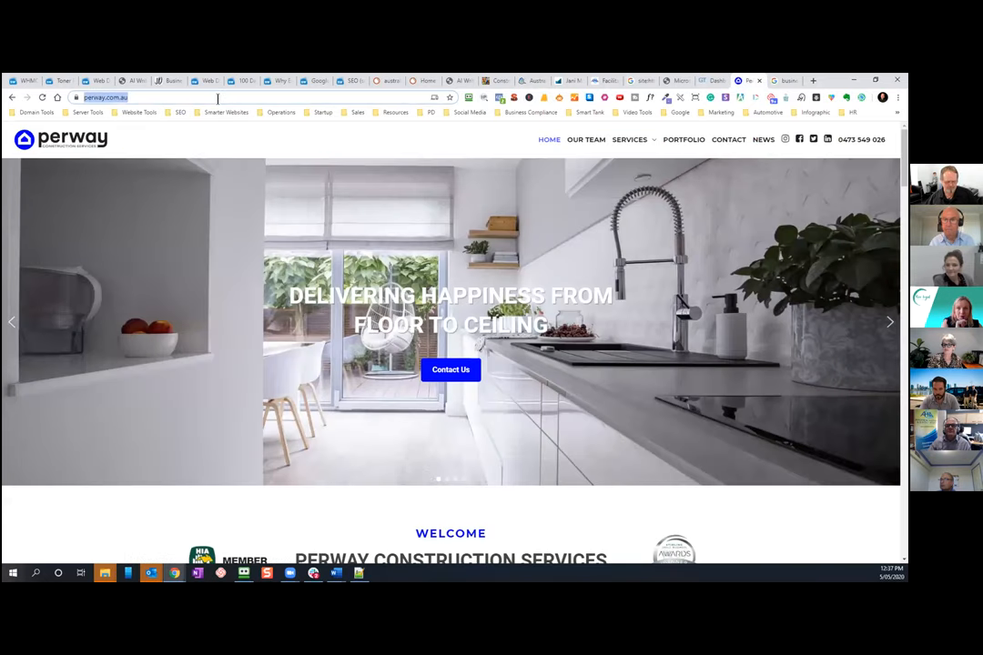
mouse_move(396, 94)
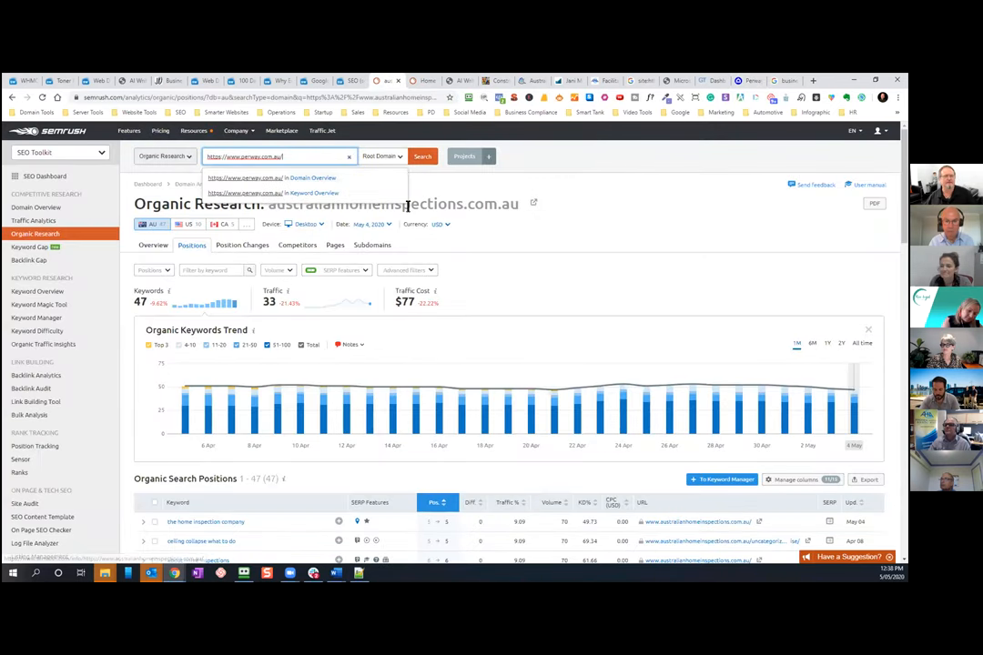
click(422, 156)
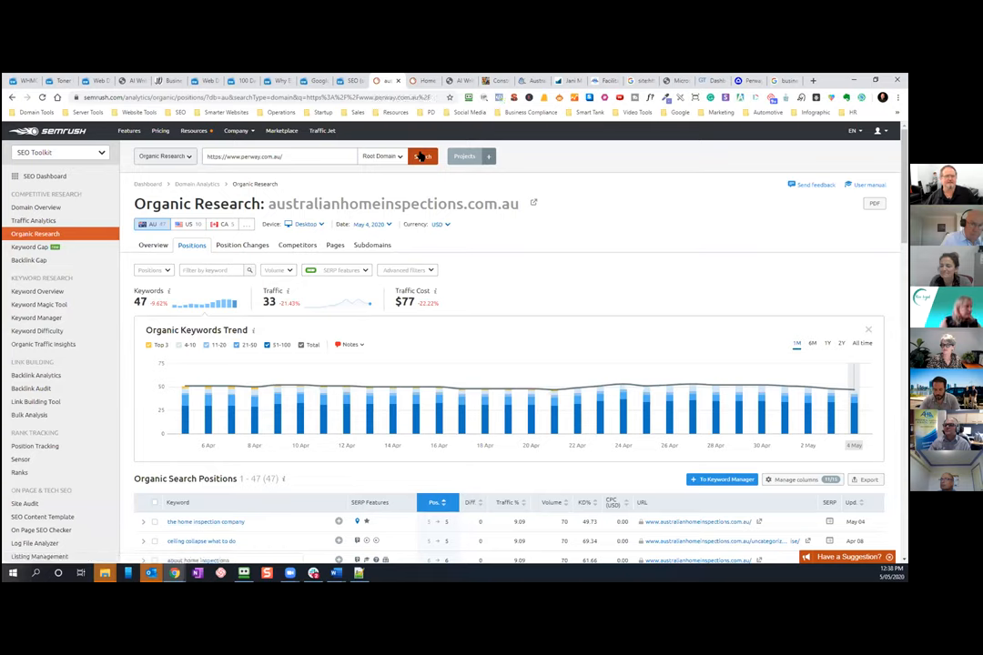
click(421, 155)
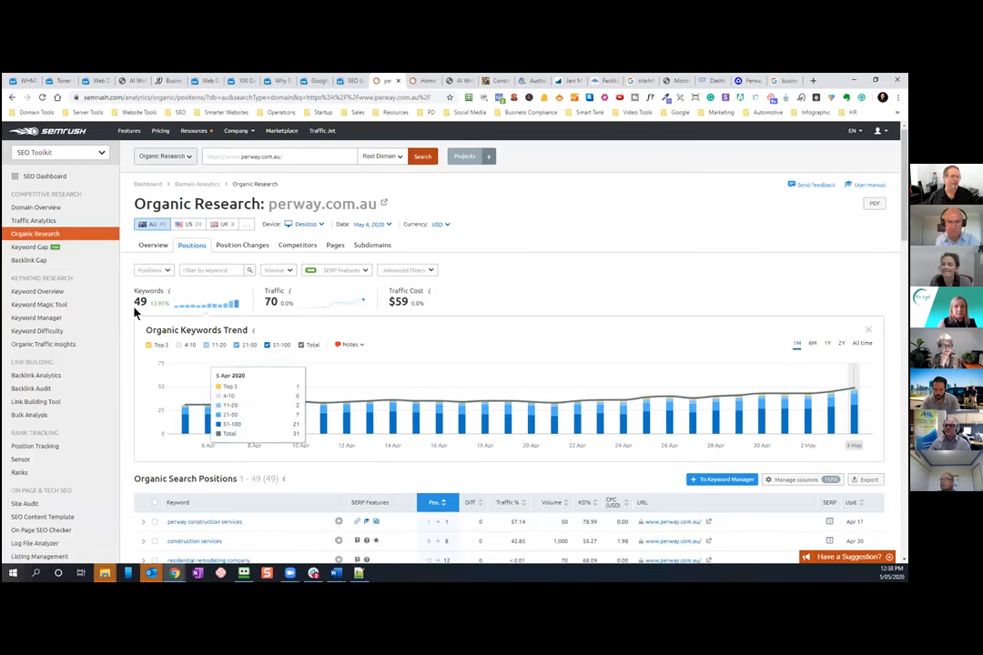
- Scroll the perway.com.au positions table to keywords ranked 12 to 57
scroll(down, 3)
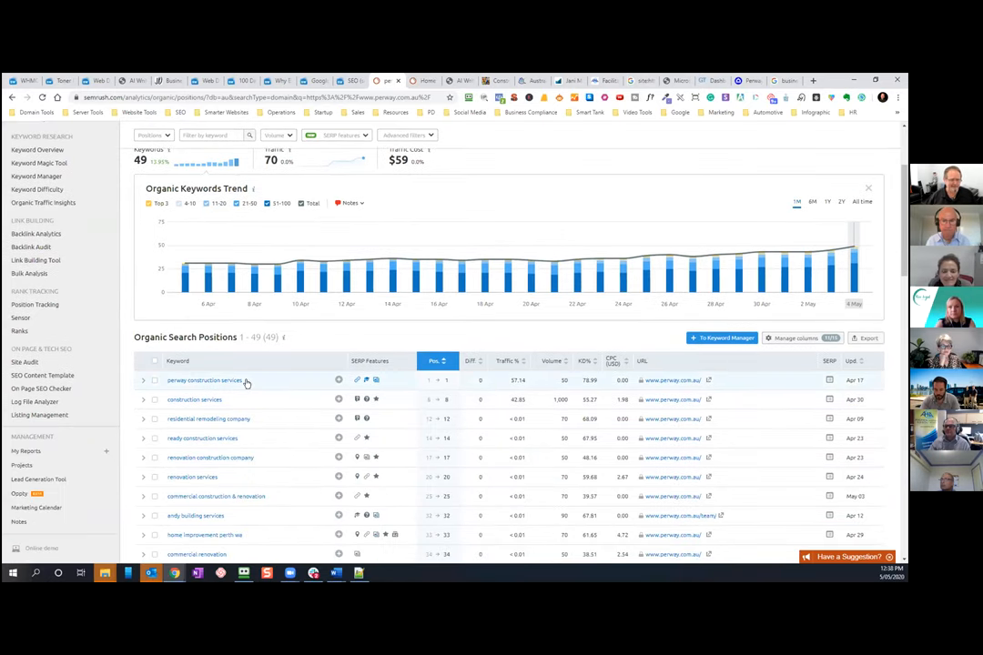
scroll(down, 3)
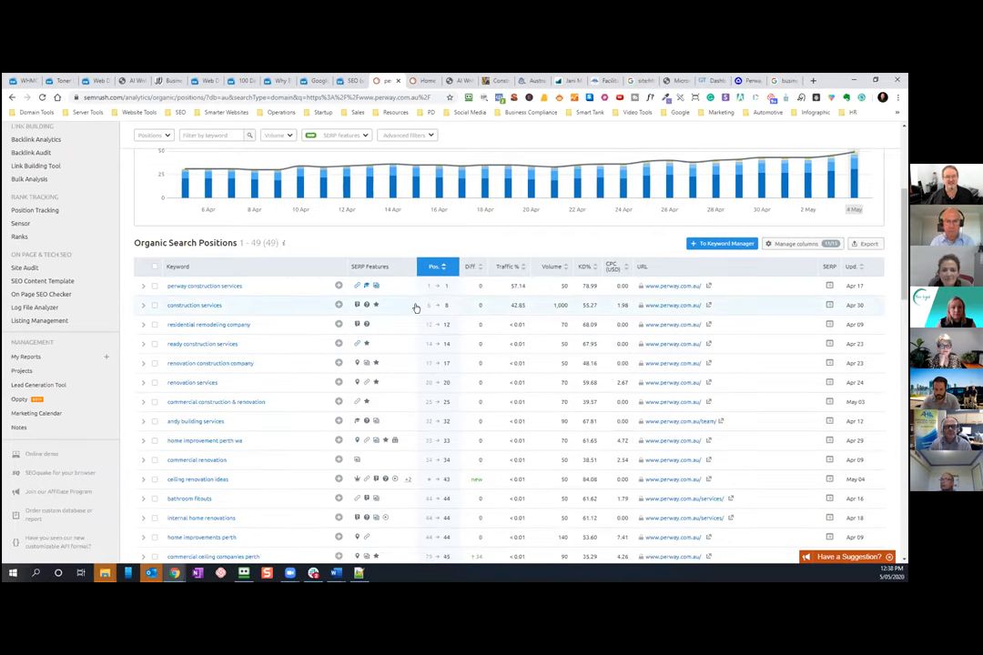
mouse_move(552, 305)
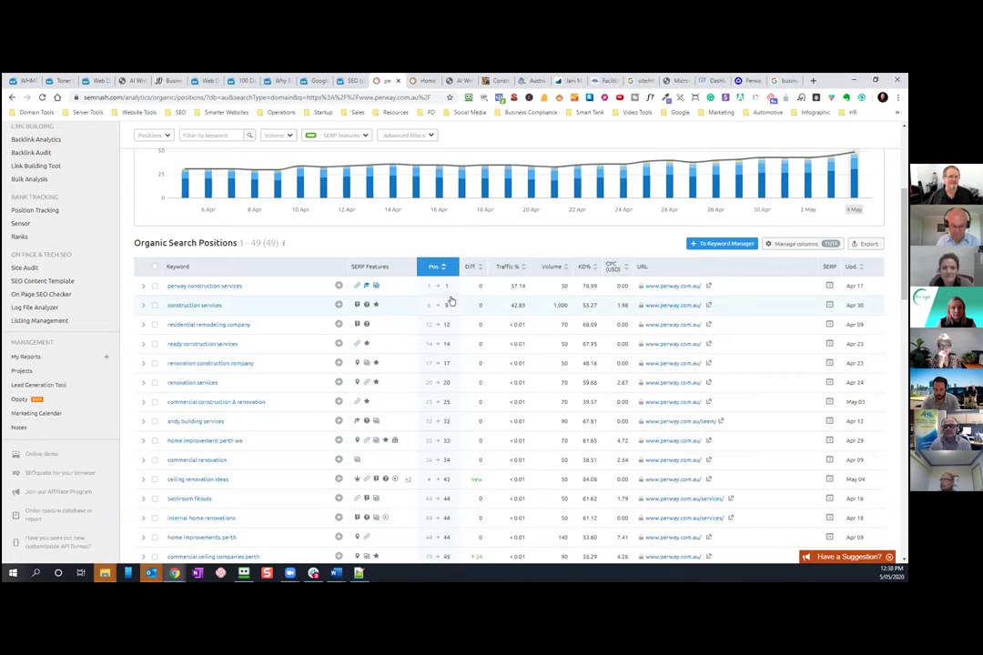
mouse_move(453, 307)
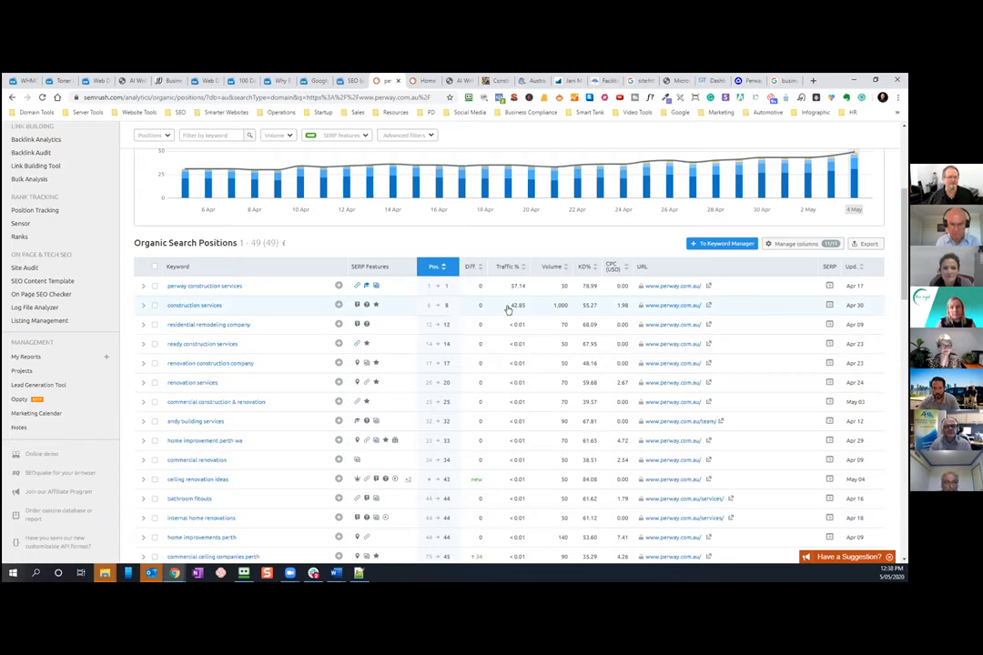
mouse_move(434, 306)
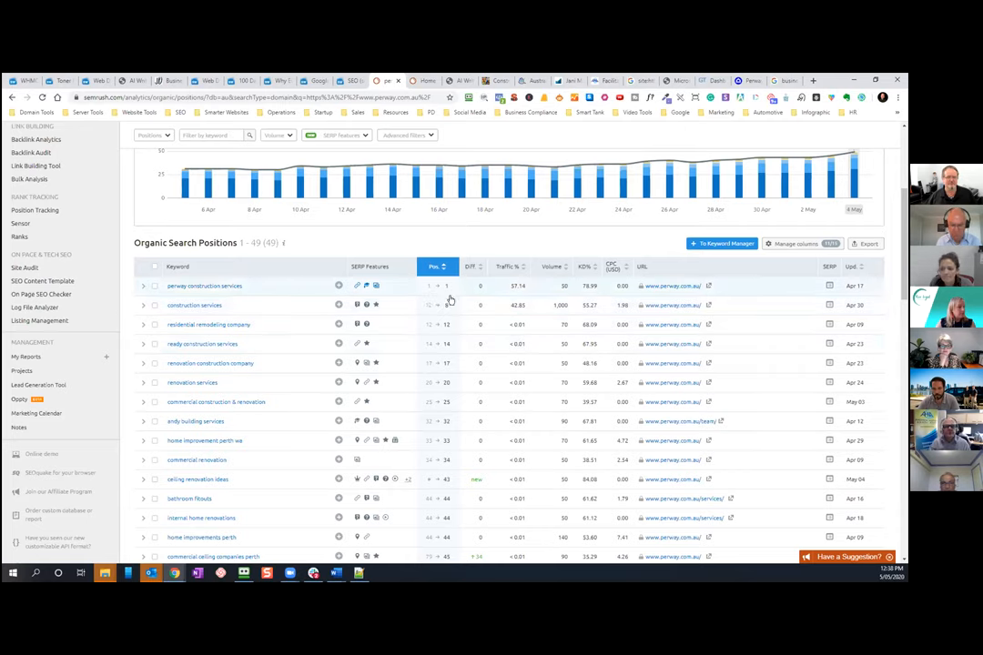
mouse_move(478, 358)
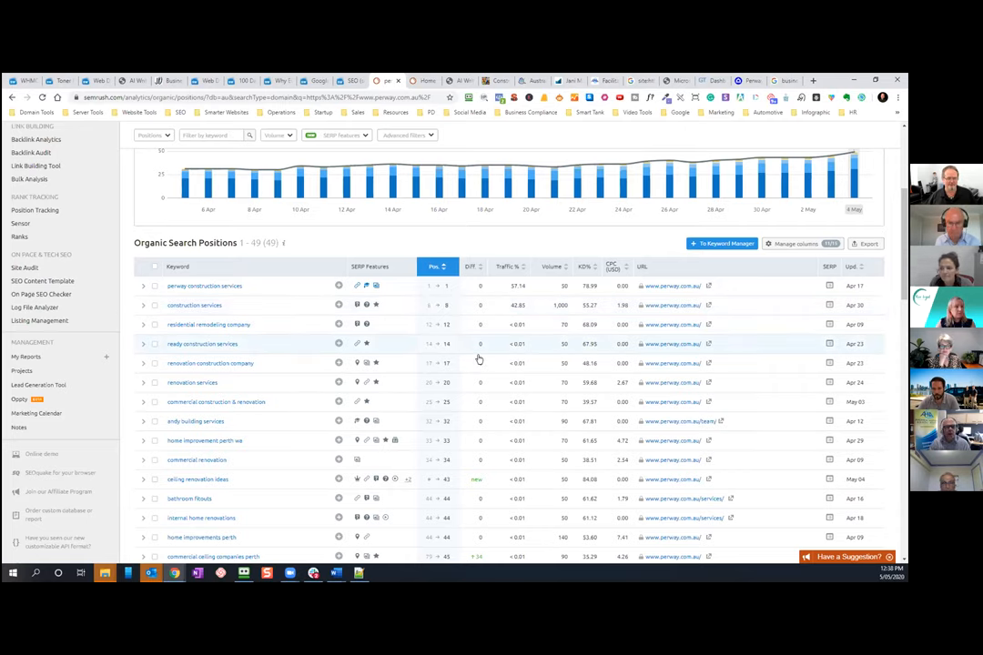
mouse_move(478, 409)
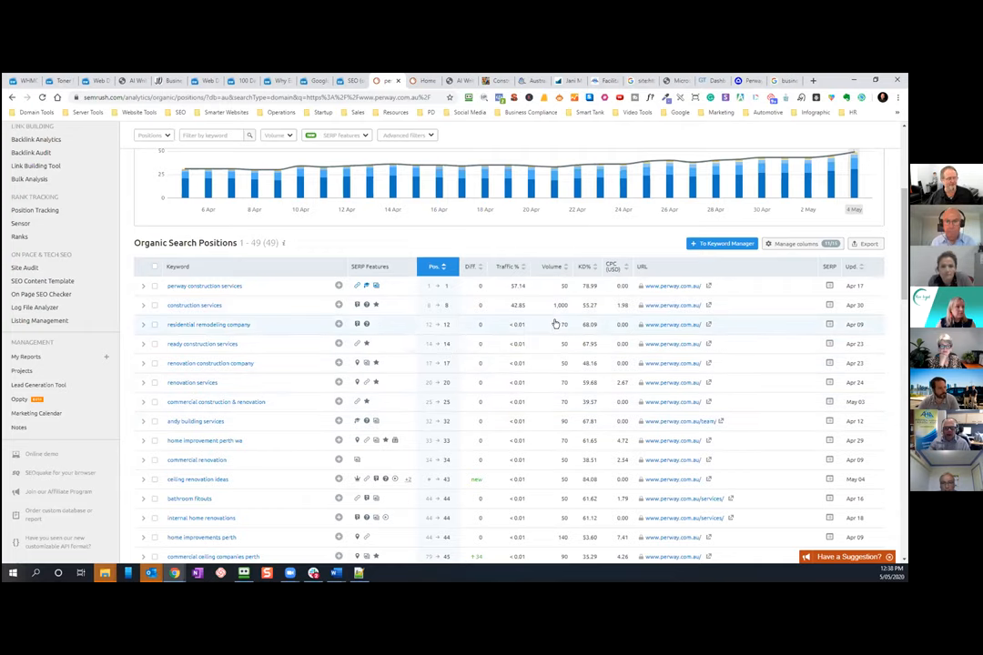
scroll(up, 3)
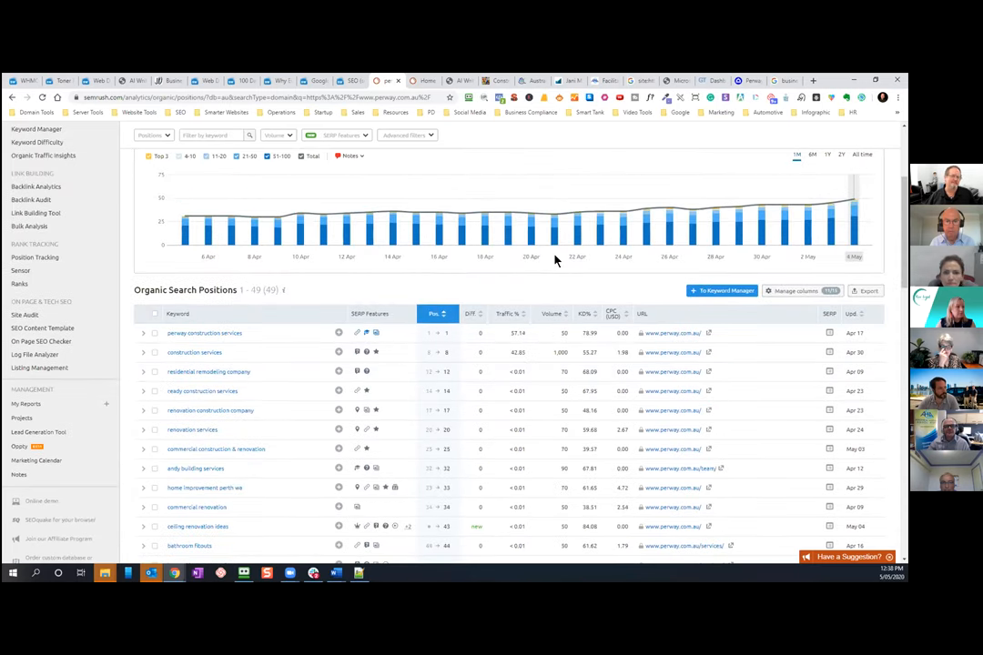
mouse_move(554, 343)
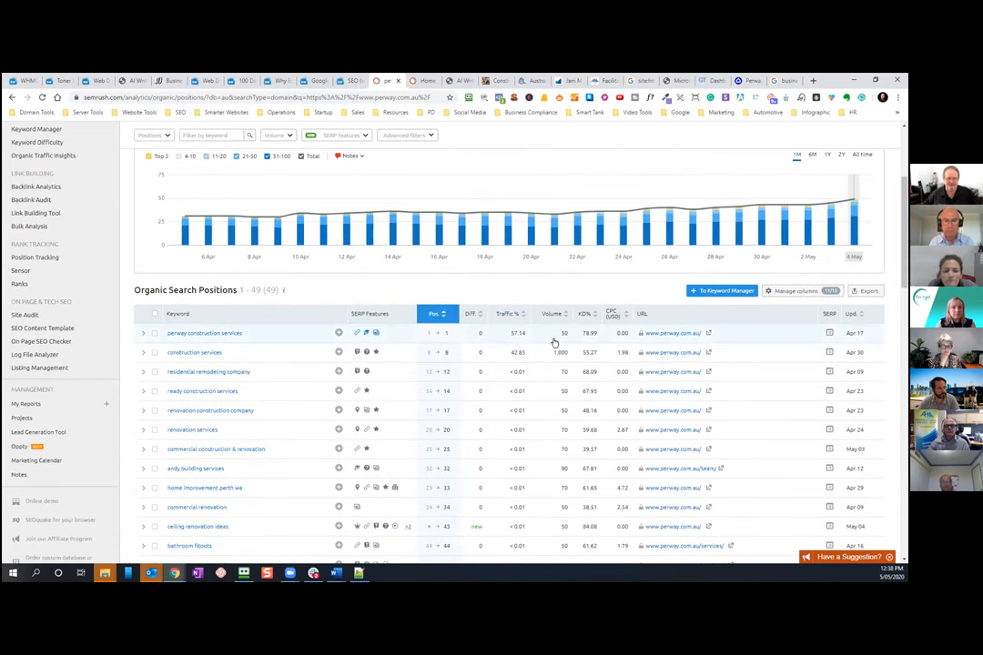
scroll(down, 3)
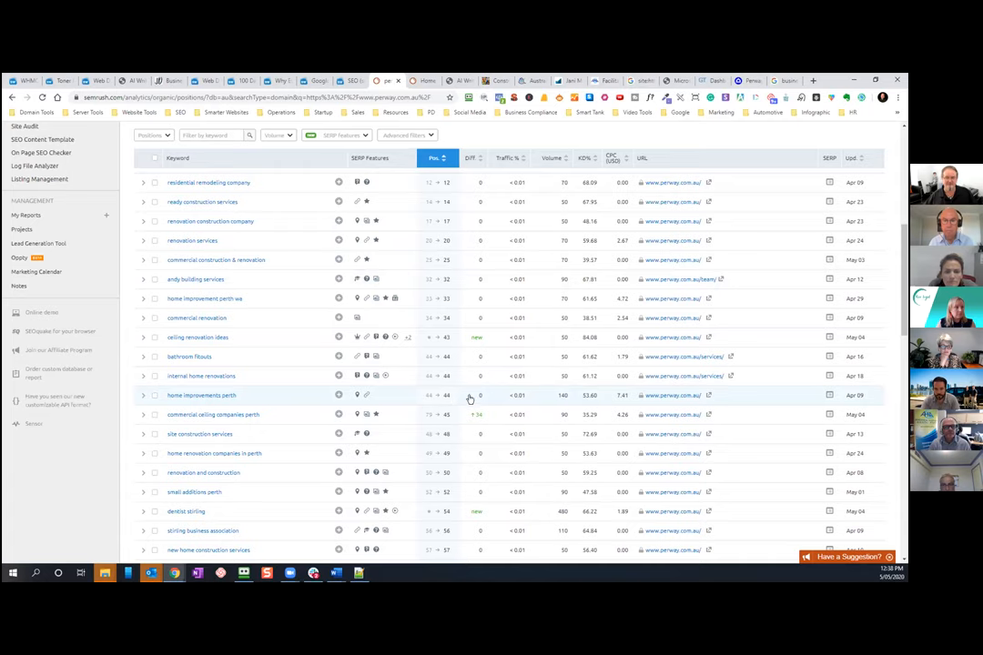
mouse_move(516, 392)
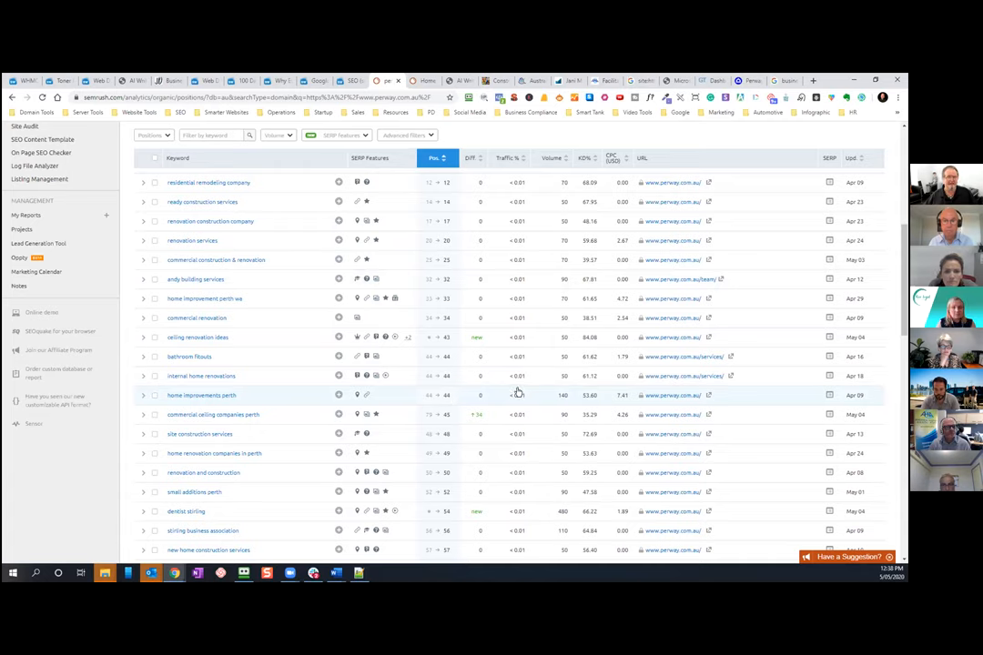
mouse_move(547, 406)
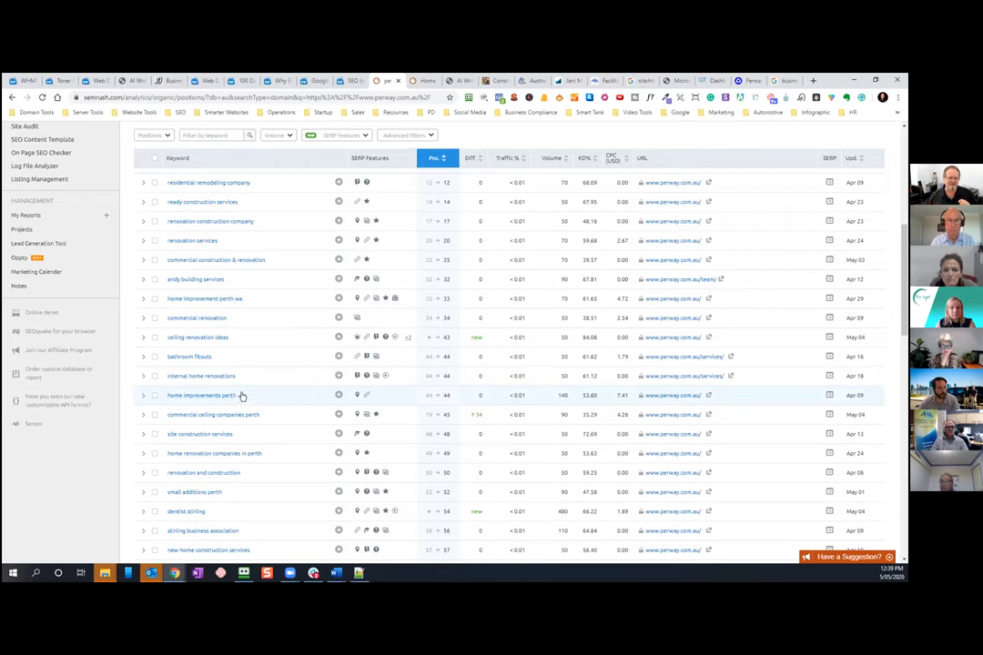
mouse_move(200, 395)
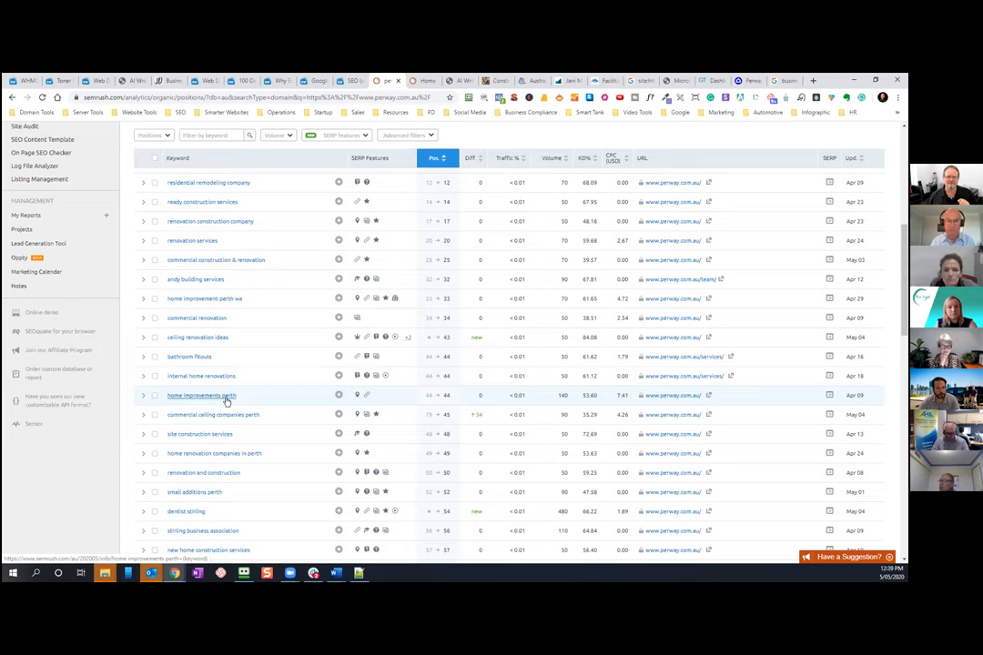
- Check the Organic Keywords Trend chart, then scroll to keywords ranked 34 to 74
scroll(up, 3)
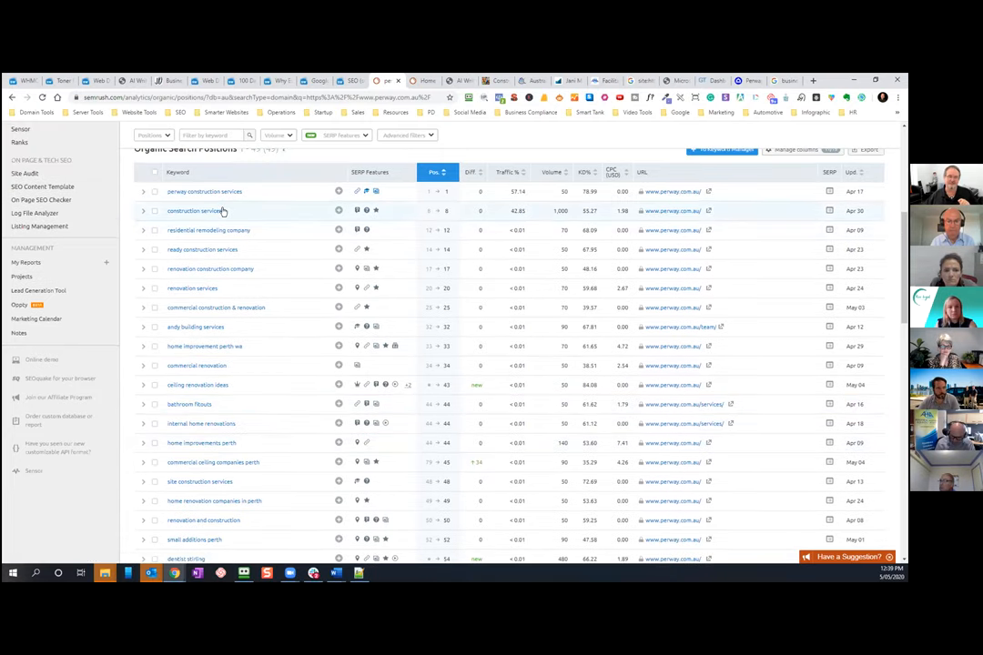
mouse_move(237, 423)
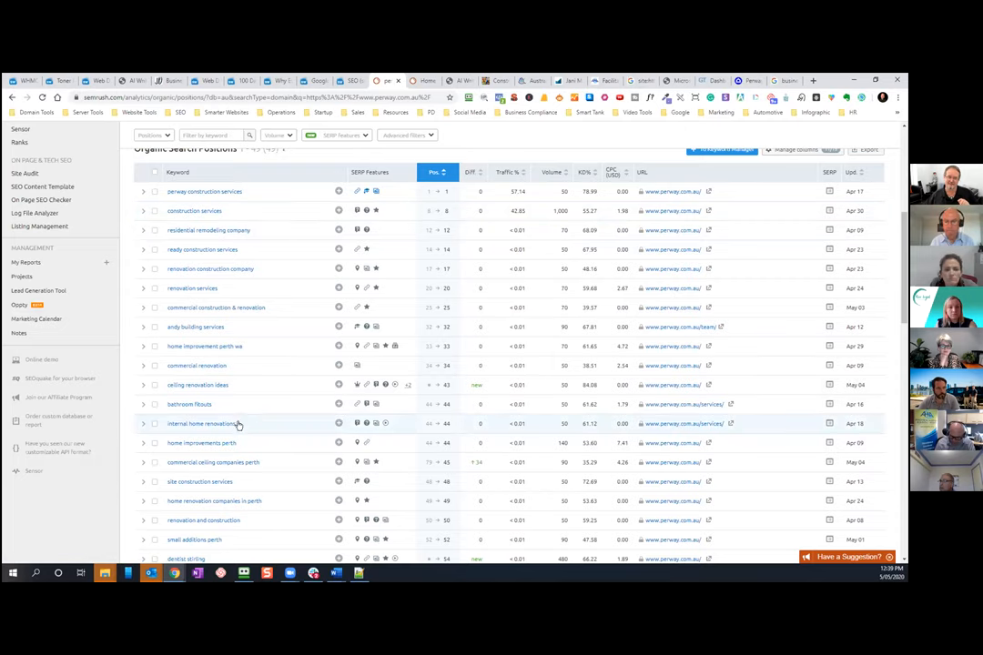
mouse_move(219, 443)
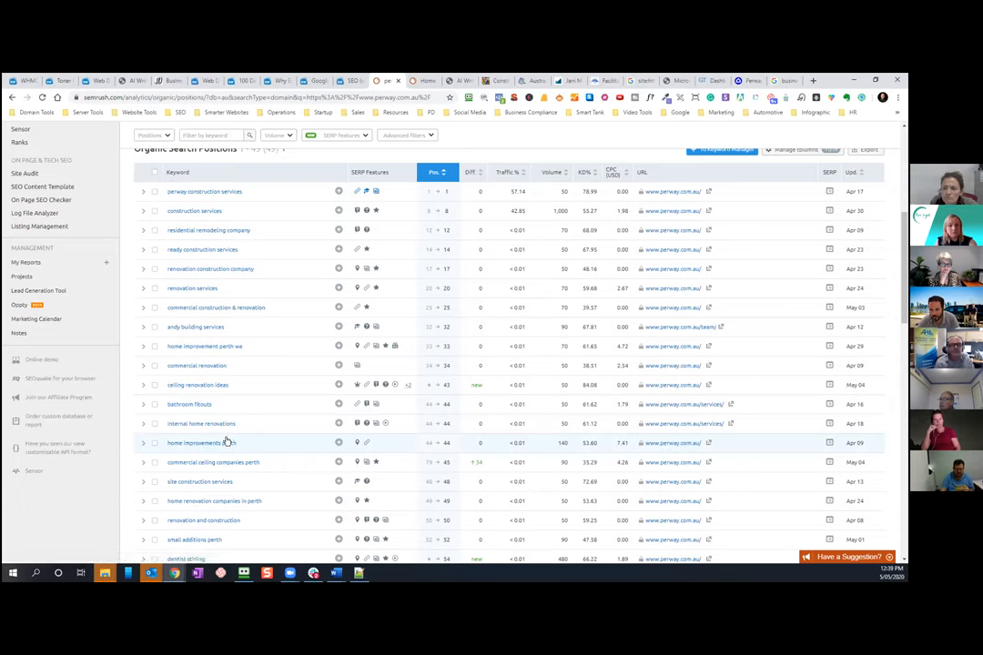
mouse_move(200, 443)
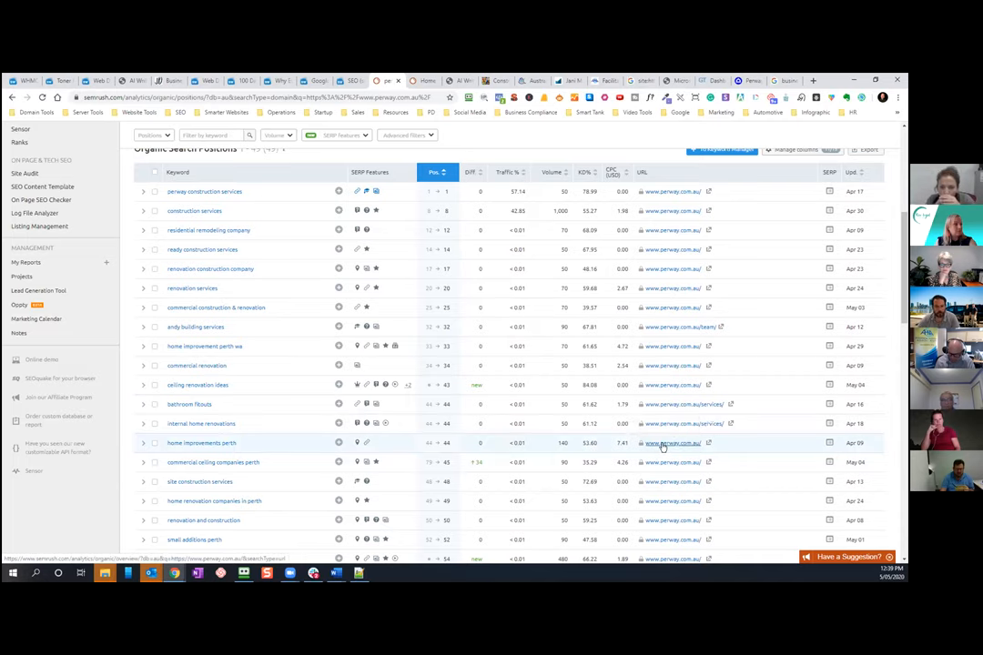
mouse_move(611, 430)
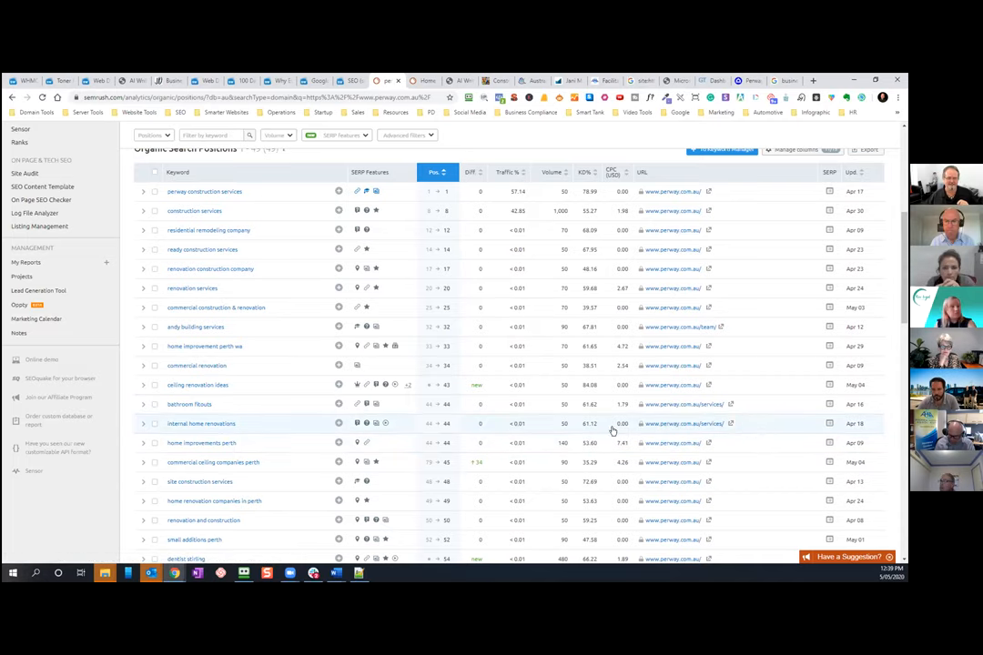
mouse_move(421, 424)
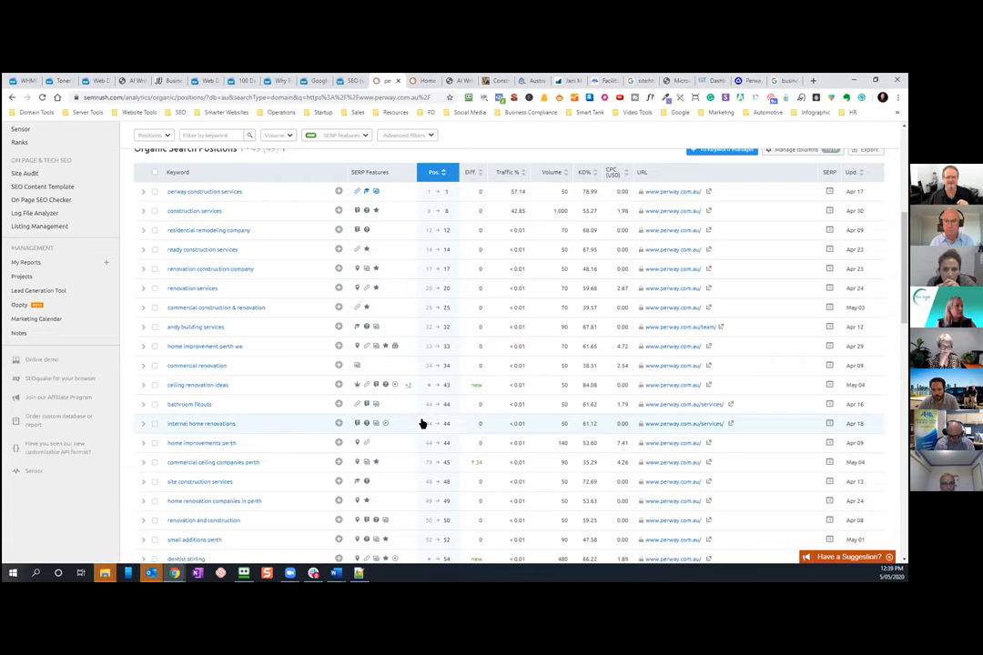
mouse_move(701, 423)
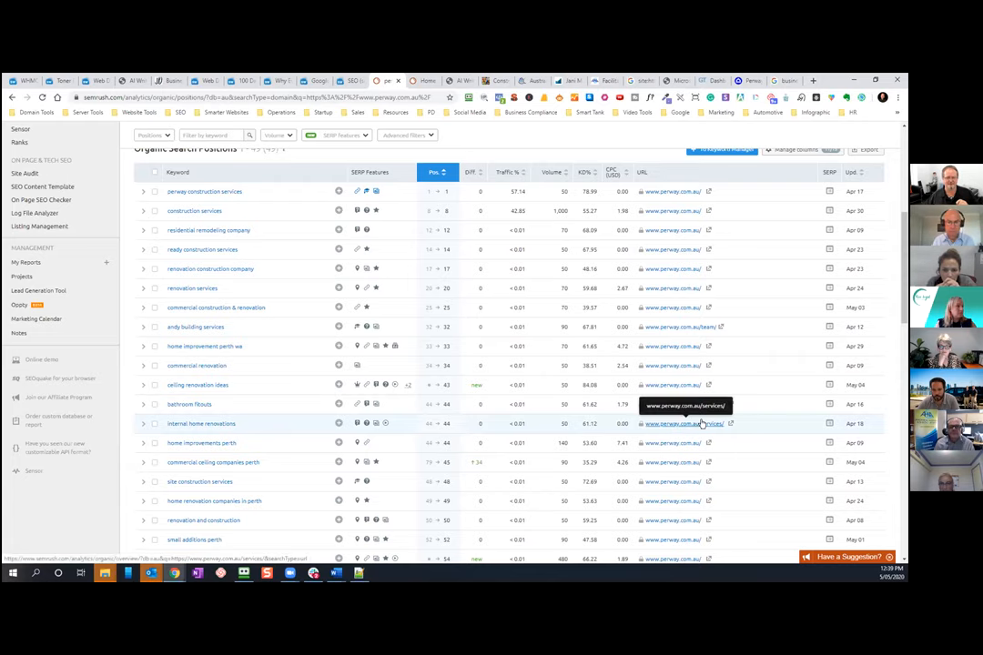
scroll(down, 3)
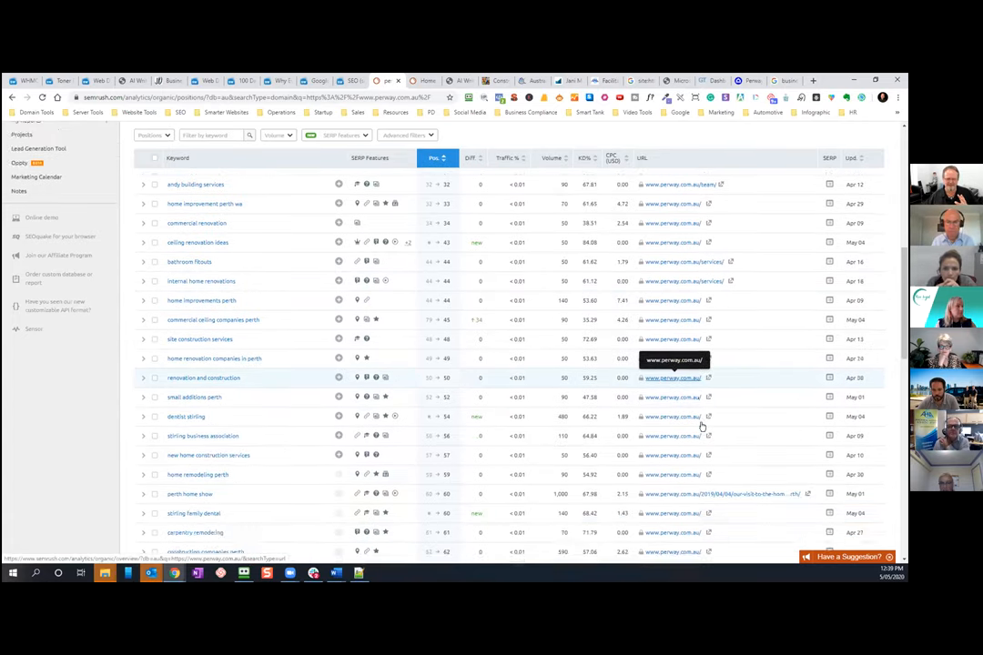
scroll(down, 3)
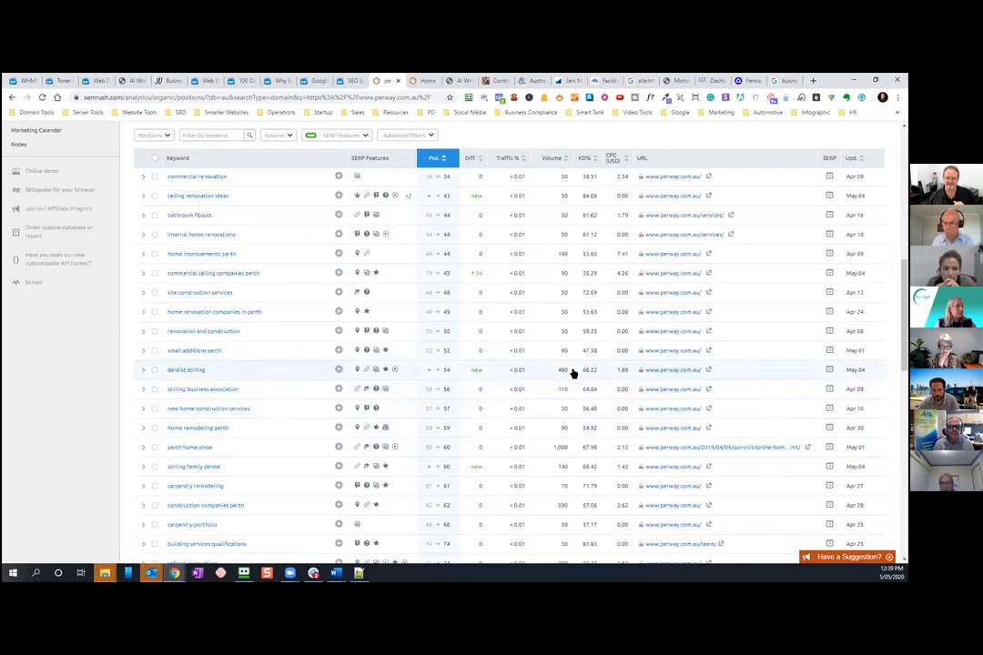
mouse_move(553, 374)
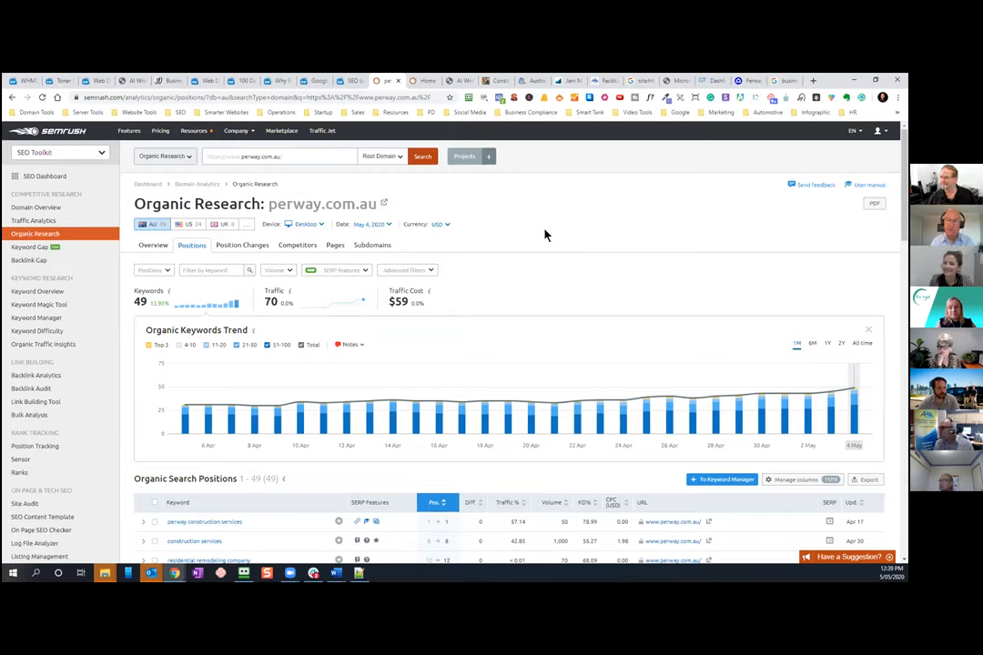
mouse_move(554, 242)
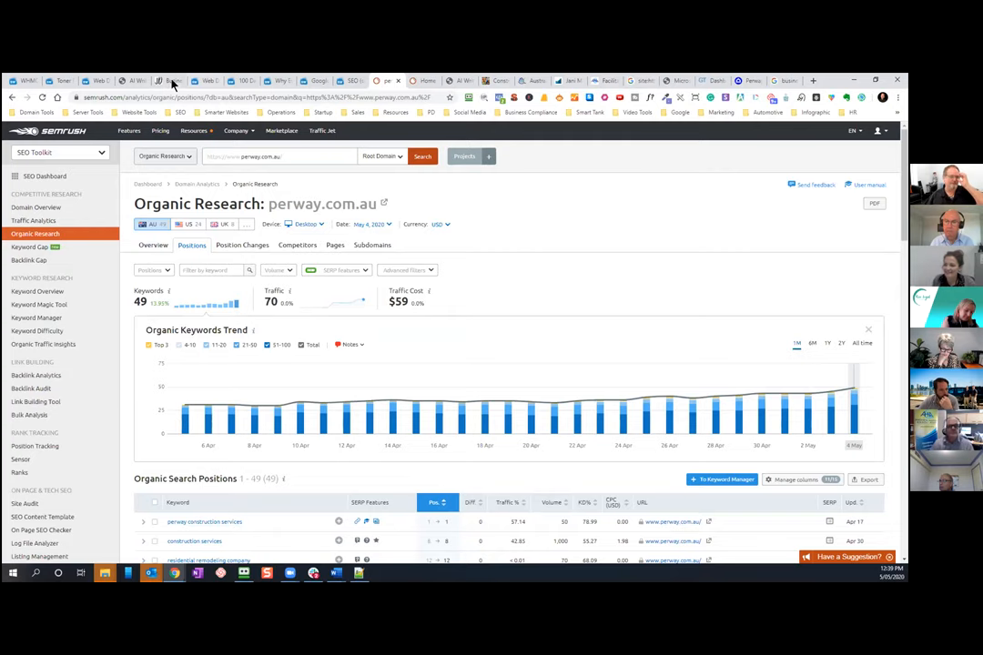
- Open FatRank's Rank Checker over johndenton.com.au and start typing a business mentor keyword
click(169, 80)
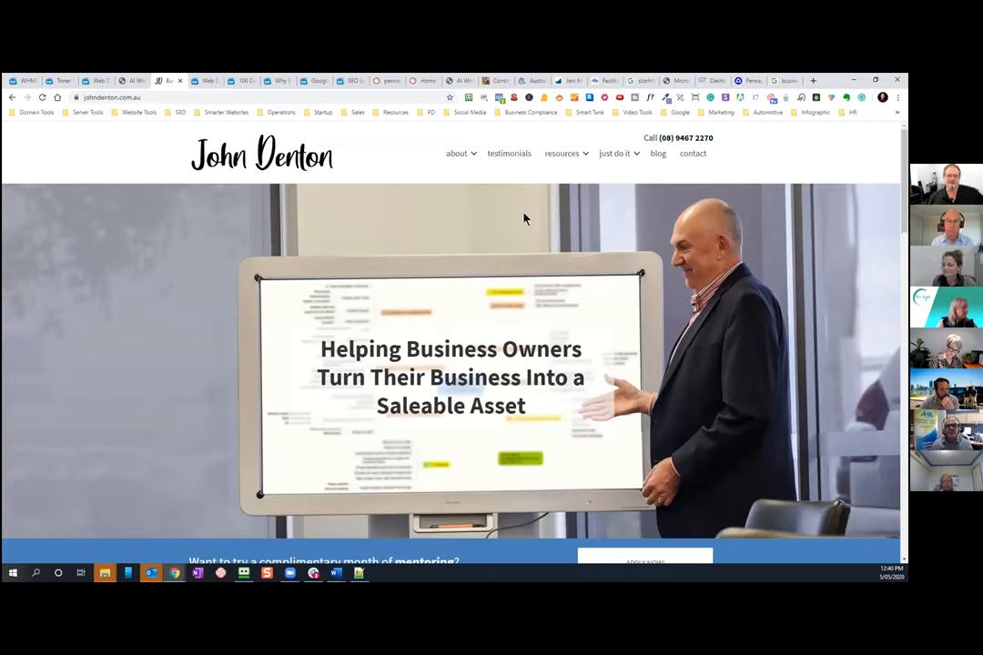
mouse_move(545, 98)
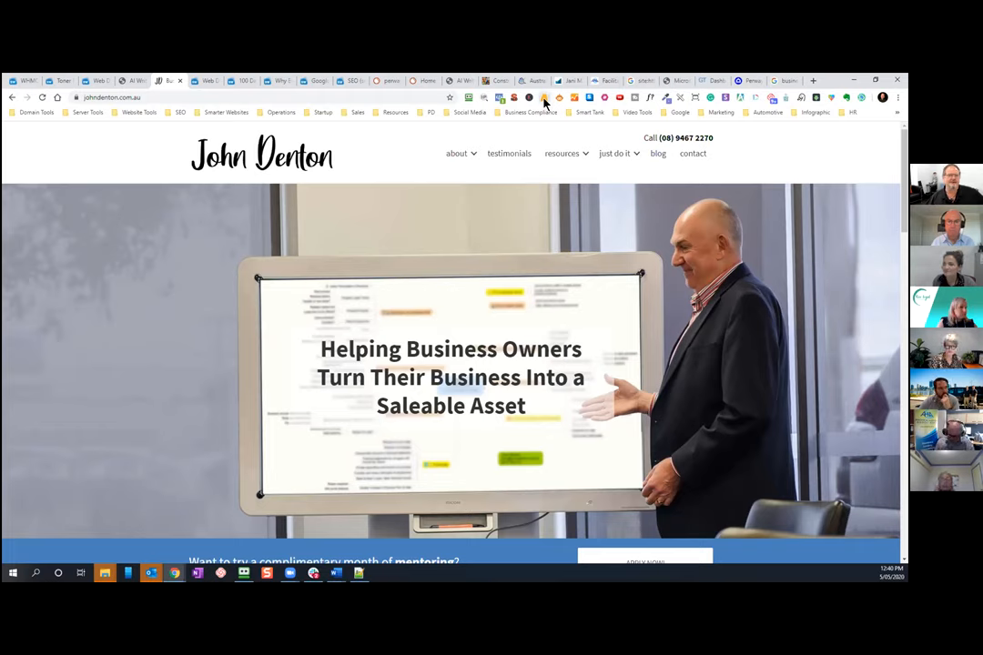
click(544, 97)
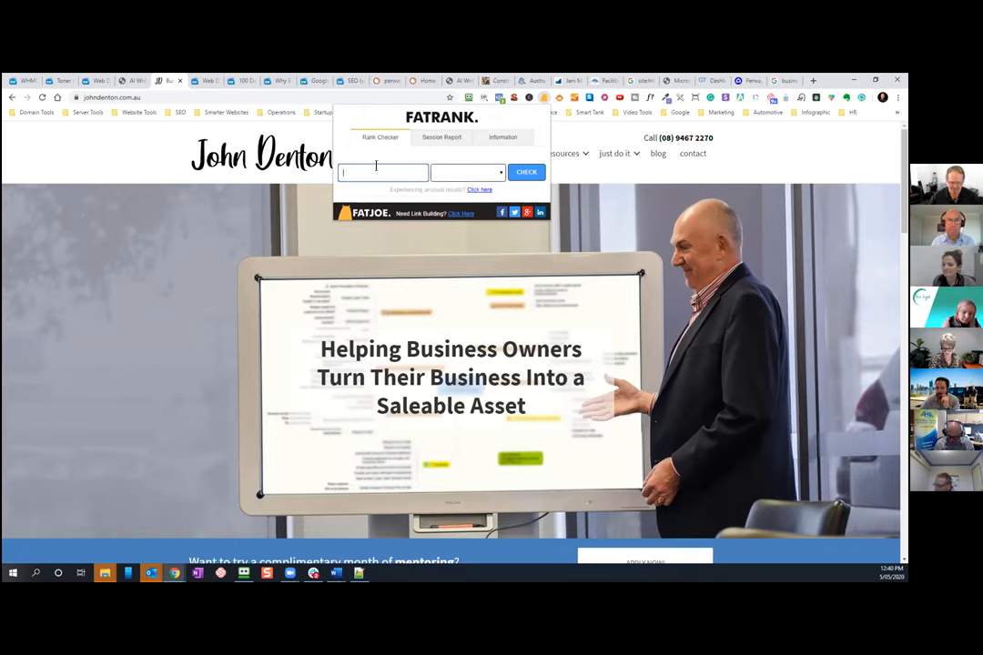
text(business)
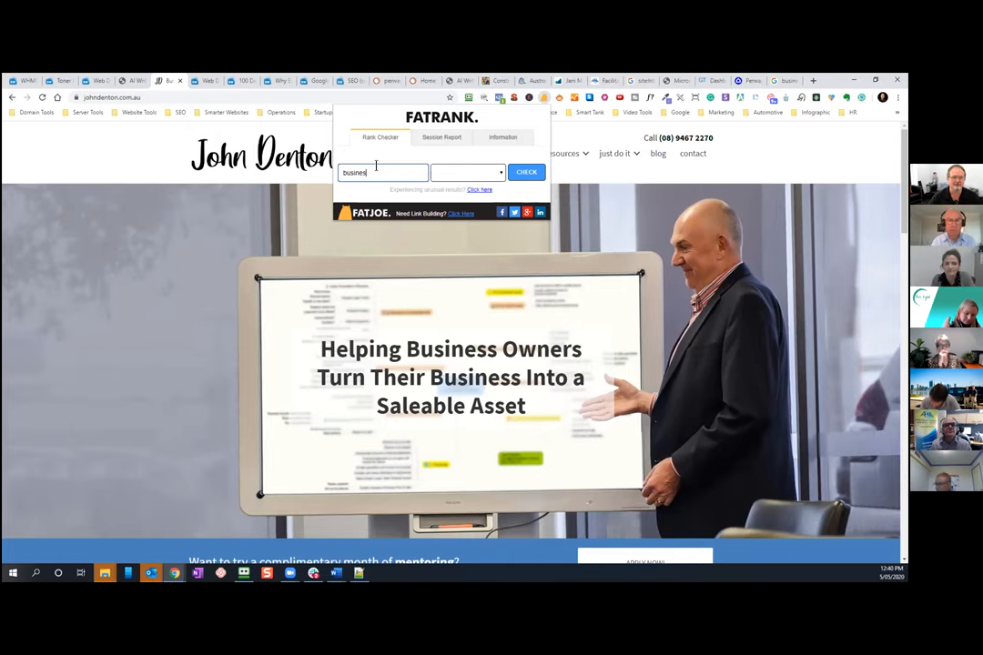
text(ment)
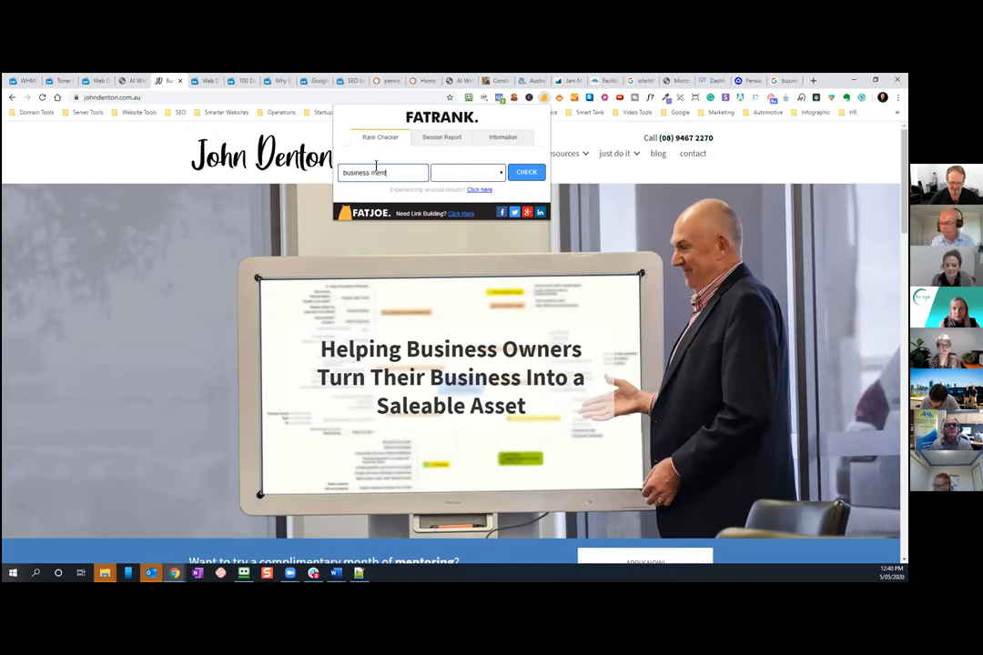
text(or)
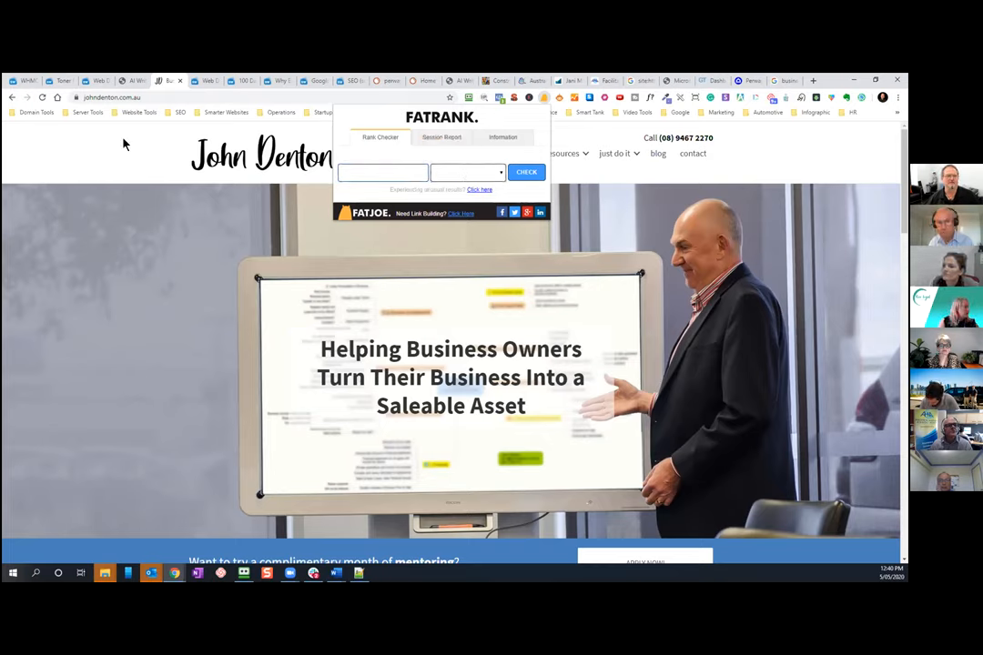
- Enter 'business coach' as the Rank Checker keyword and open the search location choices
click(382, 172)
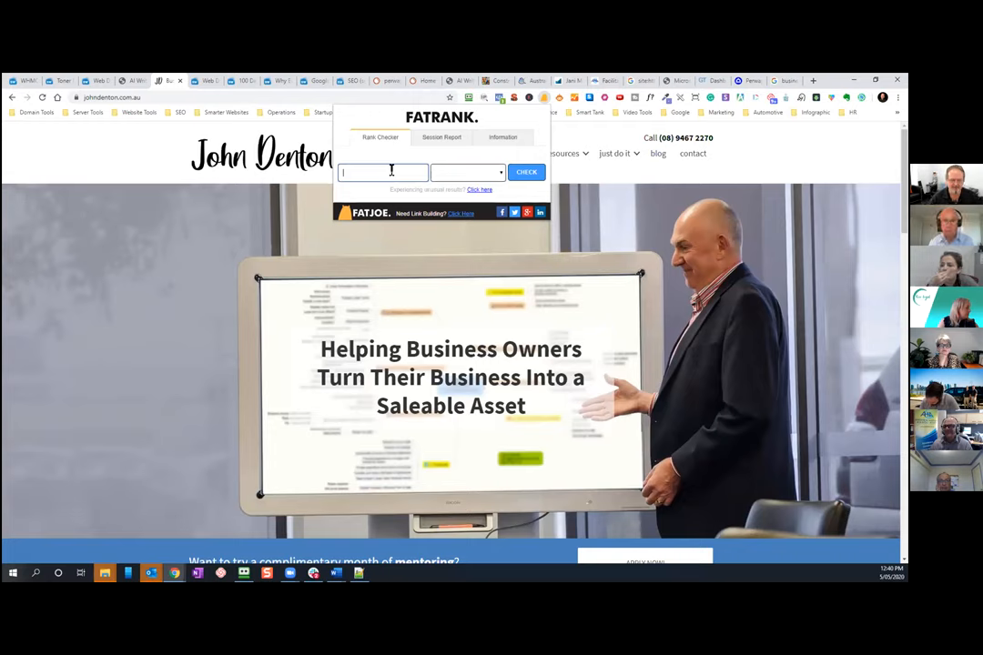
text(b)
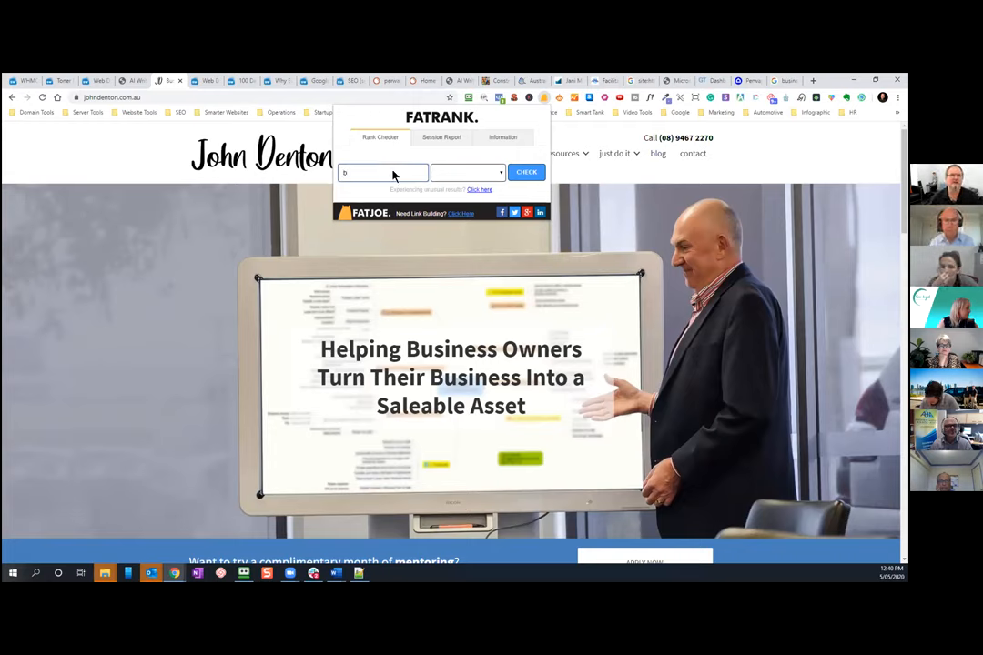
text(b)
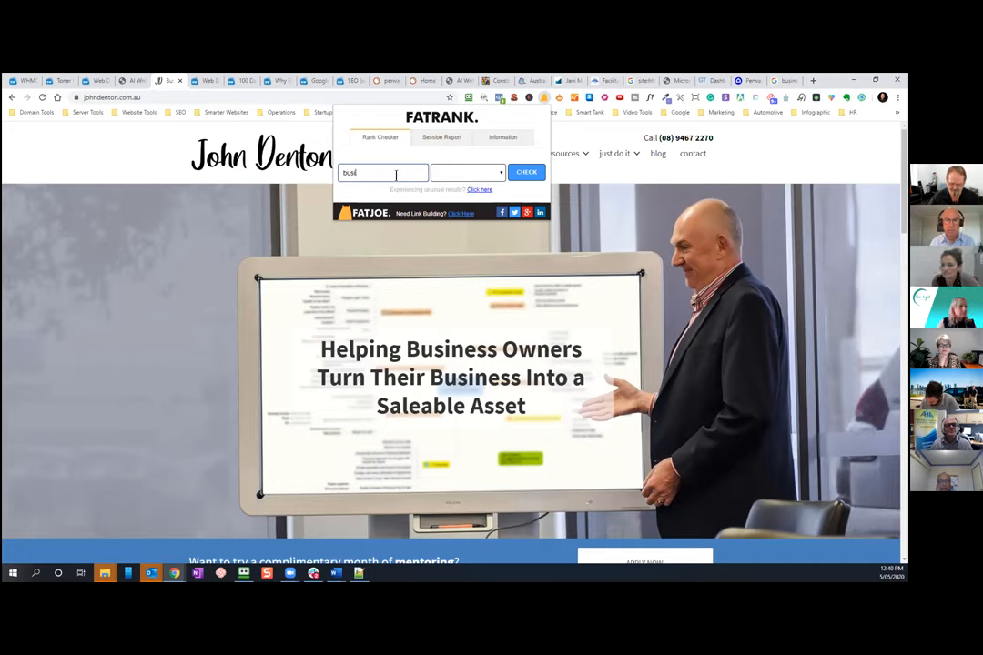
text(business coach)
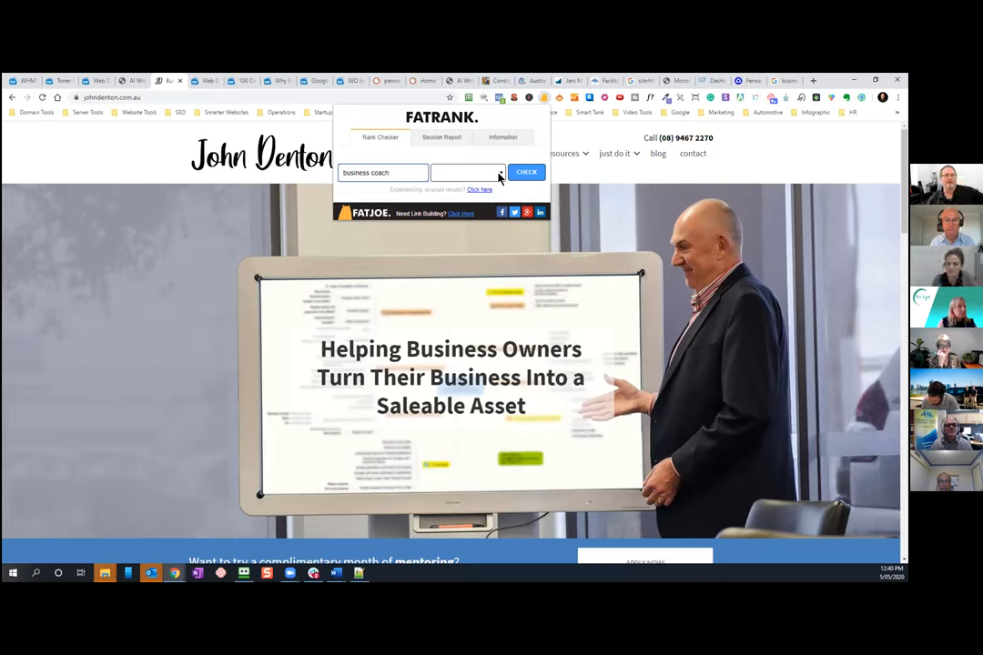
click(442, 138)
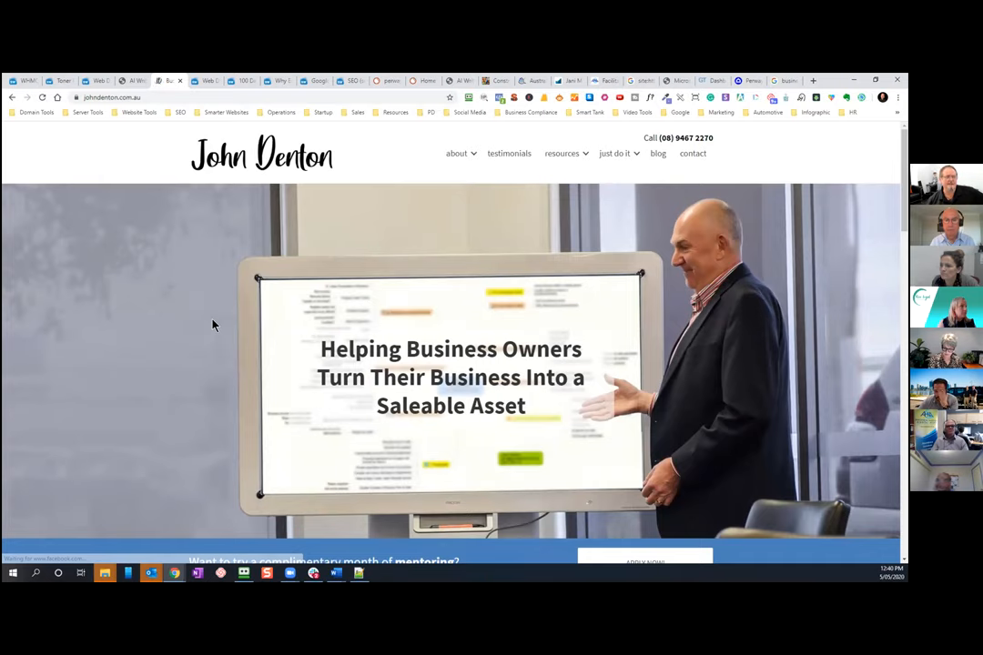
mouse_move(412, 143)
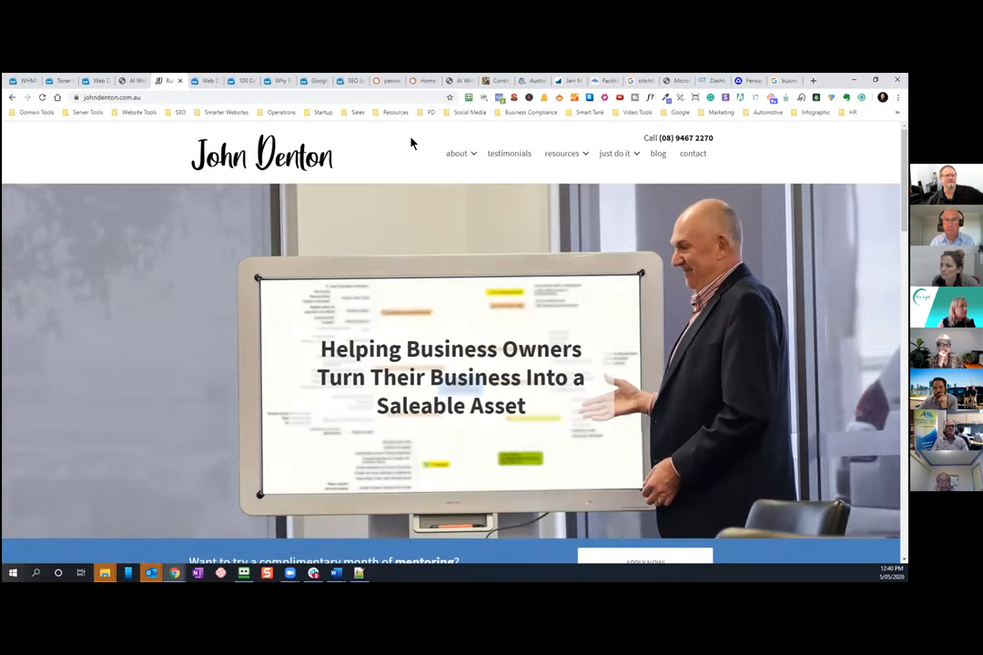
click(545, 97)
text(d)
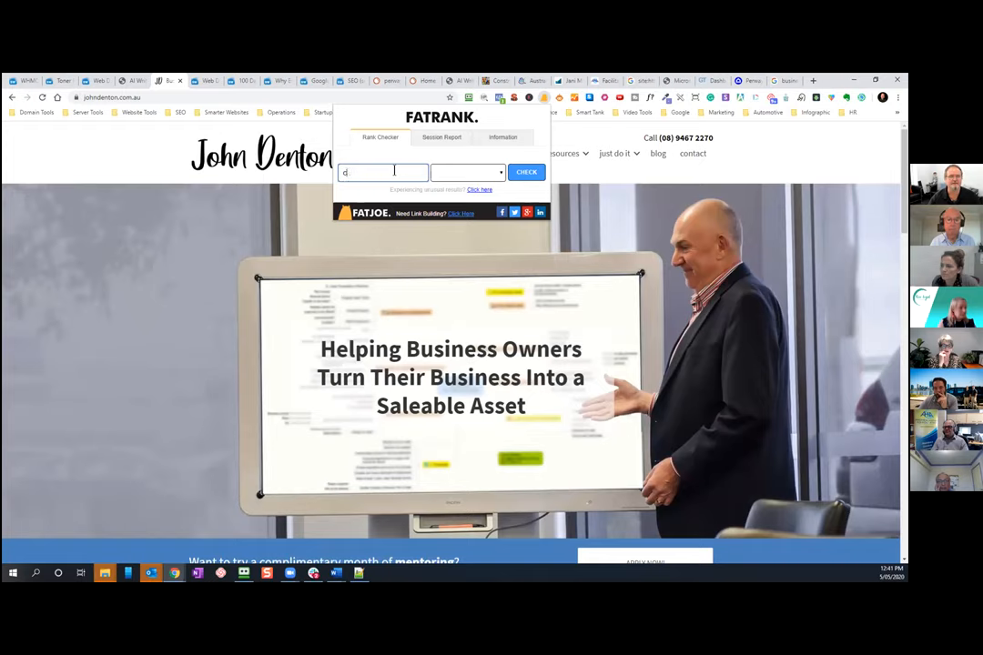
text(oac)
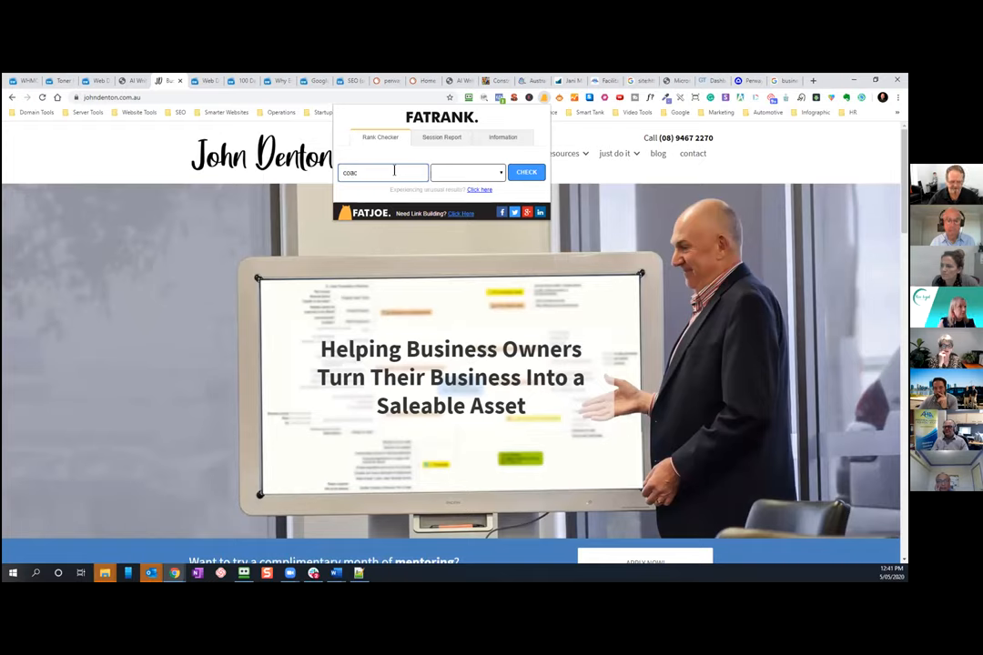
text(h)
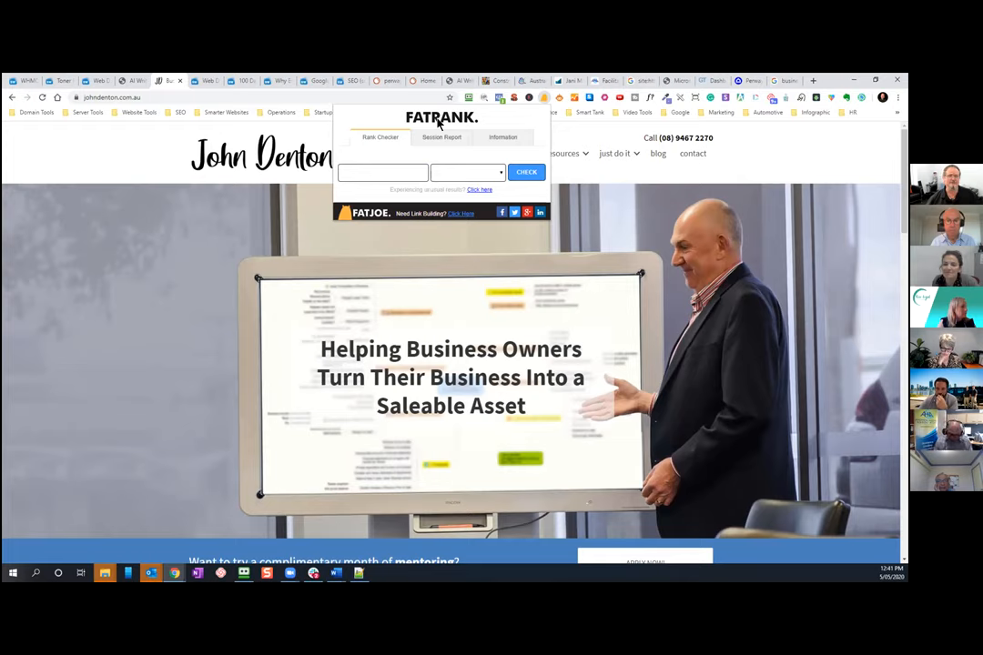
mouse_move(618, 180)
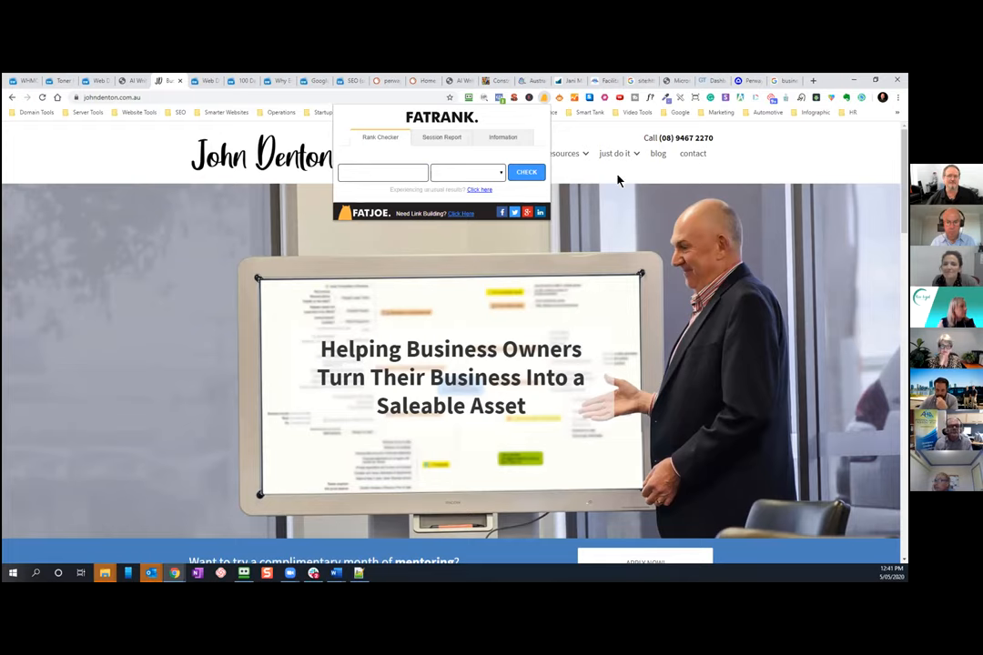
mouse_move(514, 98)
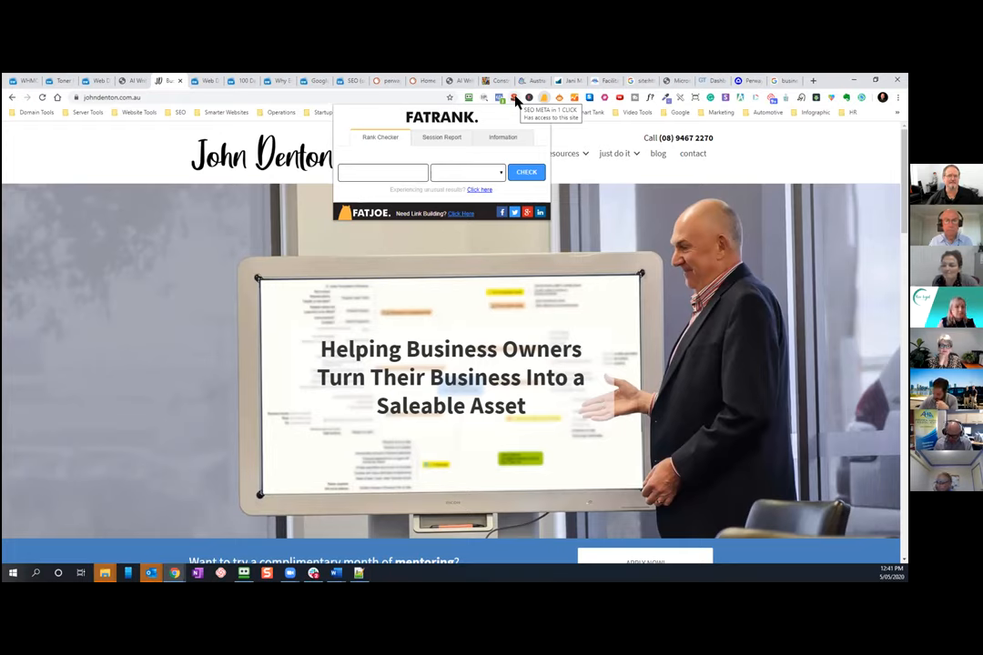
mouse_move(544, 98)
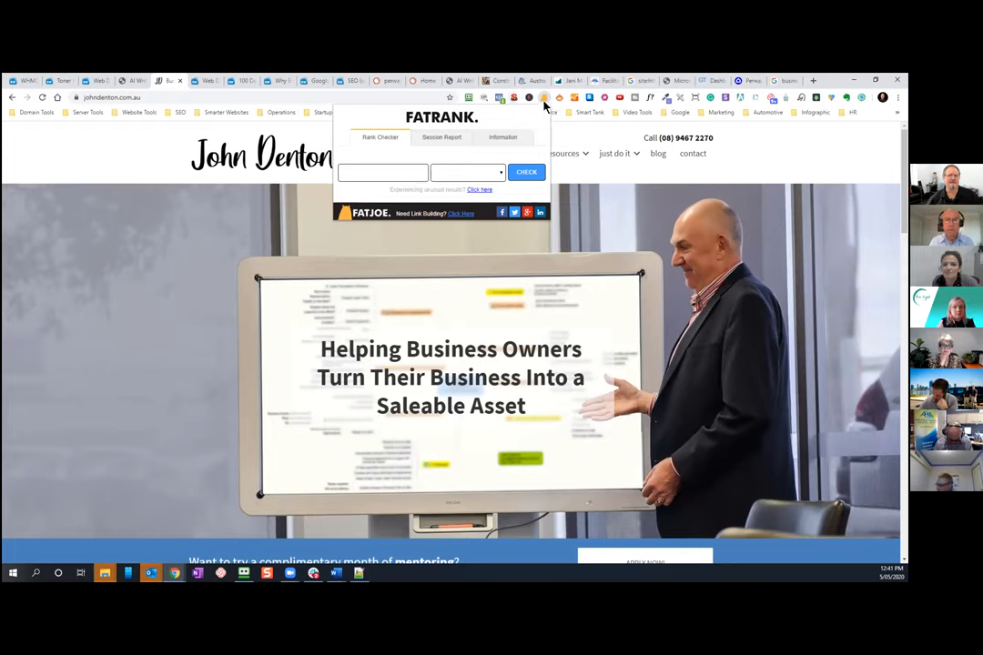
mouse_move(544, 97)
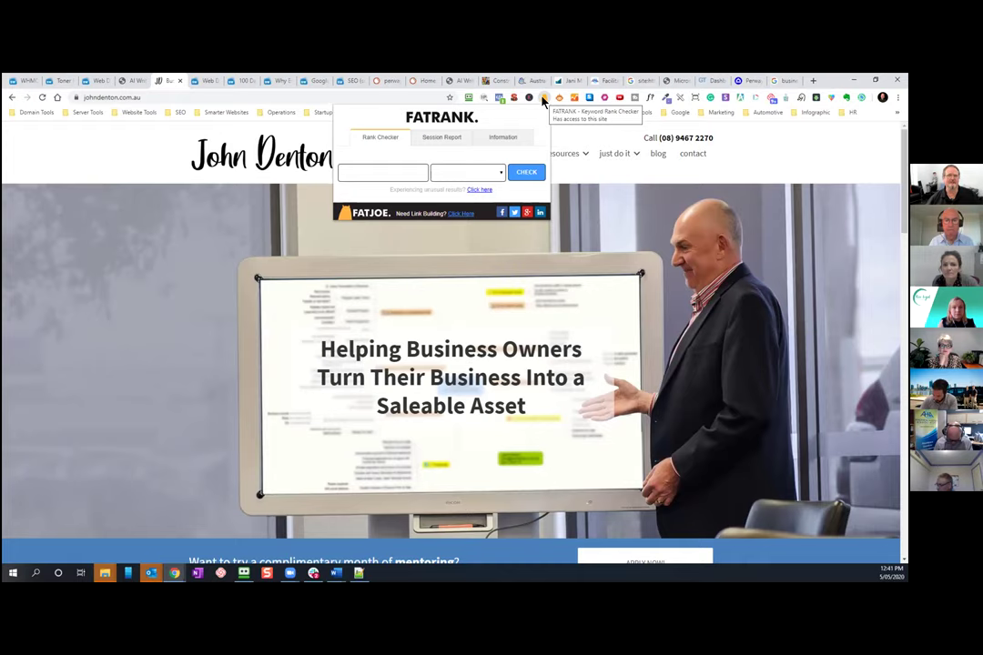
click(541, 98)
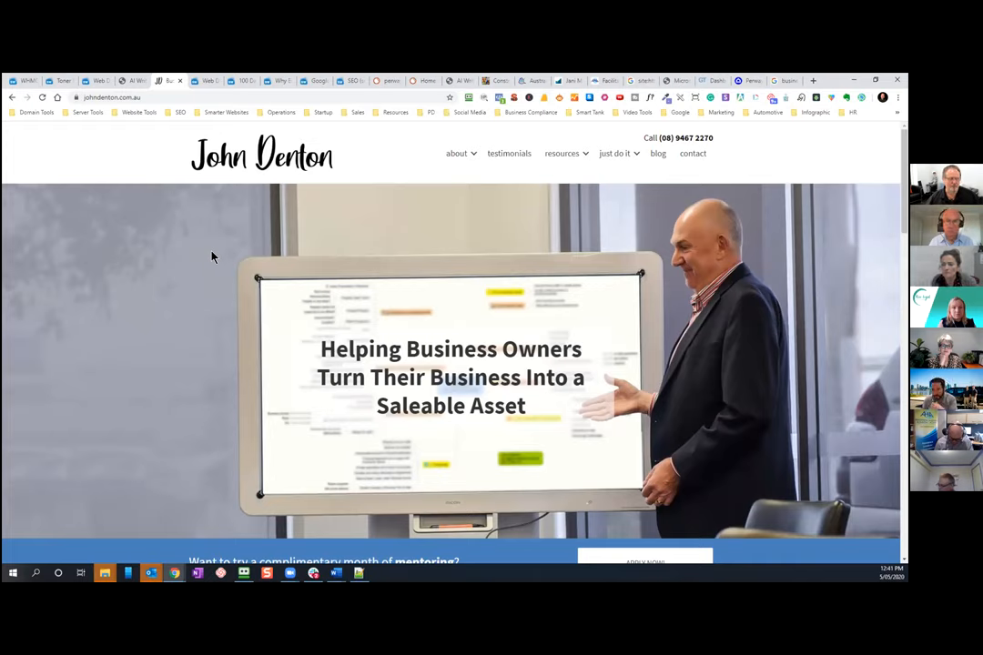
mouse_move(275, 237)
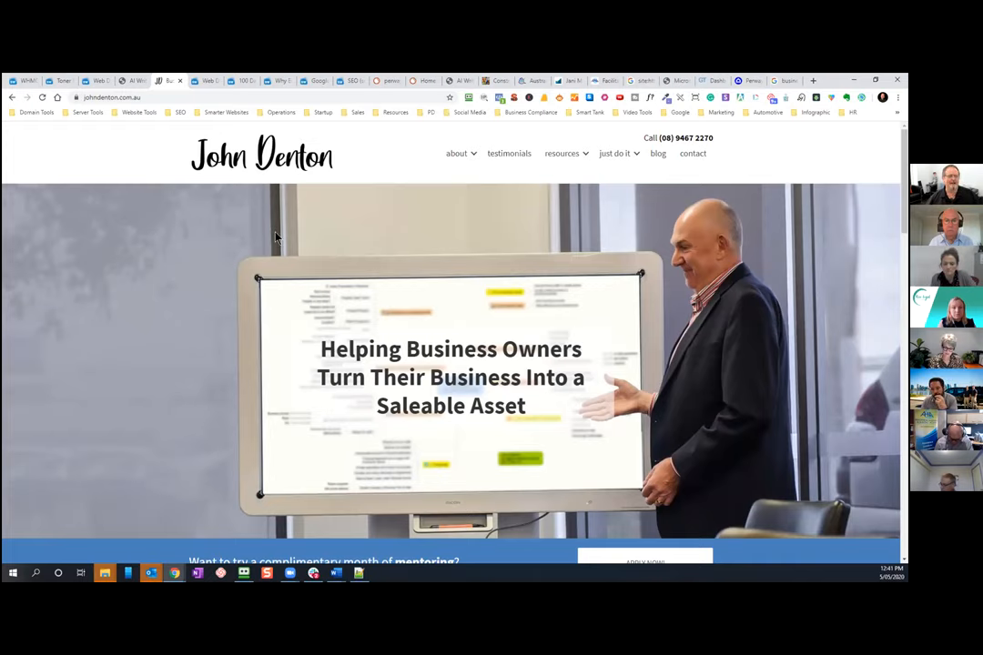
mouse_move(397, 211)
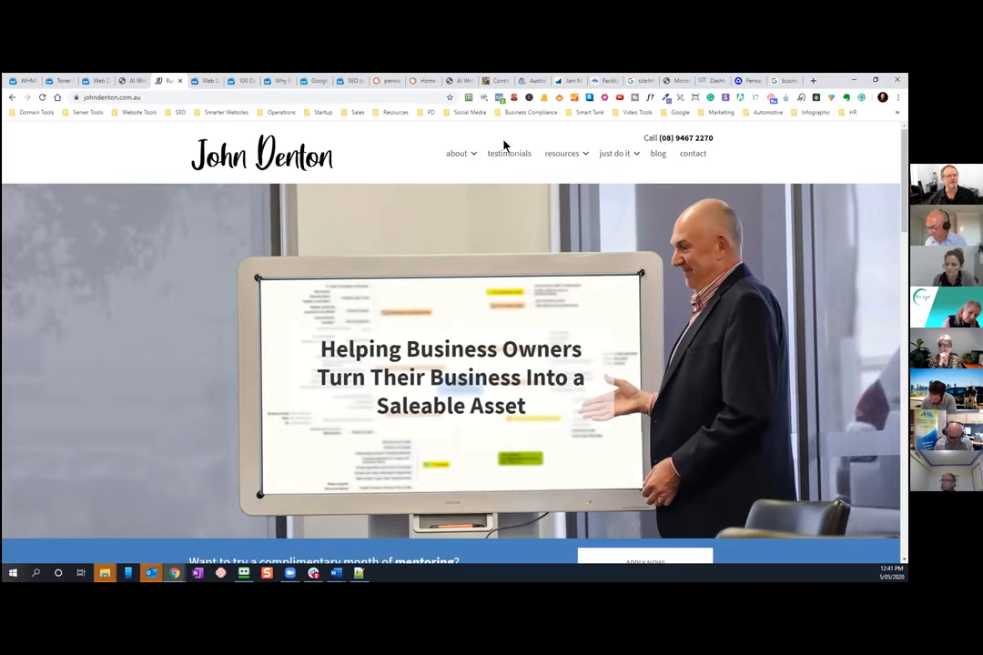
mouse_move(814, 83)
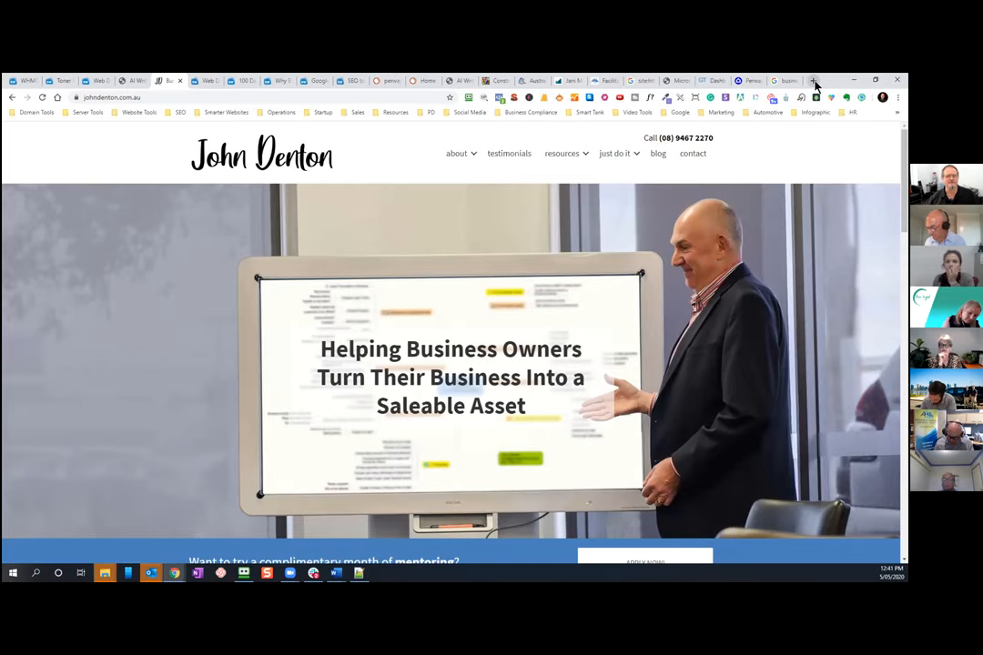
- Search Google for 'business coaching perth' in a new Chrome tab
click(813, 80)
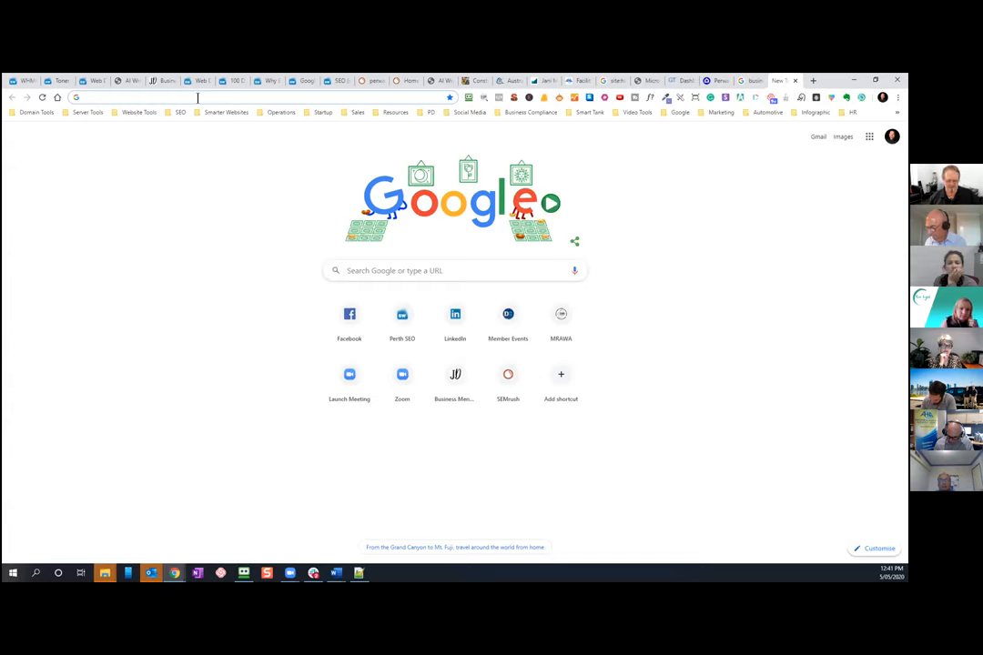
text(kindwomancrazylady.com.au)
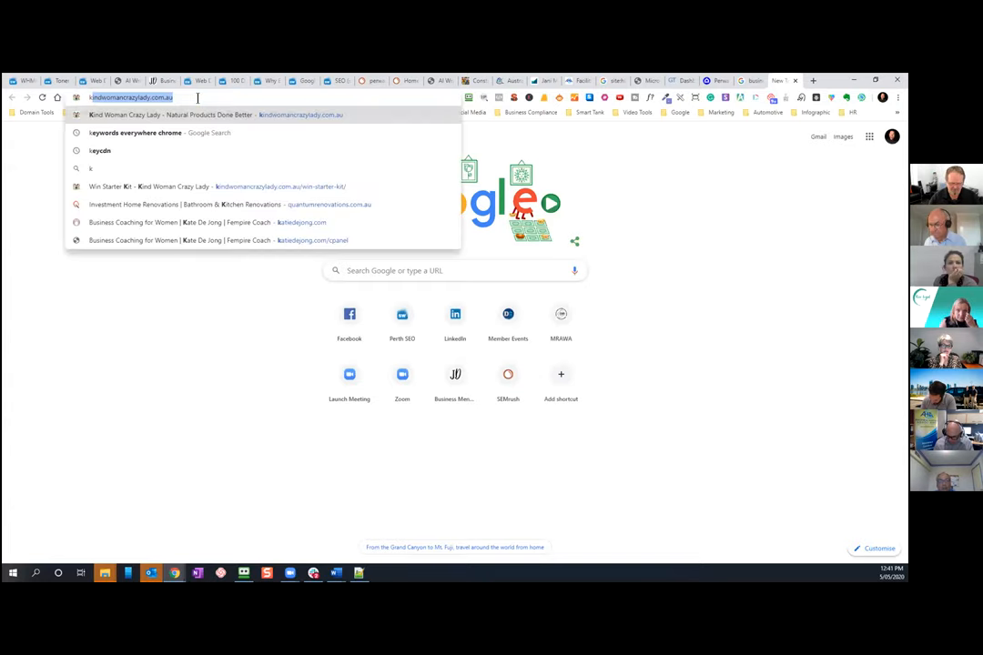
text(kbu)
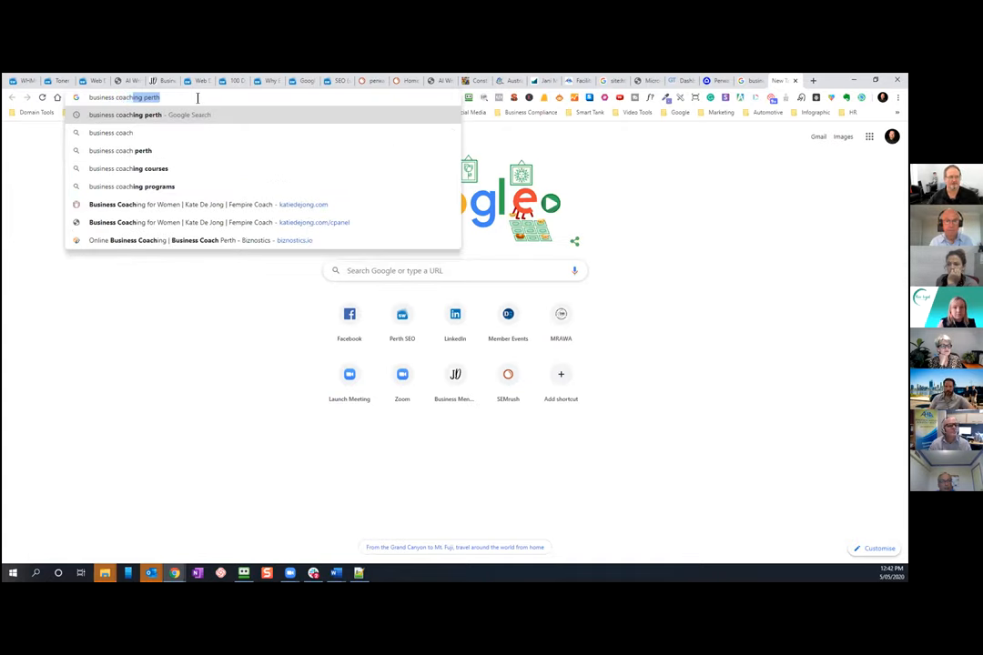
key(Return)
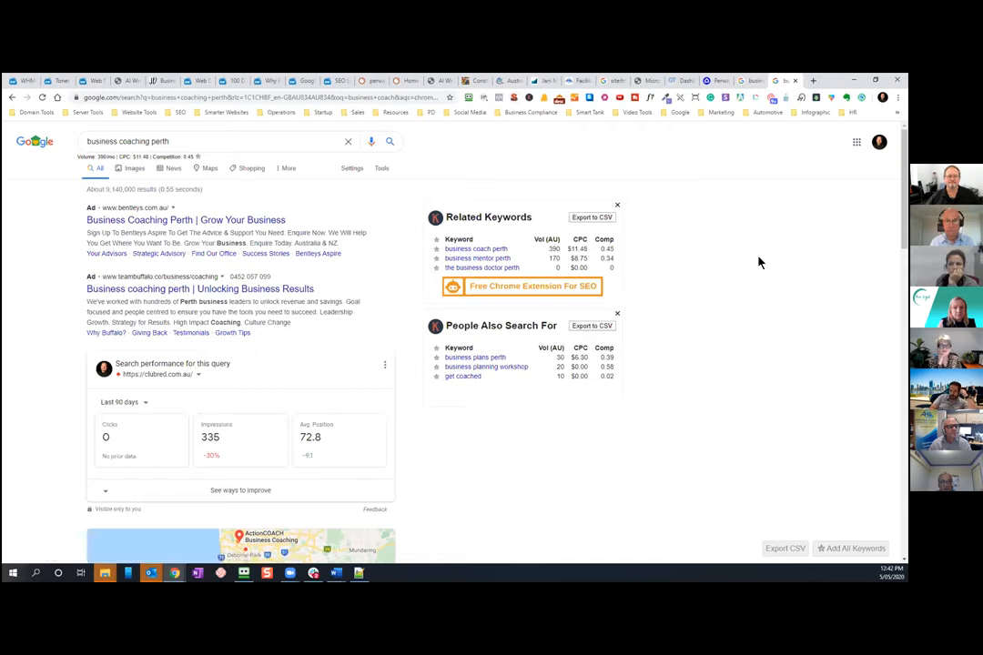
mouse_move(514, 267)
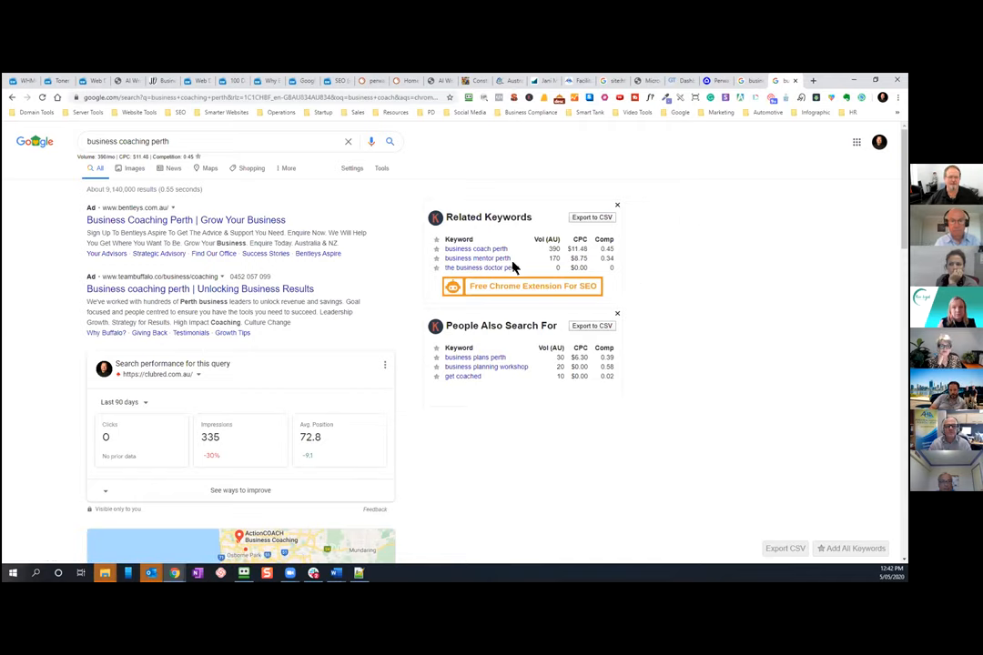
mouse_move(520, 248)
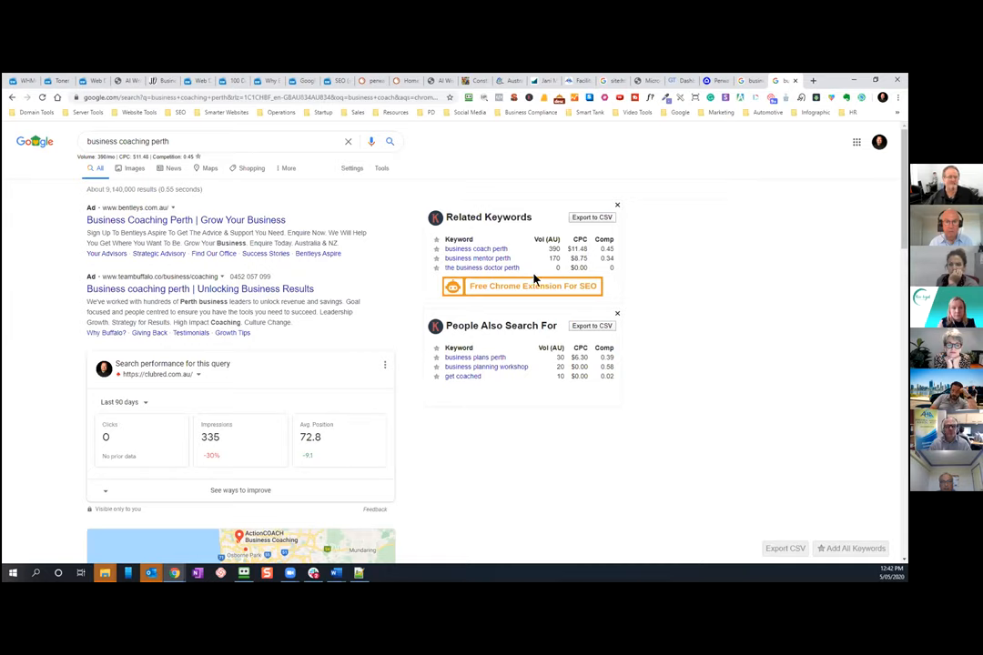
mouse_move(591, 356)
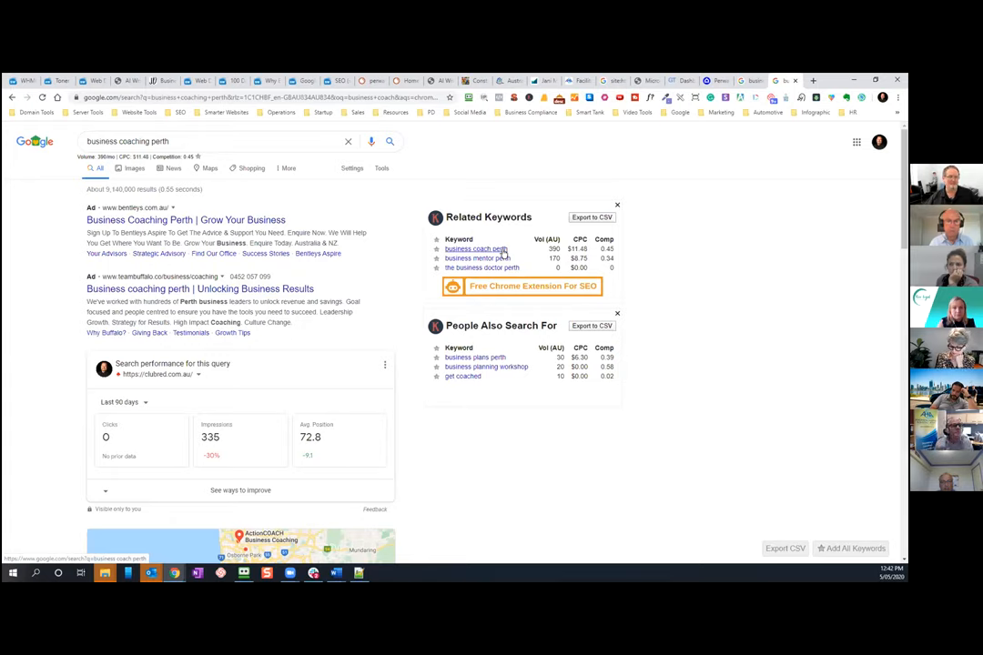
double_click(553, 248)
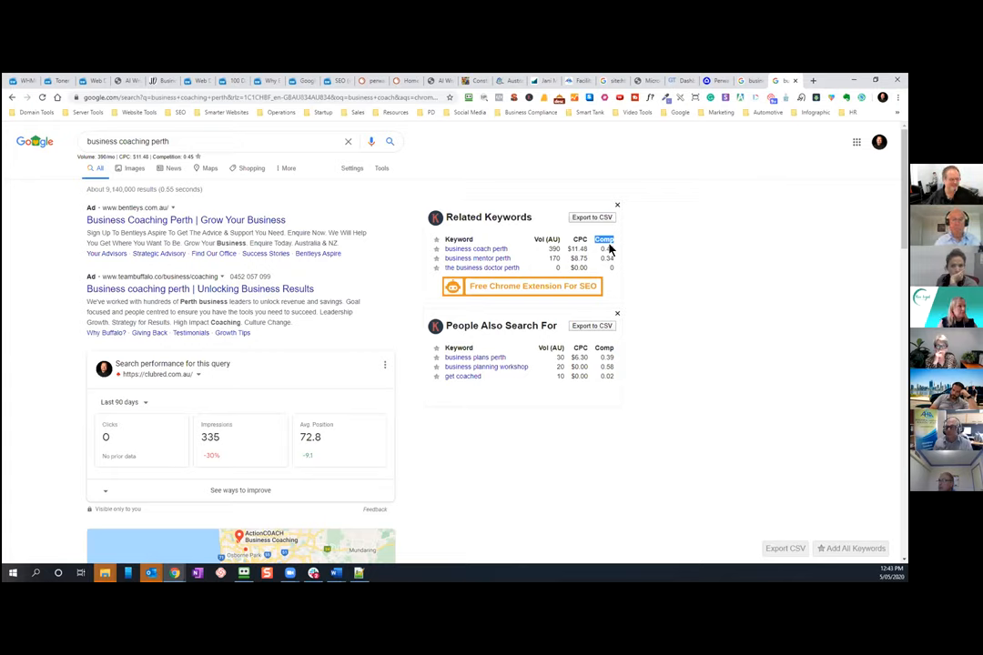
mouse_move(730, 369)
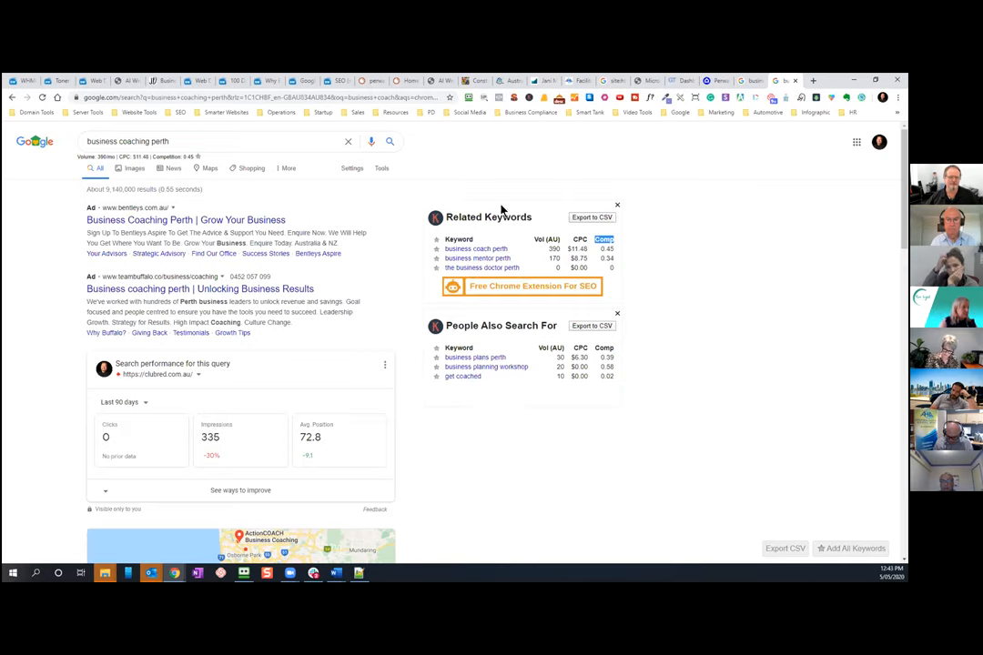
mouse_move(723, 255)
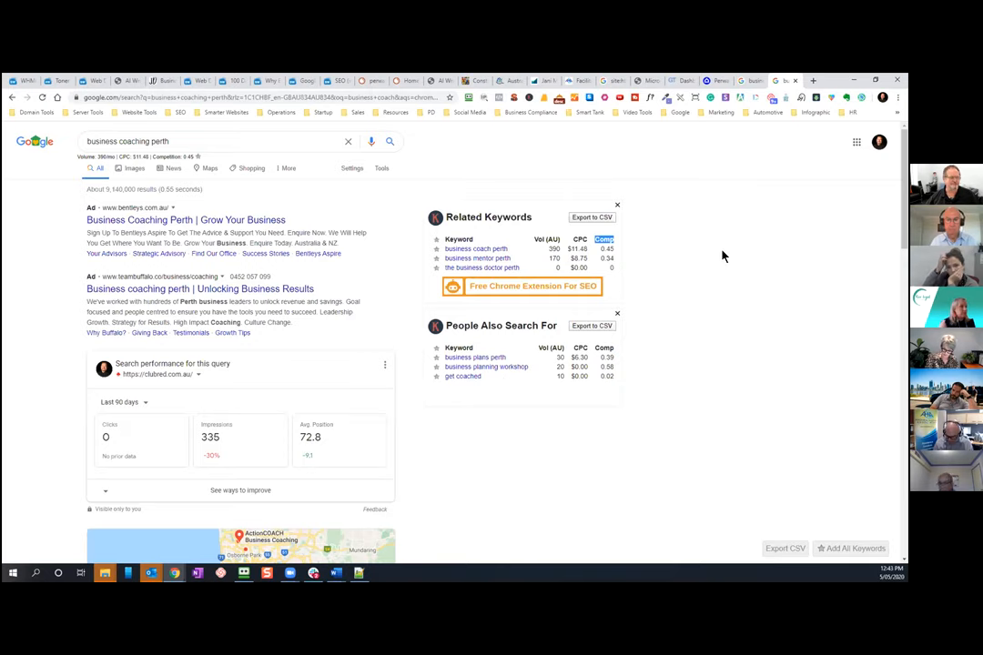
mouse_move(726, 302)
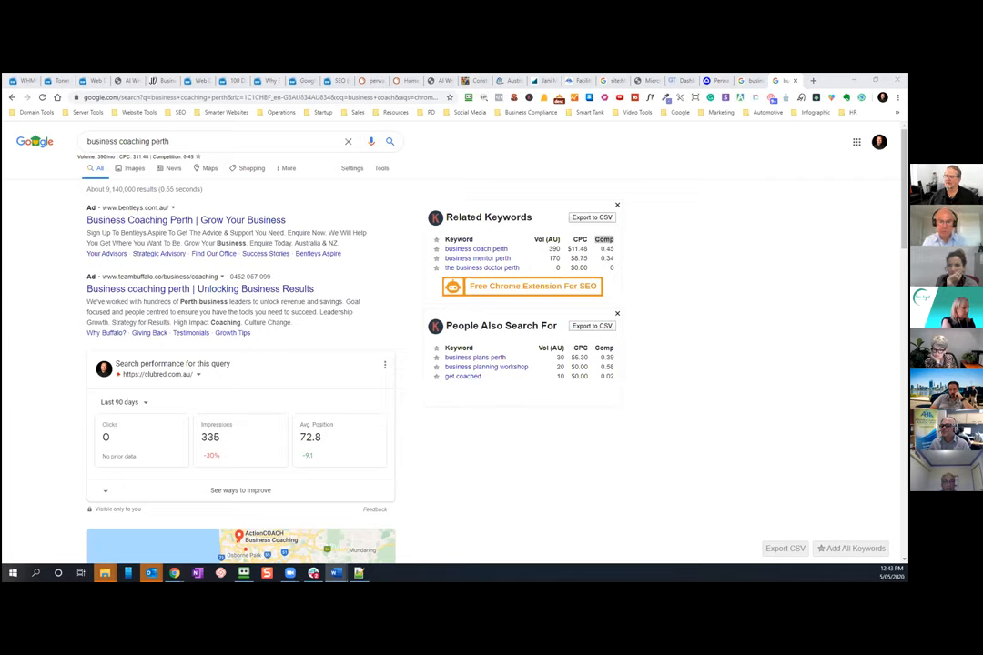
mouse_move(760, 355)
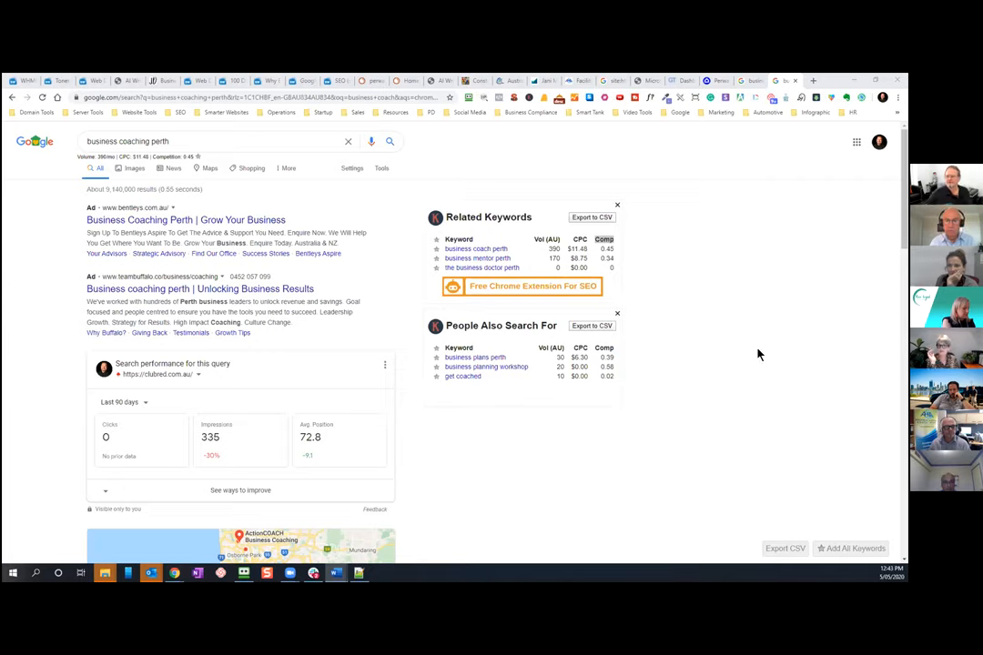
mouse_move(789, 359)
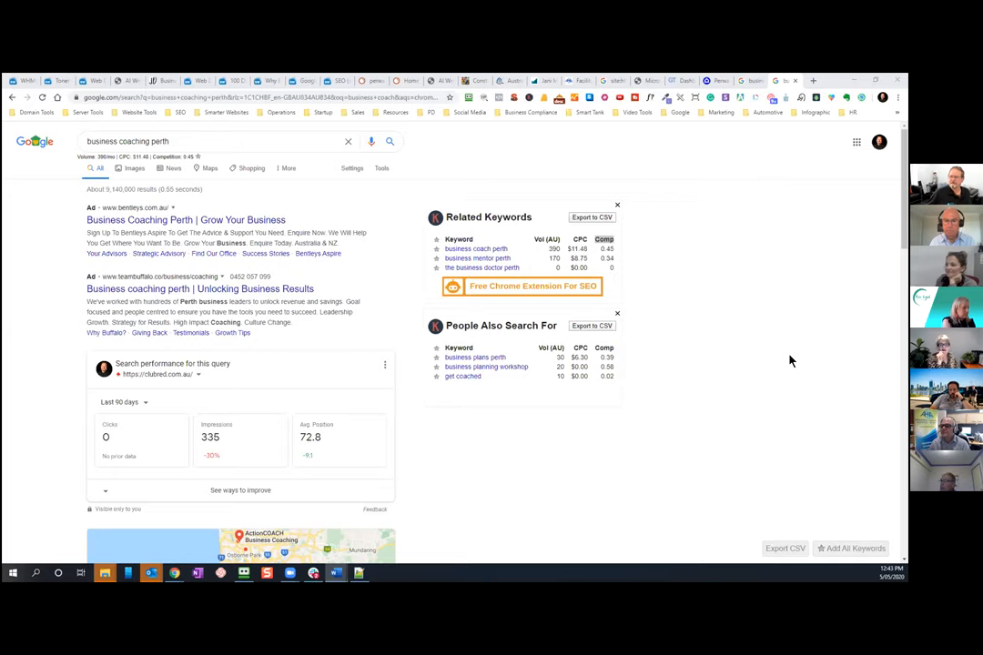
mouse_move(785, 356)
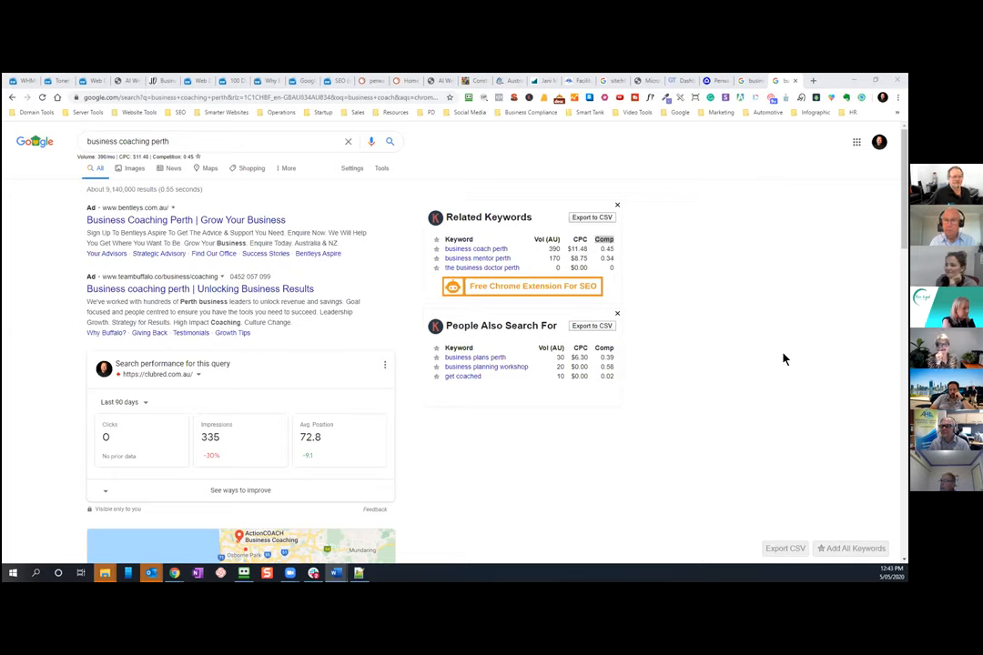
mouse_move(820, 327)
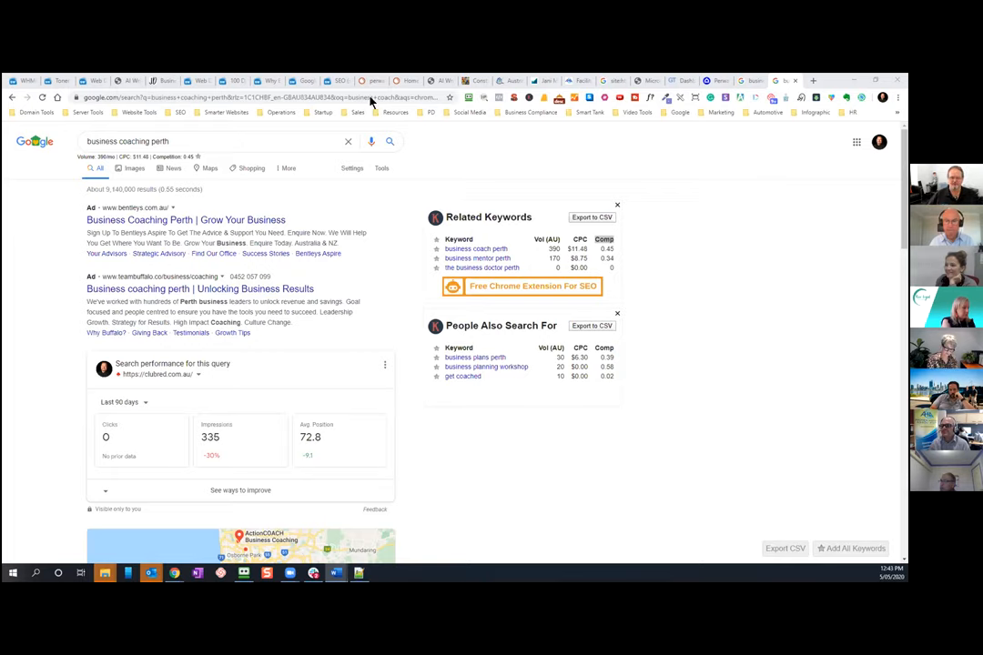
mouse_move(680, 314)
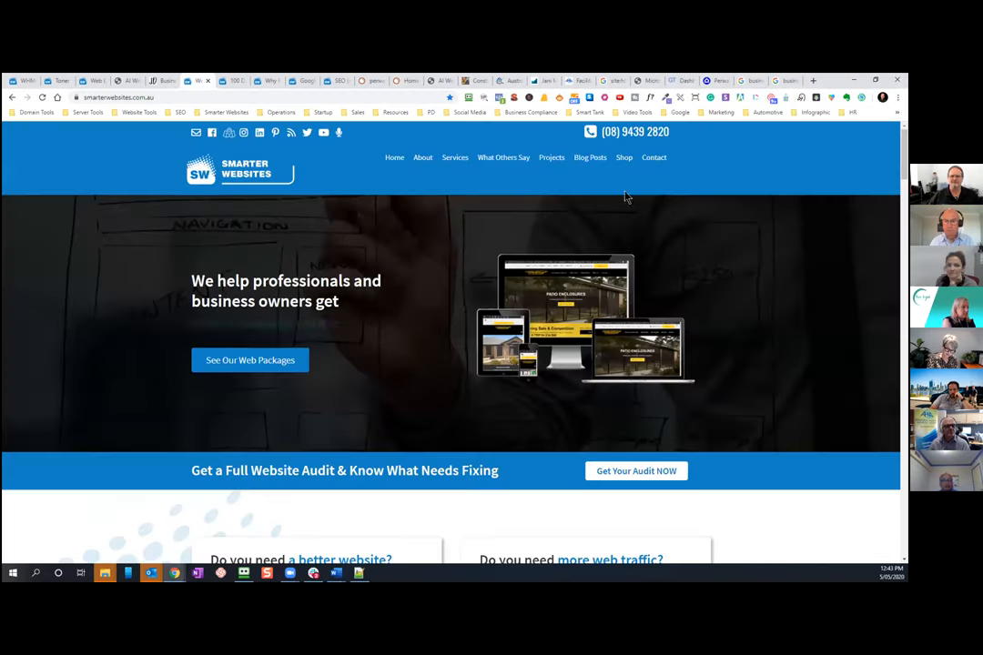
- Switch to the Smarter Websites homepage and expand its Services menu
click(653, 157)
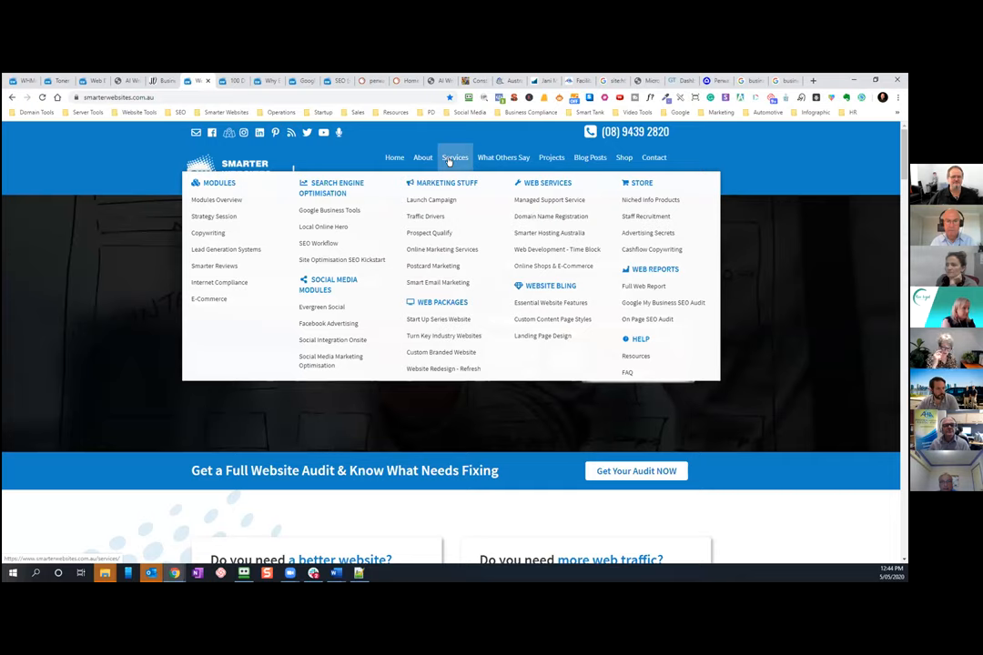
mouse_move(640, 273)
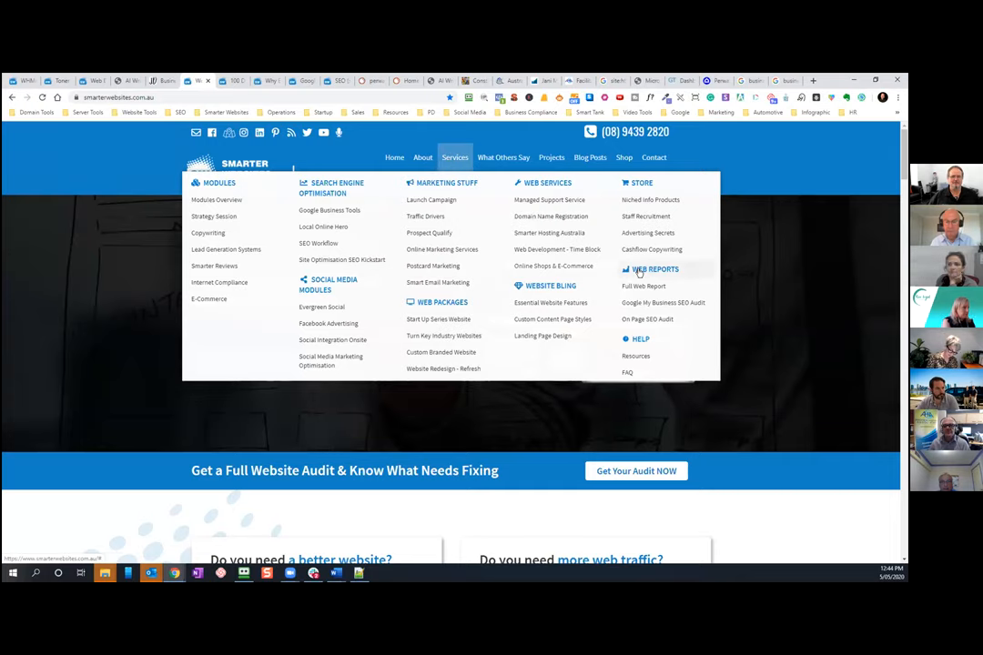
mouse_move(643, 286)
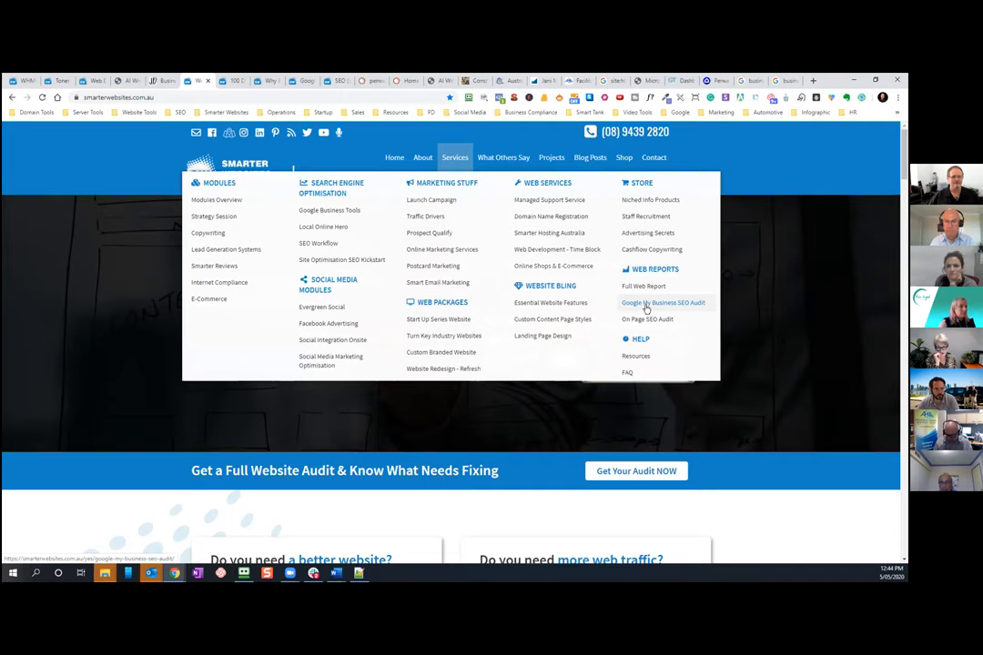
mouse_move(646, 318)
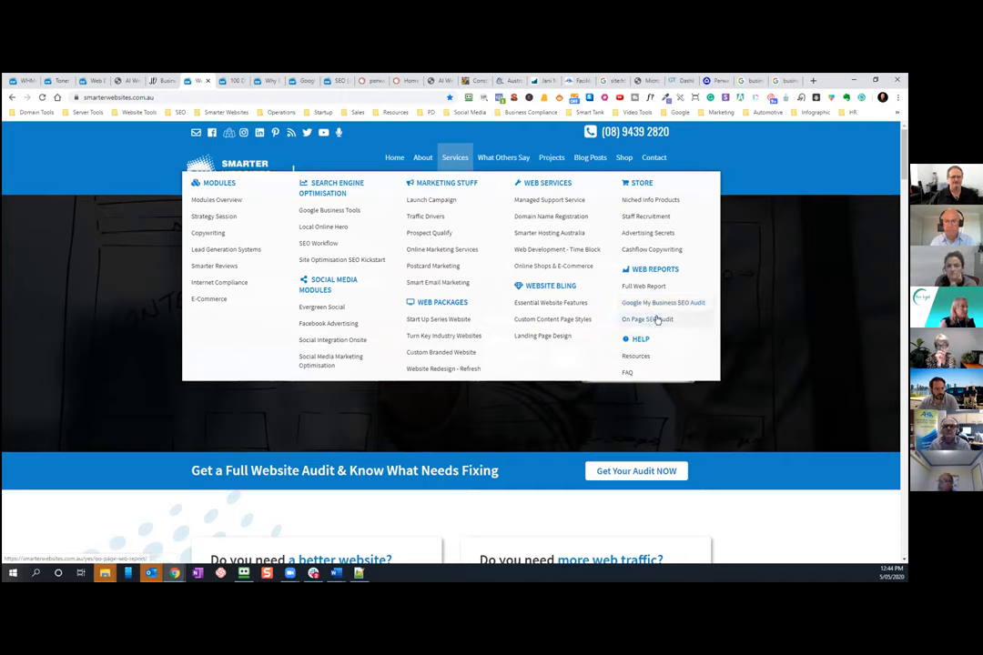
mouse_move(654, 291)
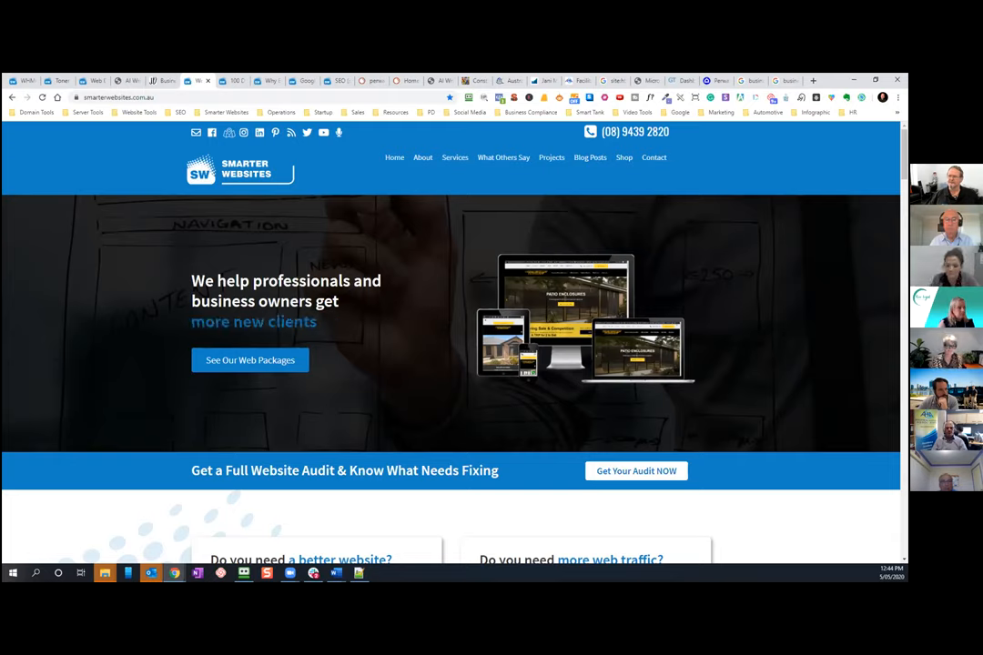
mouse_move(523, 102)
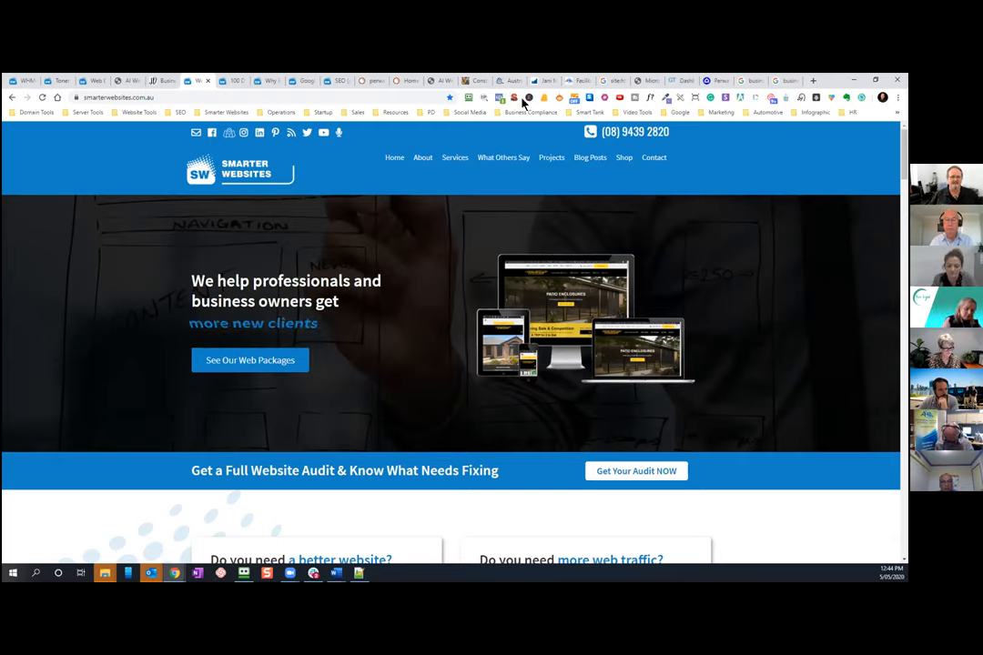
click(500, 97)
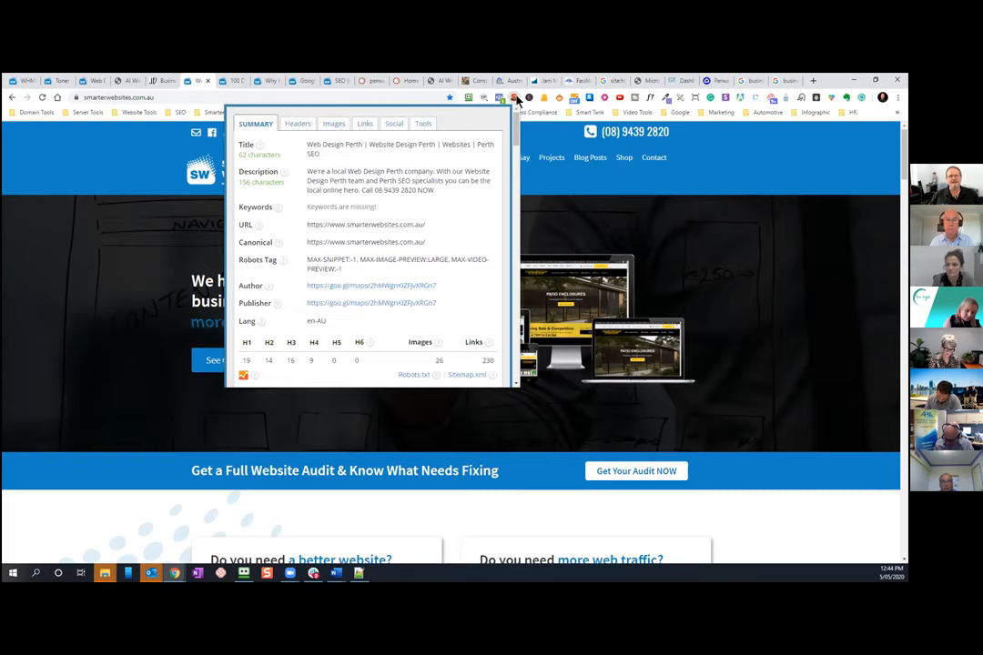
mouse_move(853, 243)
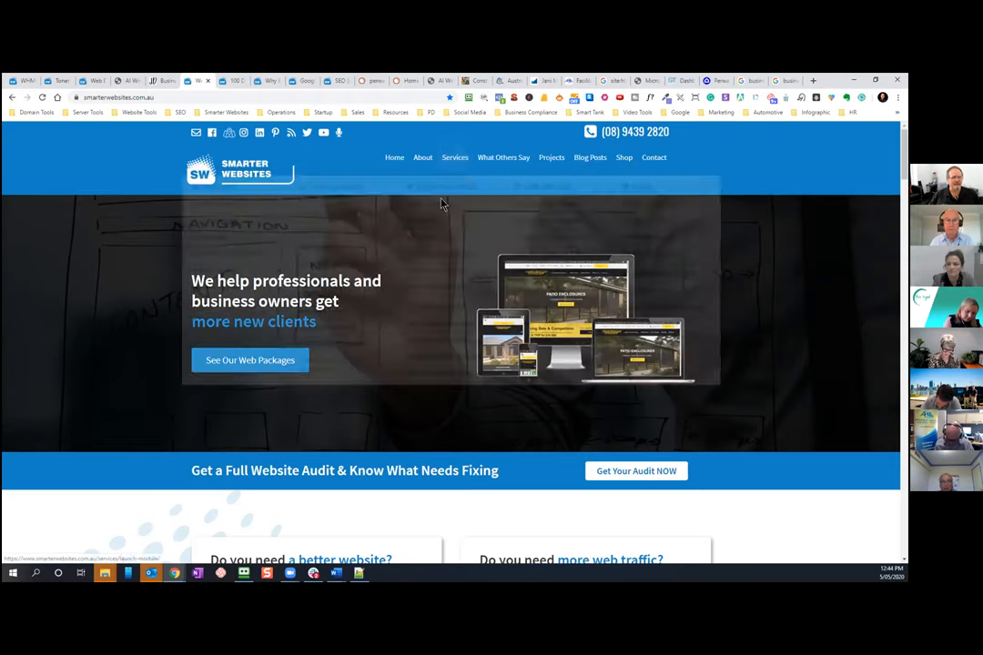
click(513, 98)
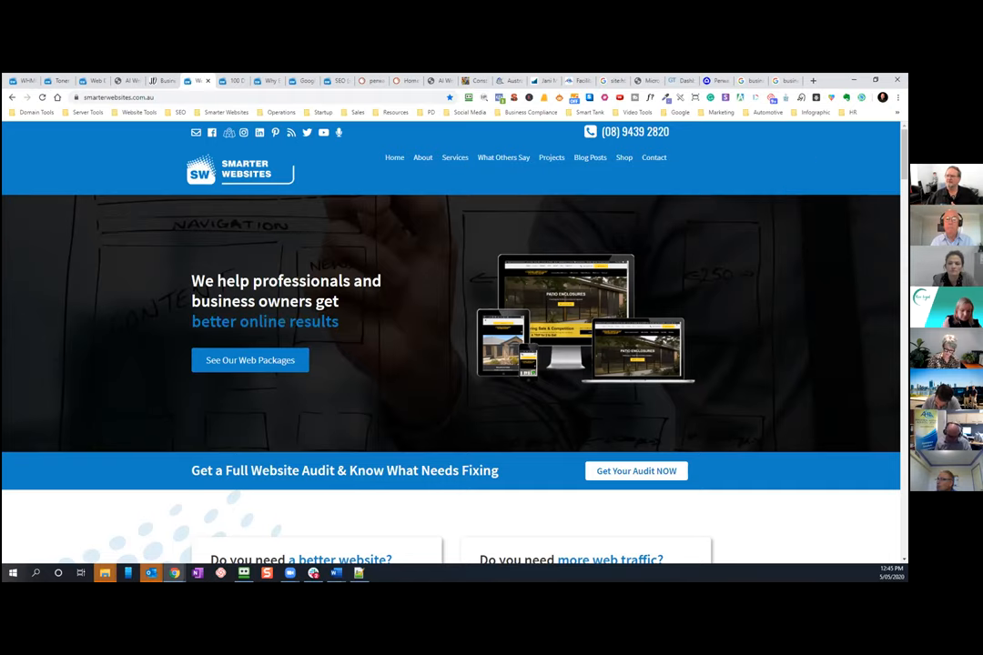
mouse_move(445, 164)
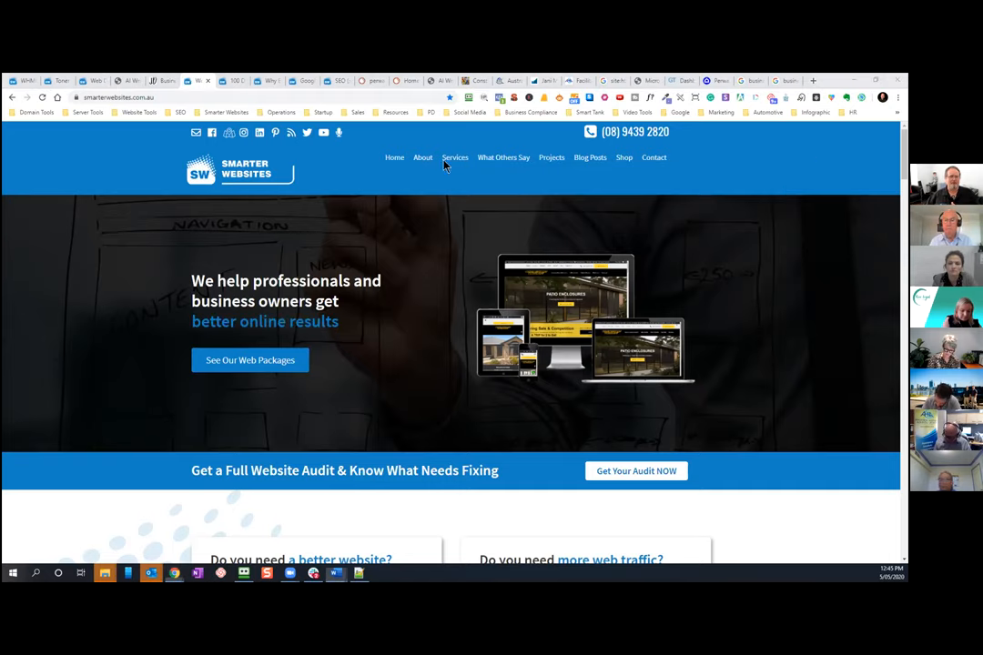
- Switch to the How BIG Is Your Footprint notes and deselect the Best SEO Activities list
click(335, 573)
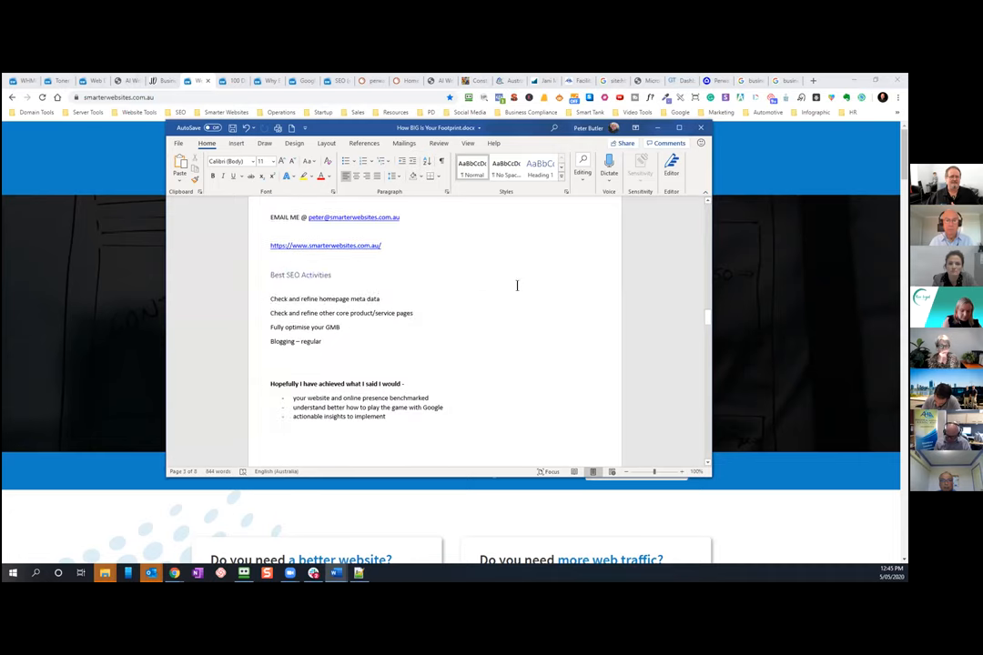
scroll(down, 3)
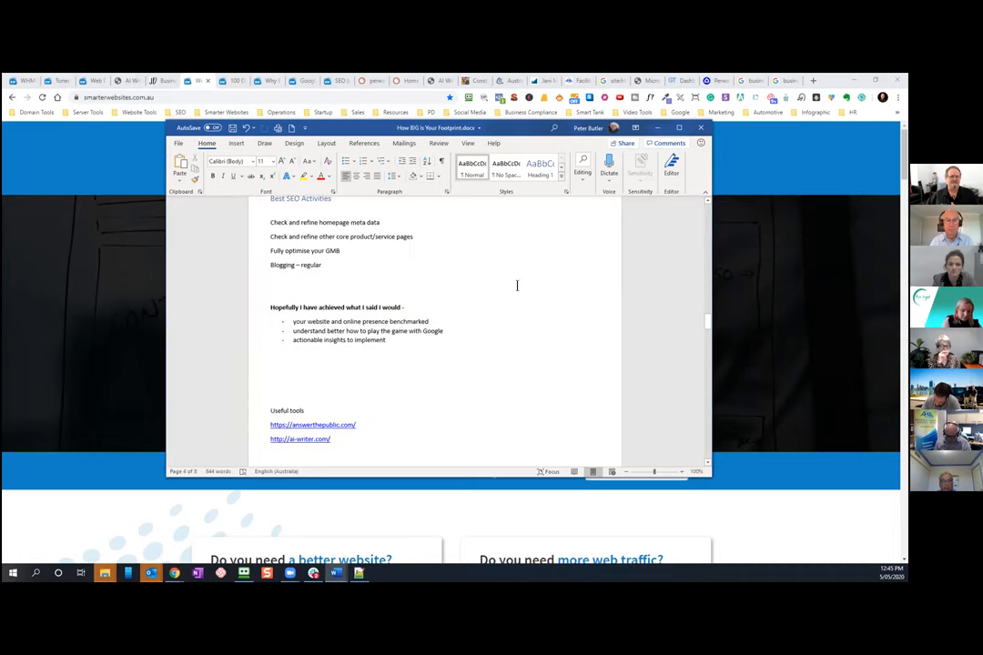
scroll(up, 3)
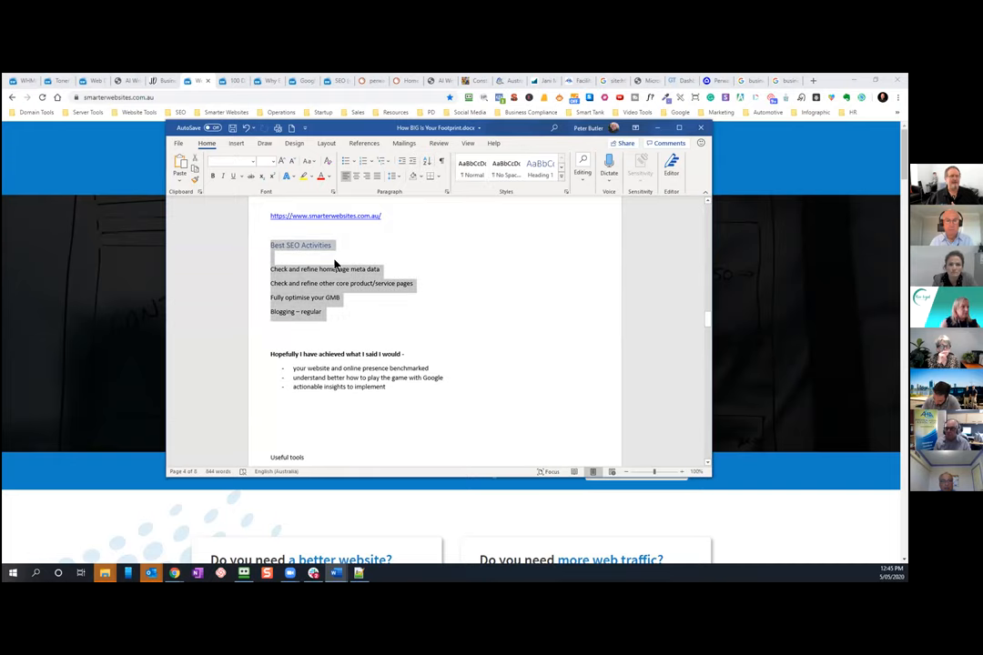
click(332, 269)
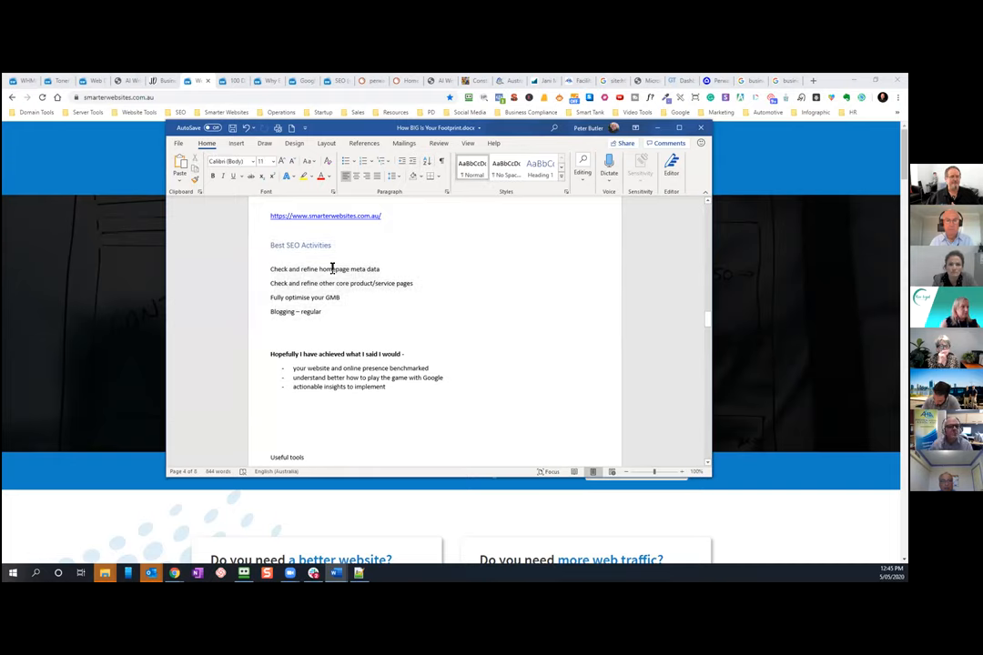